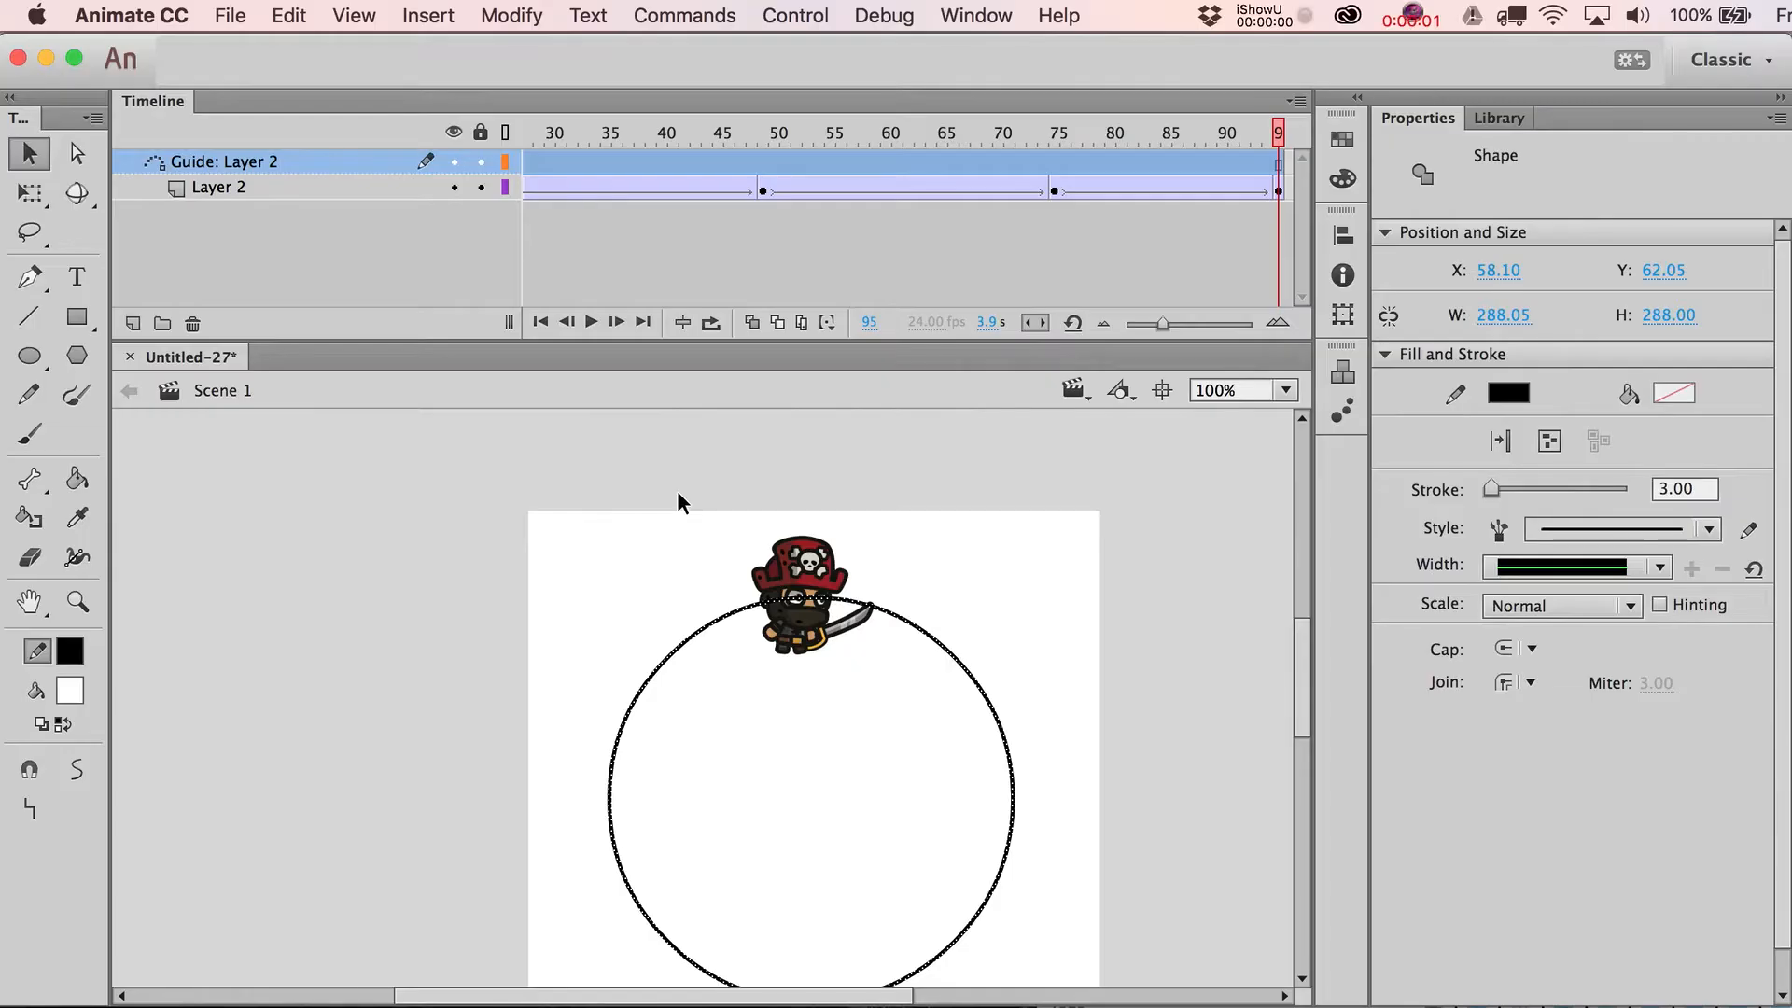
pyautogui.moveTo(675, 534)
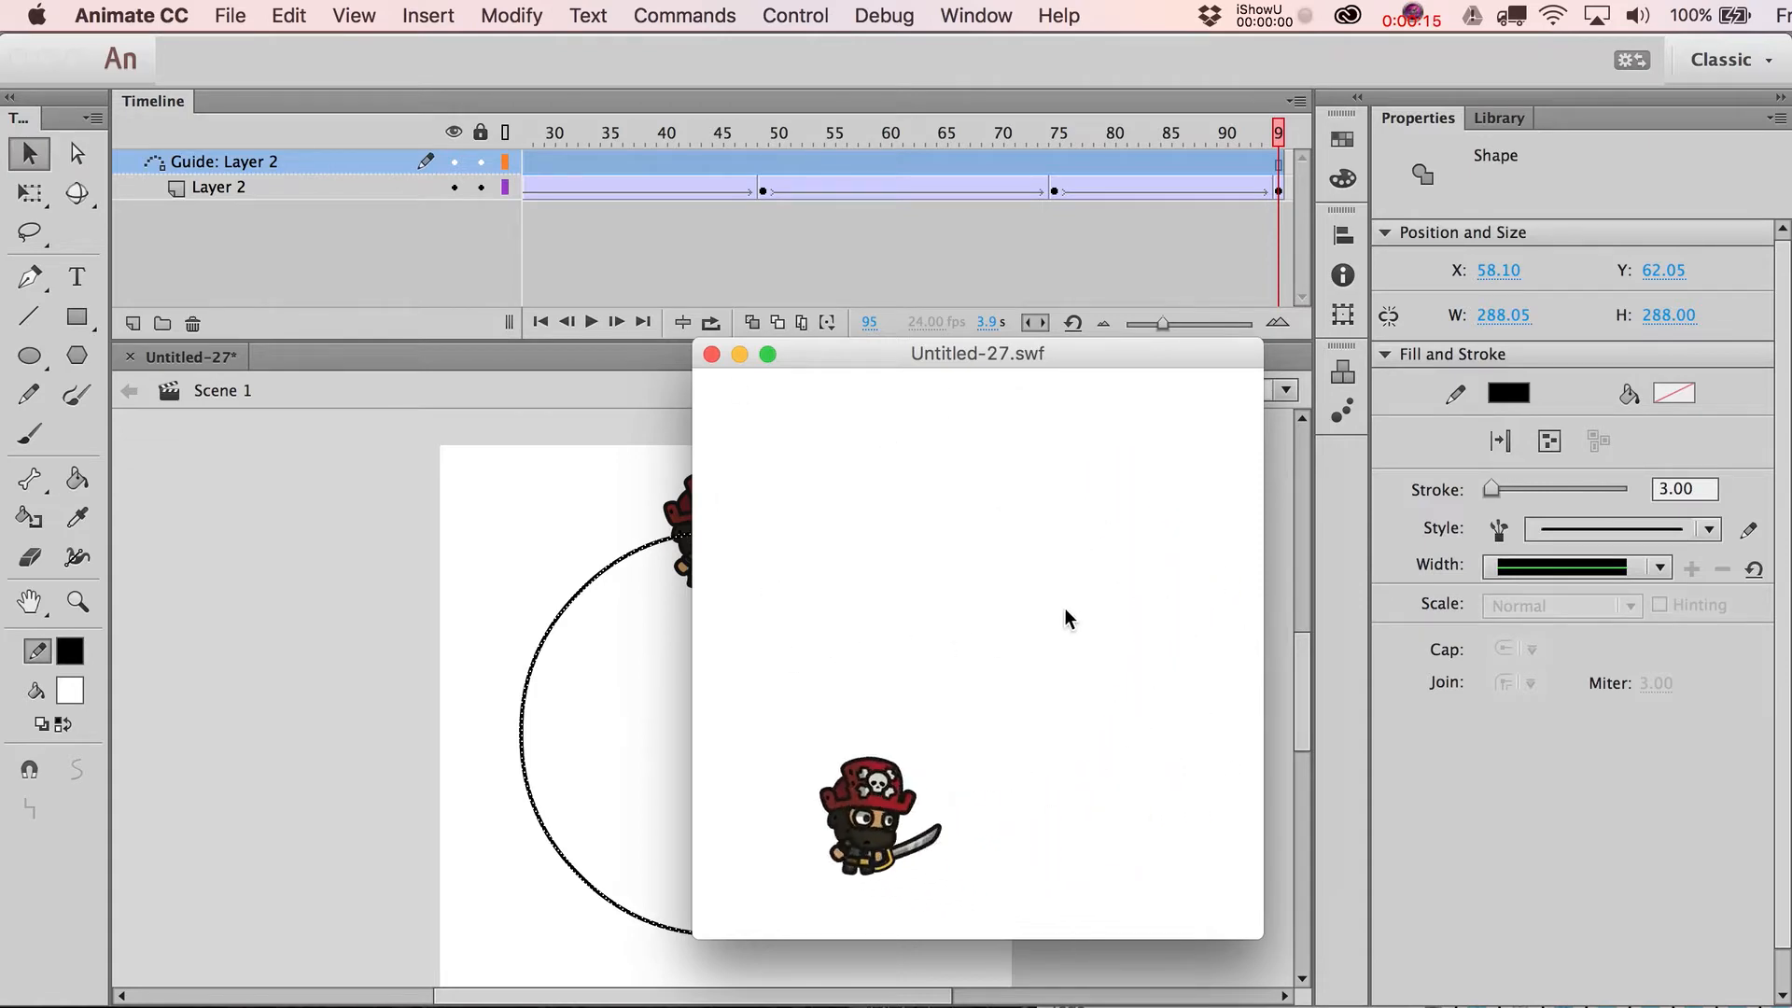
# Step: Close the test playback and create a new 408×408 px ActionScript 3.0 document at 24 fps
pyautogui.click(710, 353)
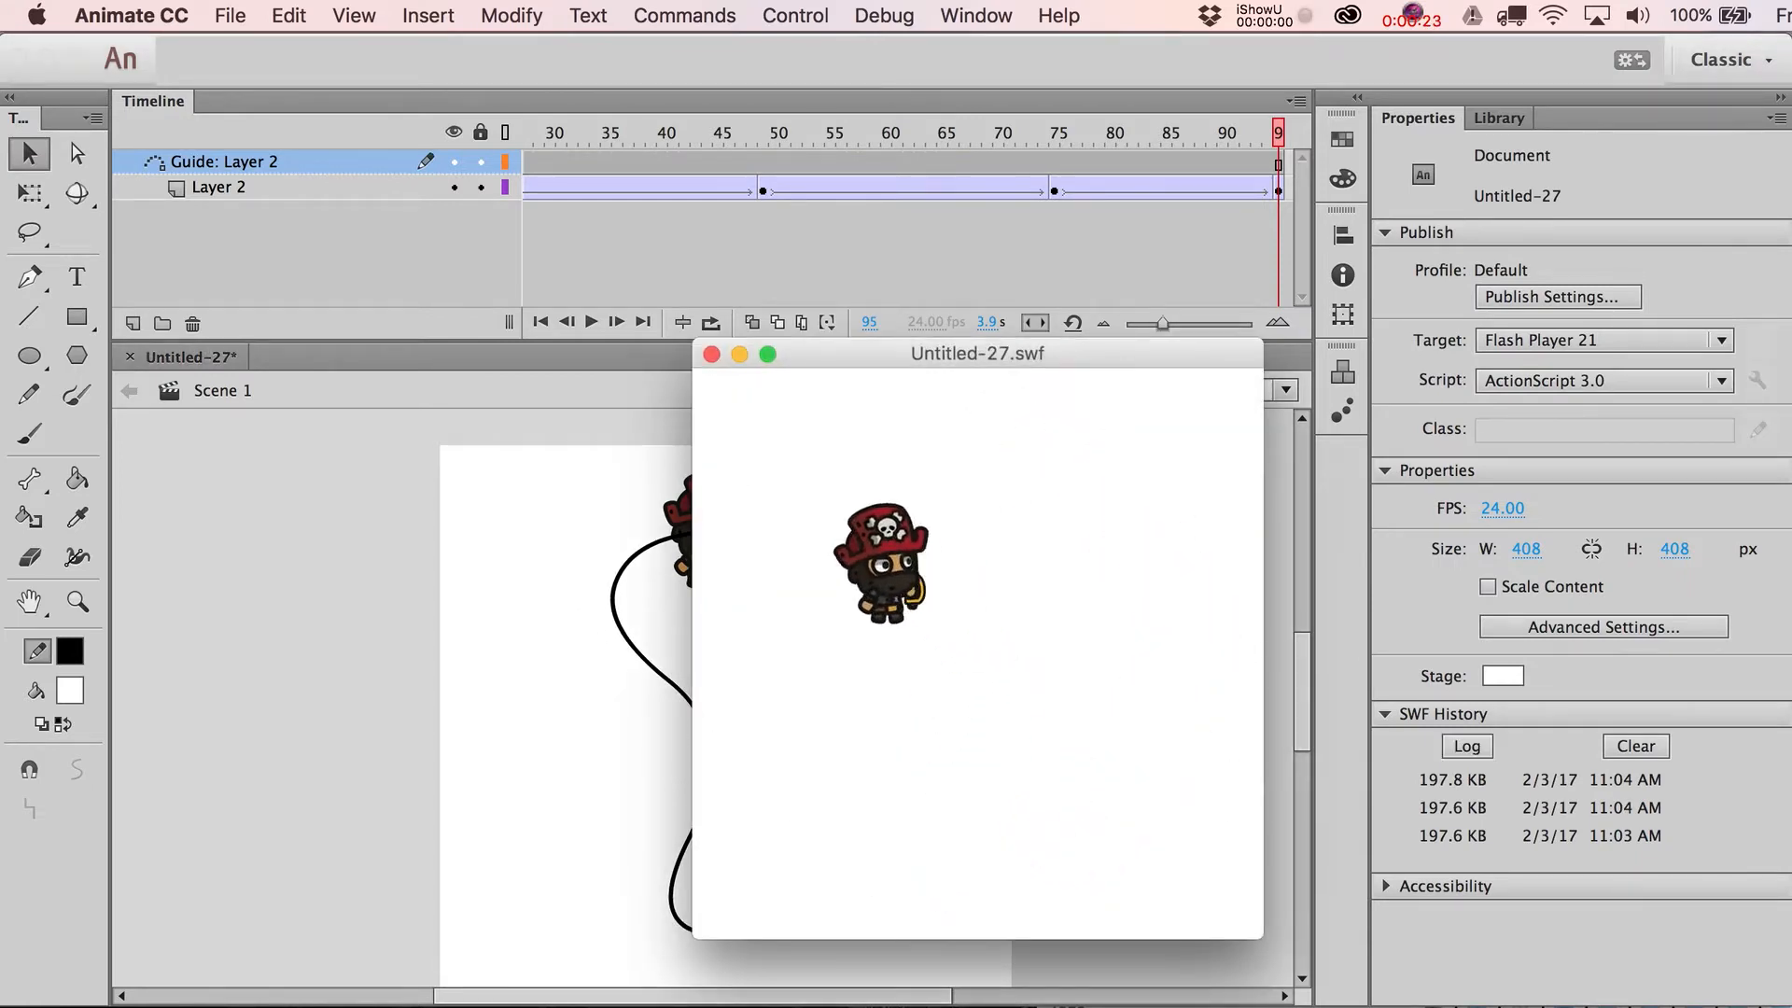
pyautogui.click(709, 353)
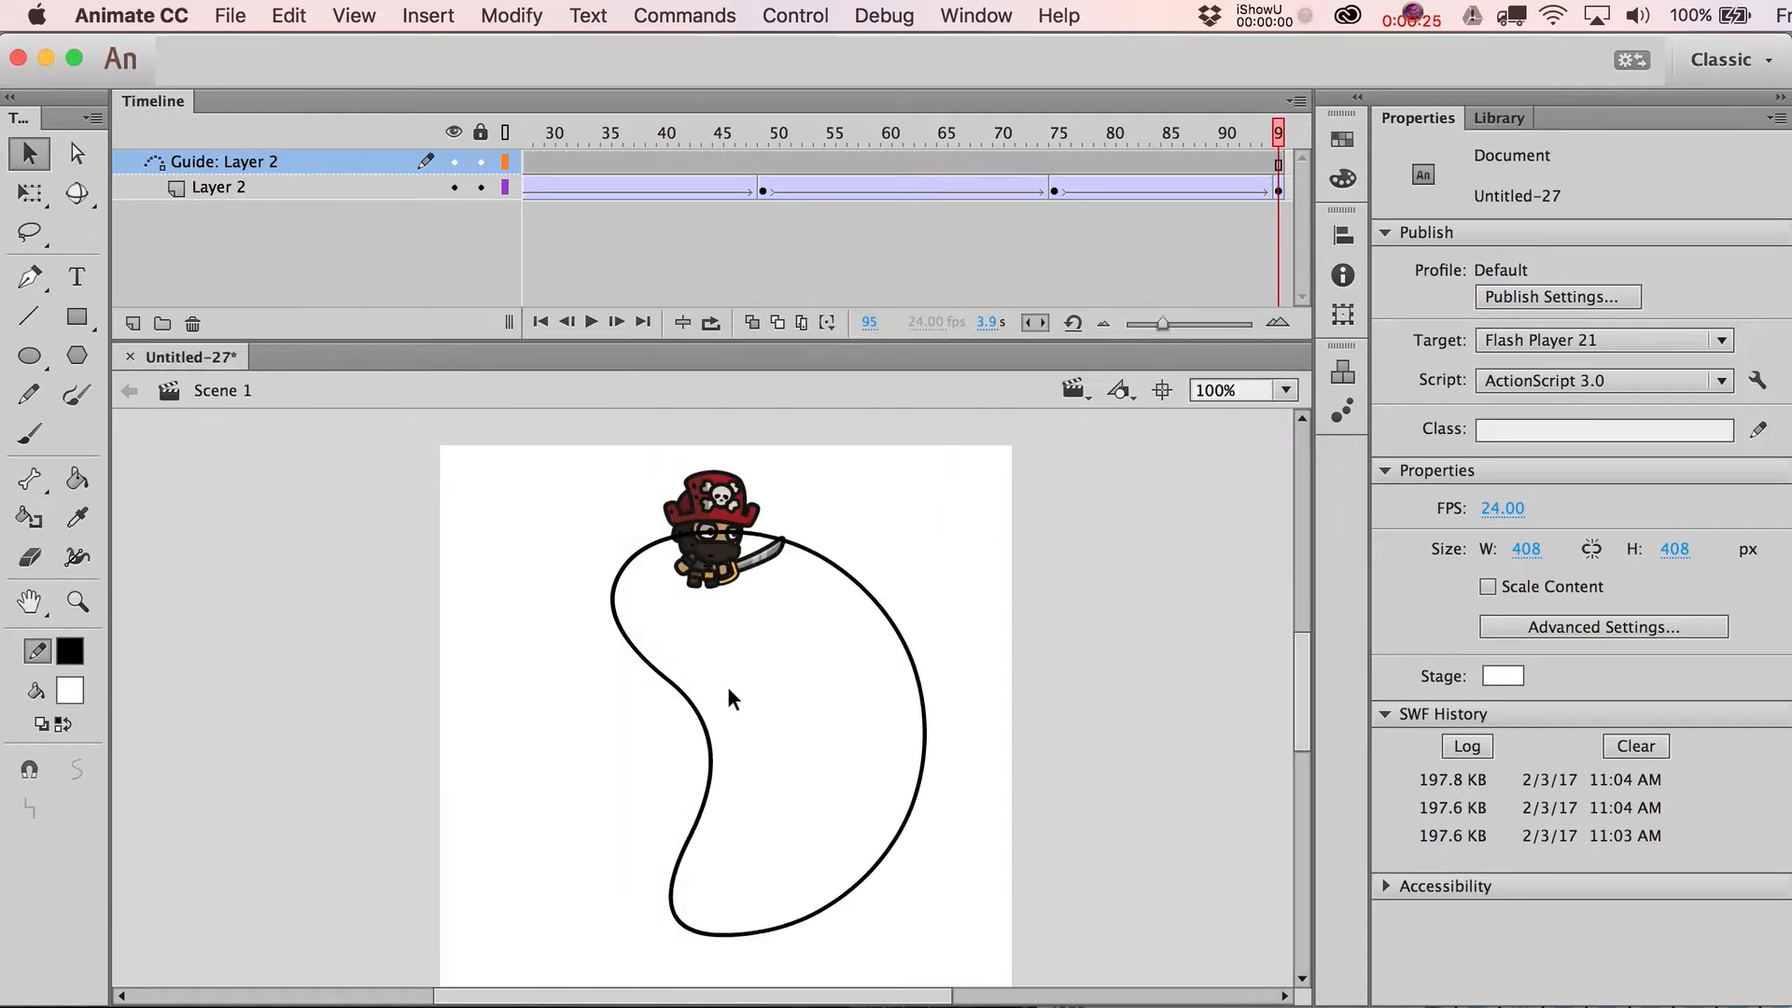
pyautogui.click(230, 15)
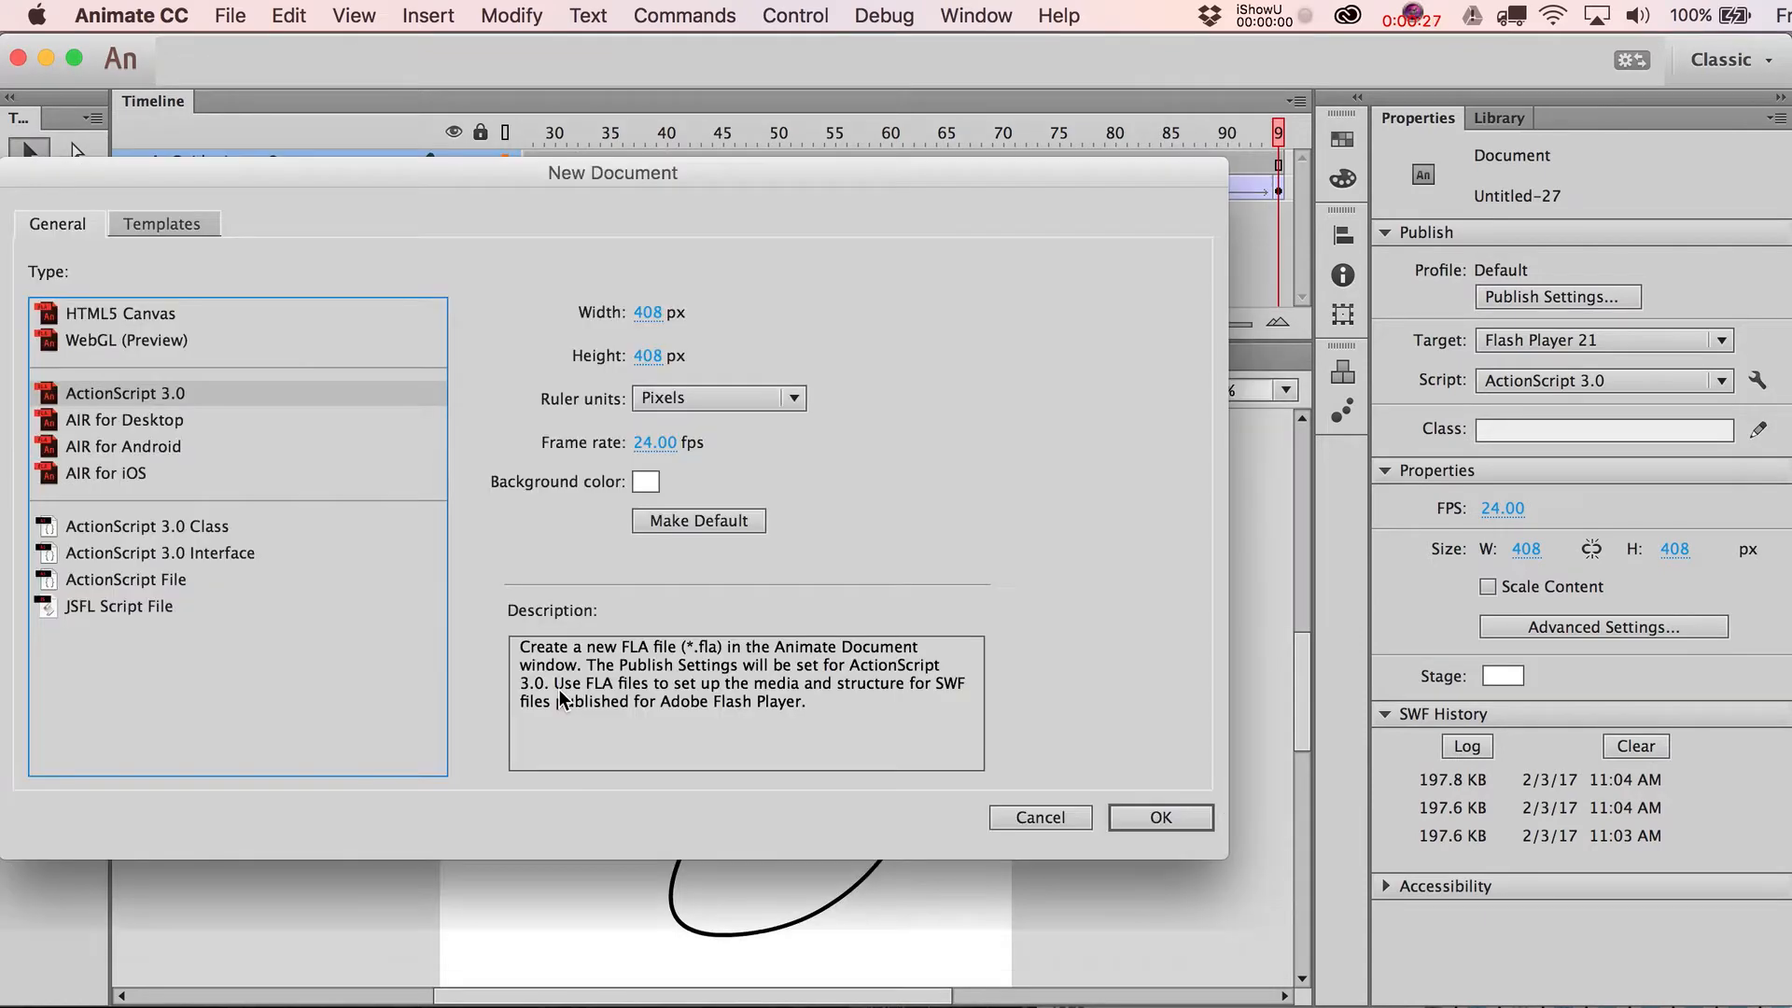
pyautogui.click(1157, 818)
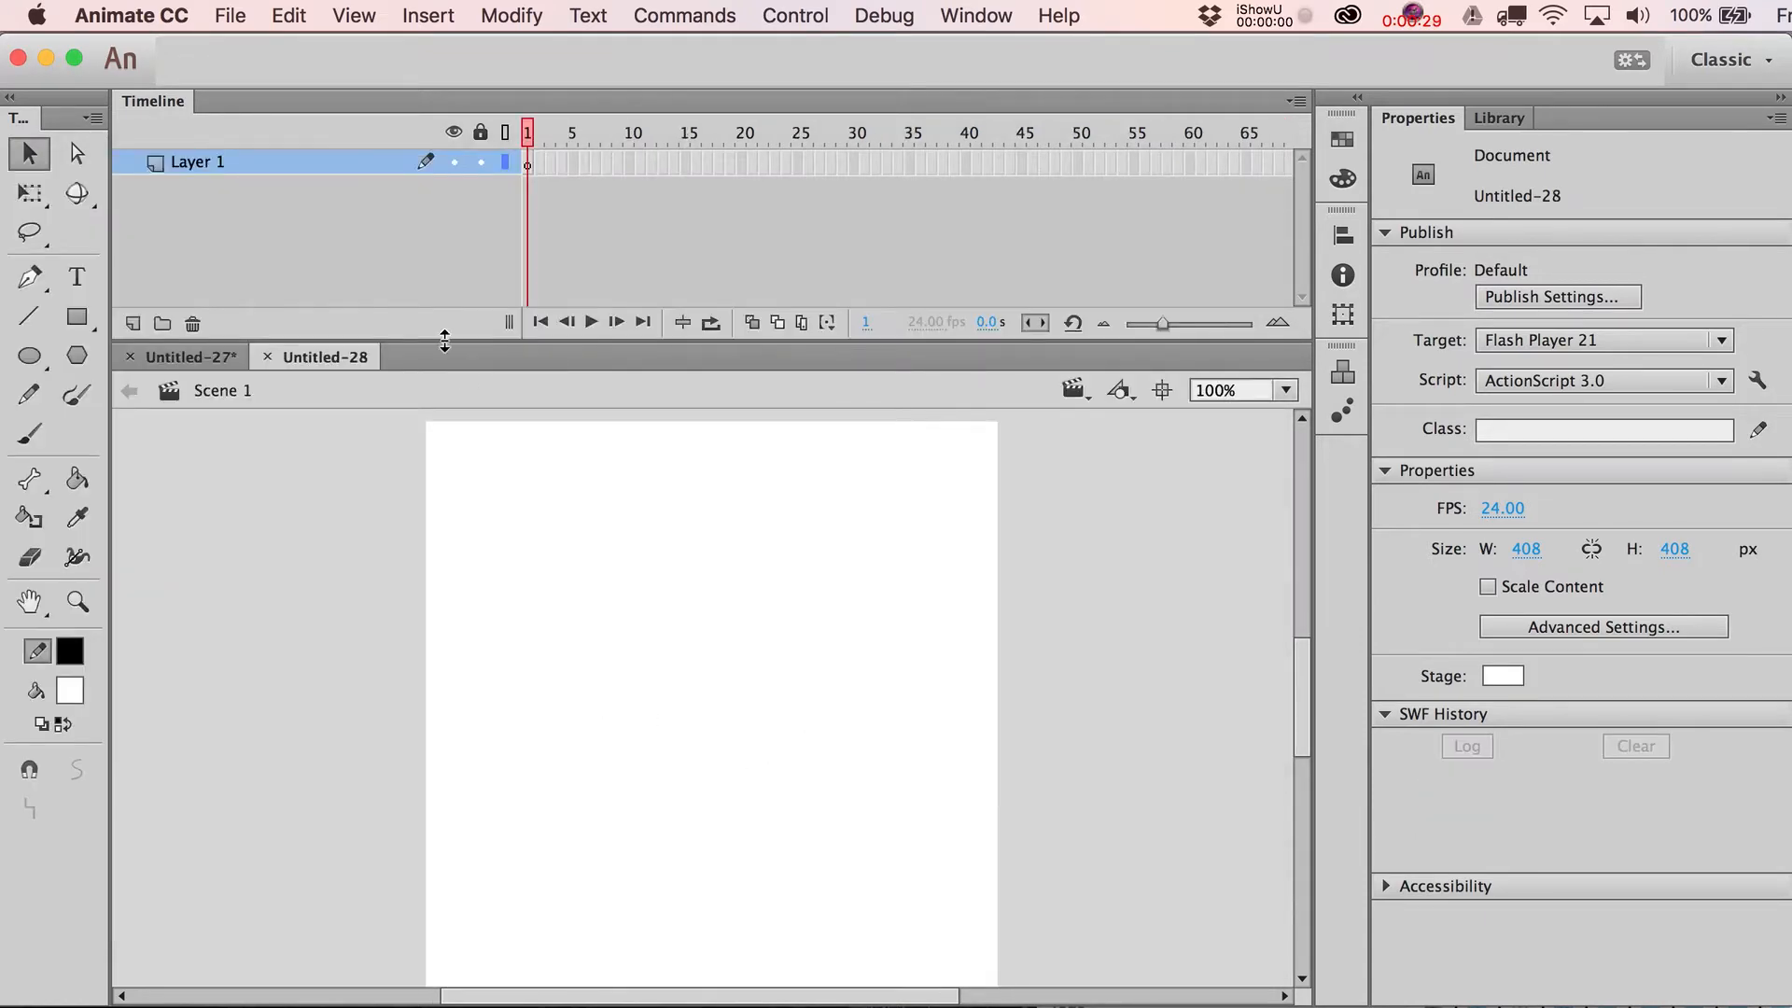
pyautogui.click(527, 161)
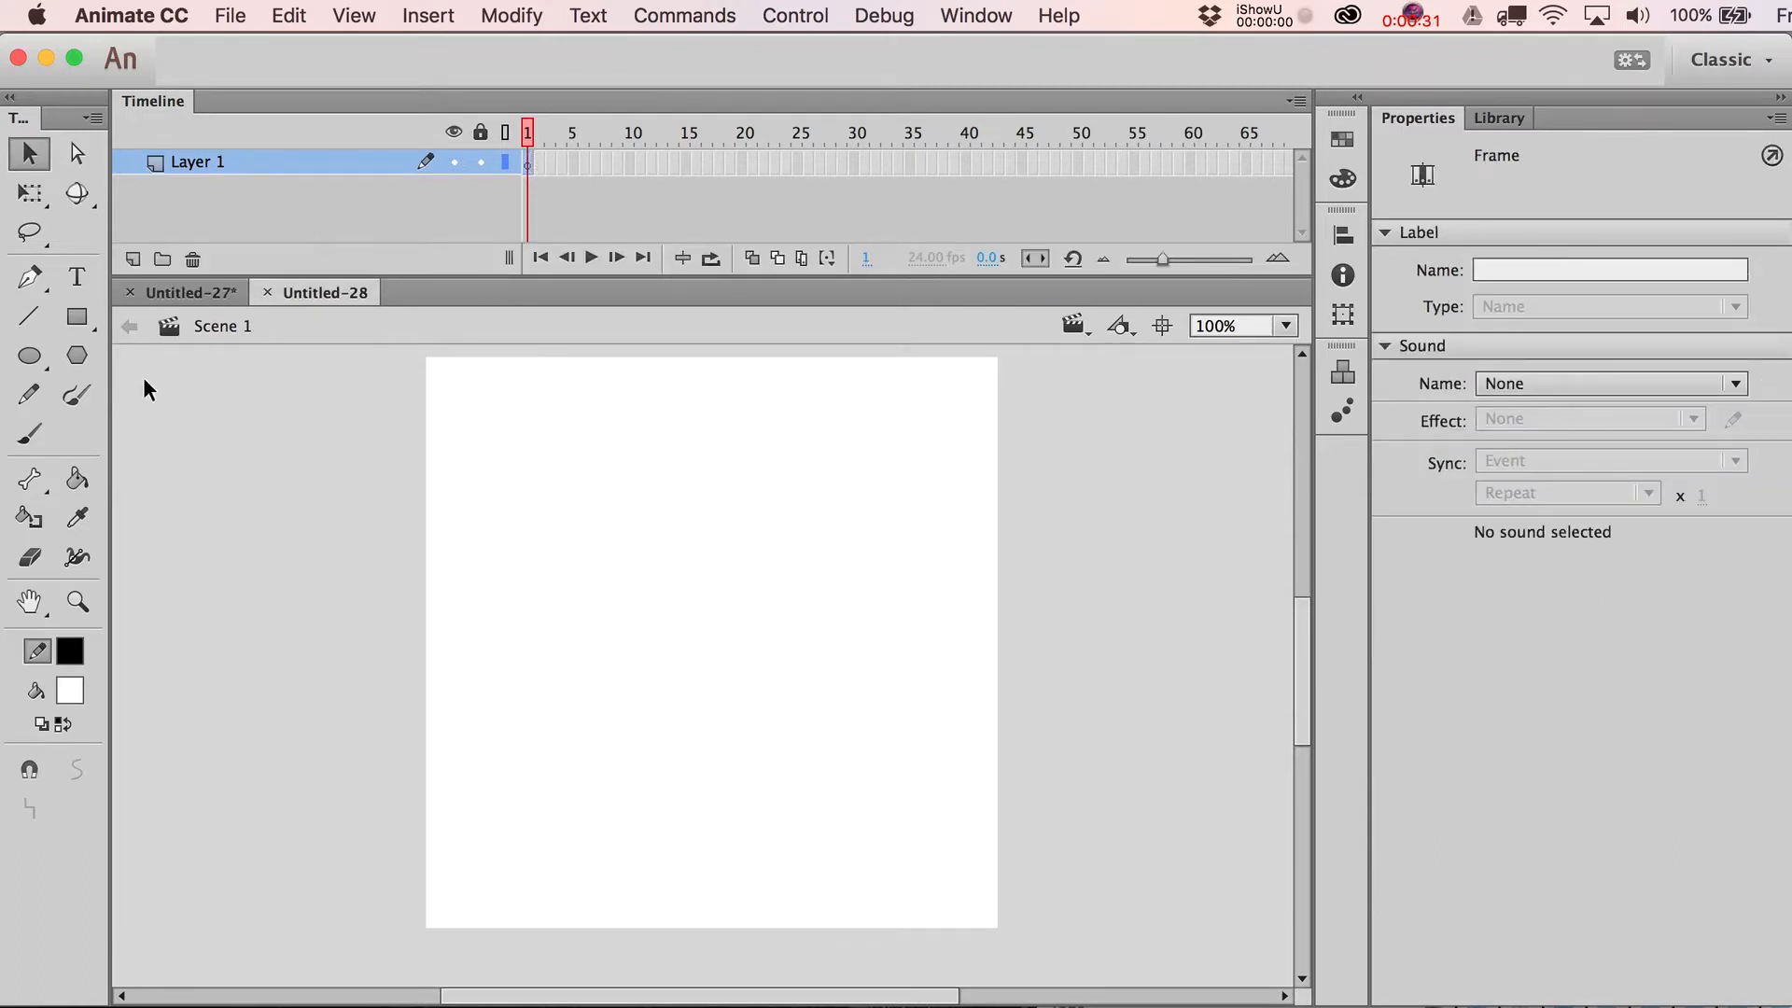
pyautogui.click(428, 15)
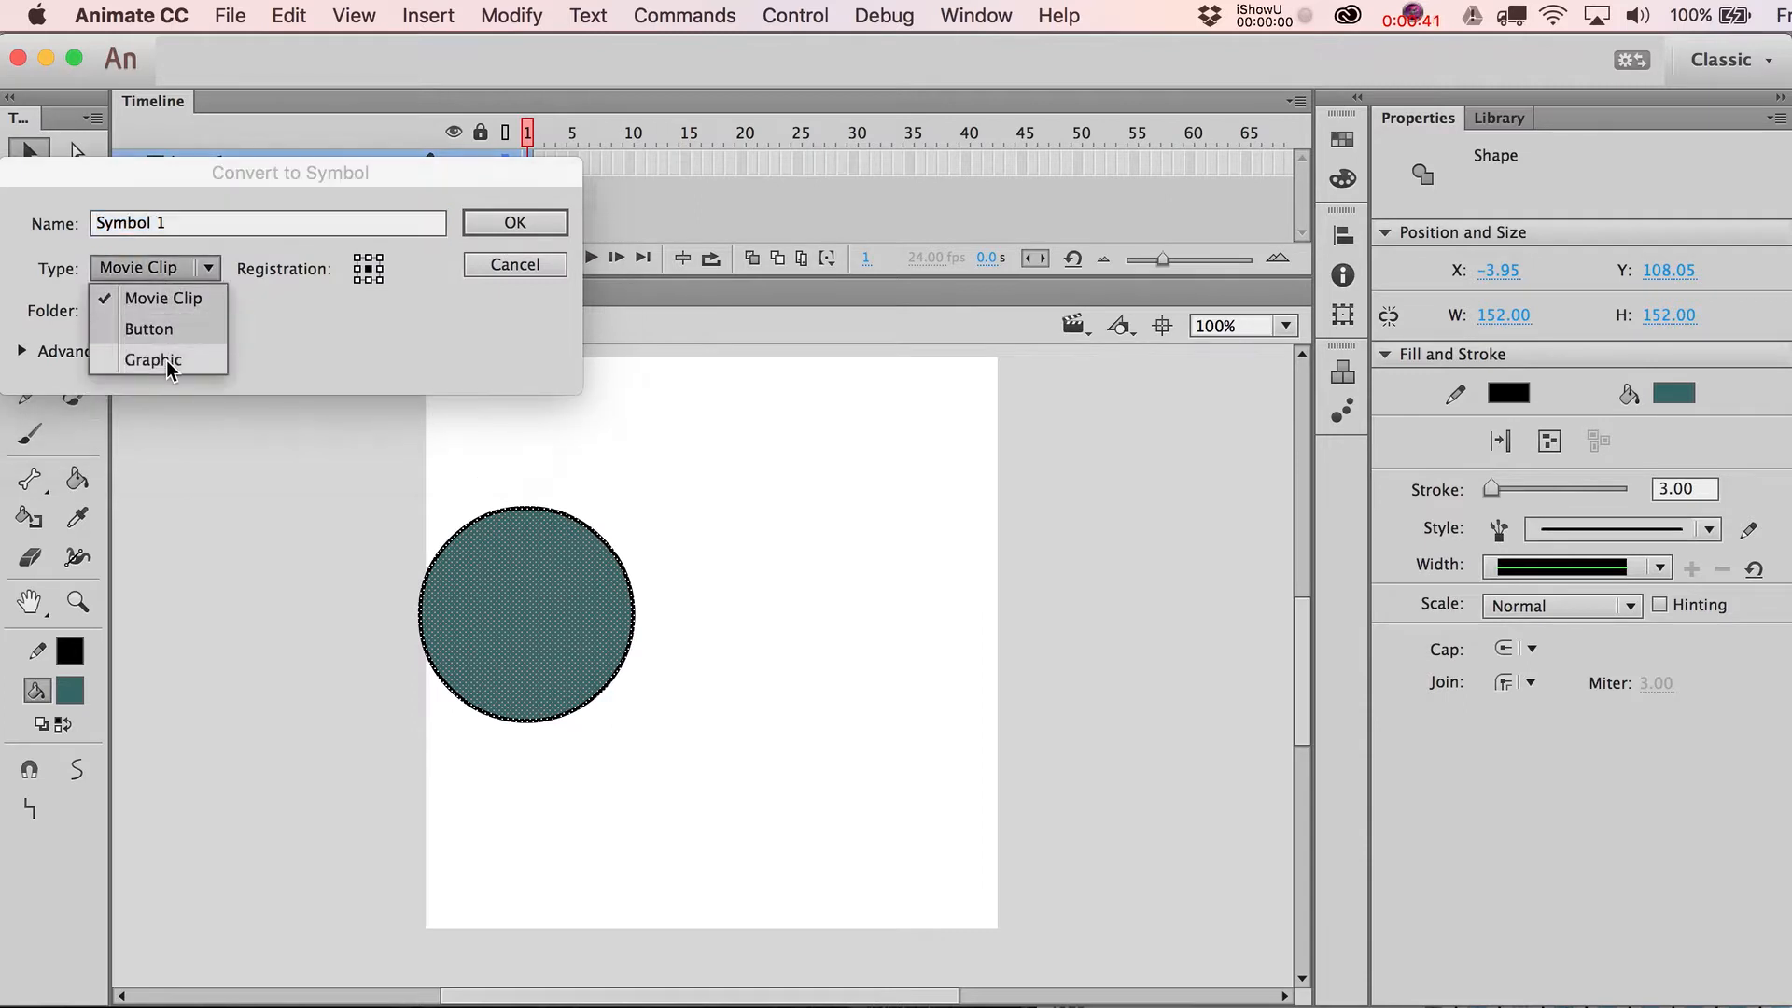
pyautogui.moveTo(543, 279)
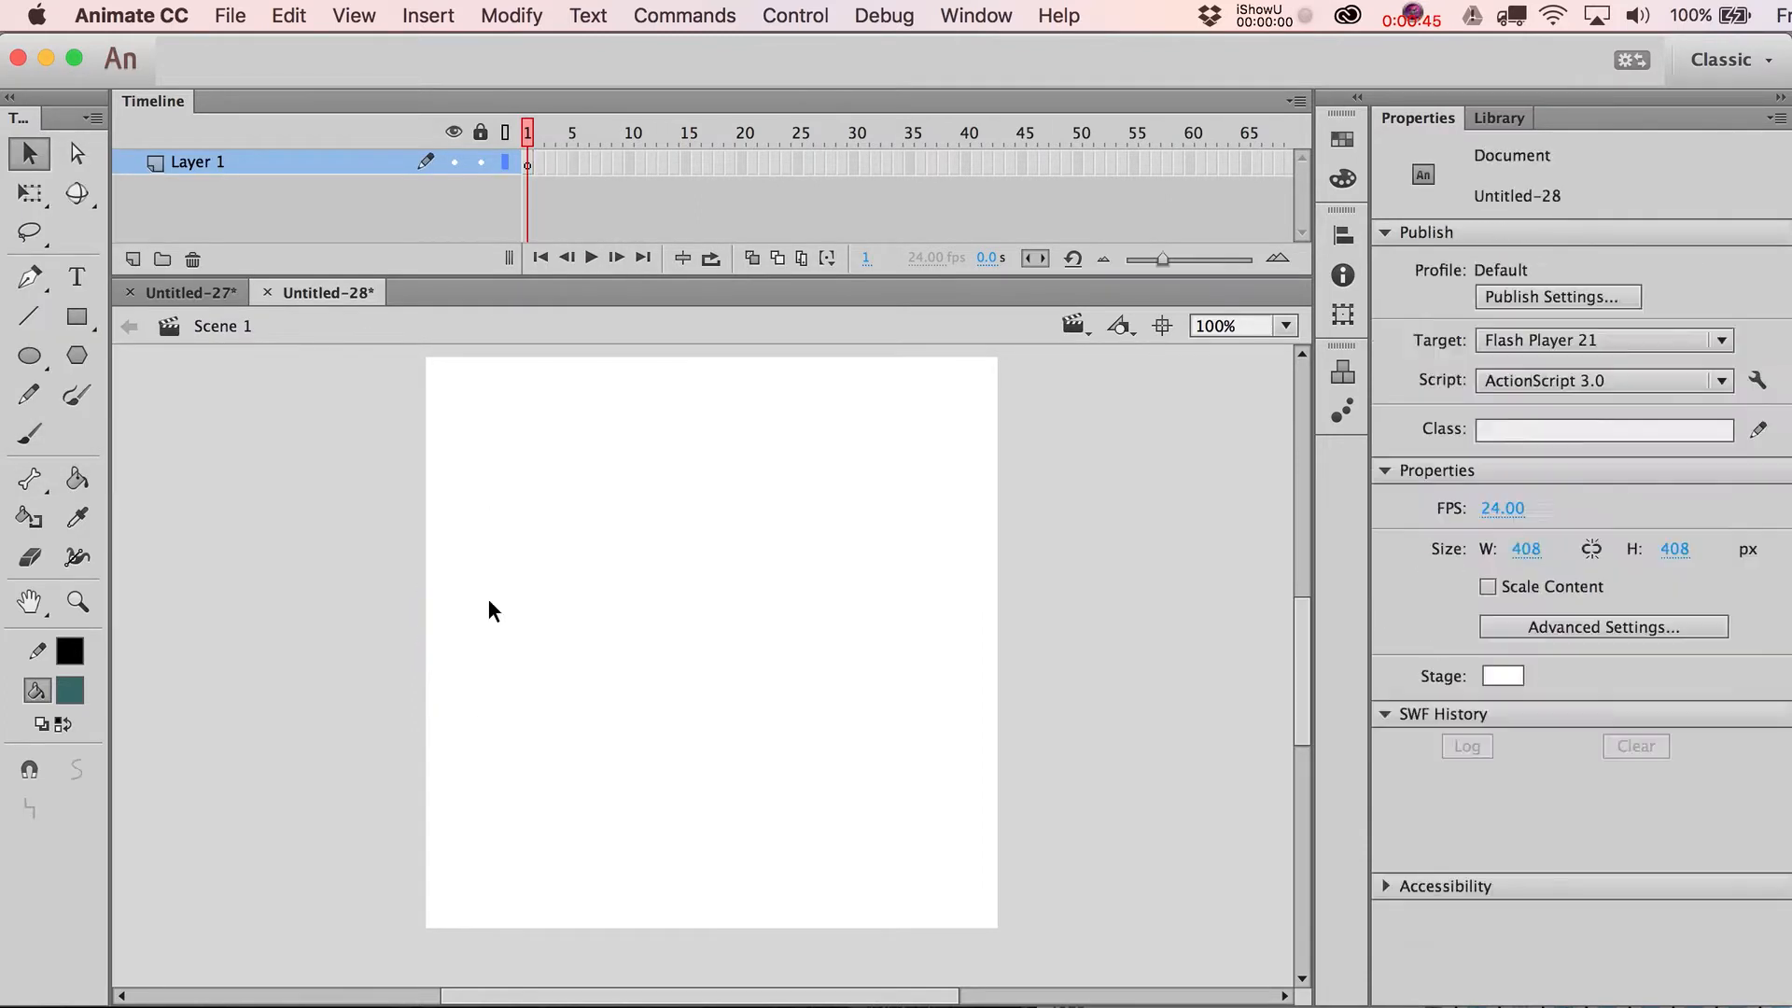
# Step: Create a new Movie Clip symbol named 'Pirate' and enter its editing mode
pyautogui.click(428, 15)
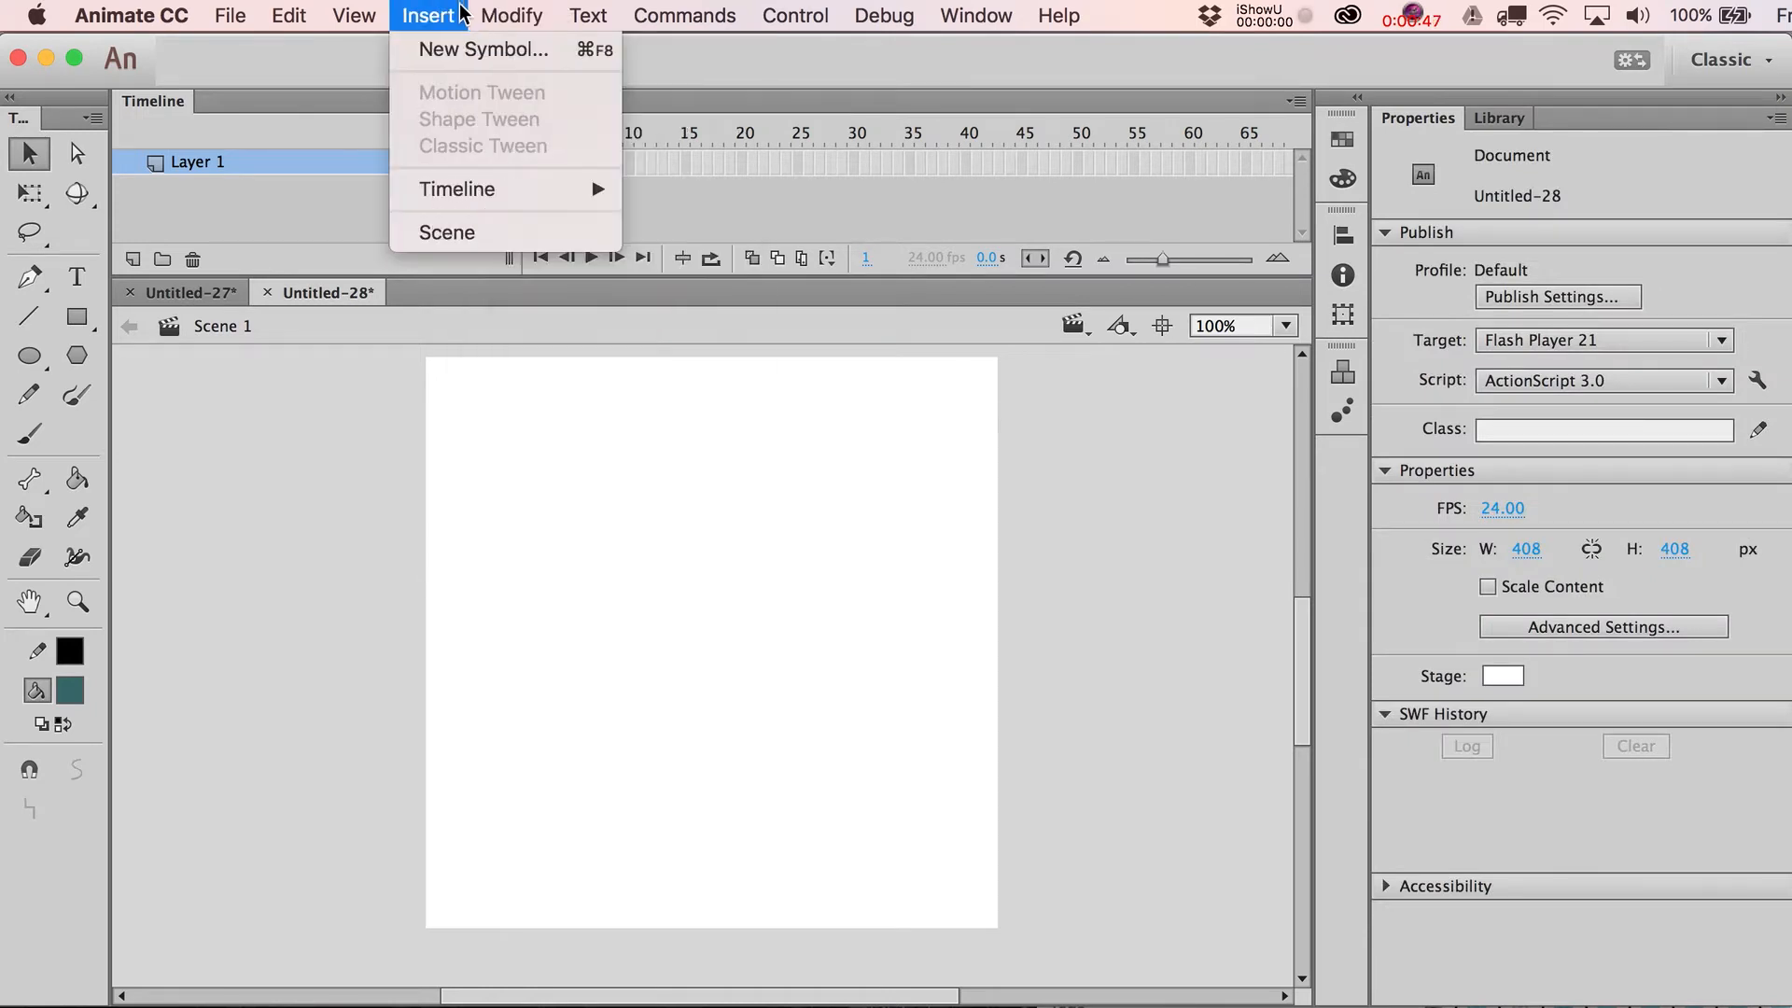
pyautogui.click(480, 49)
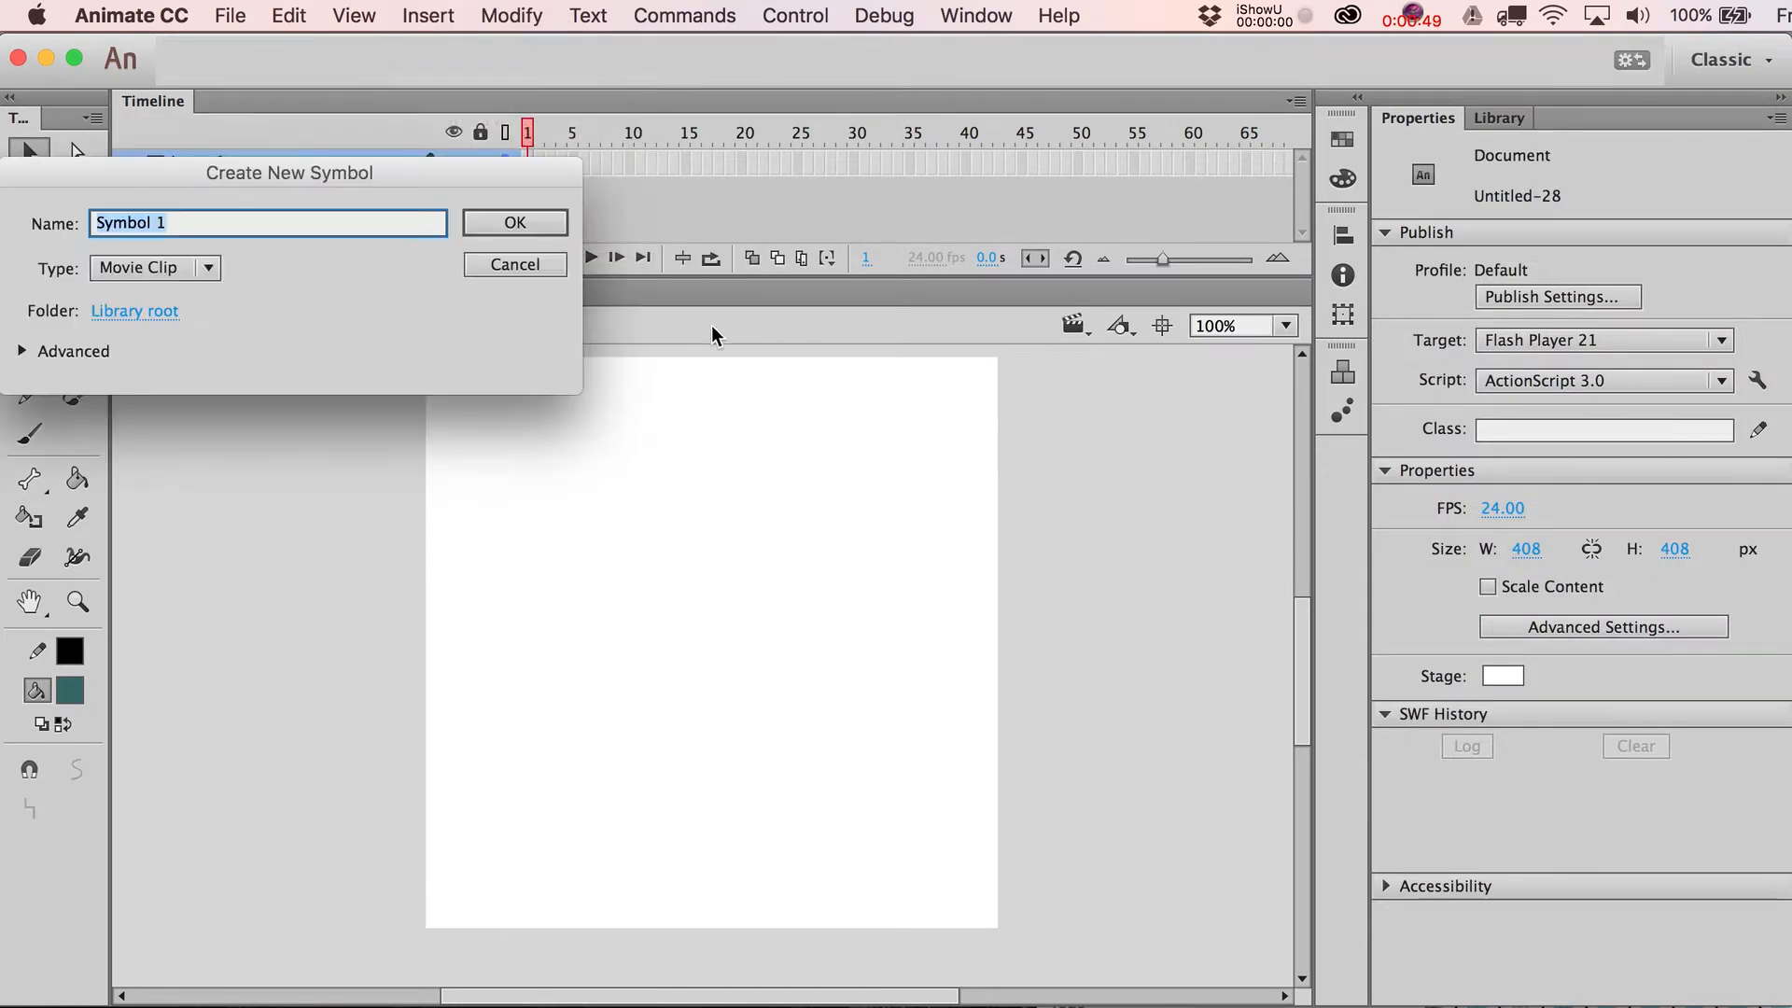
pyautogui.write('Pirate')
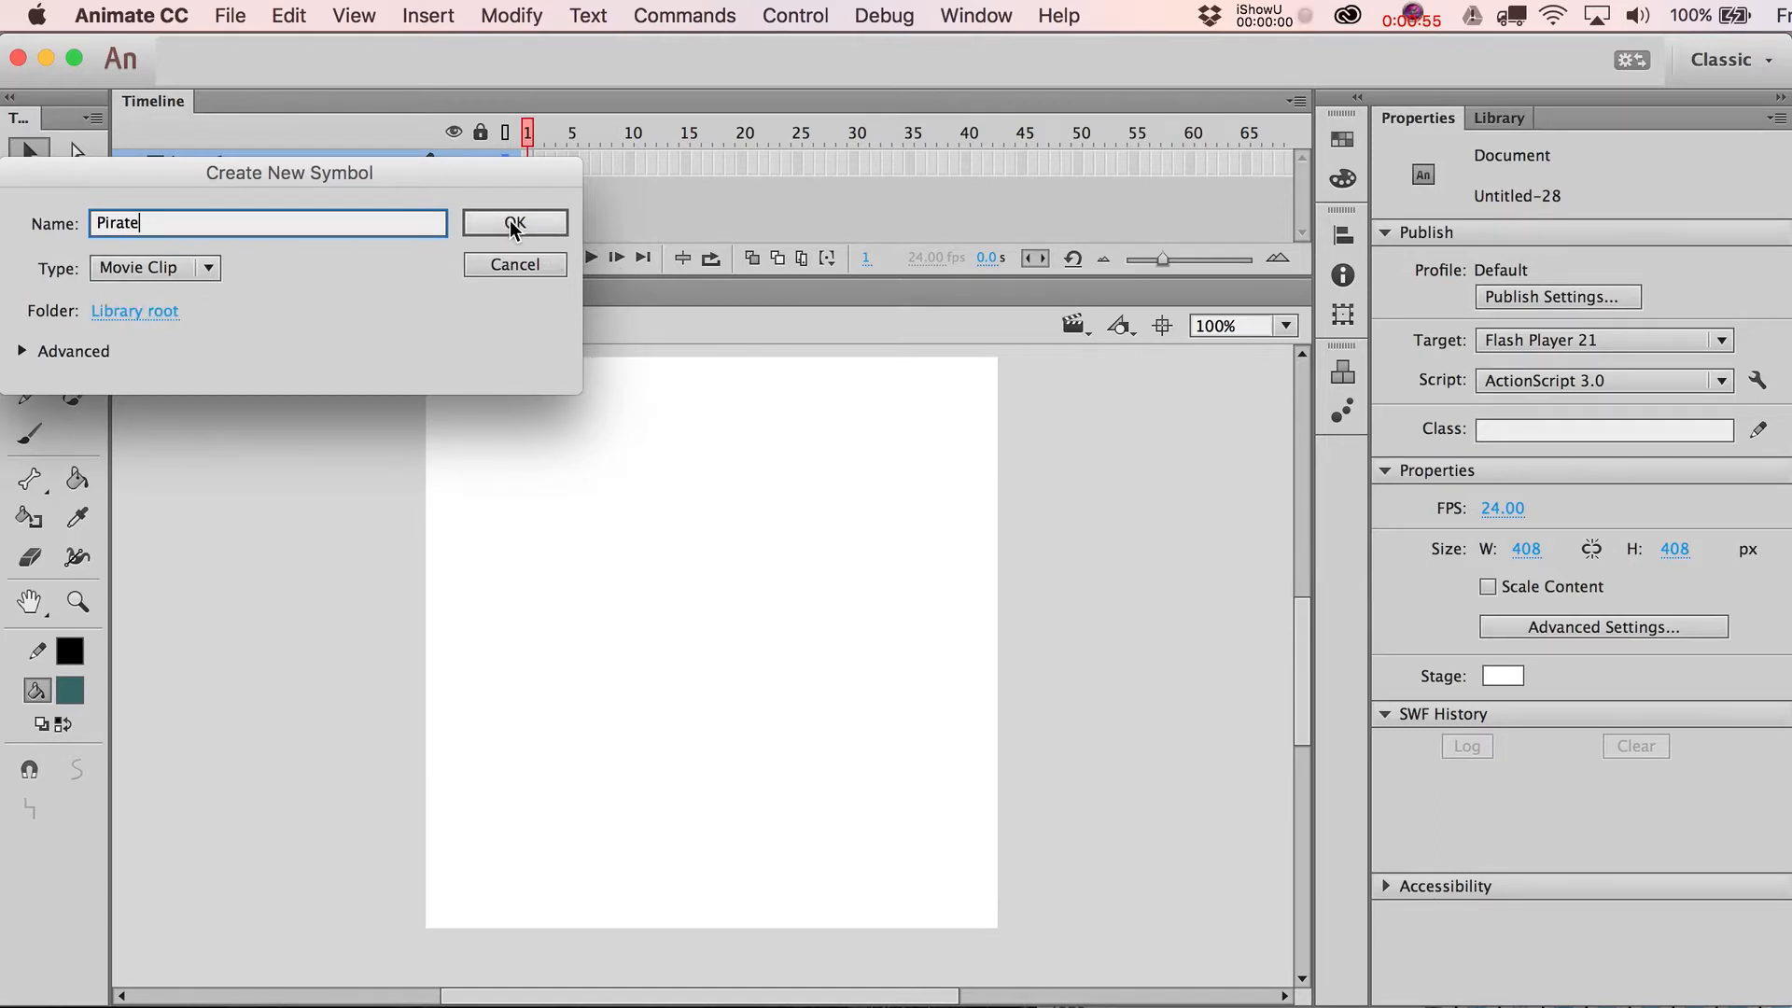
pyautogui.click(514, 223)
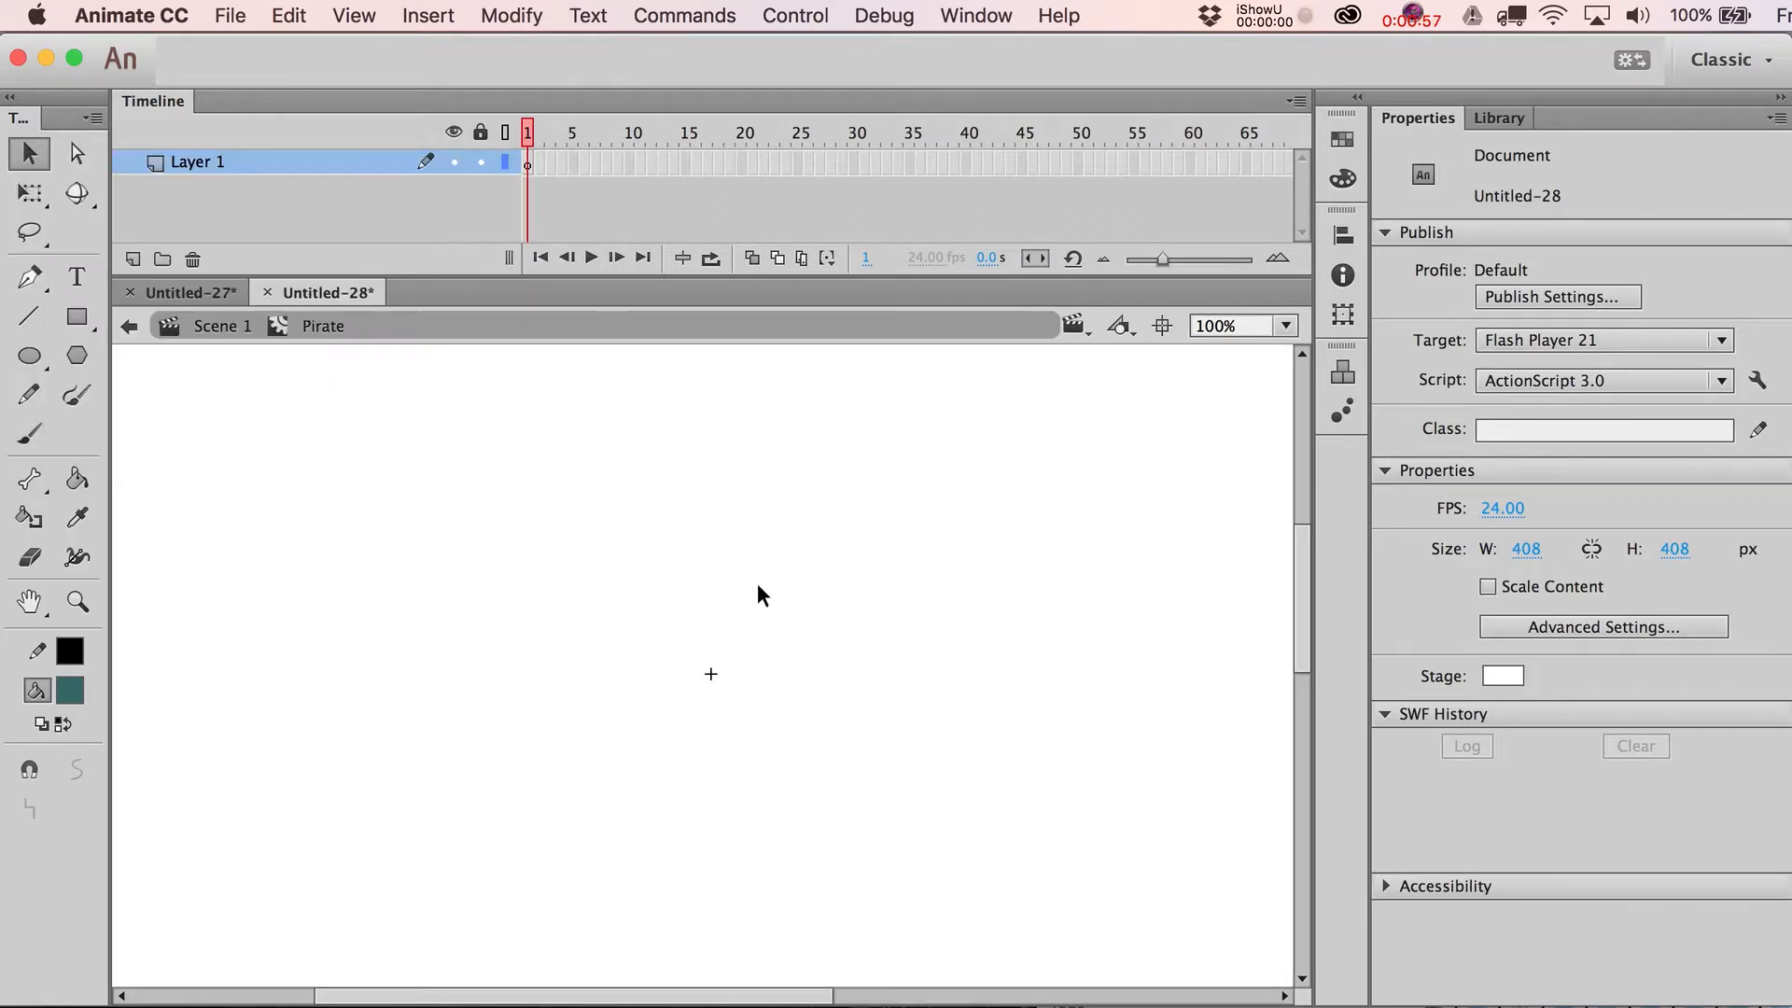
pyautogui.moveTo(355, 355)
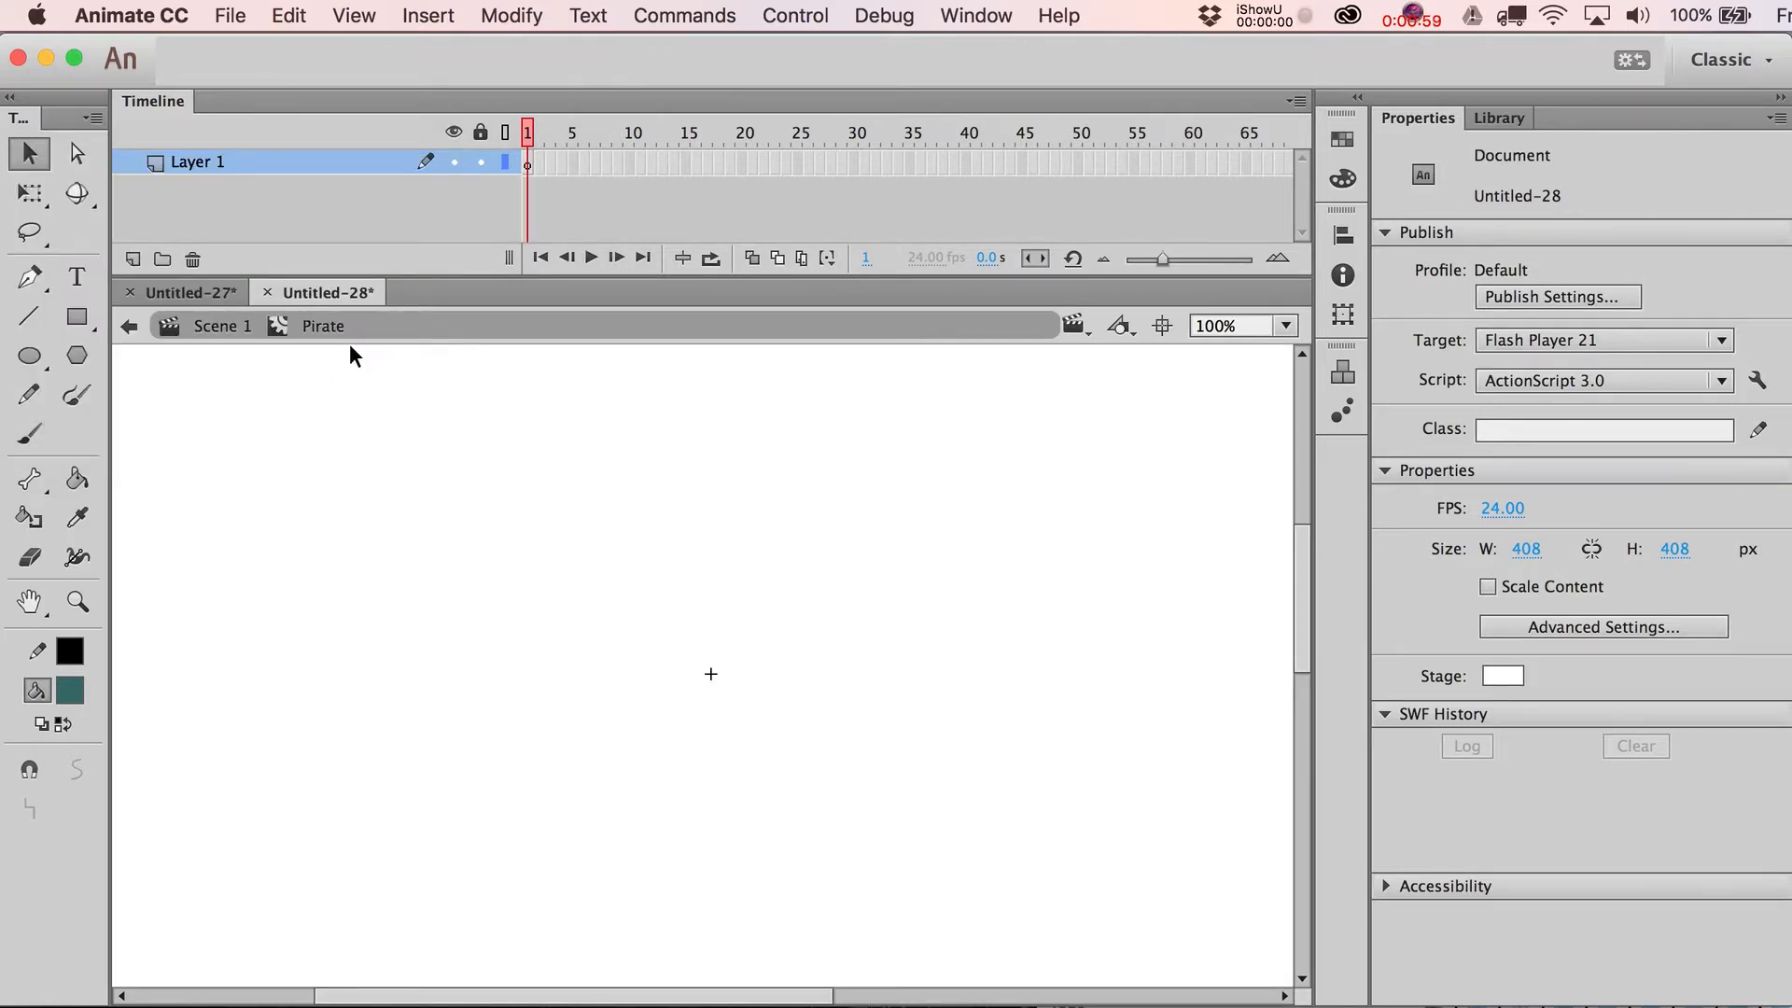
pyautogui.moveTo(233, 15)
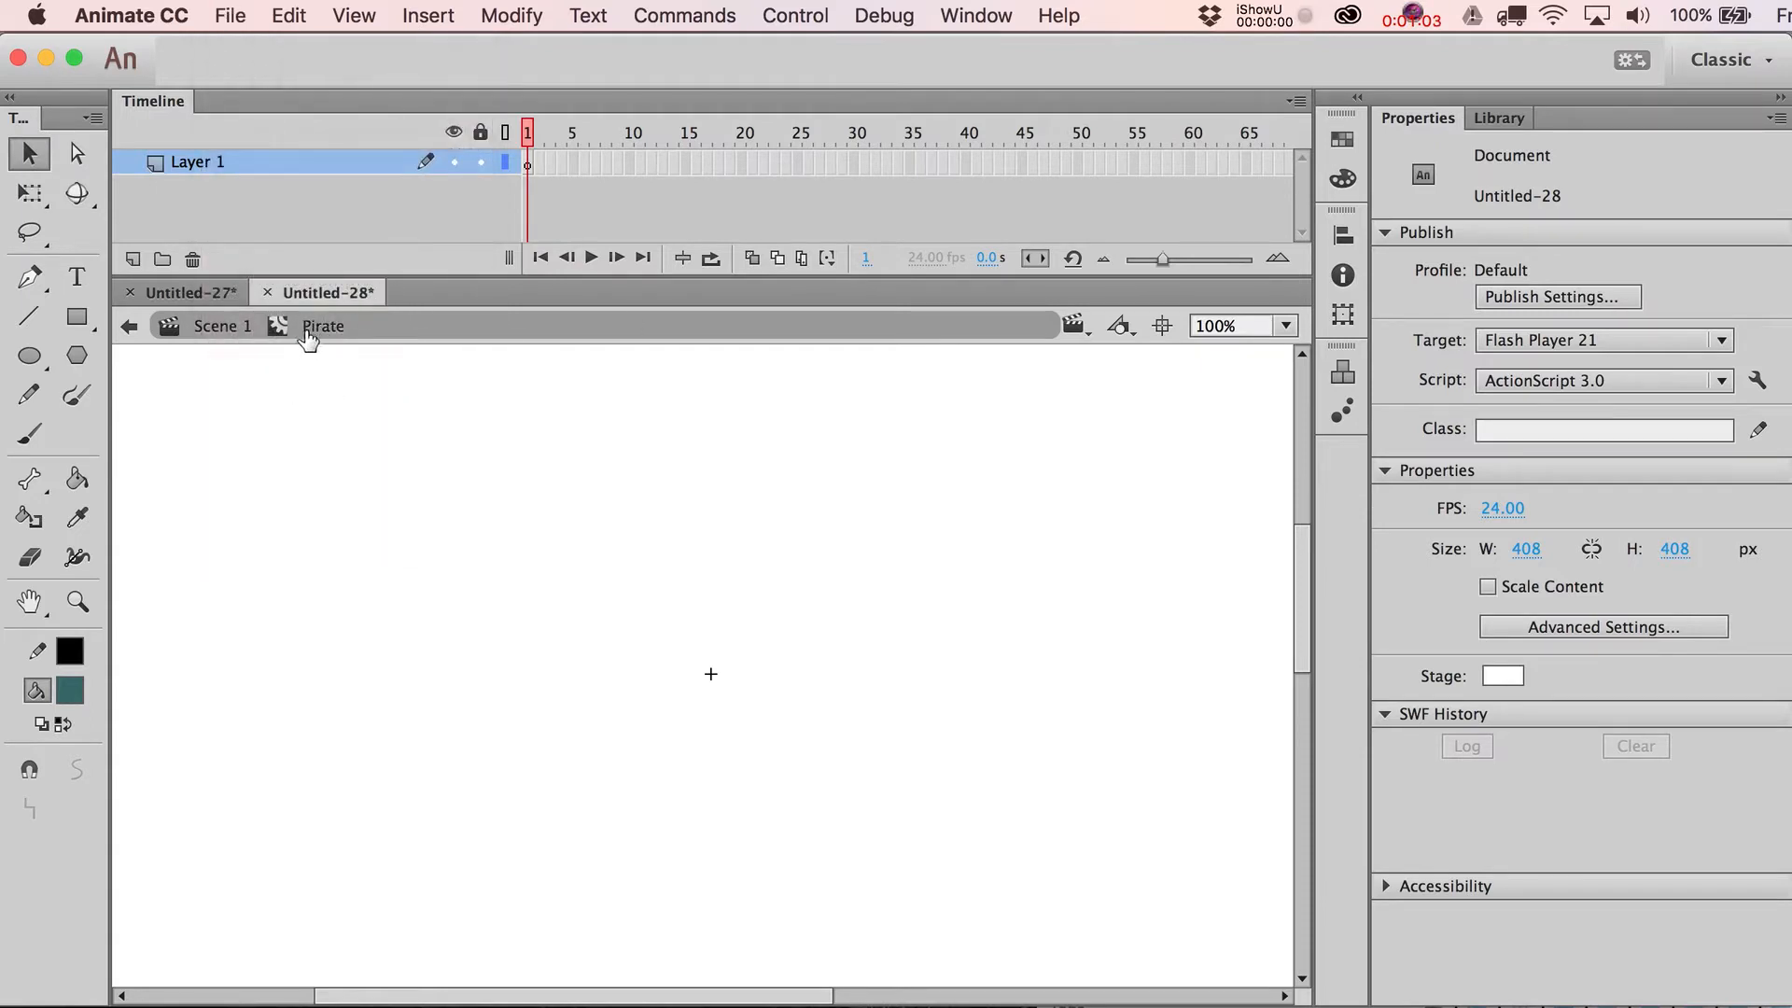
pyautogui.moveTo(327, 337)
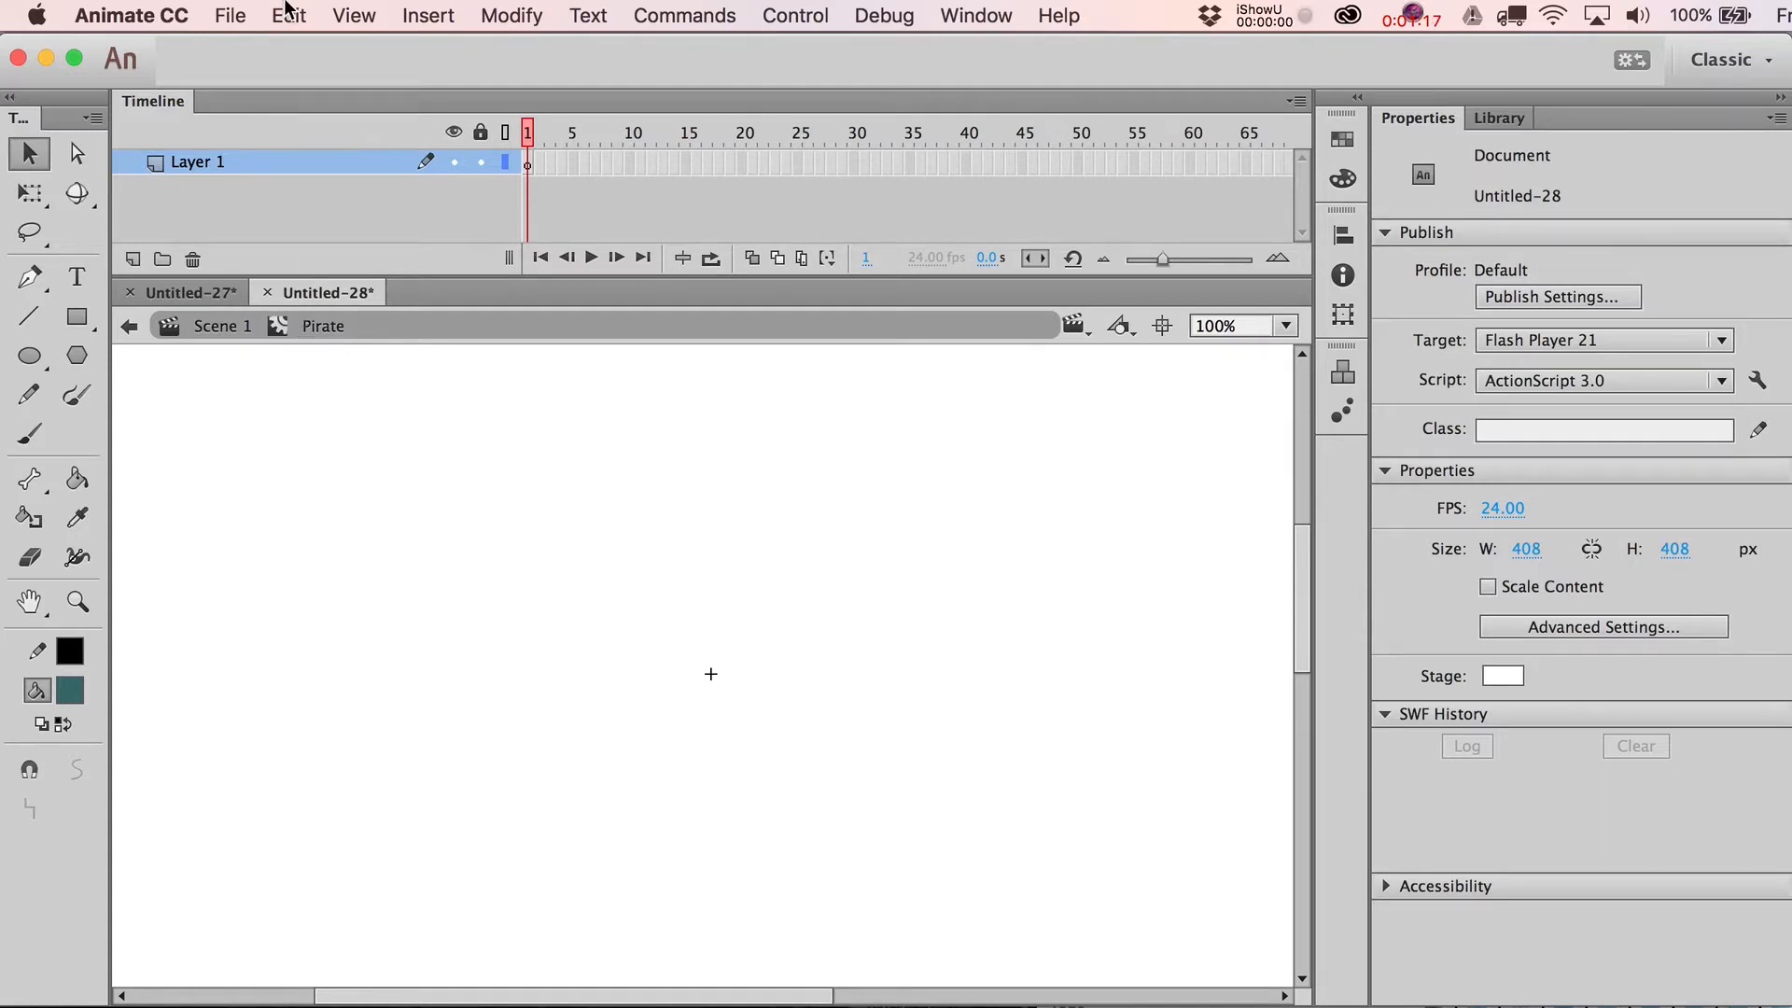
# Step: Import the Attacking PNG sequence, starting from Attacking_000.png, into the Pirate symbol as about twelve frames
pyautogui.click(428, 14)
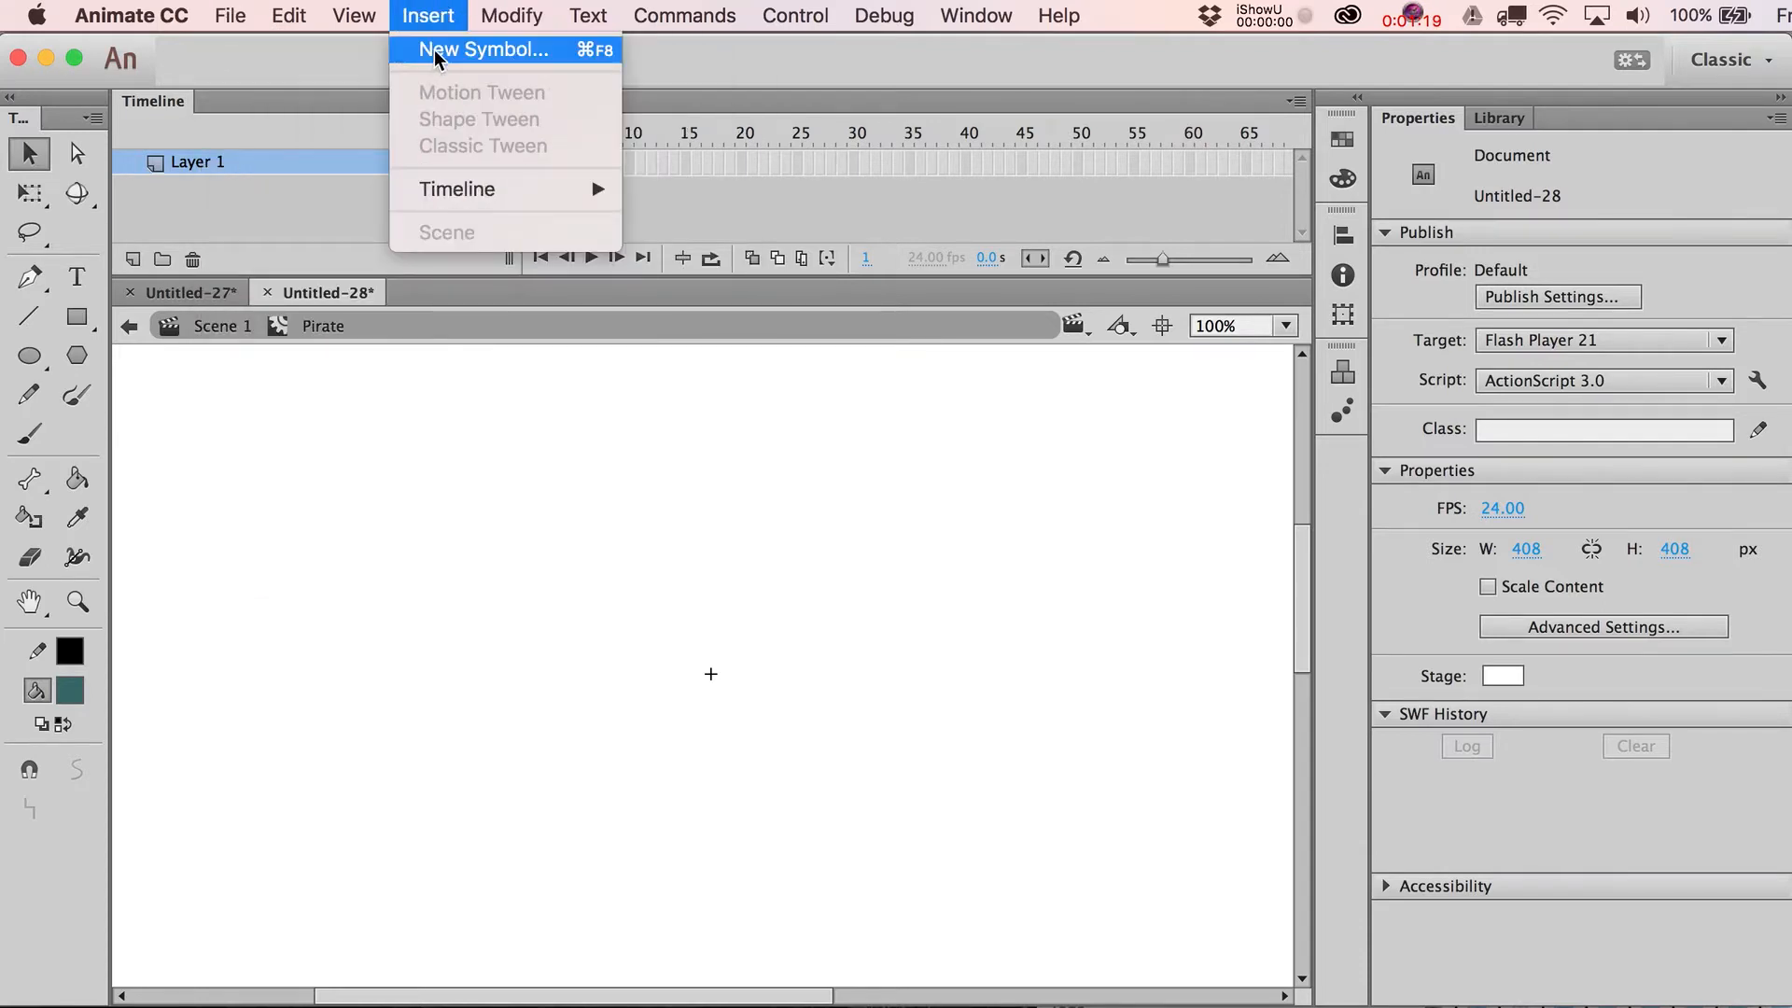
pyautogui.click(230, 15)
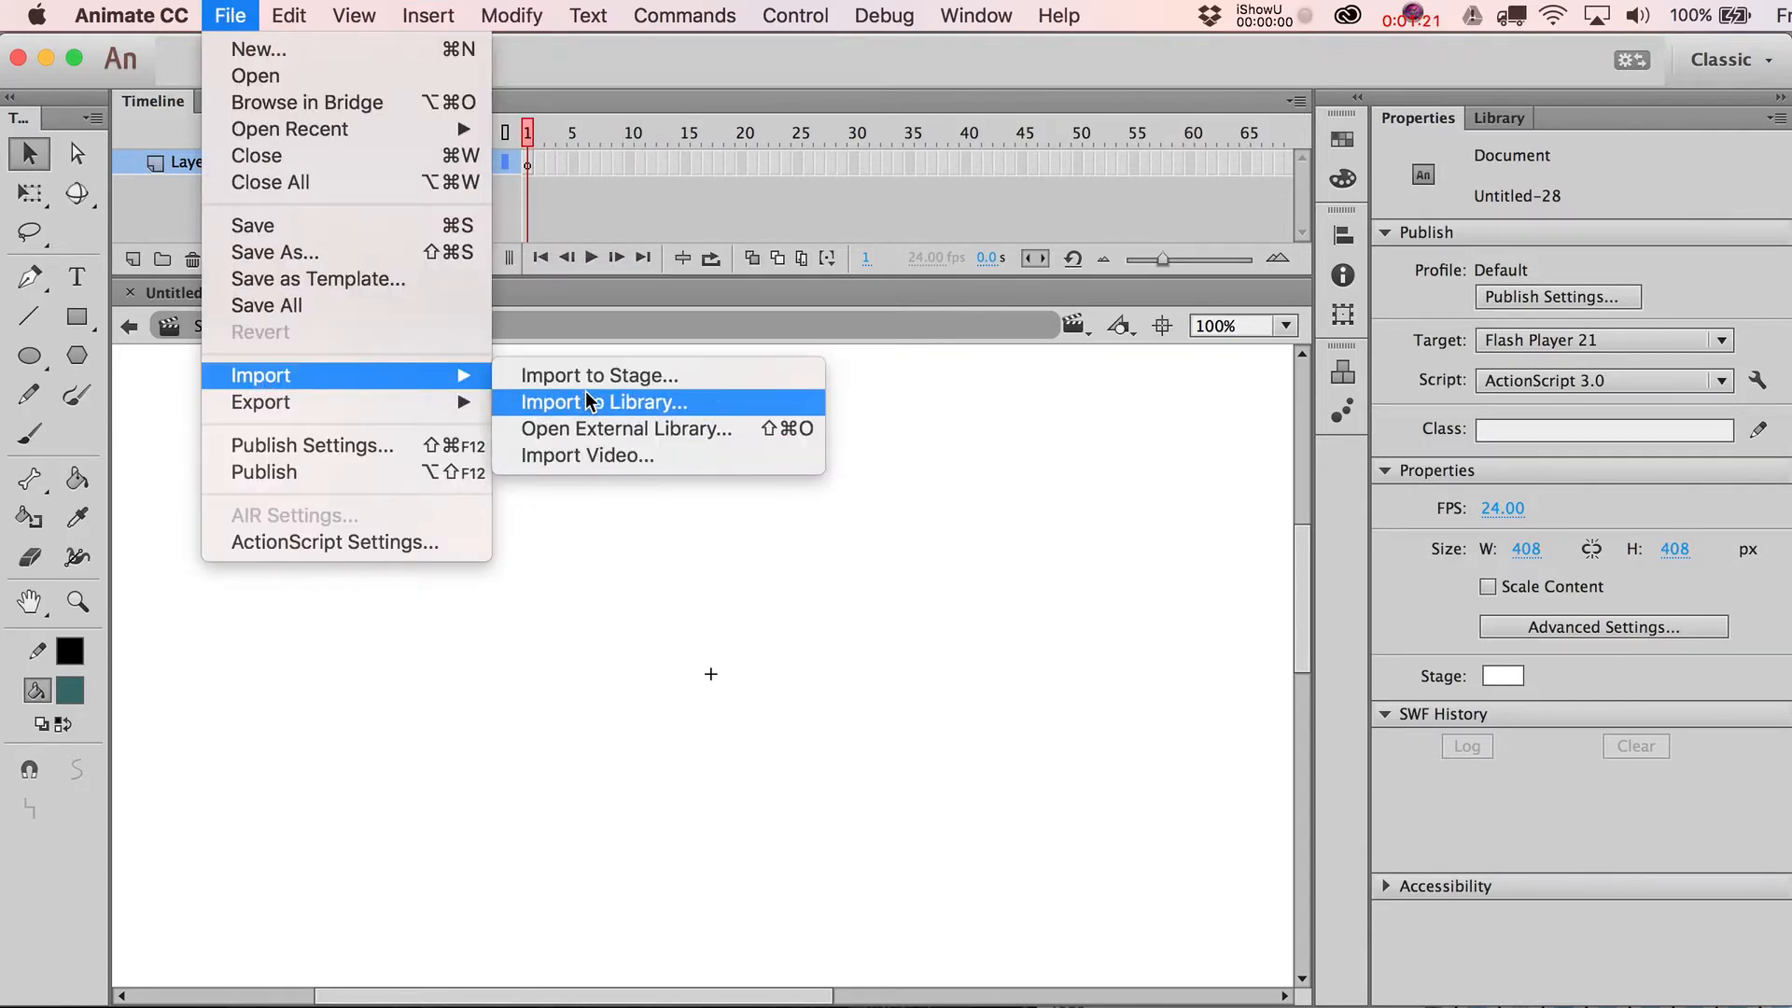
pyautogui.click(604, 402)
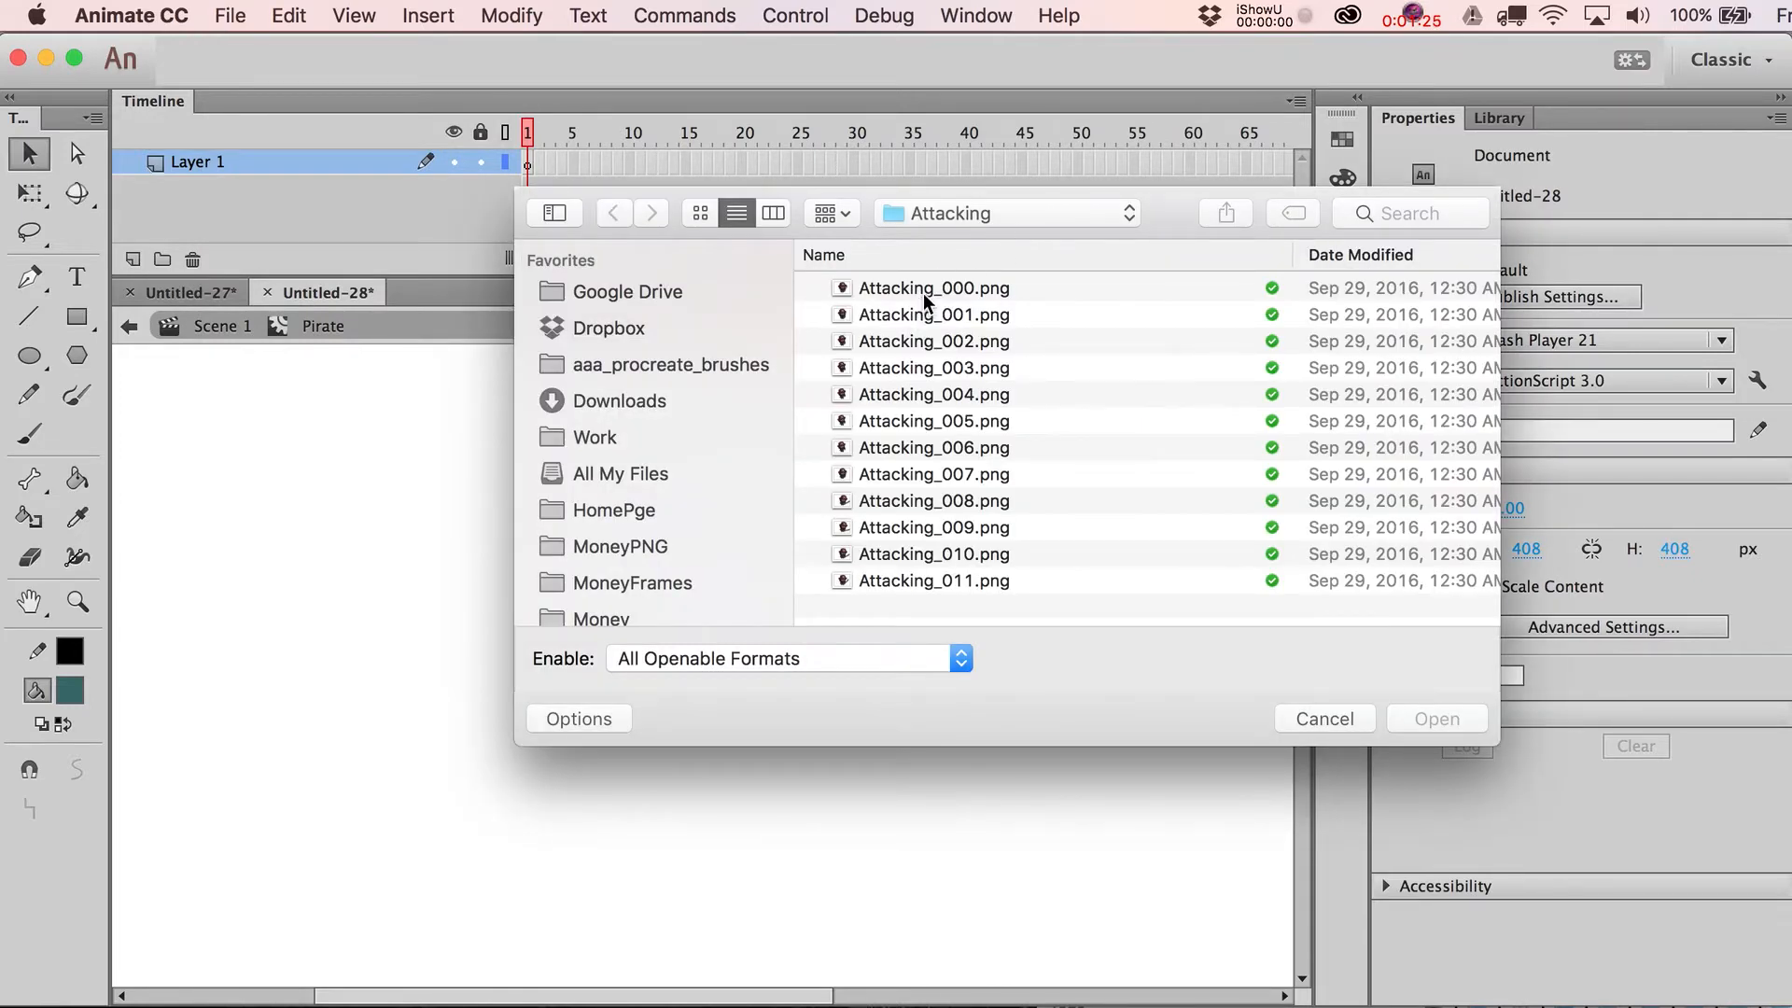
pyautogui.click(1435, 719)
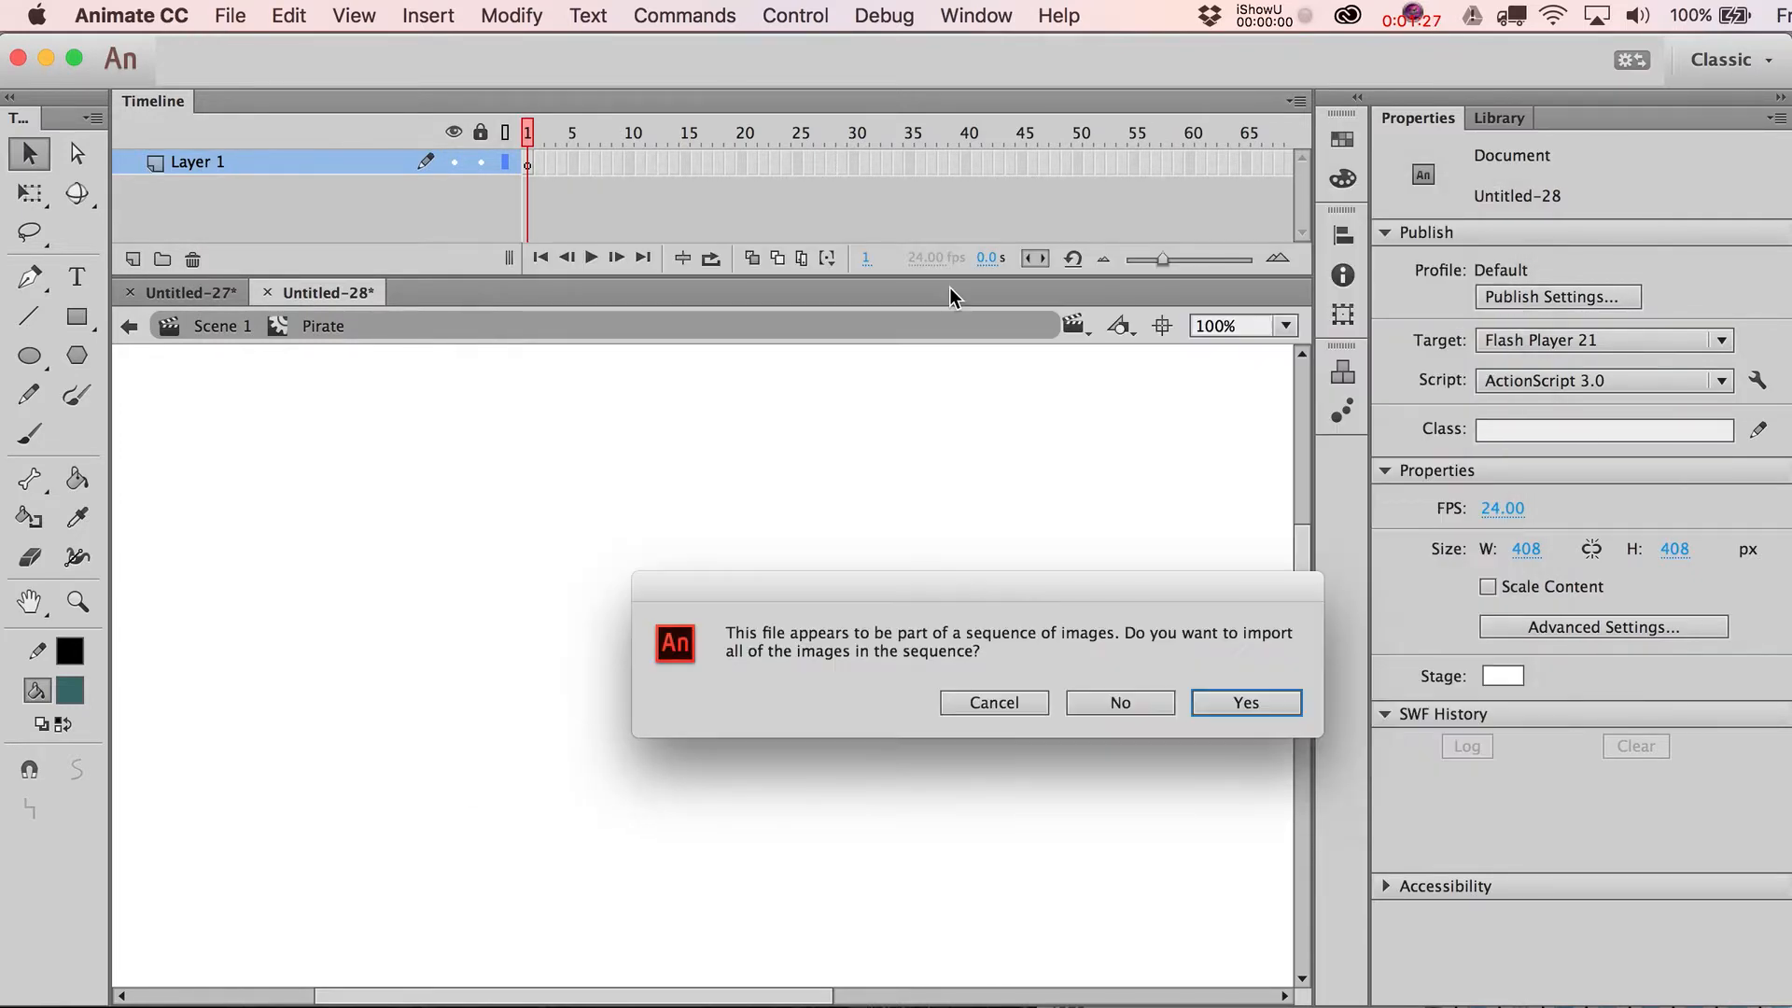
pyautogui.moveTo(1244, 701)
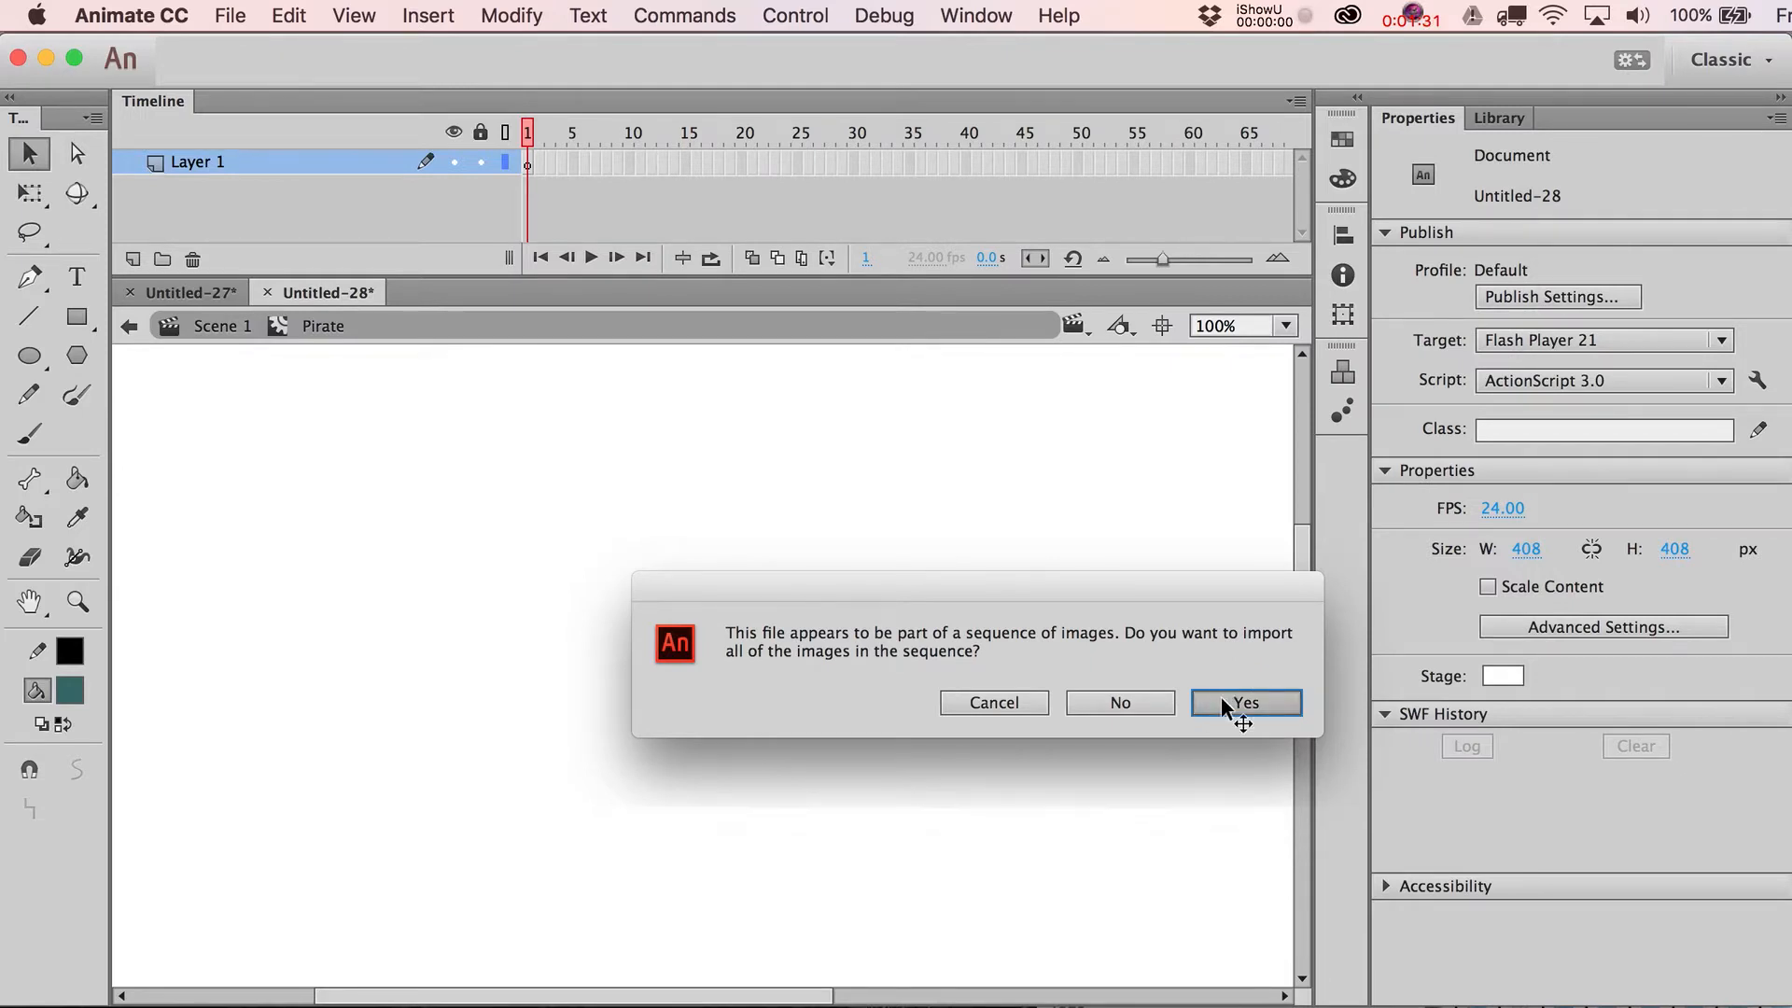
pyautogui.click(1244, 702)
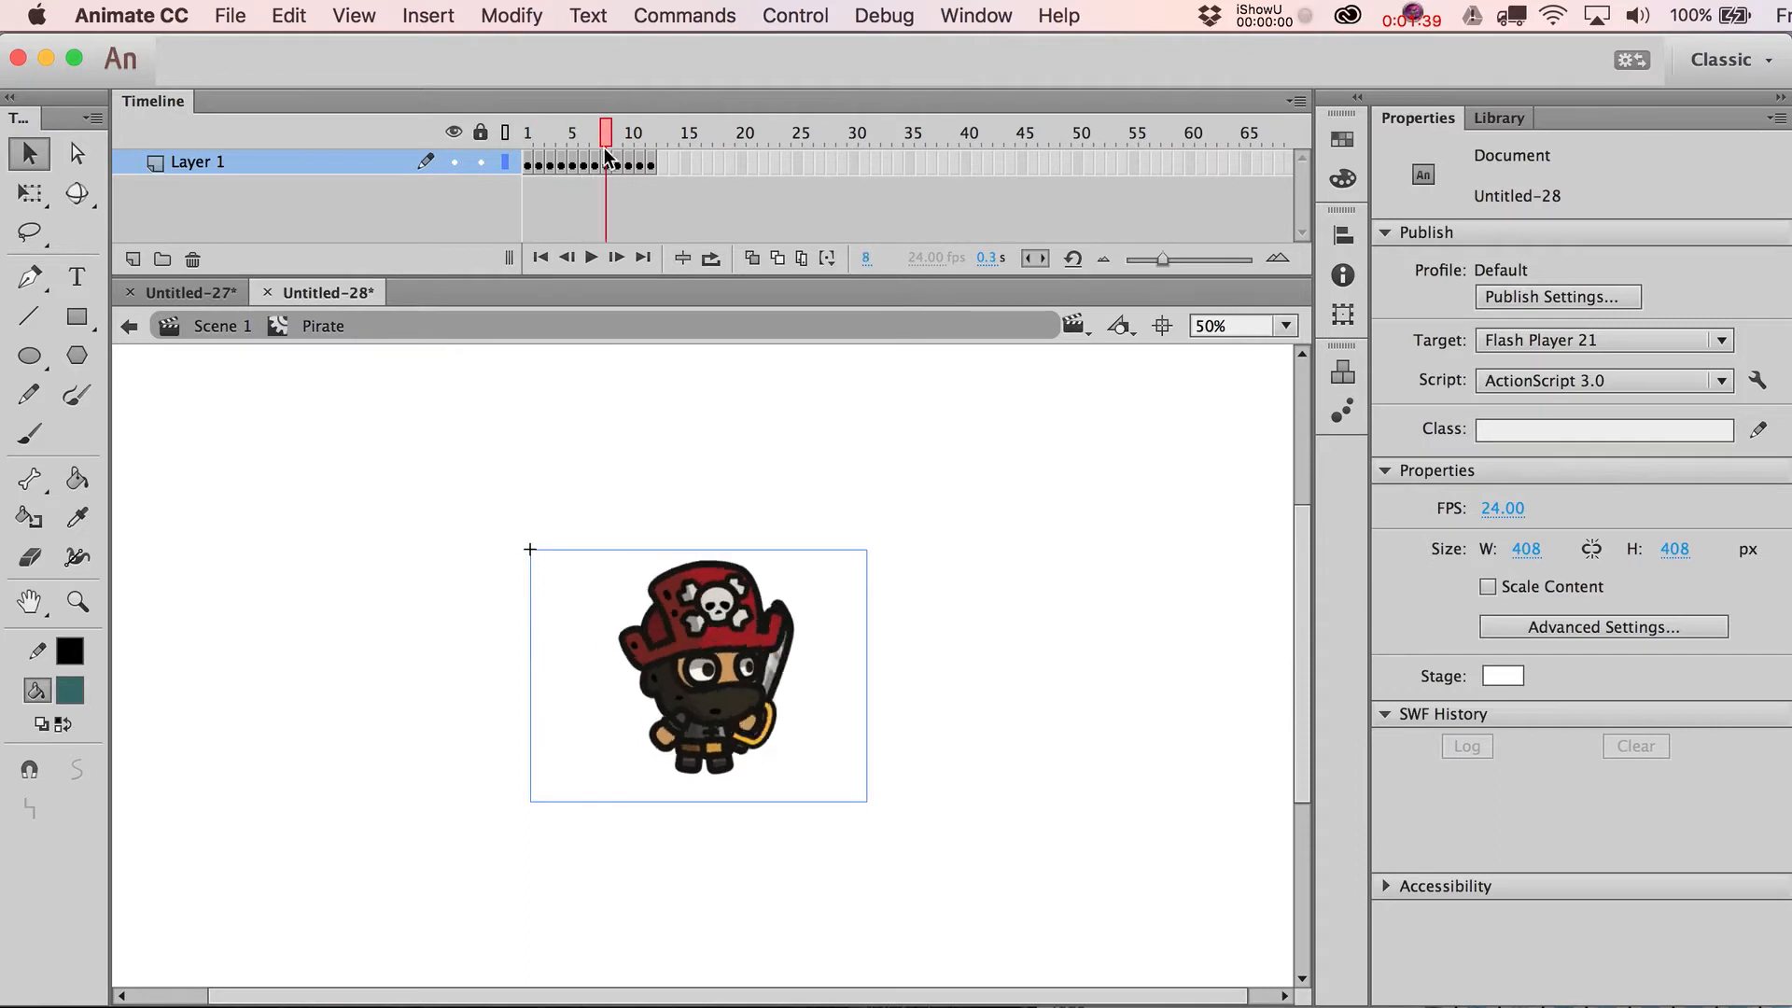
pyautogui.click(526, 133)
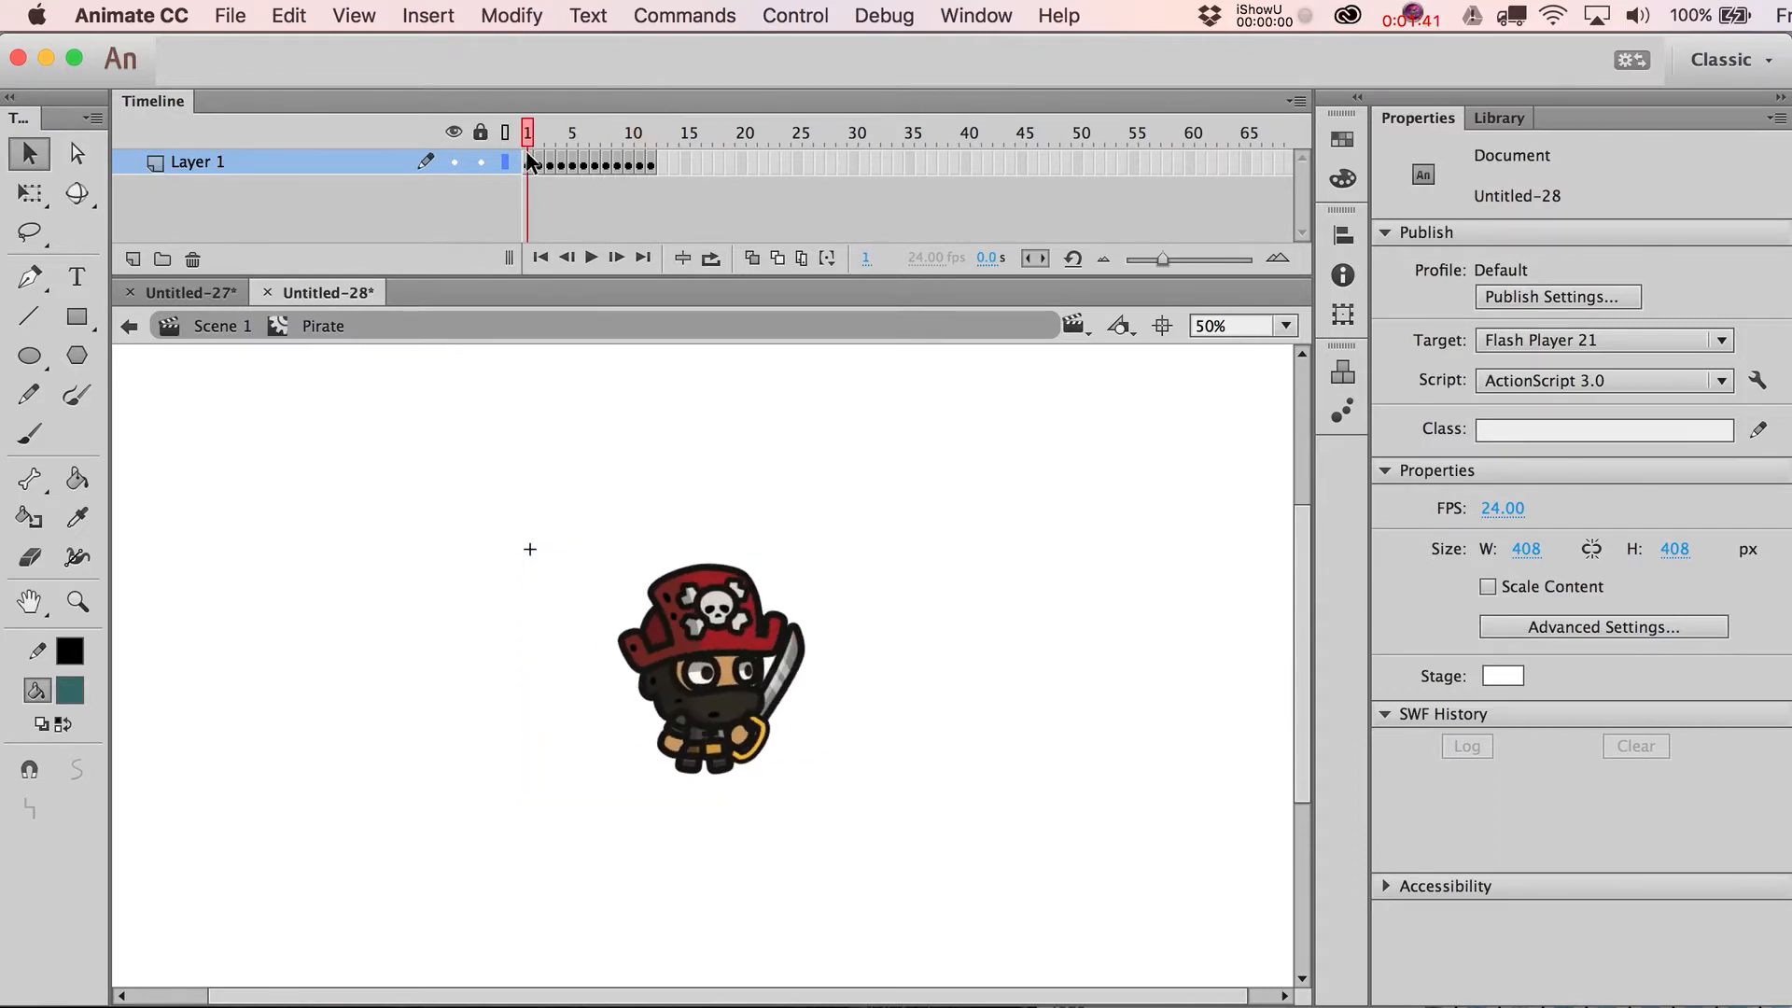
pyautogui.click(229, 15)
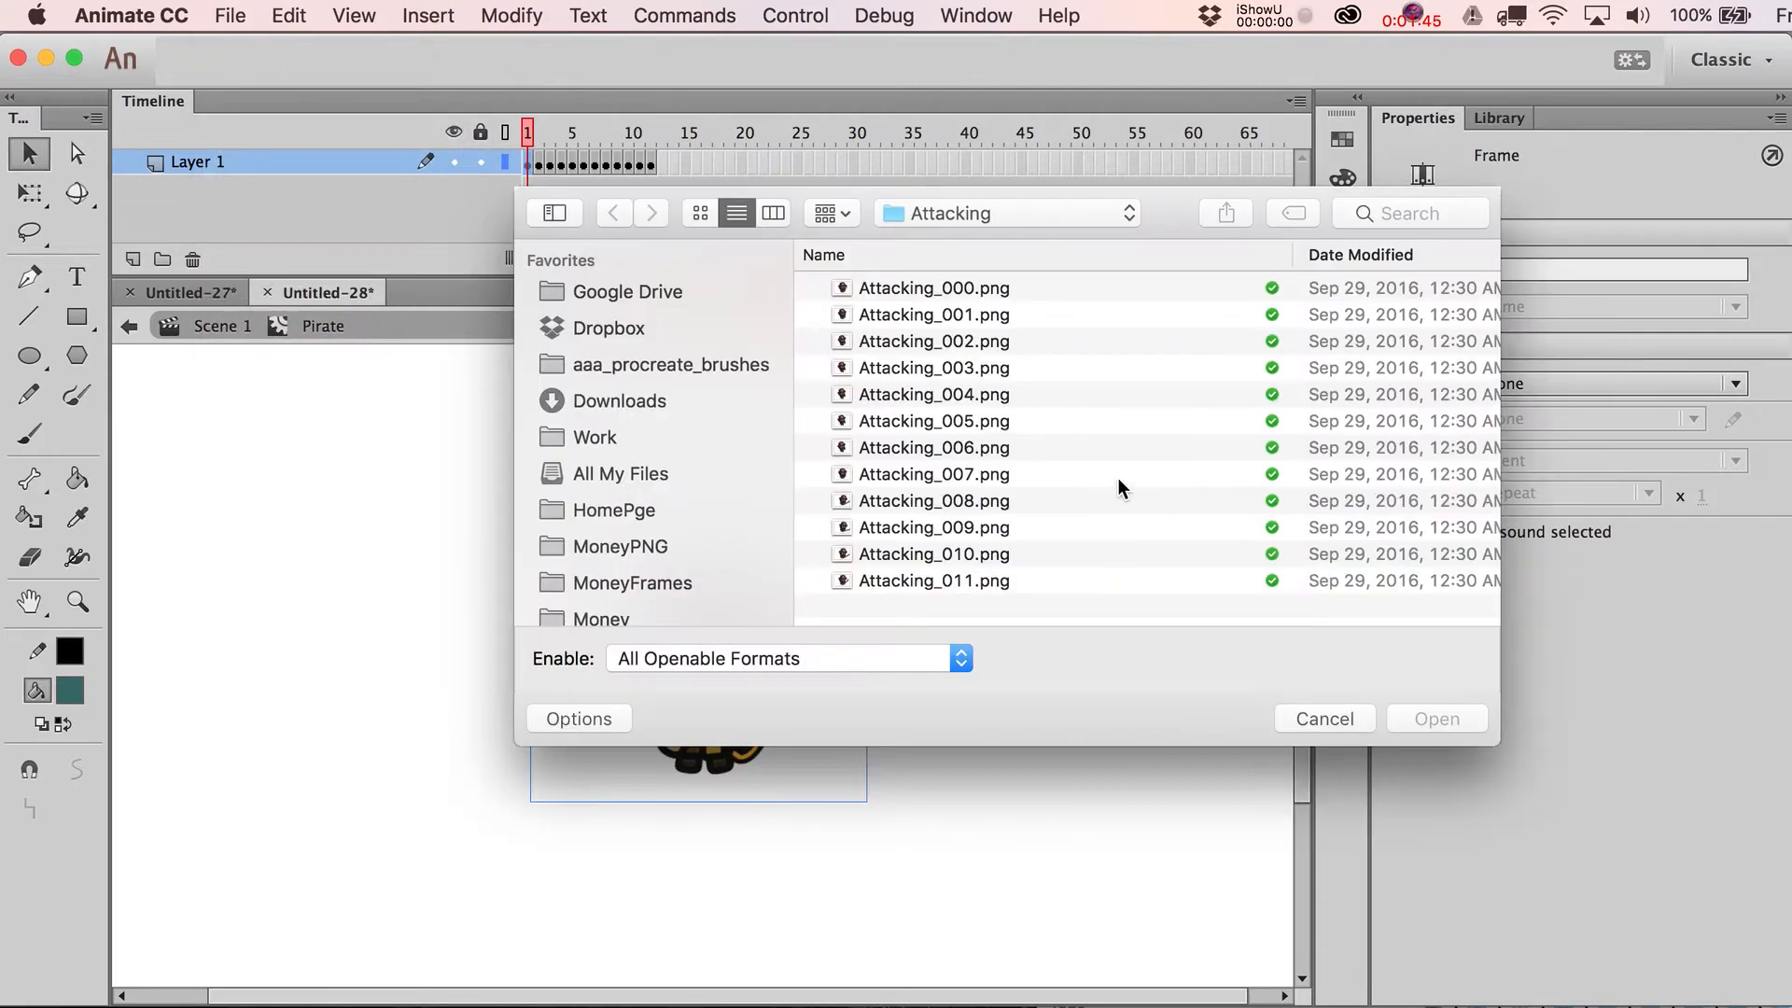
pyautogui.click(932, 286)
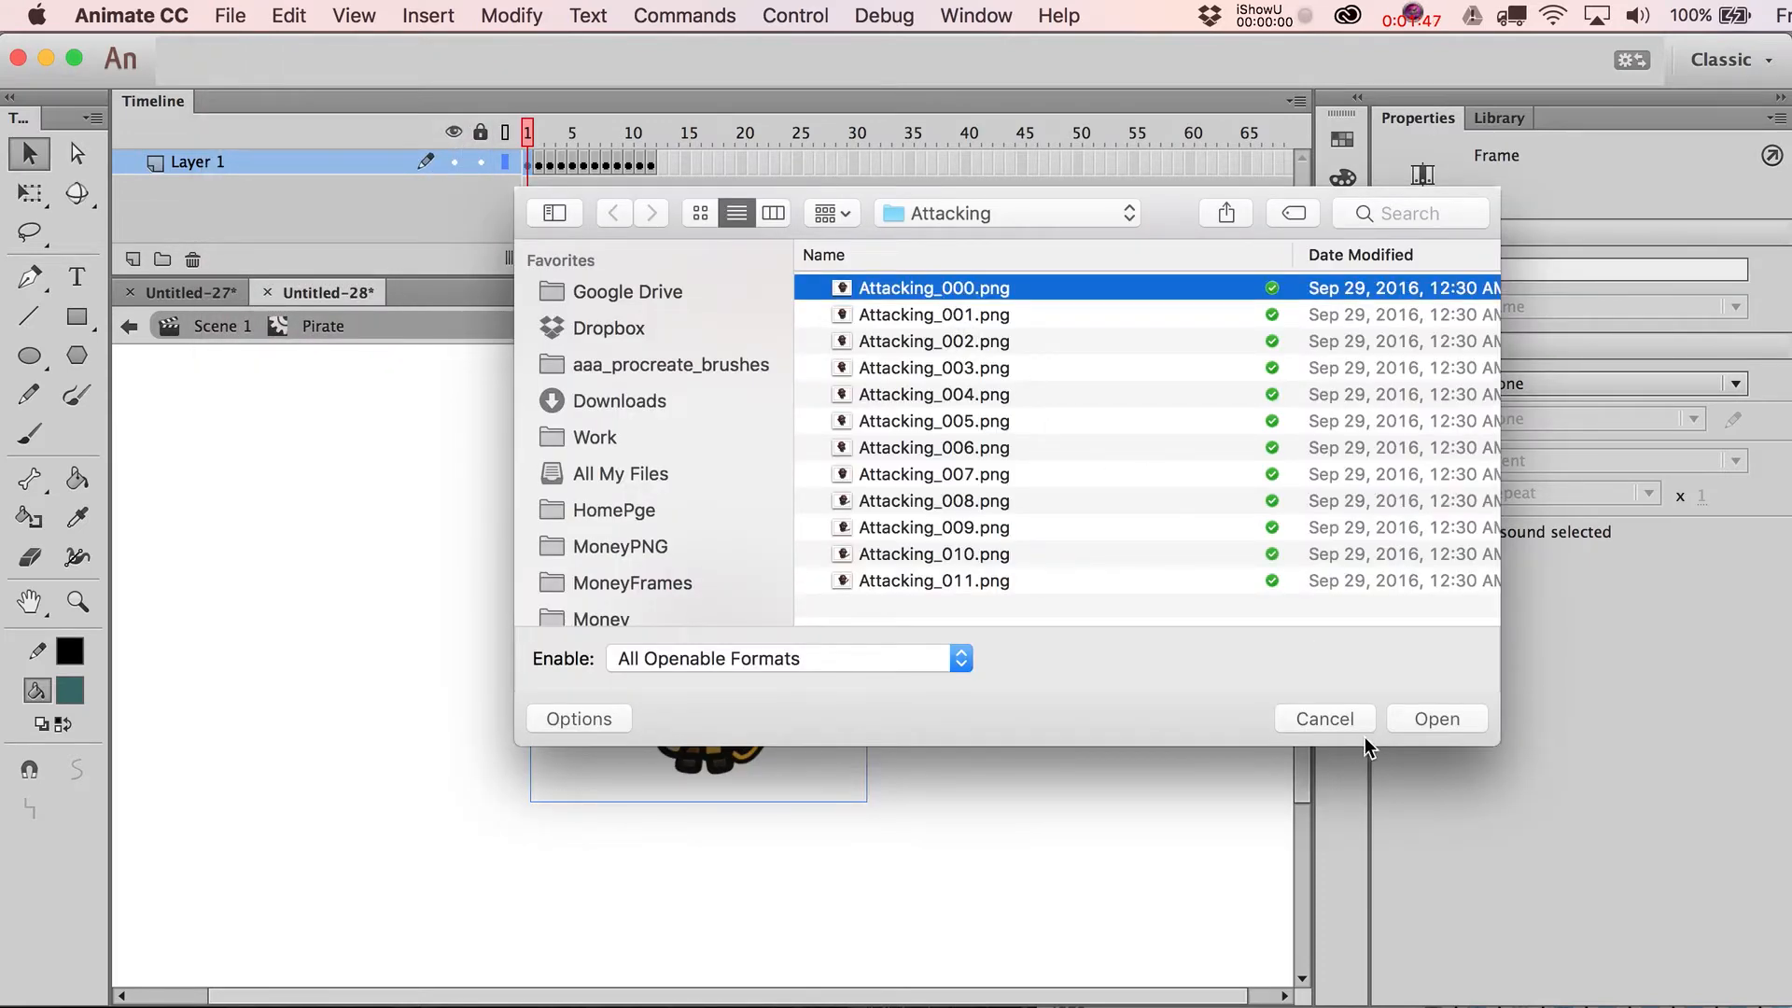
pyautogui.click(1322, 718)
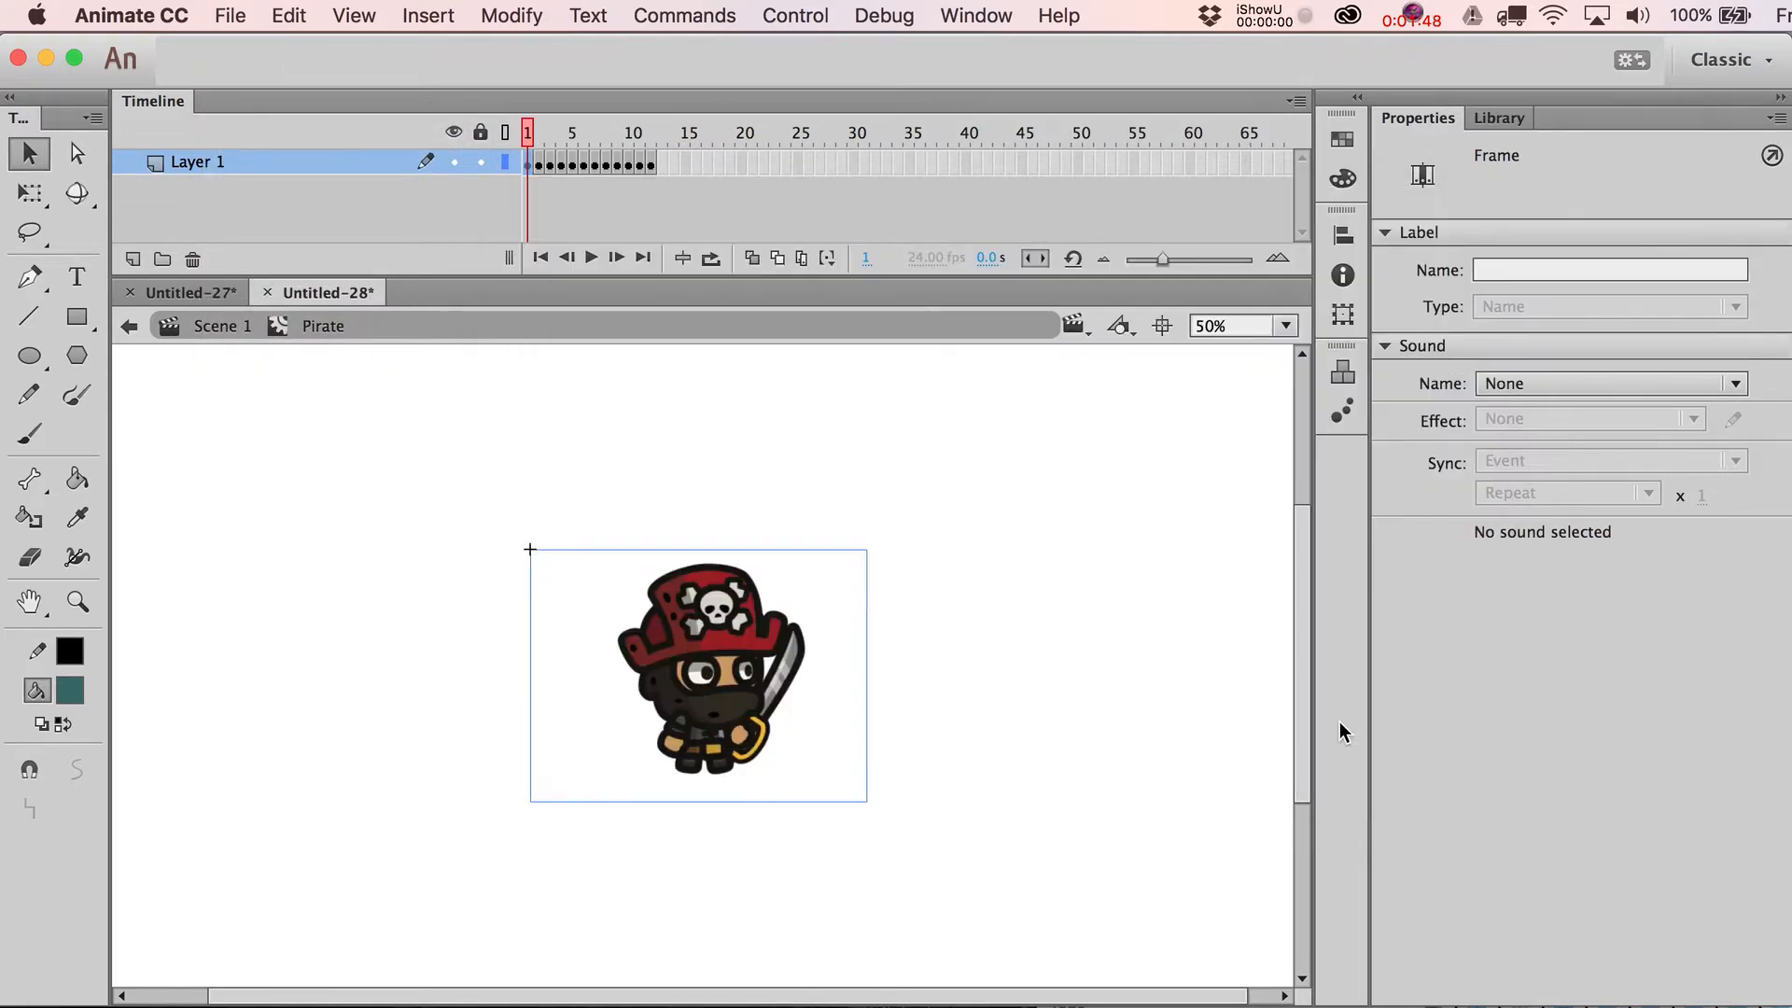
pyautogui.moveTo(835, 326)
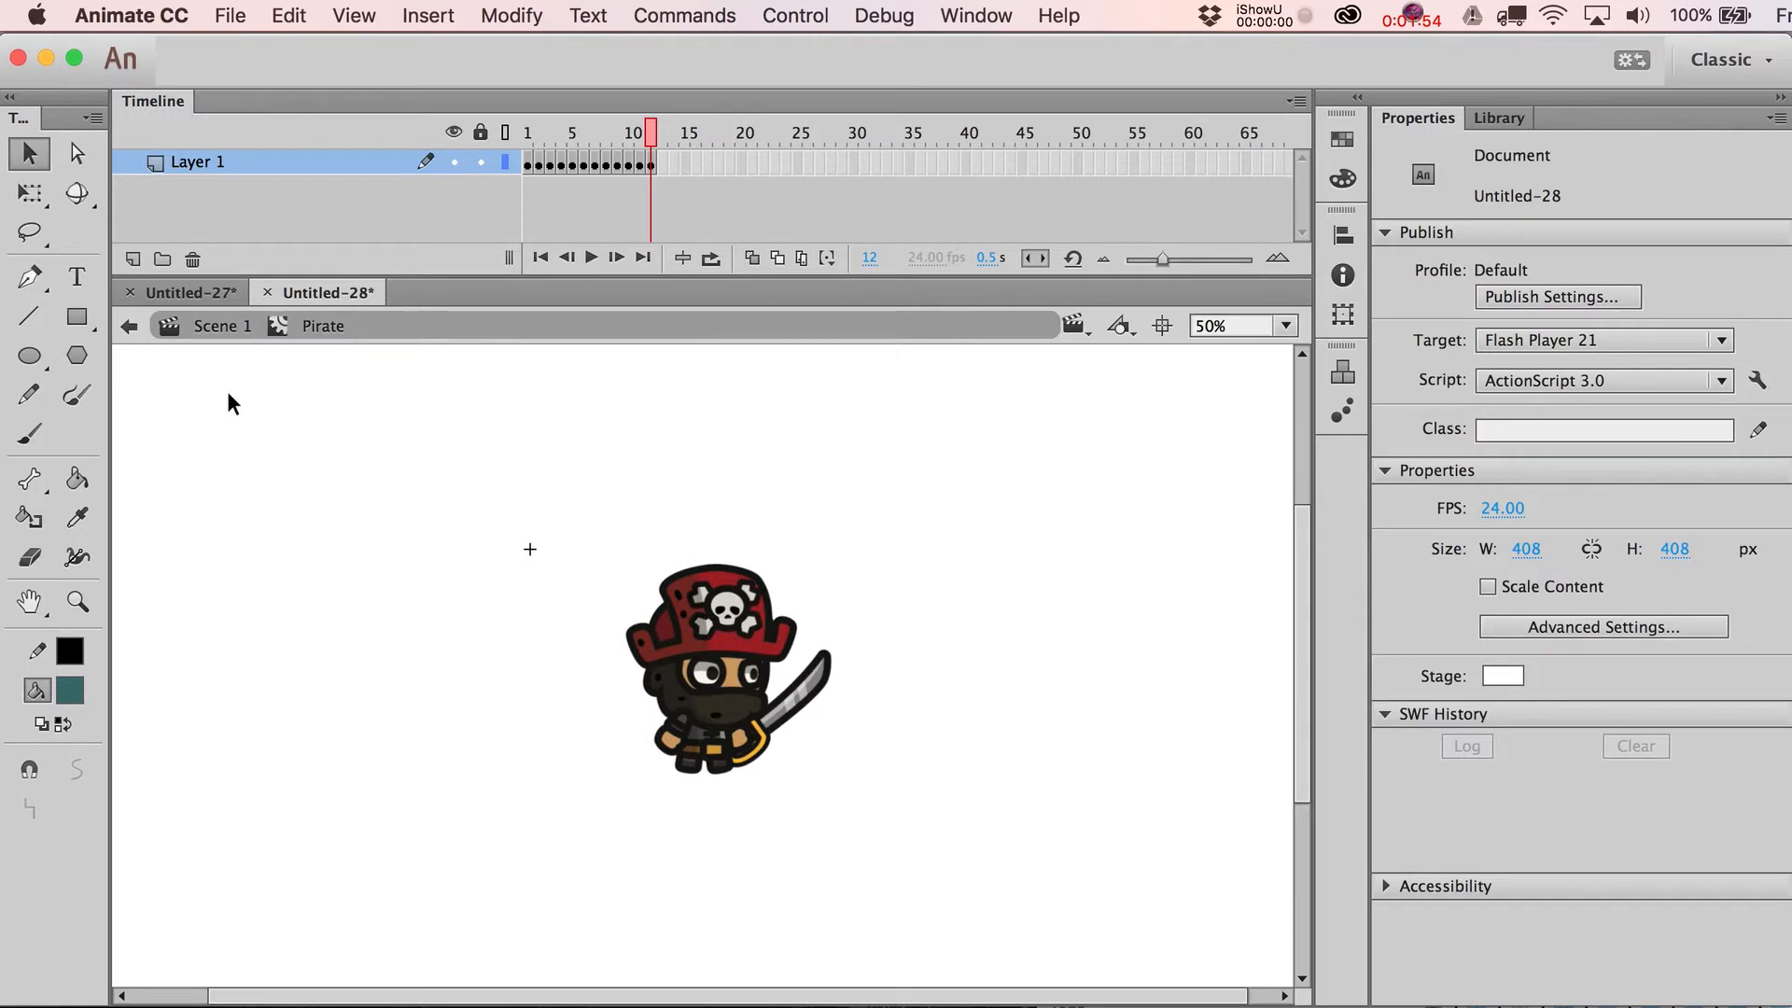
pyautogui.moveTo(225, 337)
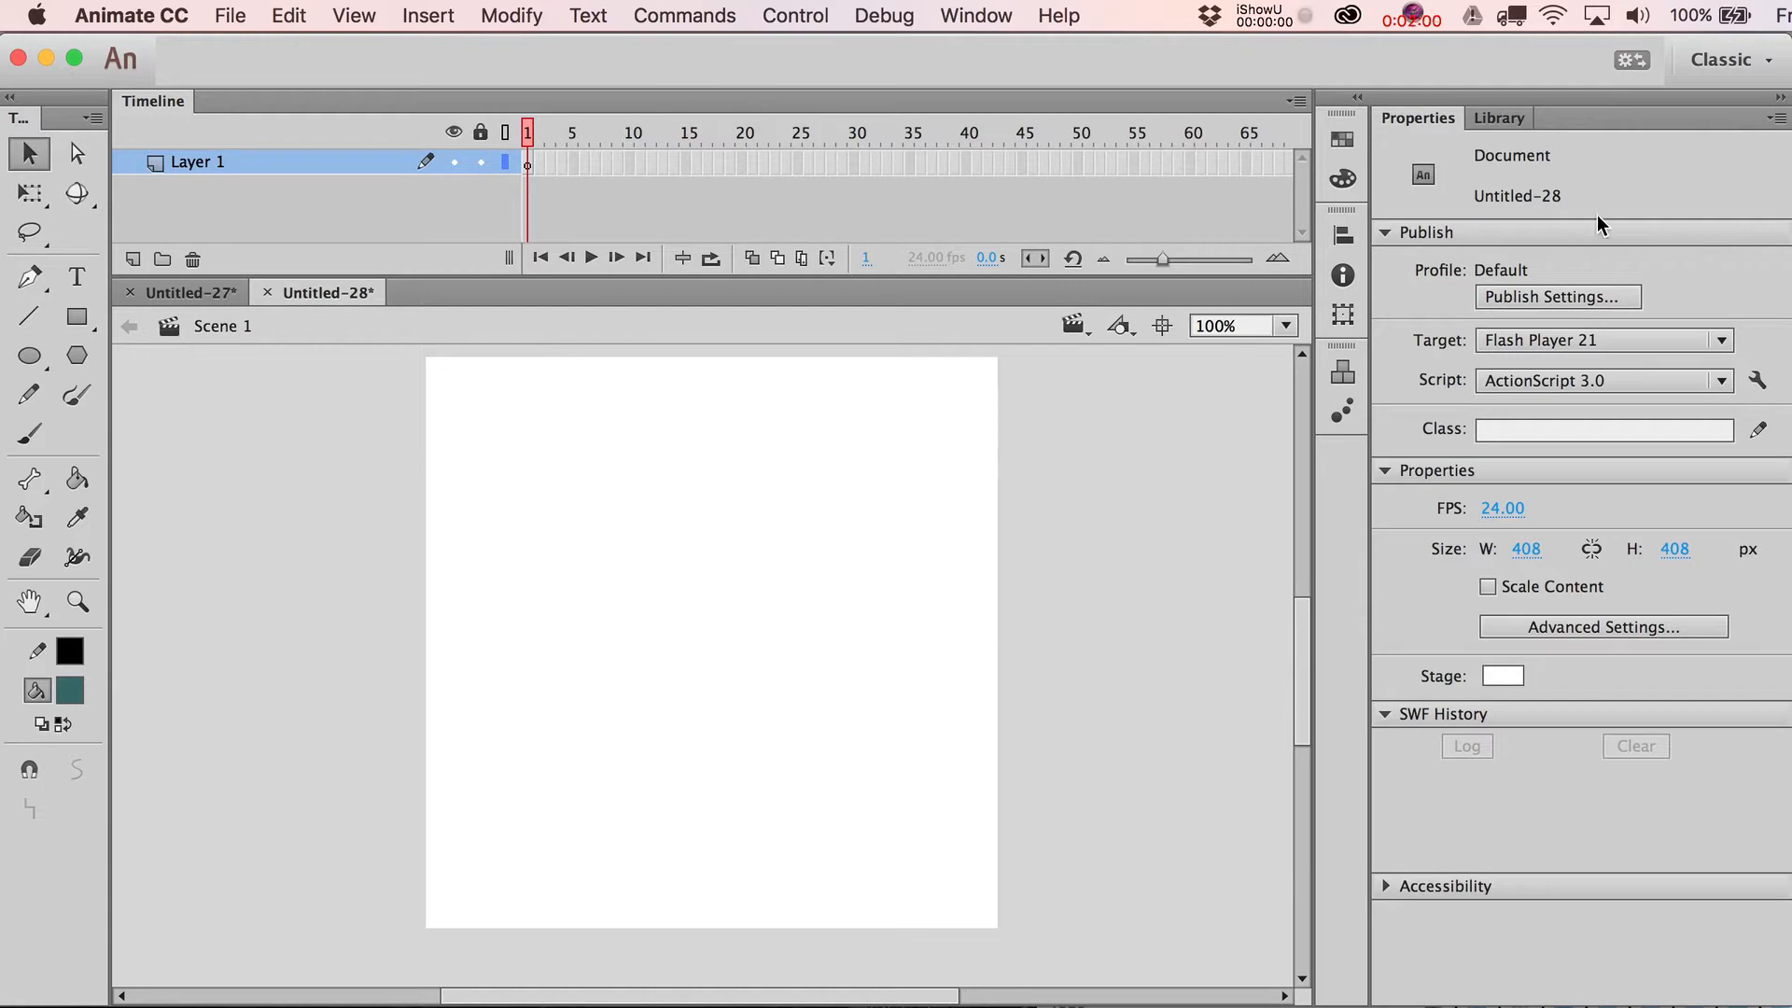
# Step: Open the Library panel listing the Attacking images and the Pirate movie clip
pyautogui.click(975, 15)
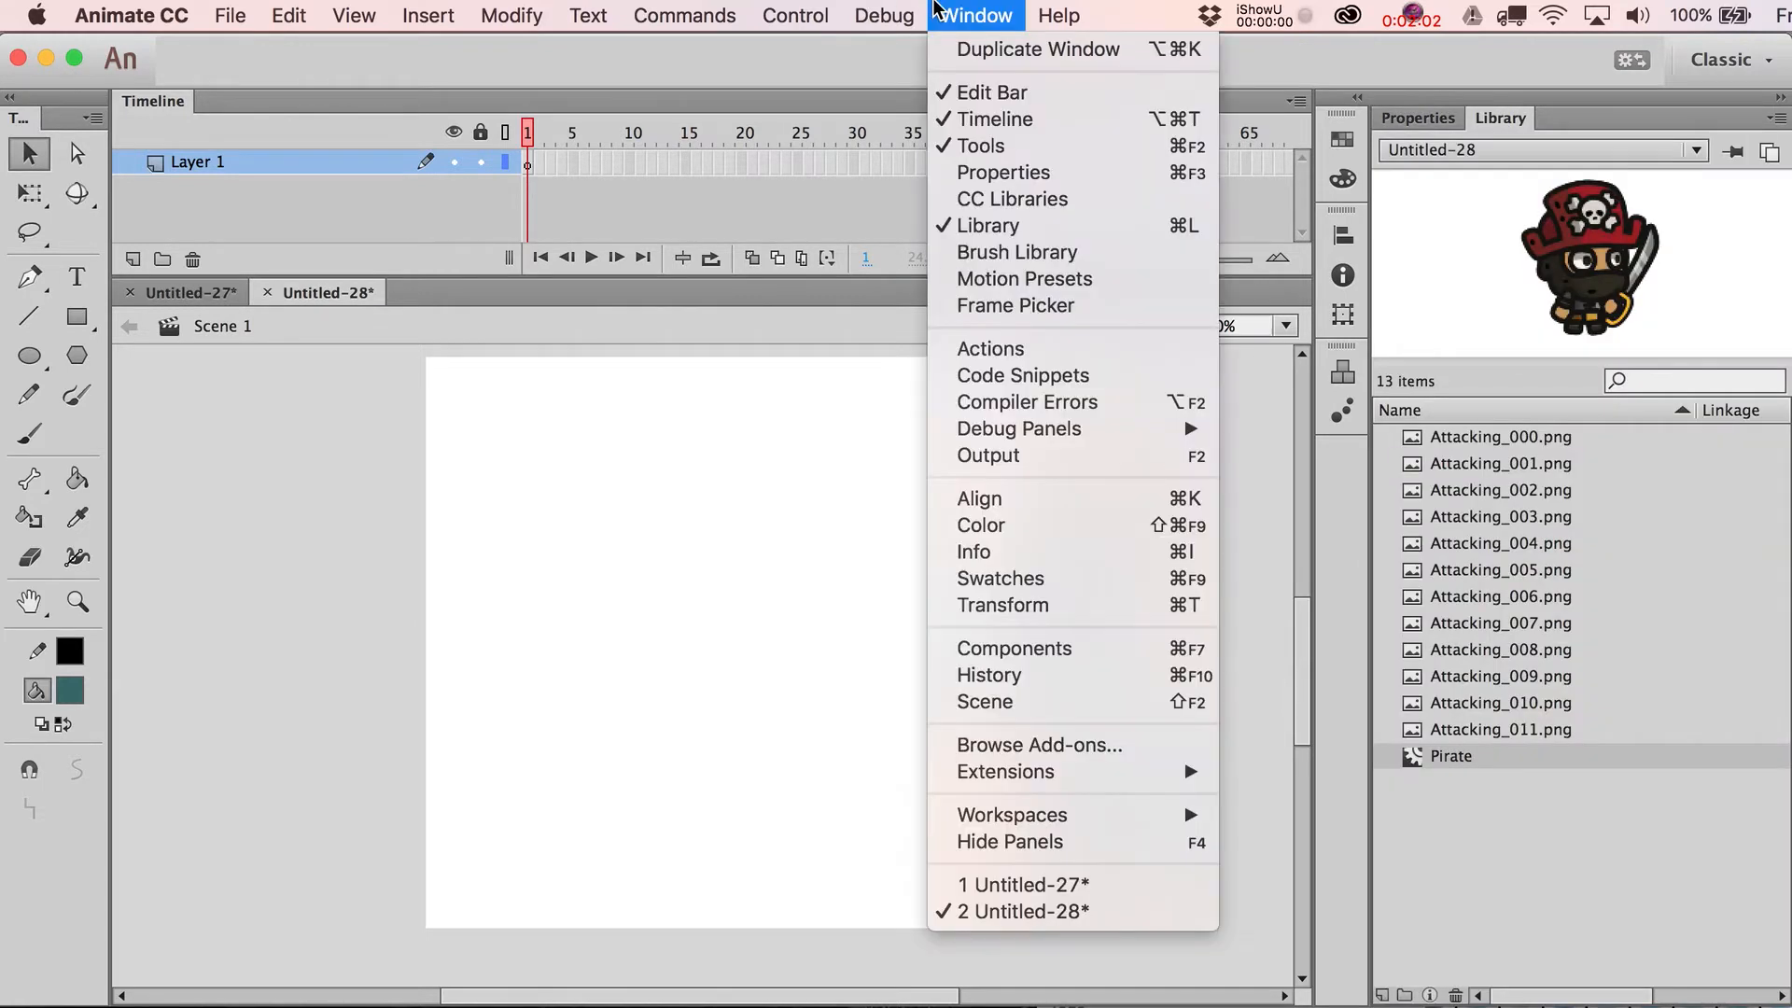
pyautogui.moveTo(1022, 488)
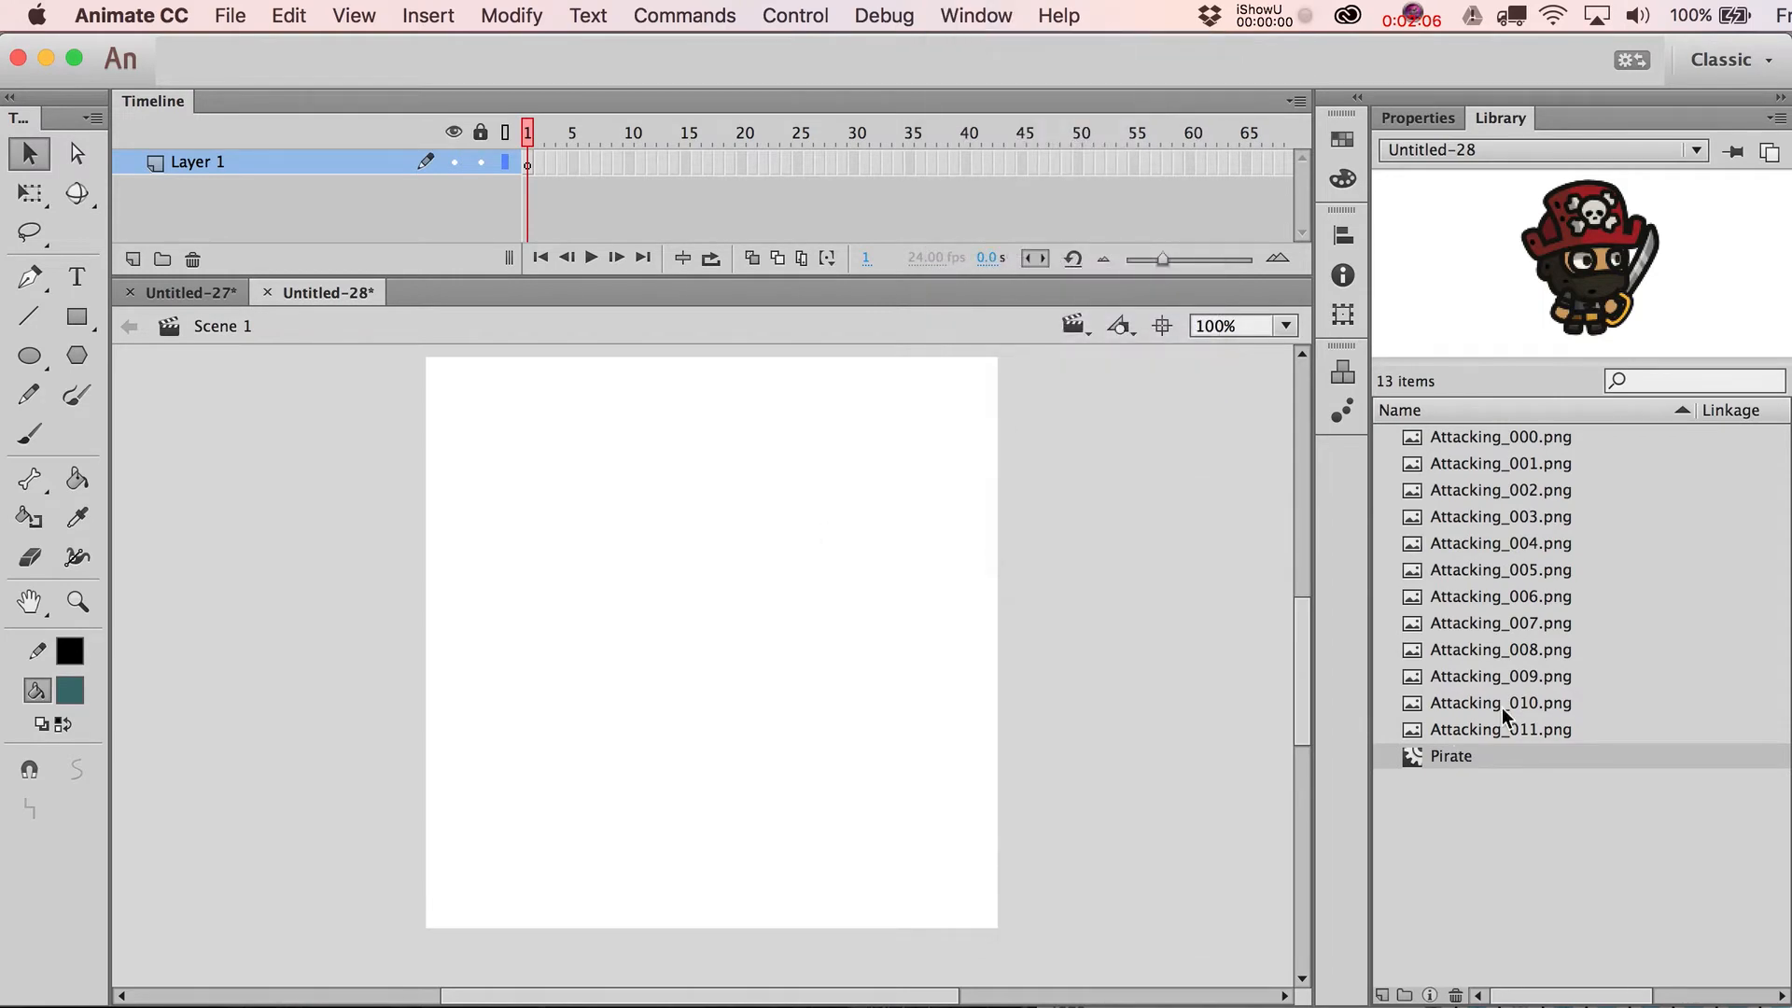
pyautogui.moveTo(1517, 457)
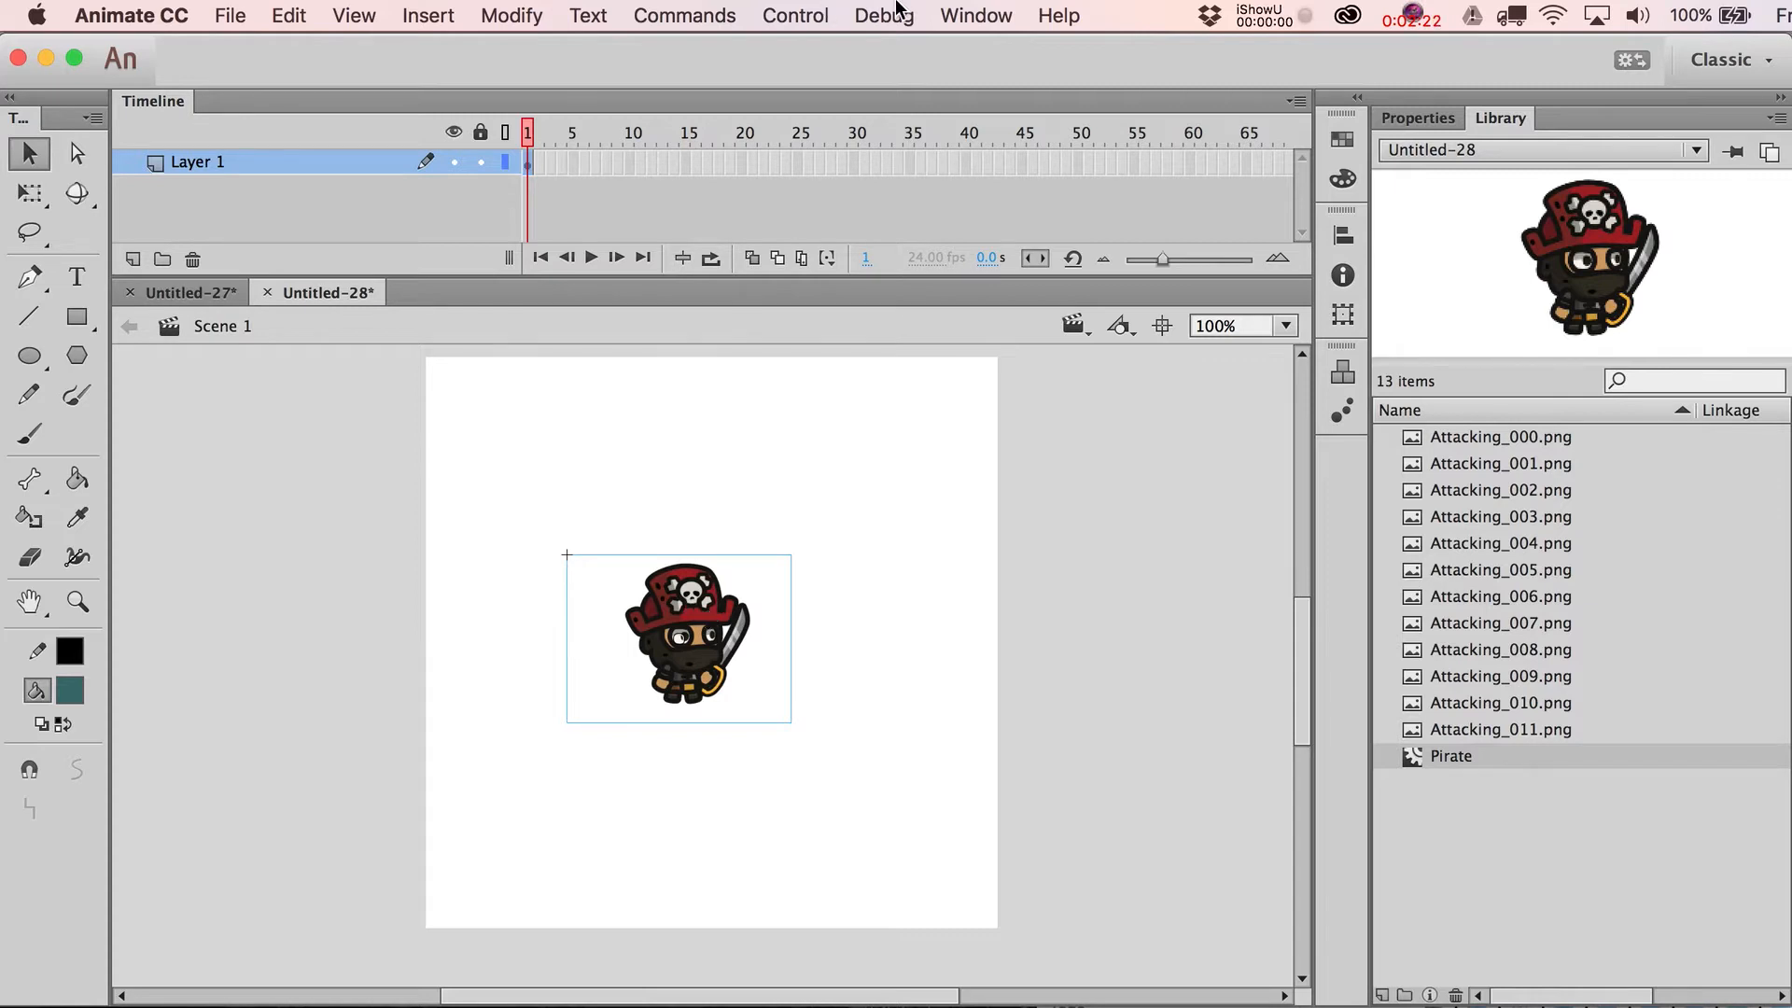
# Step: Preview the scene as a test movie with Debug > Debug Movie
pyautogui.click(882, 15)
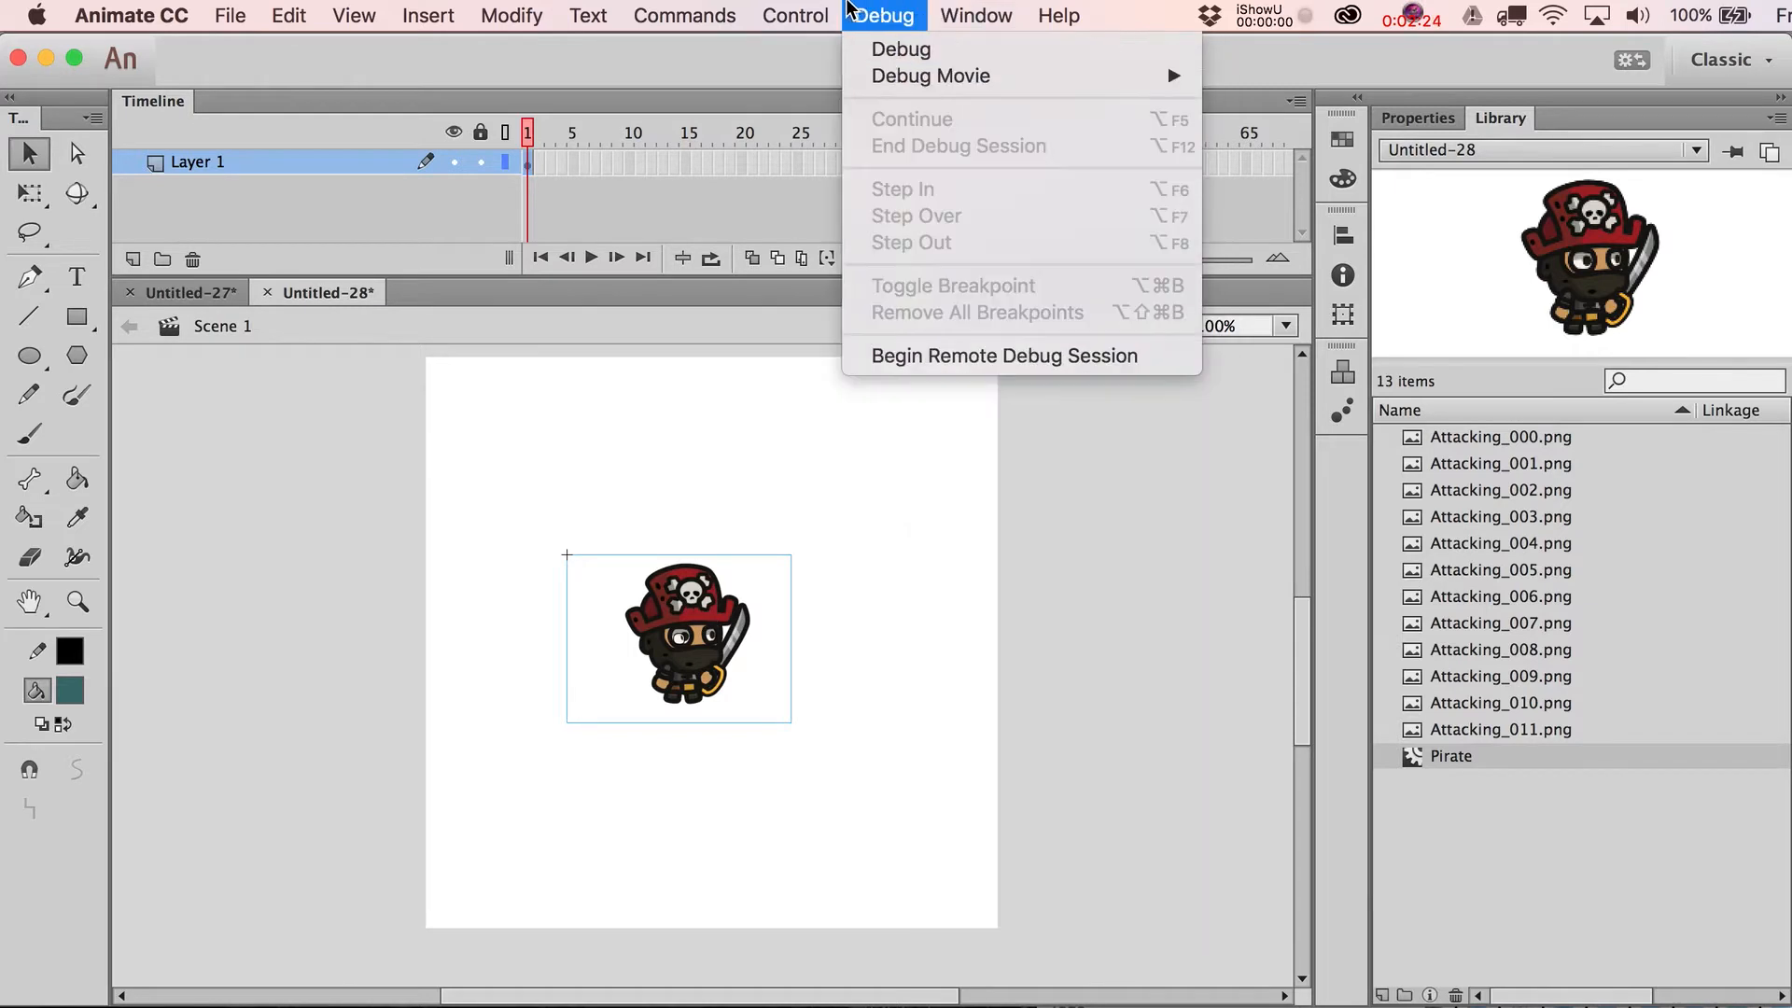
pyautogui.click(931, 75)
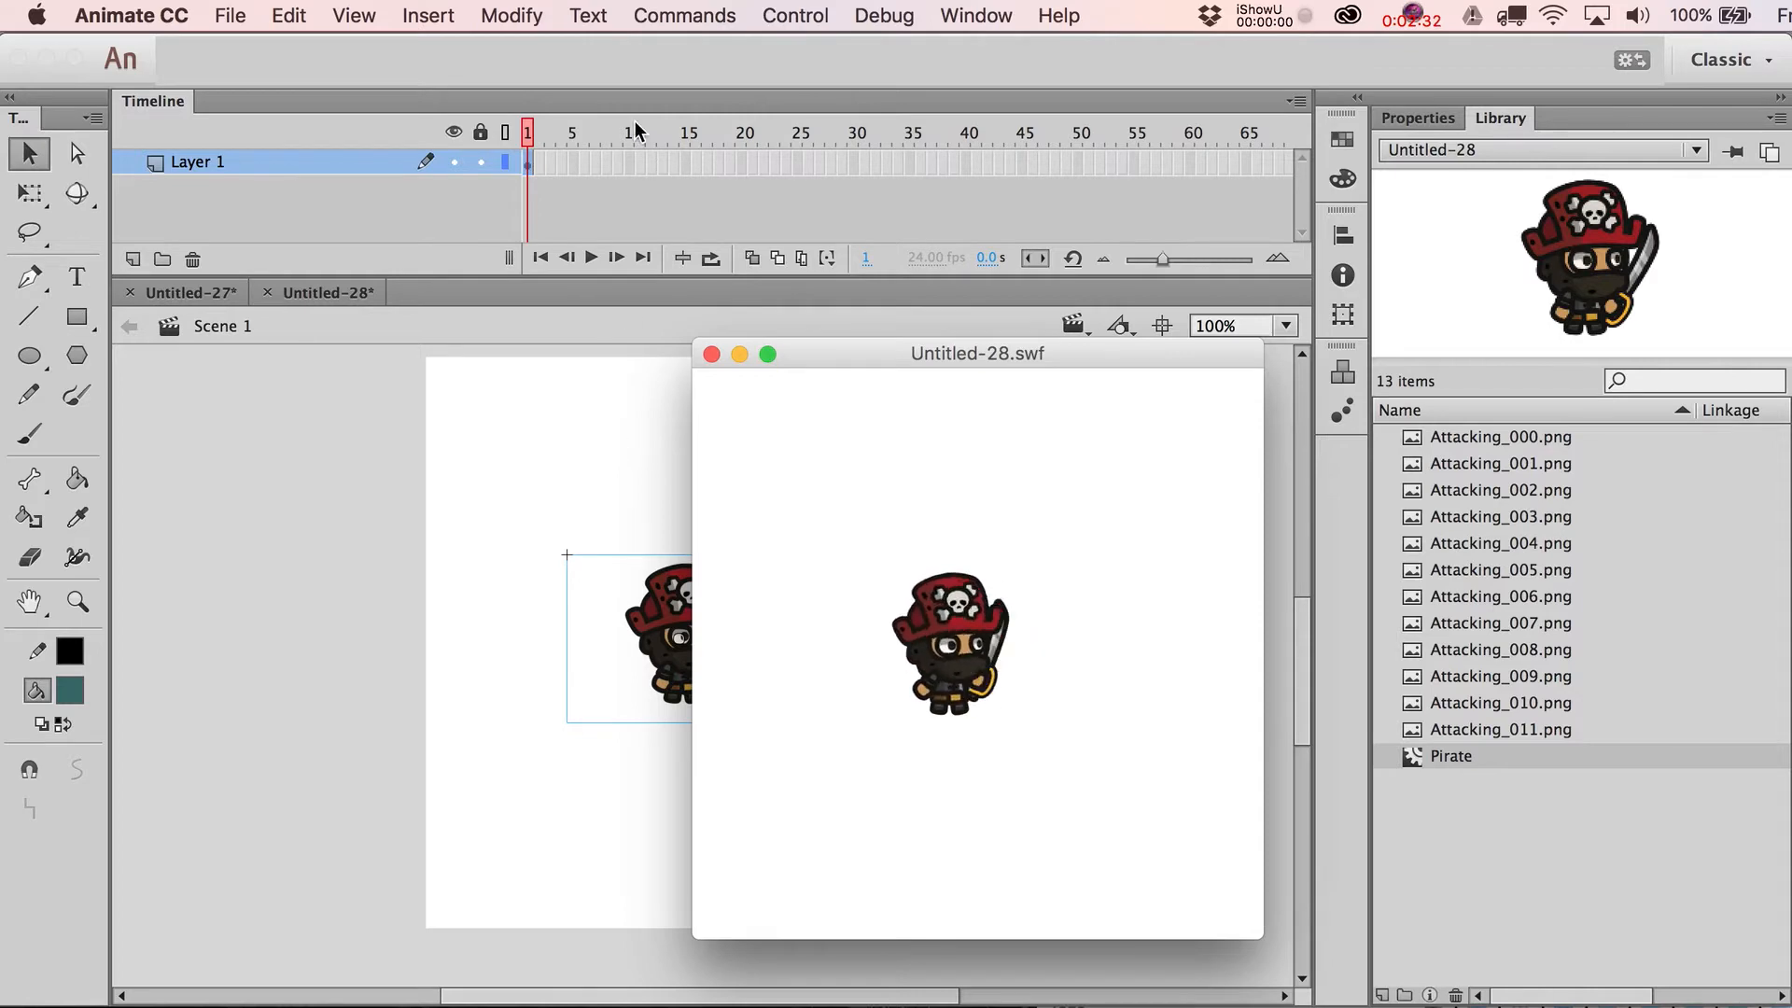
# Step: Close the test movie, check Pirate's frame count, and extend the main timeline to frame 12
pyautogui.click(709, 352)
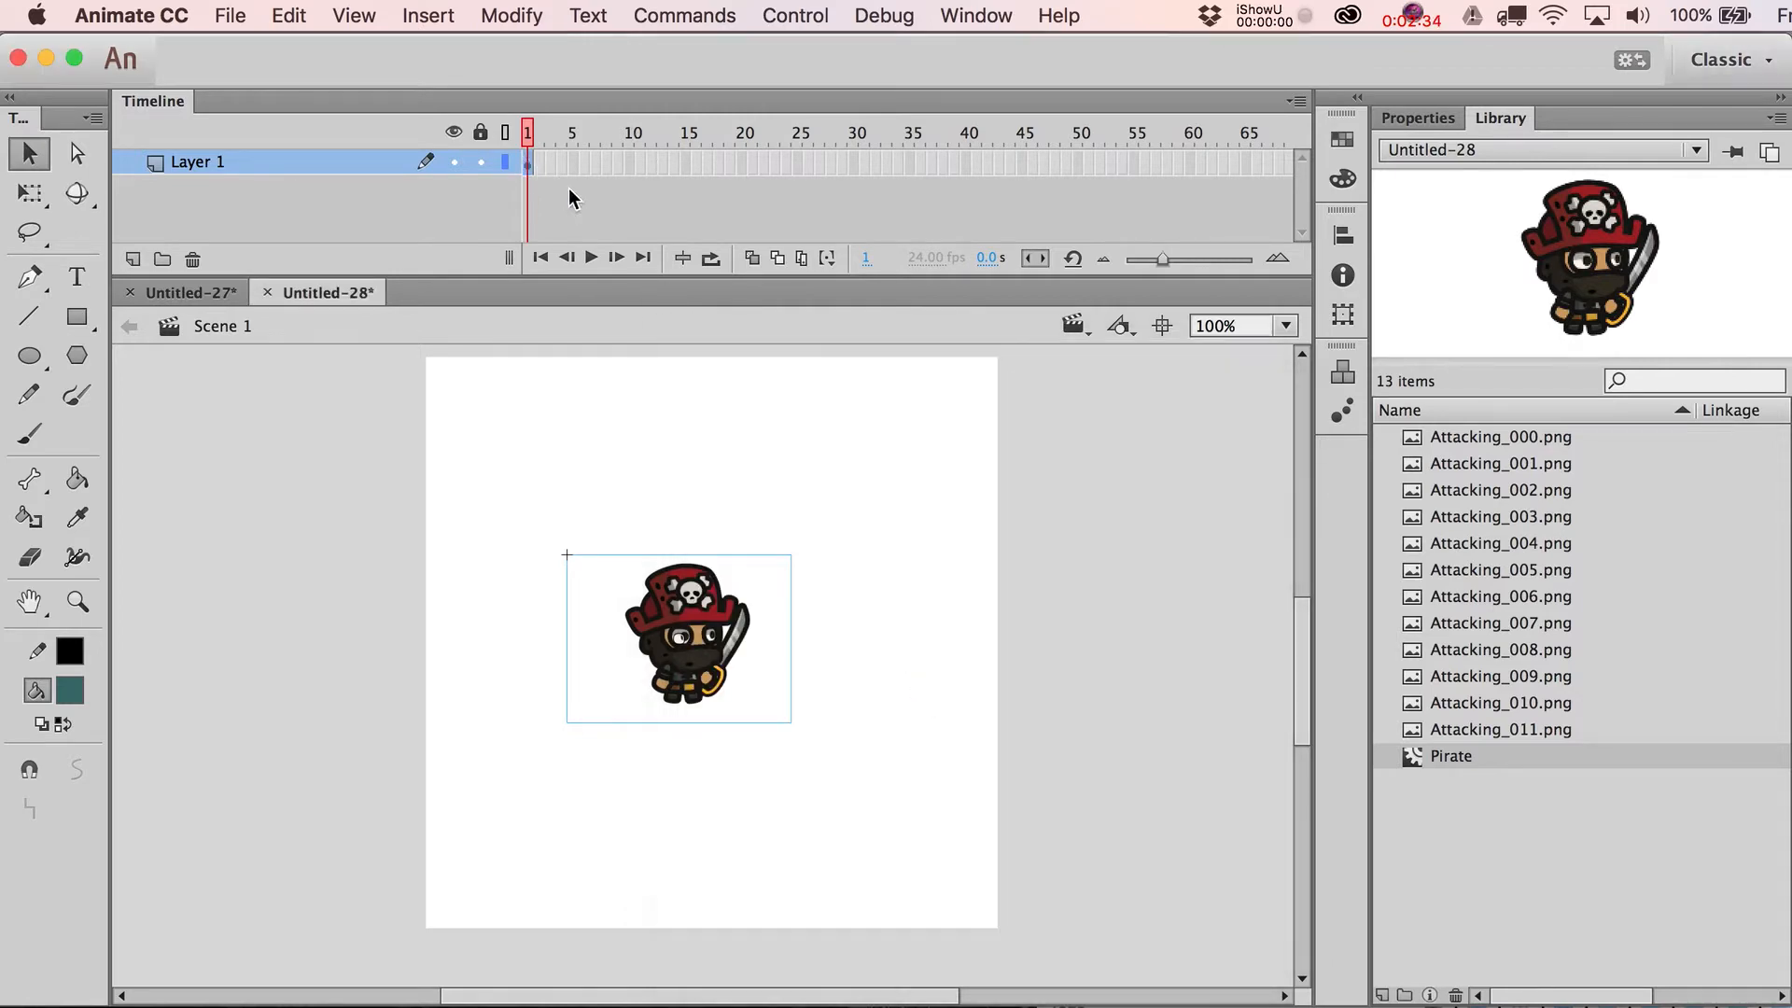
pyautogui.doubleClick(678, 637)
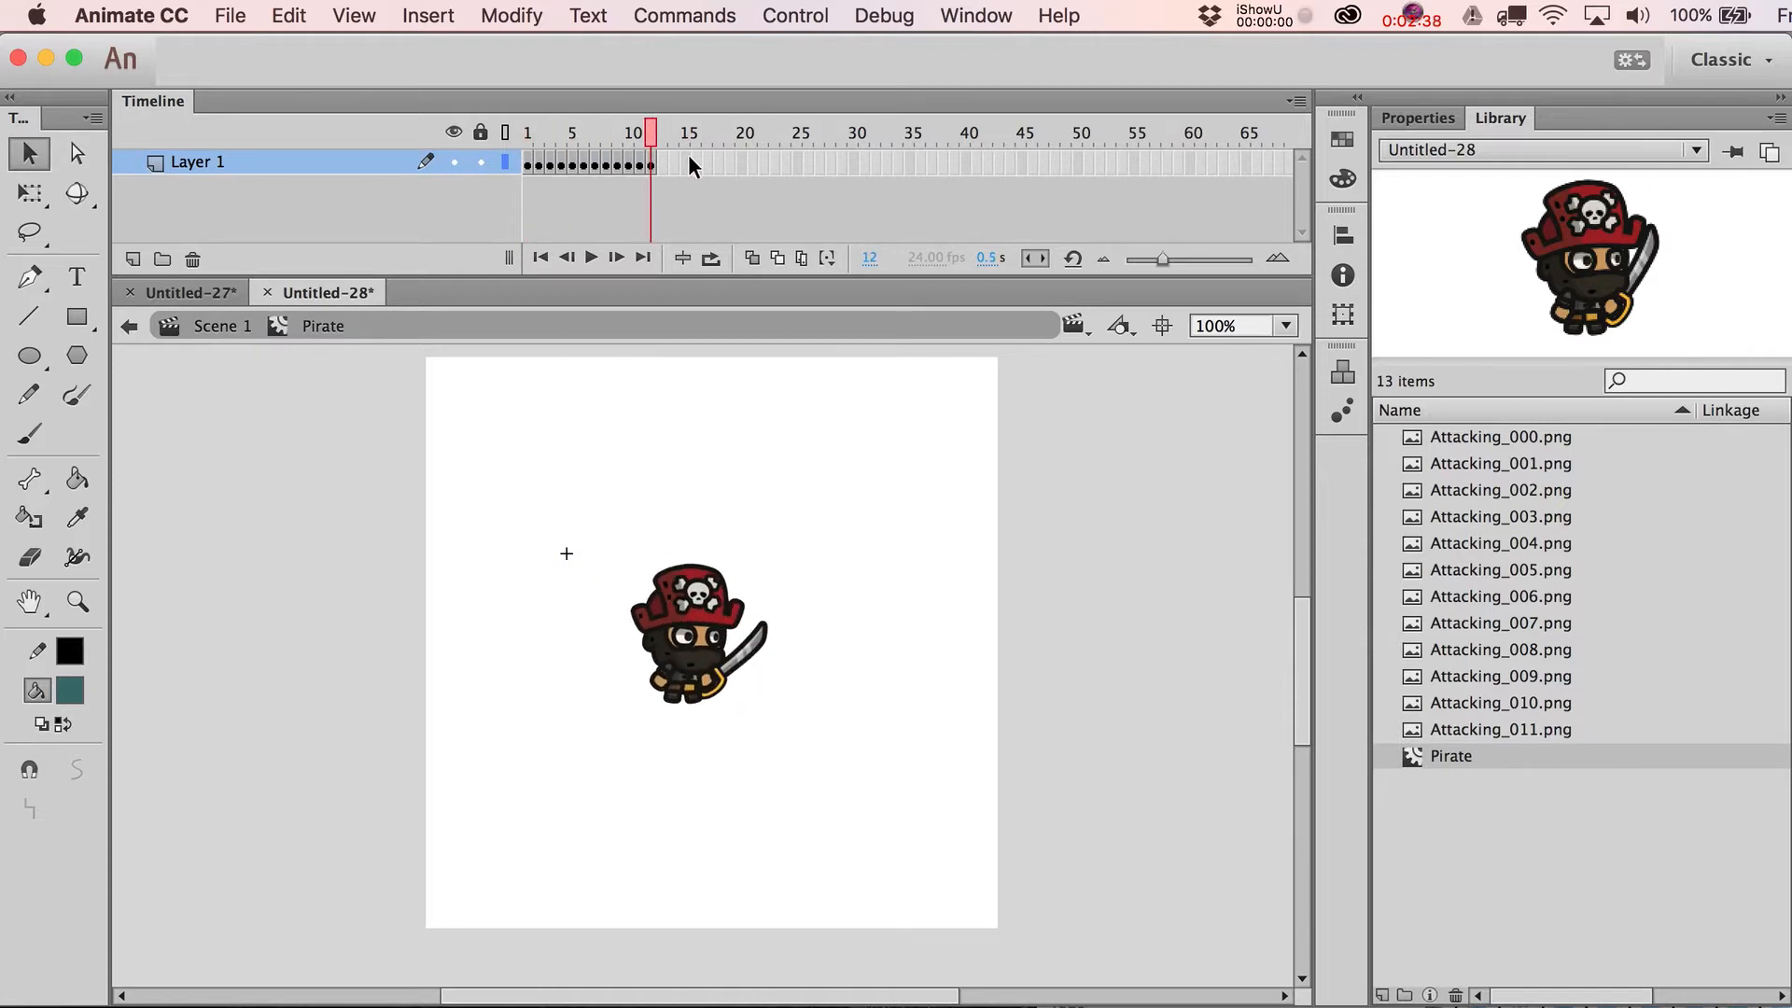
pyautogui.moveTo(238, 348)
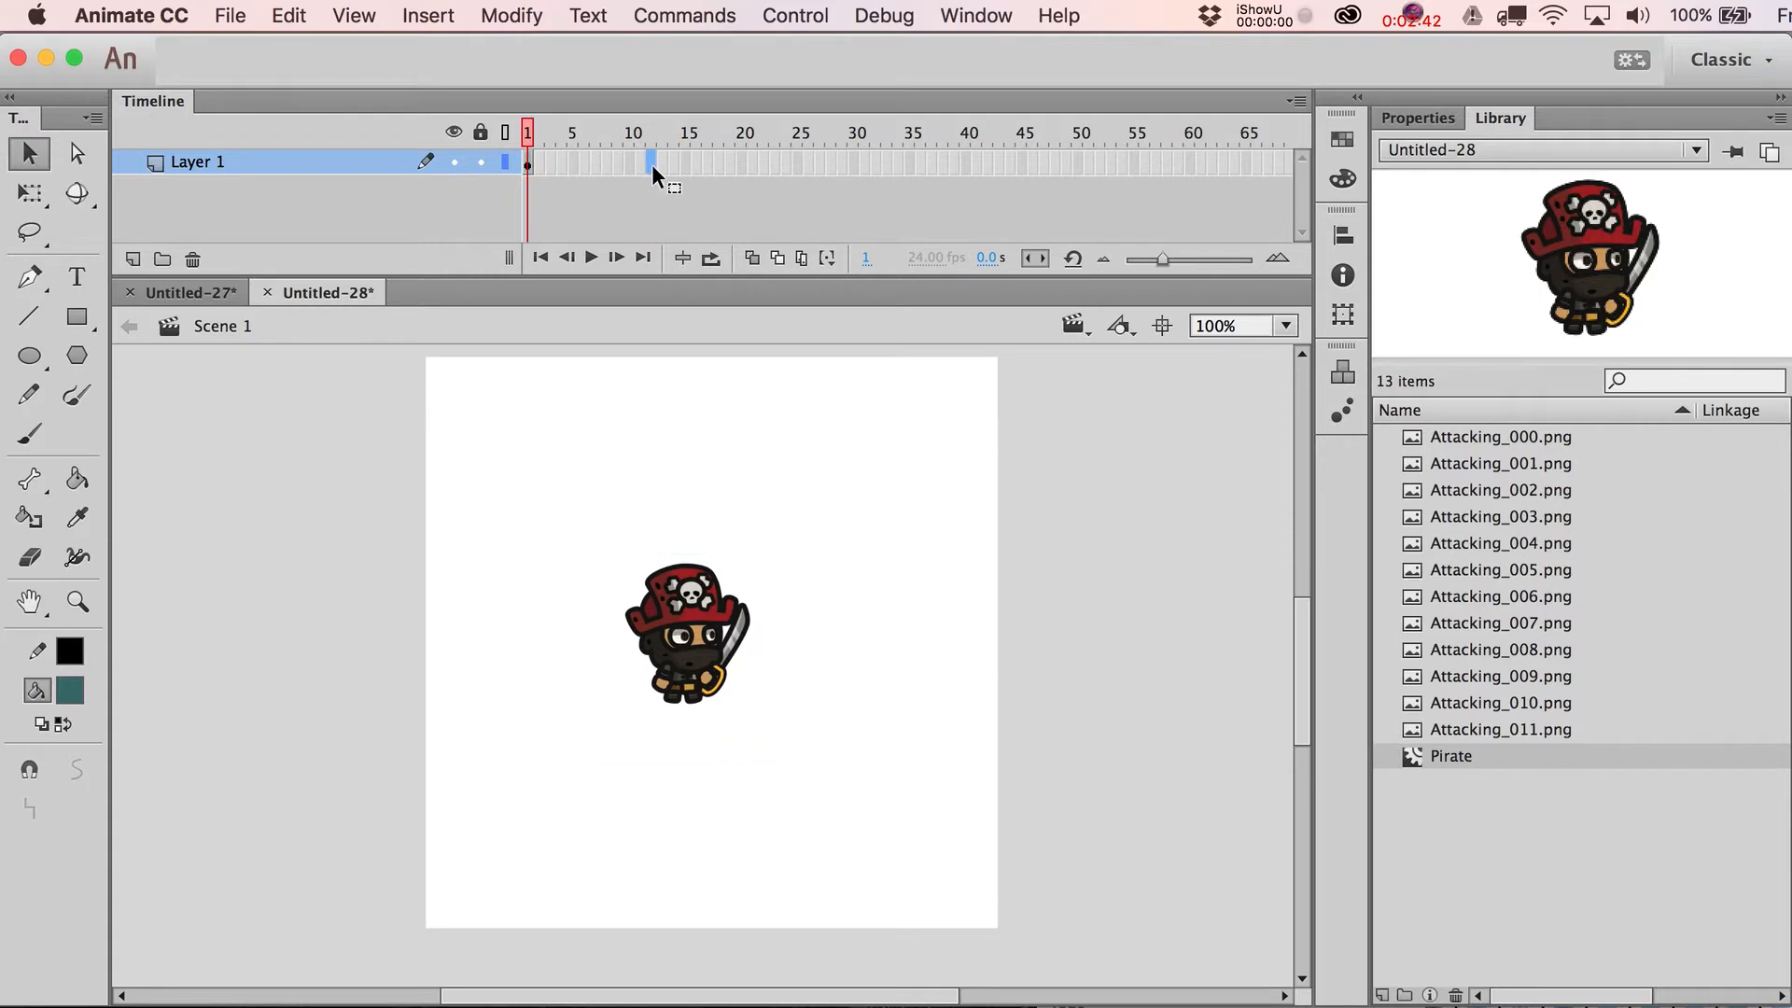
pyautogui.click(651, 133)
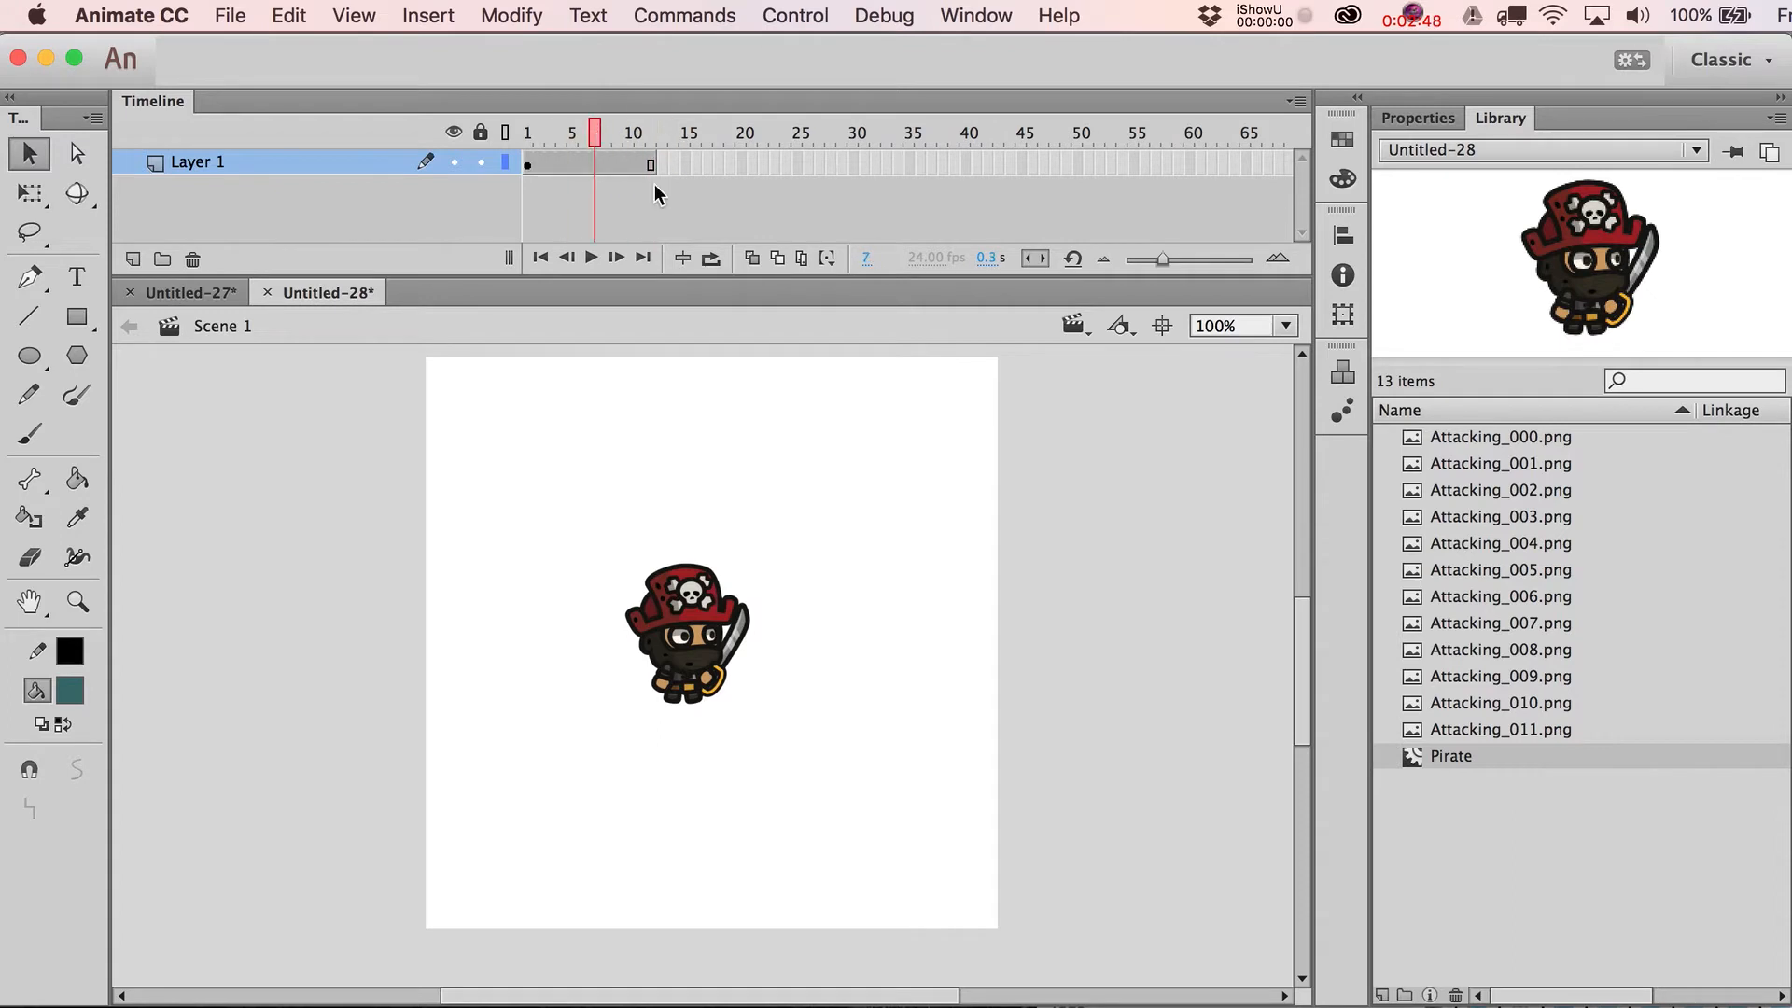
pyautogui.click(686, 634)
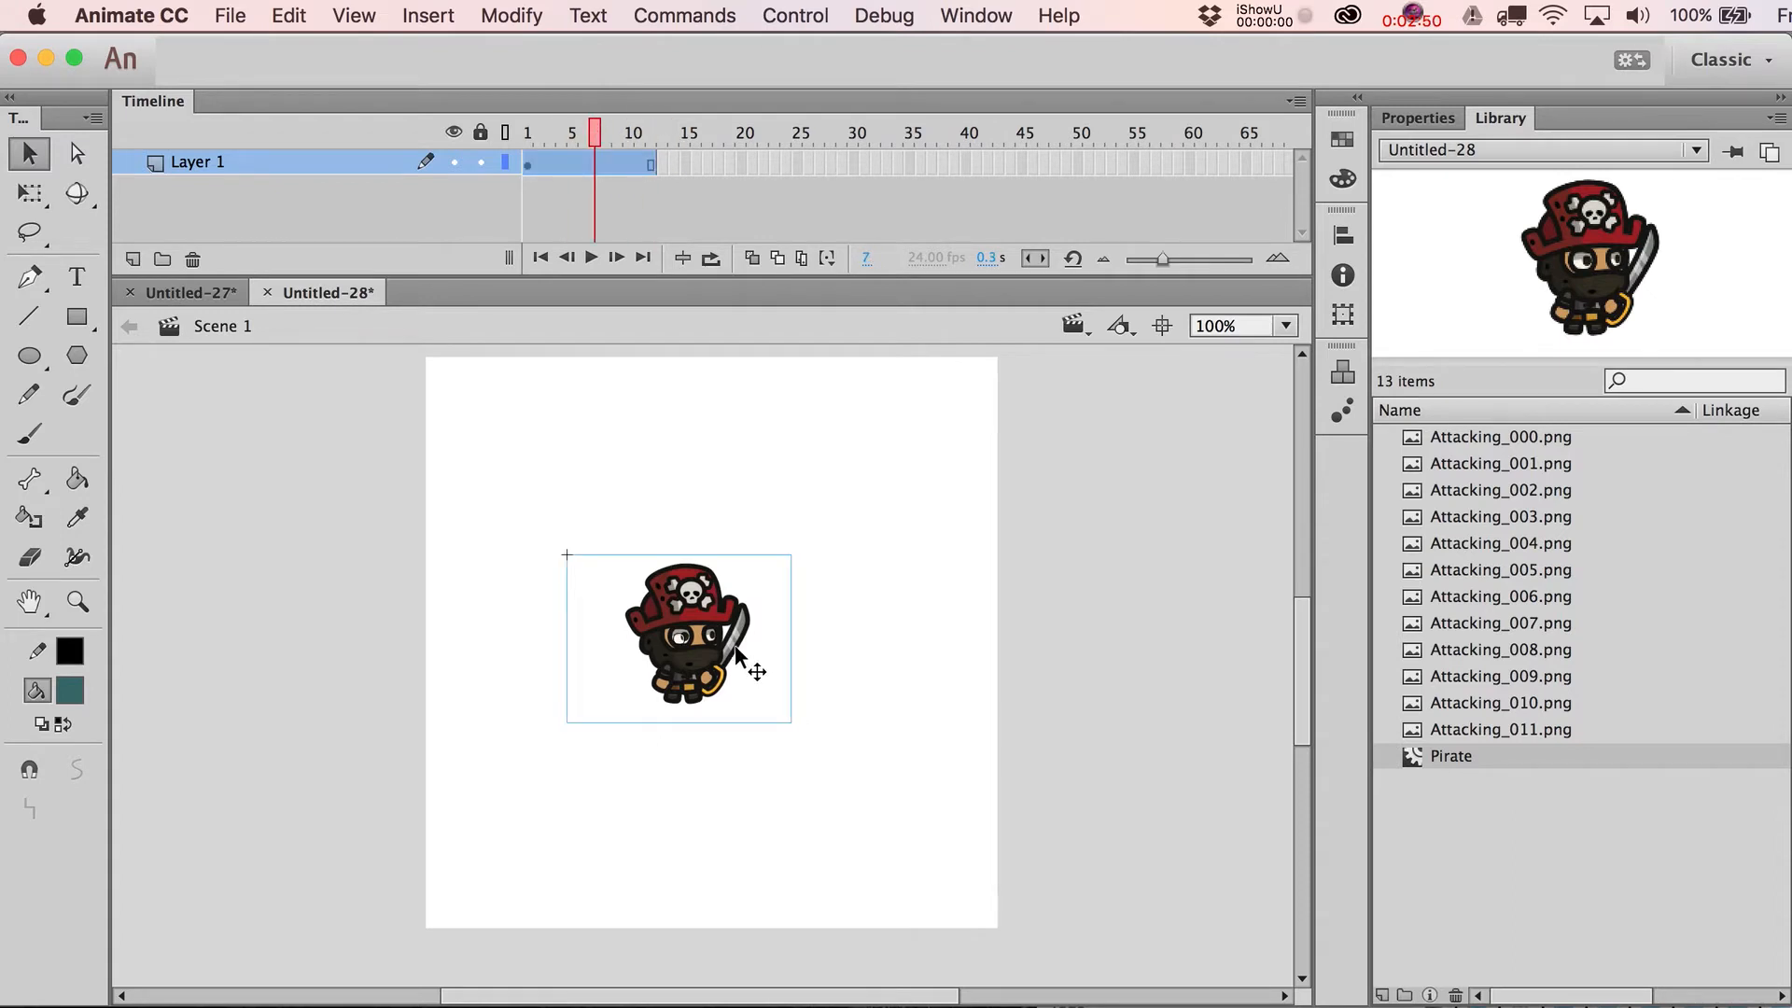
pyautogui.moveTo(720, 469)
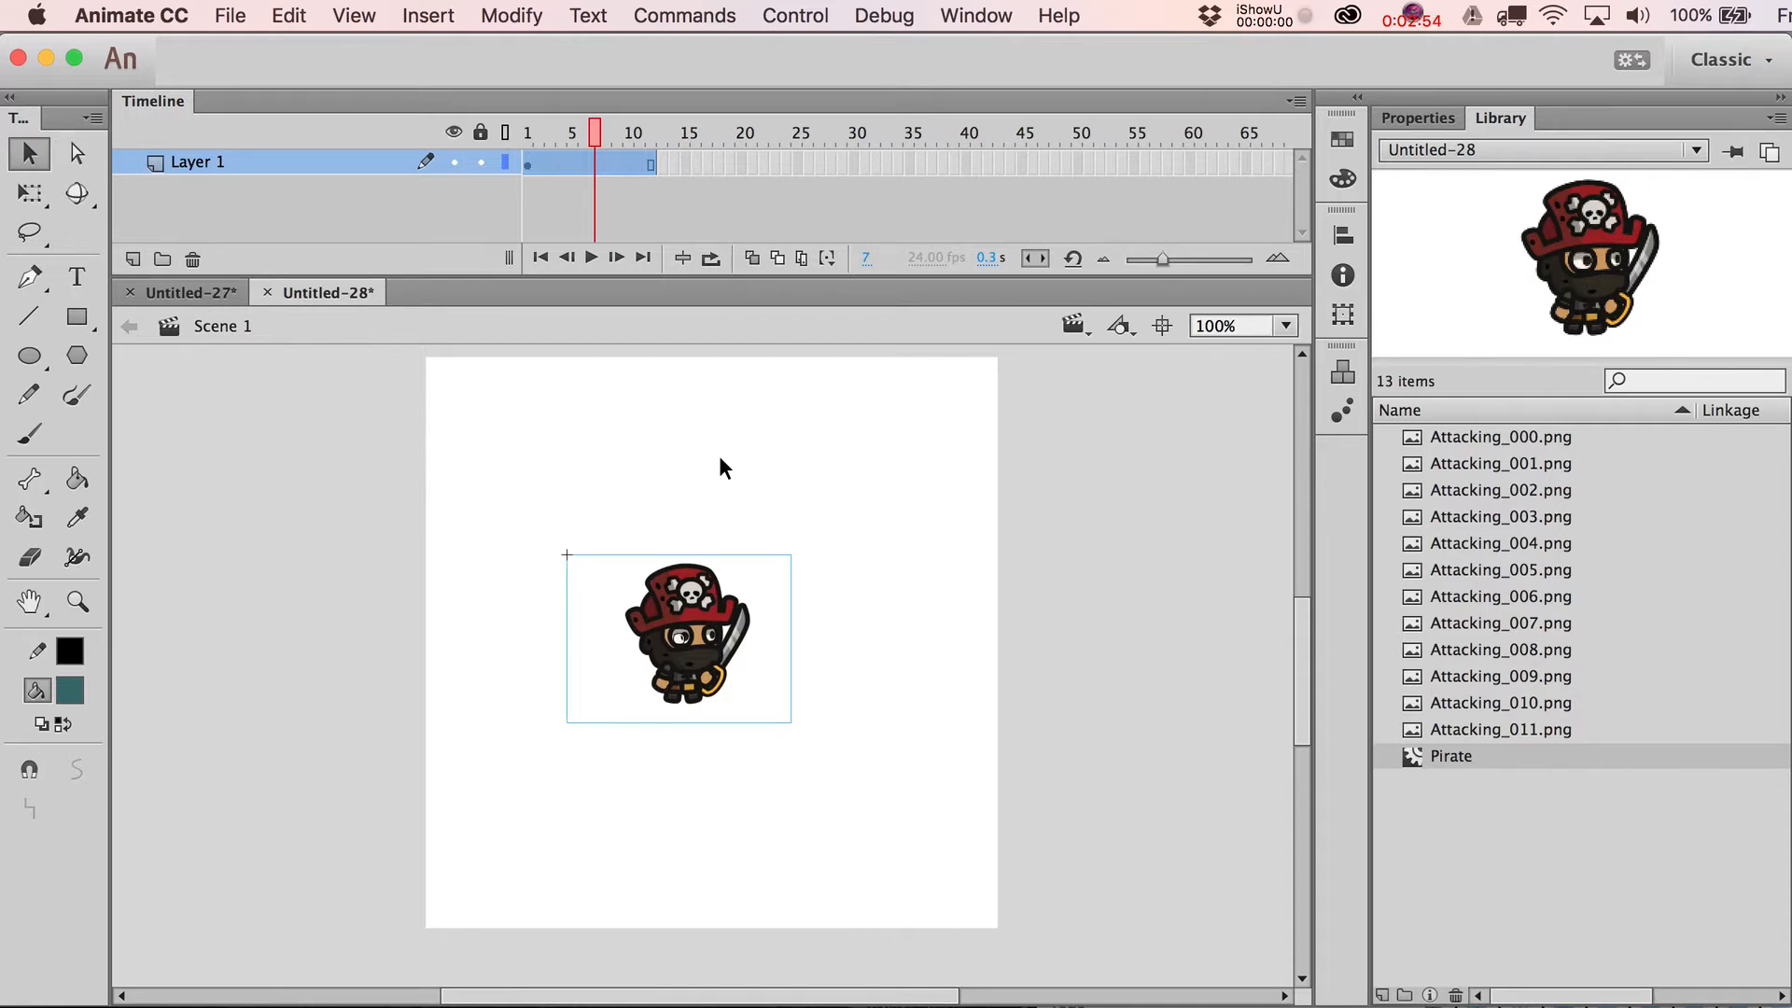
pyautogui.moveTo(697, 571)
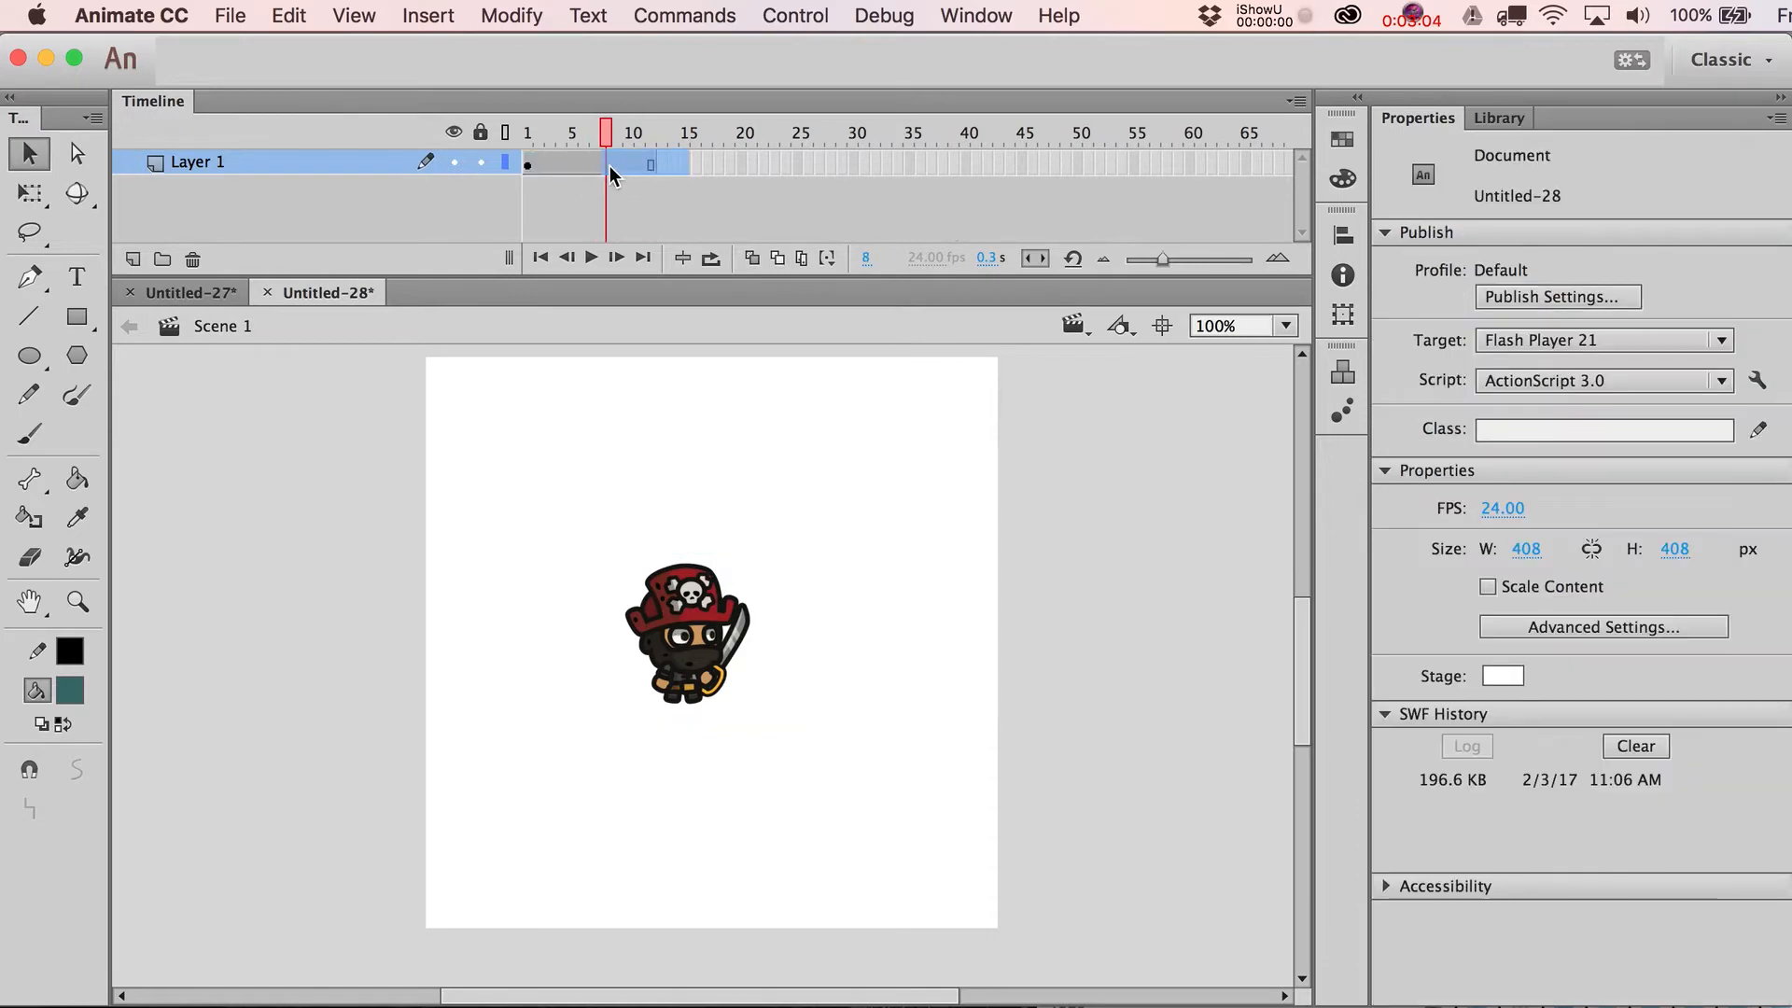
pyautogui.click(571, 133)
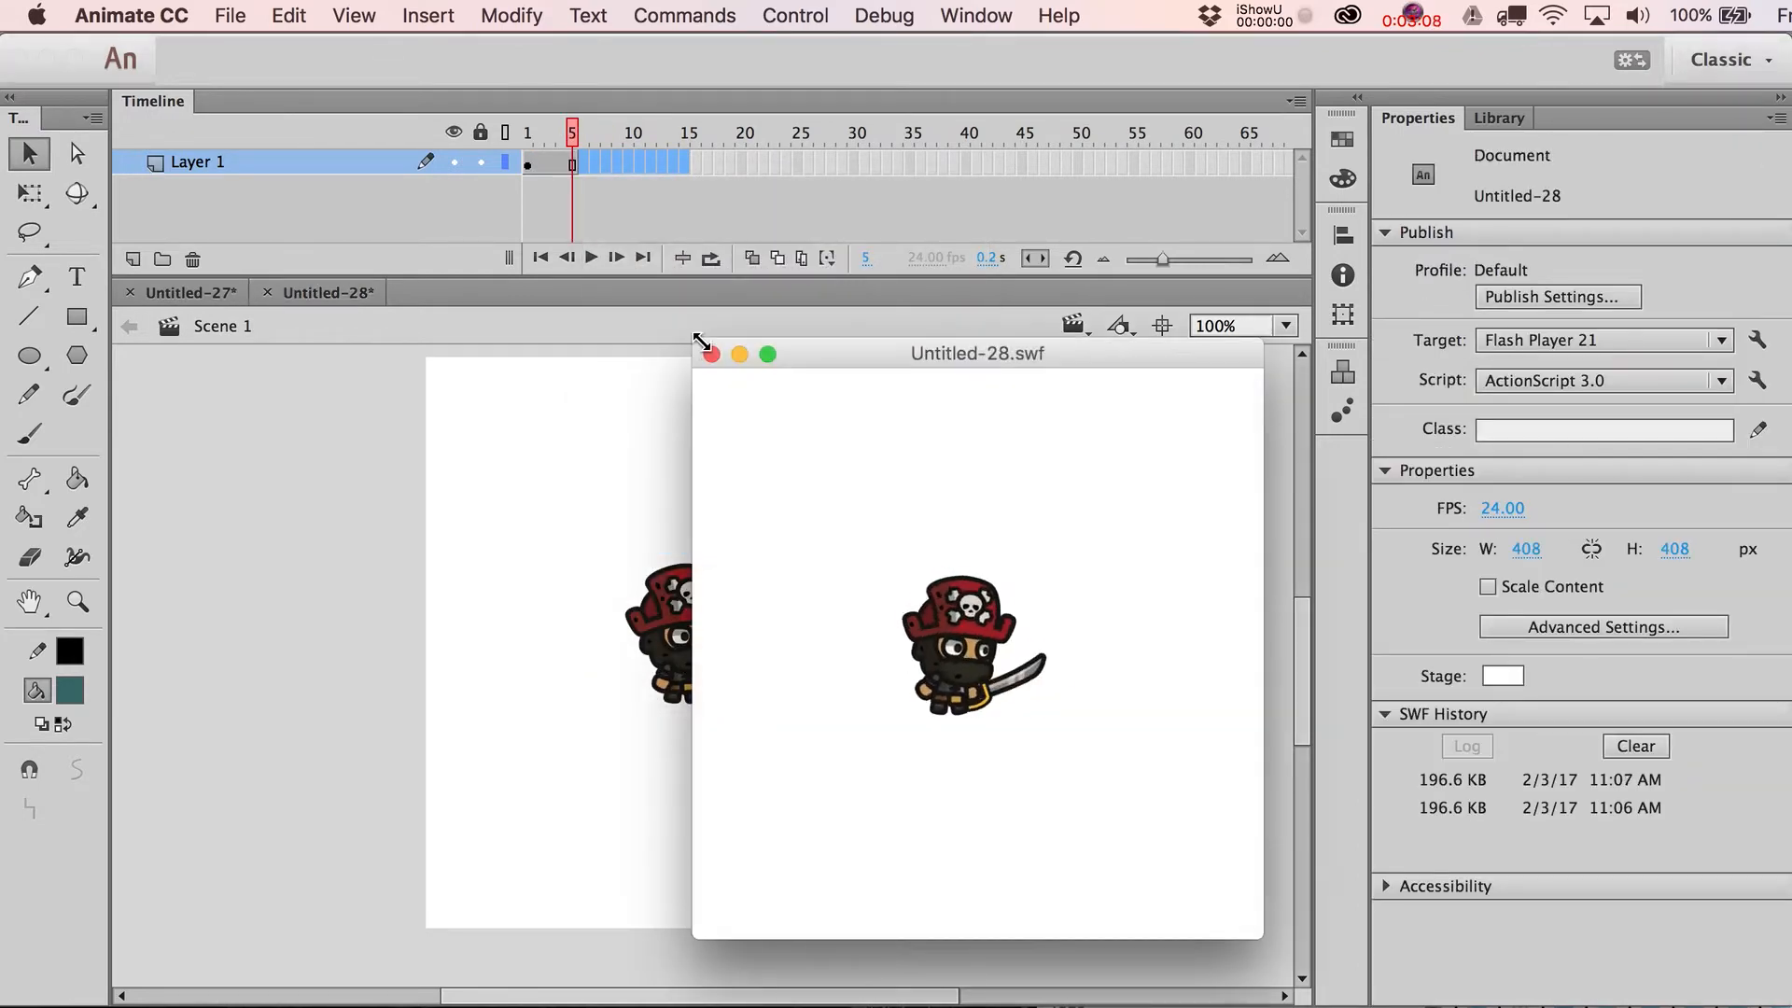
pyautogui.click(708, 353)
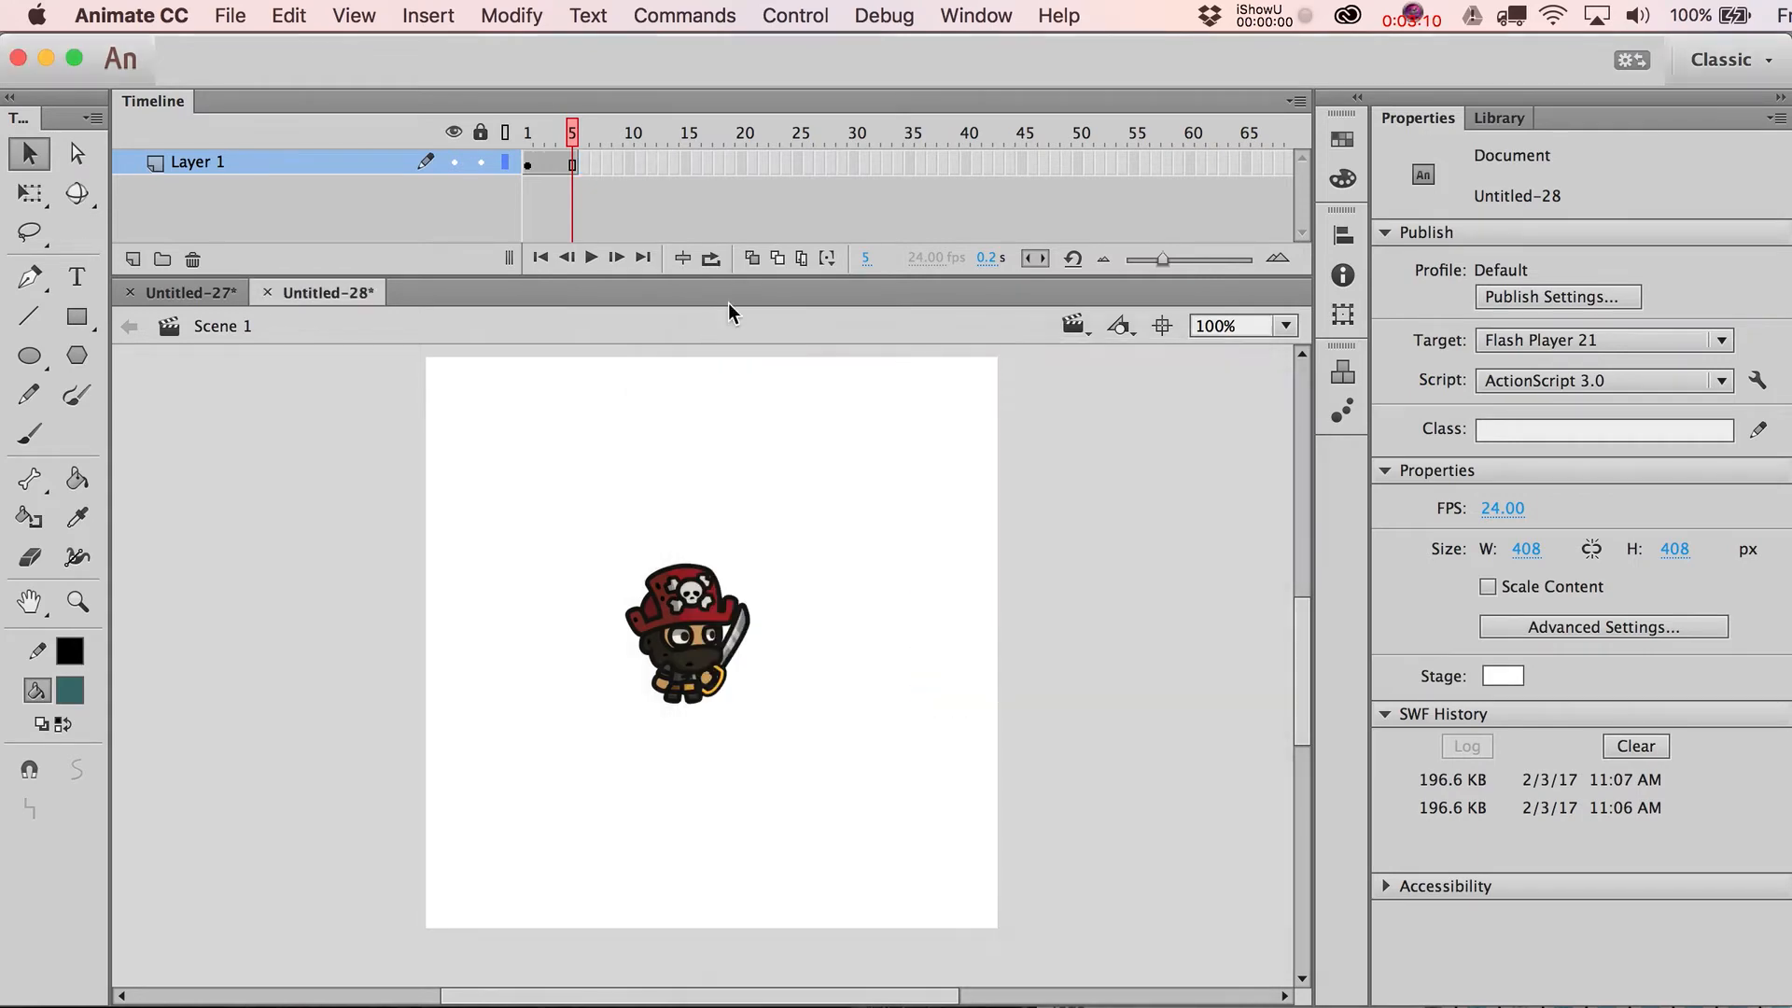
pyautogui.click(686, 635)
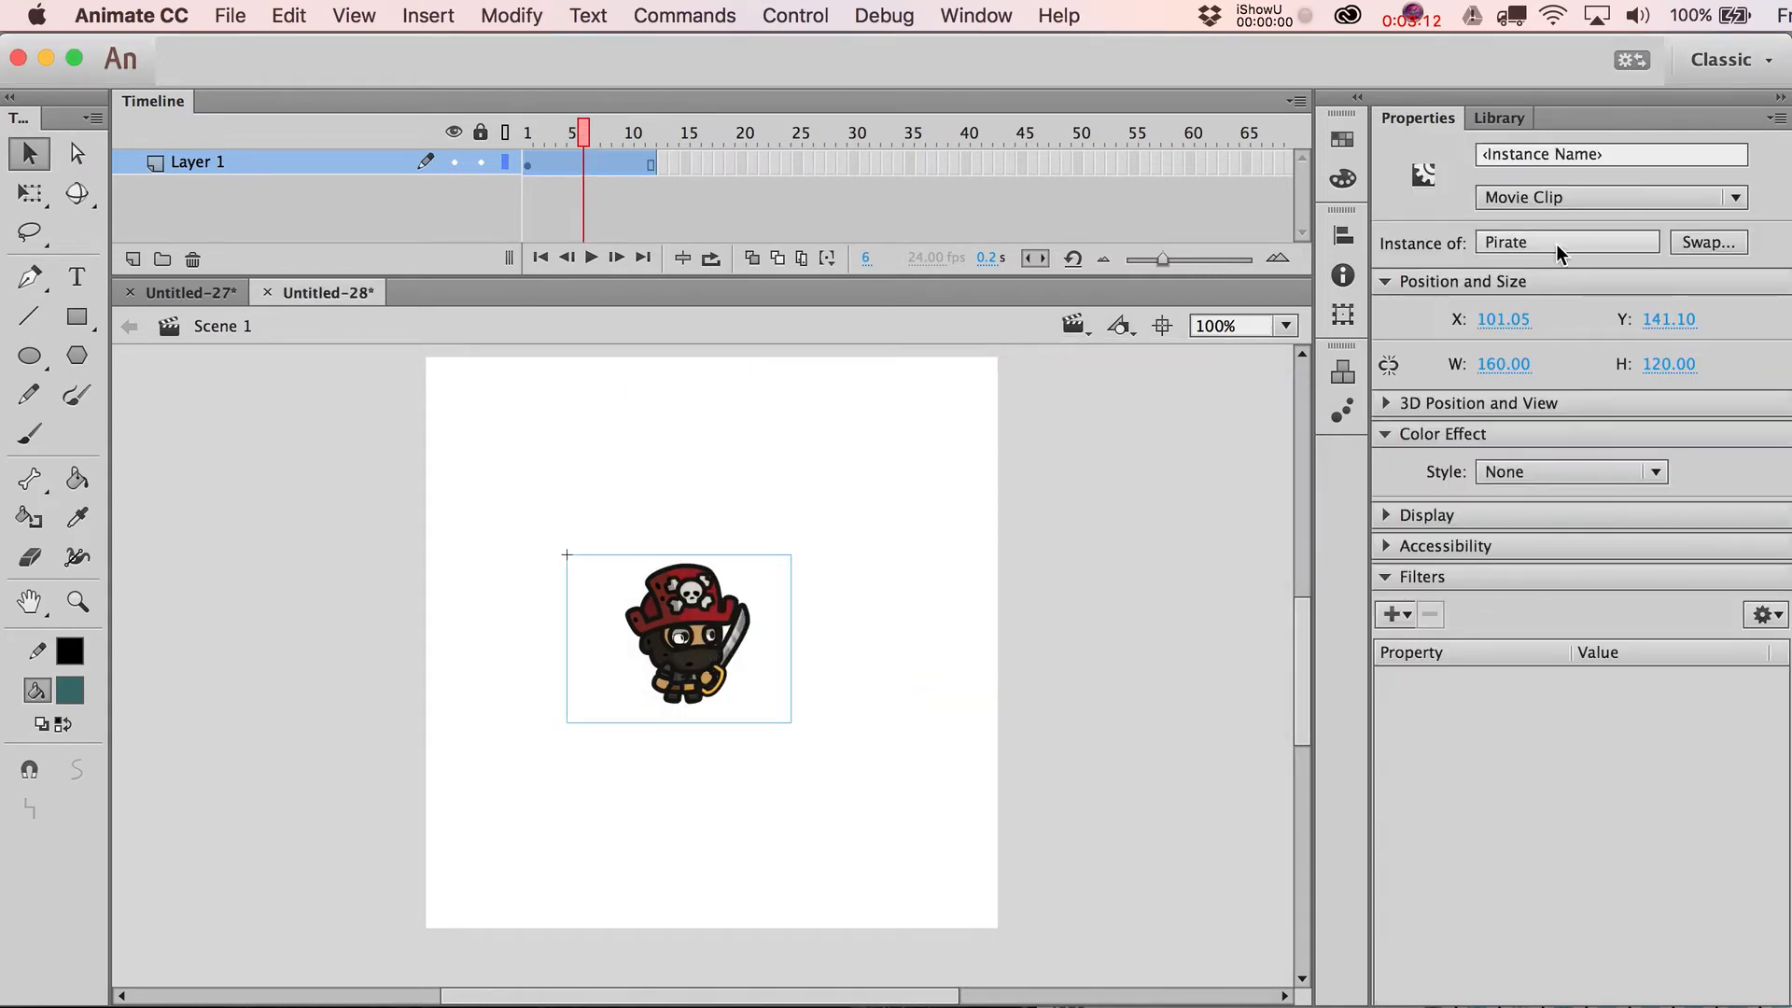
# Step: Remove frames 7–12 from the main timeline, leaving six frames
pyautogui.click(1605, 197)
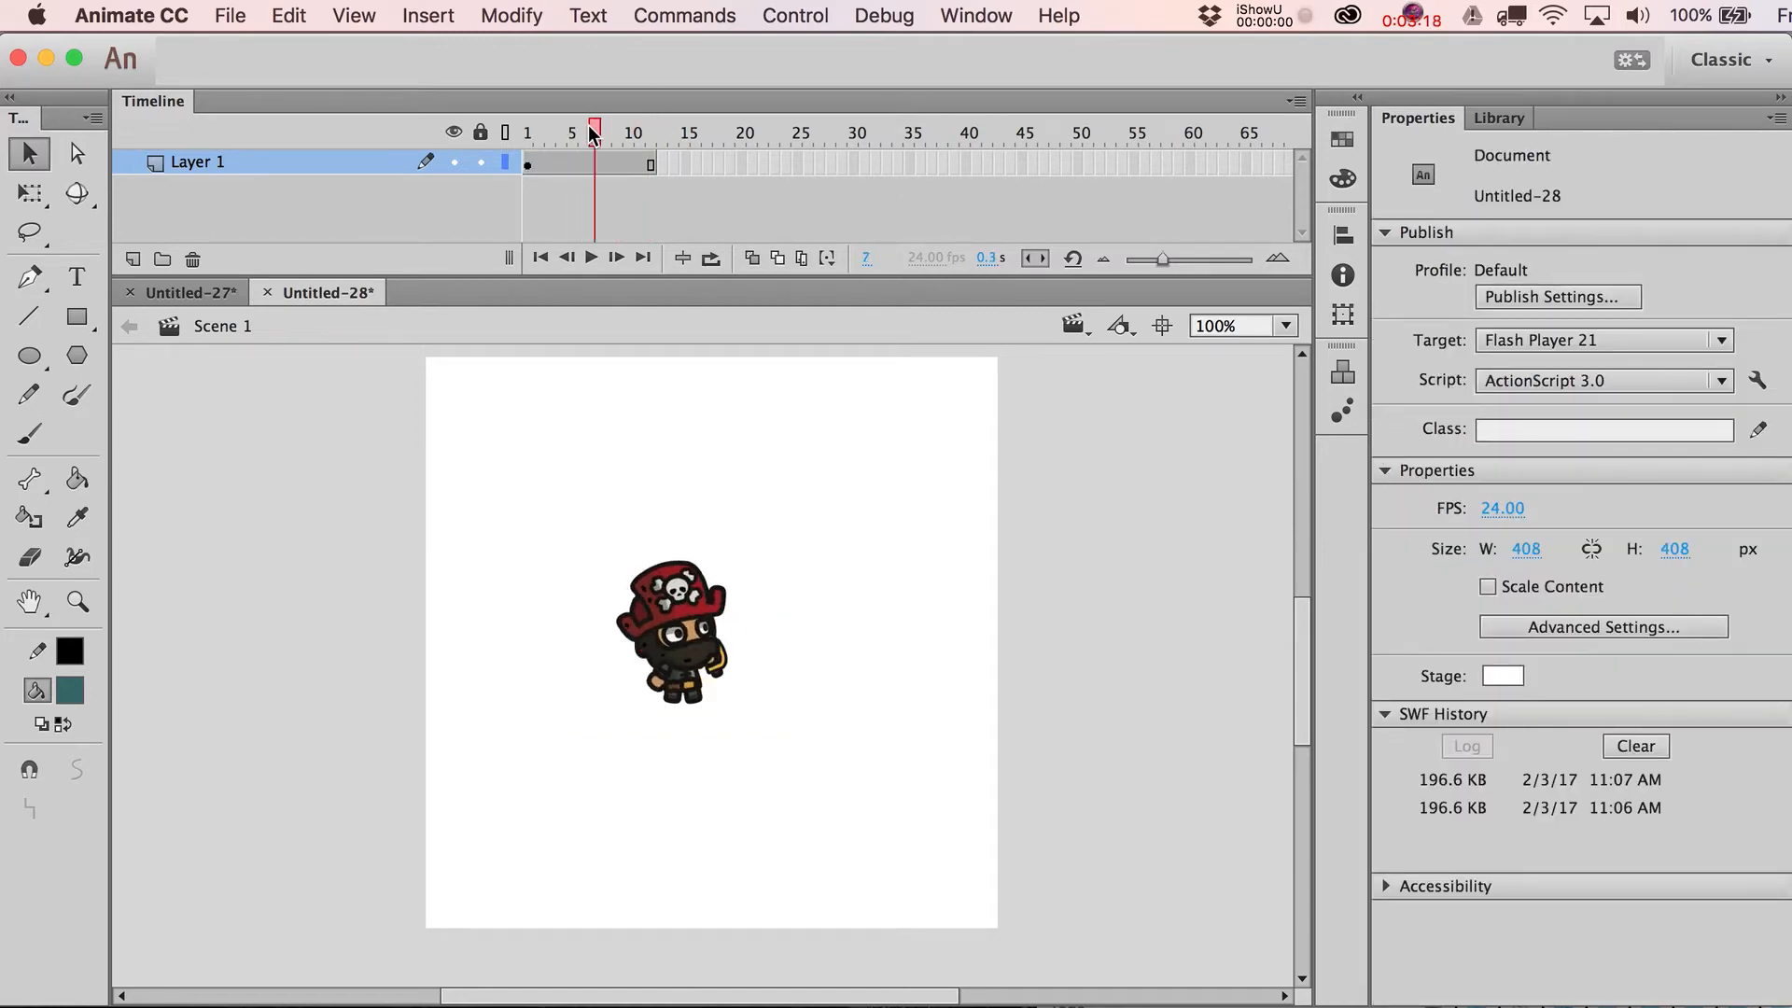
pyautogui.click(584, 133)
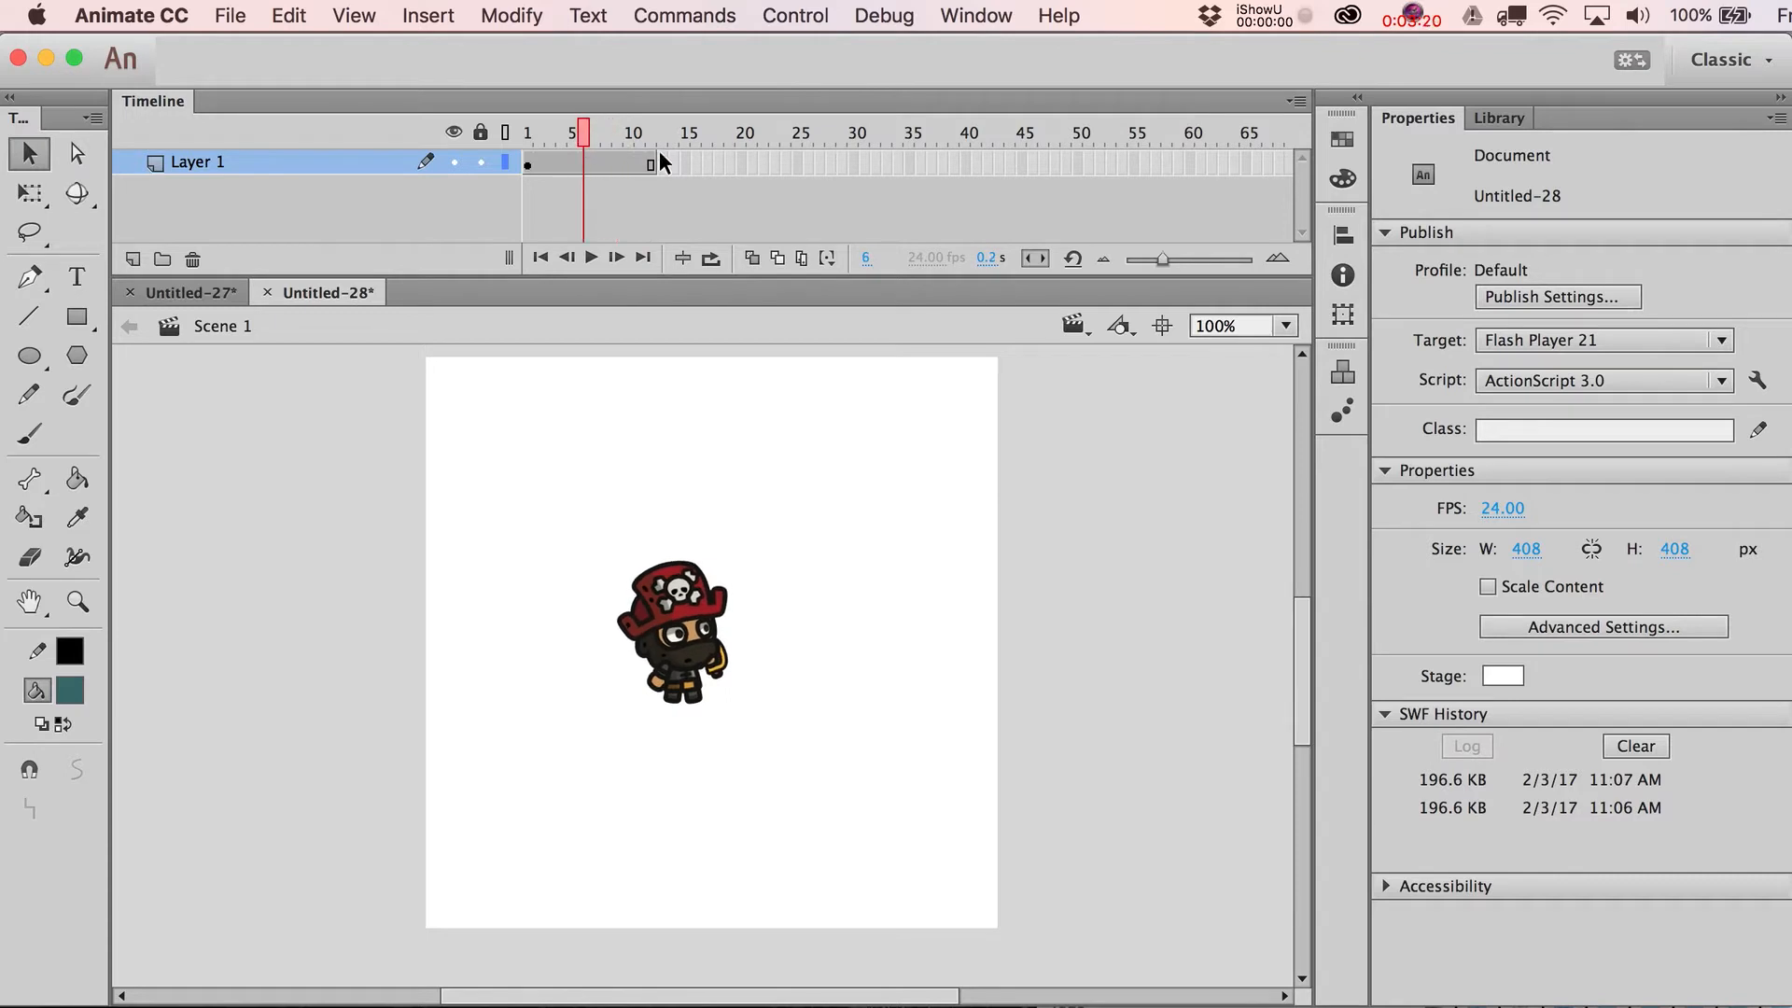
pyautogui.click(594, 134)
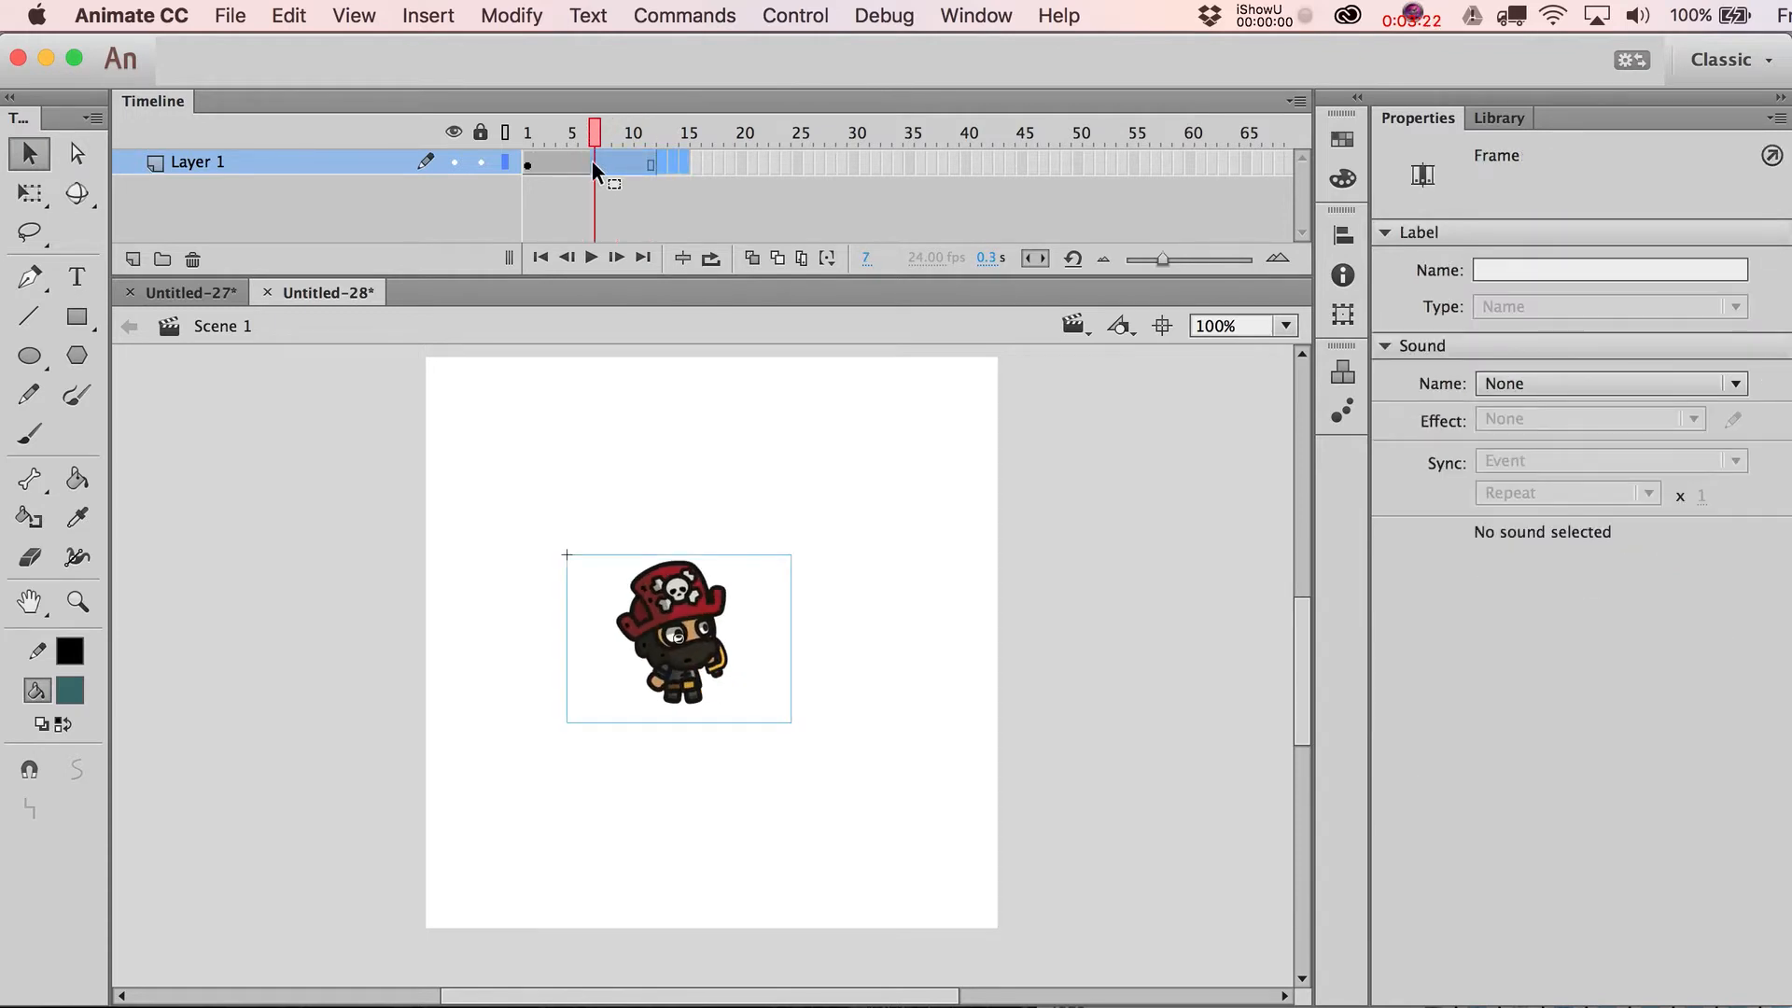
pyautogui.rightClick(595, 171)
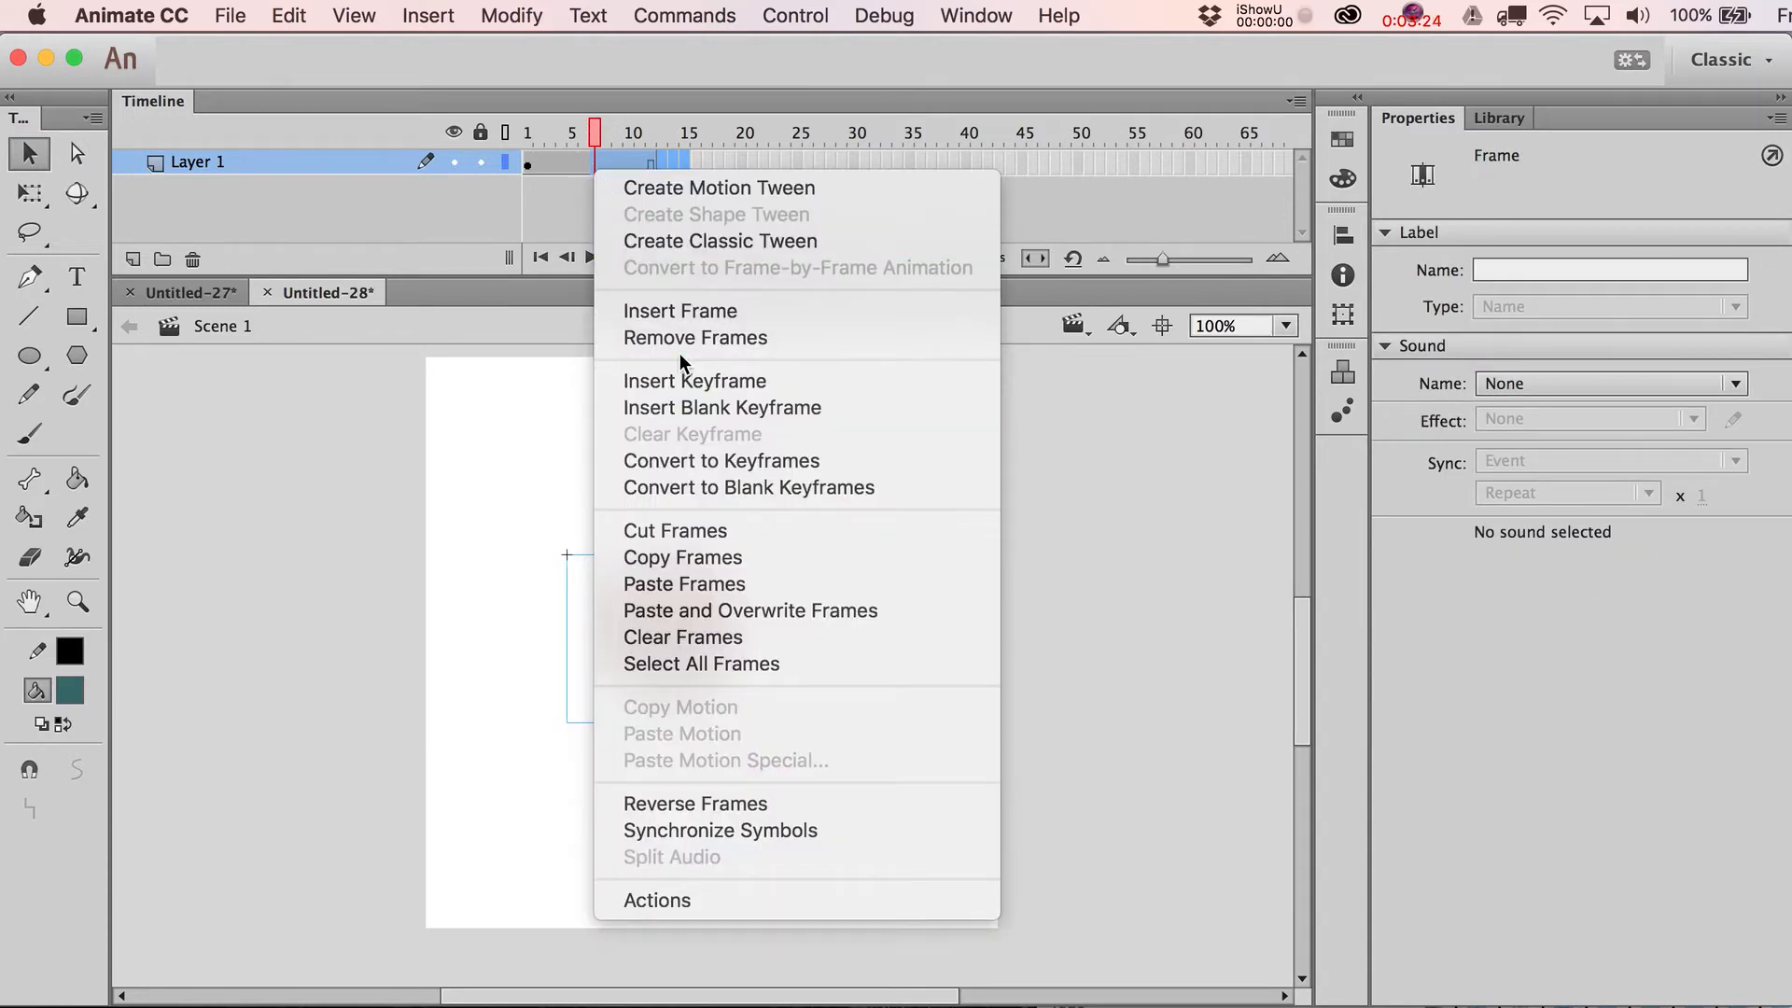
pyautogui.click(680, 310)
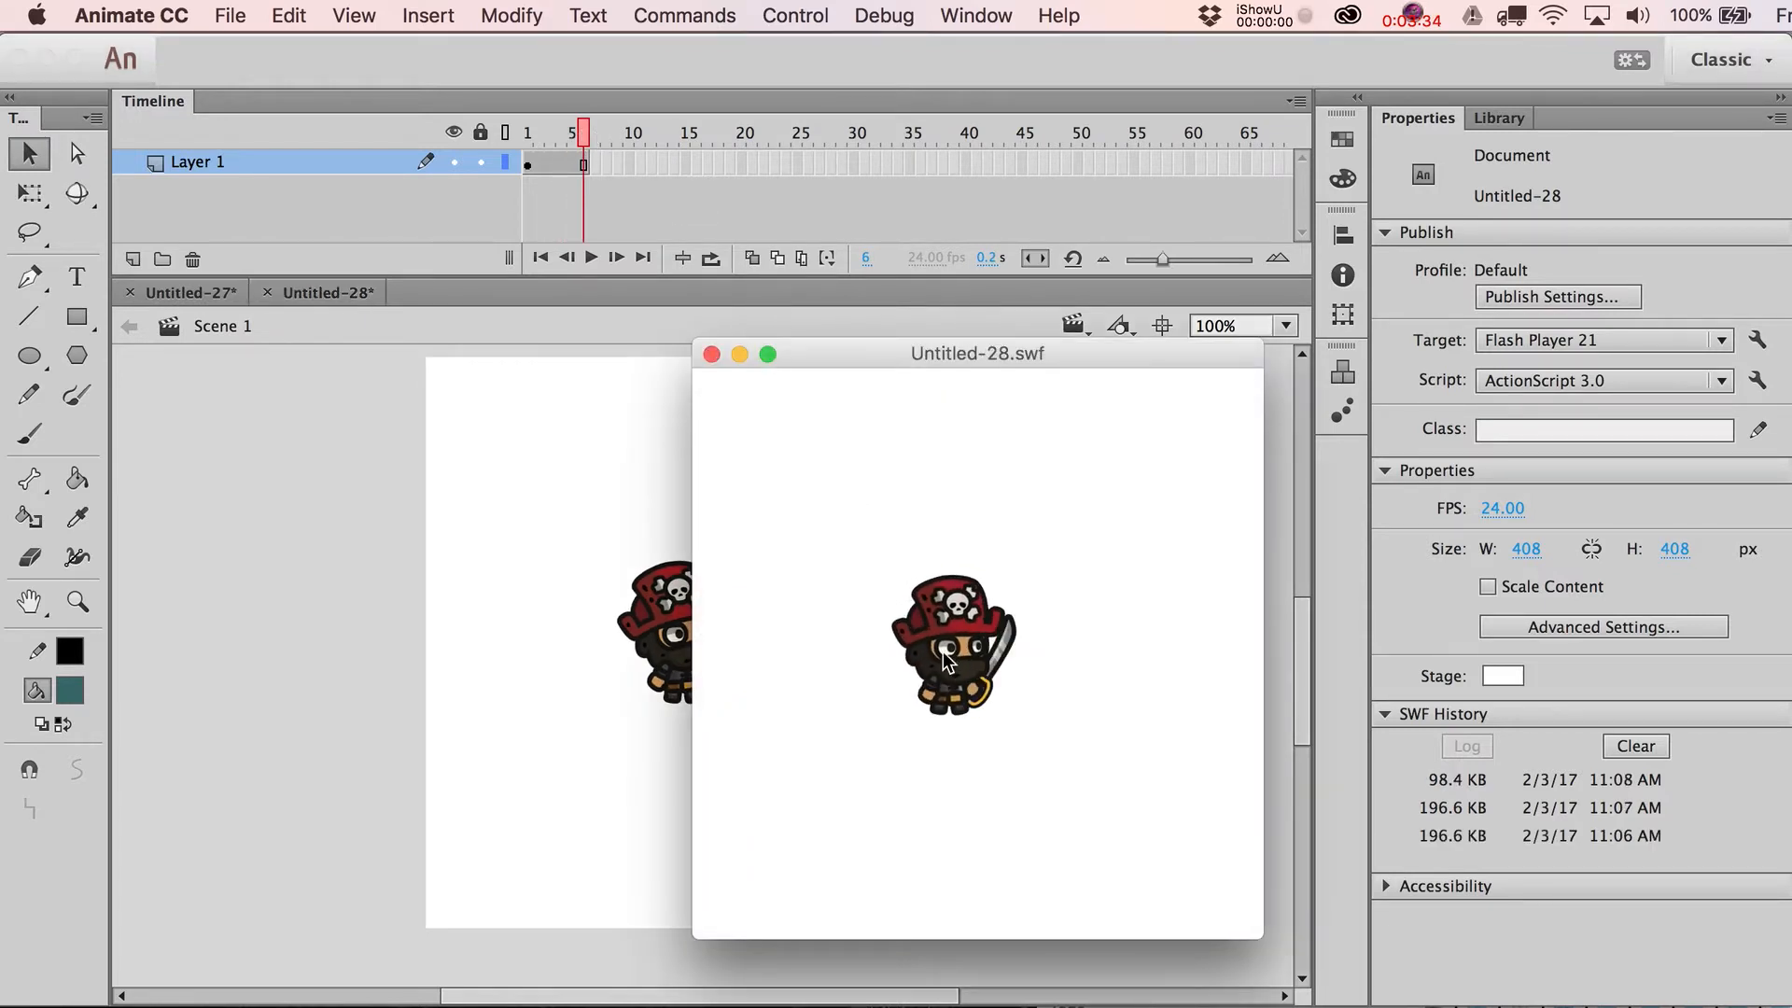
# Step: Close the test movie and adjust the pirate's layer frames, selecting frame 11 for a keyframe
pyautogui.click(711, 353)
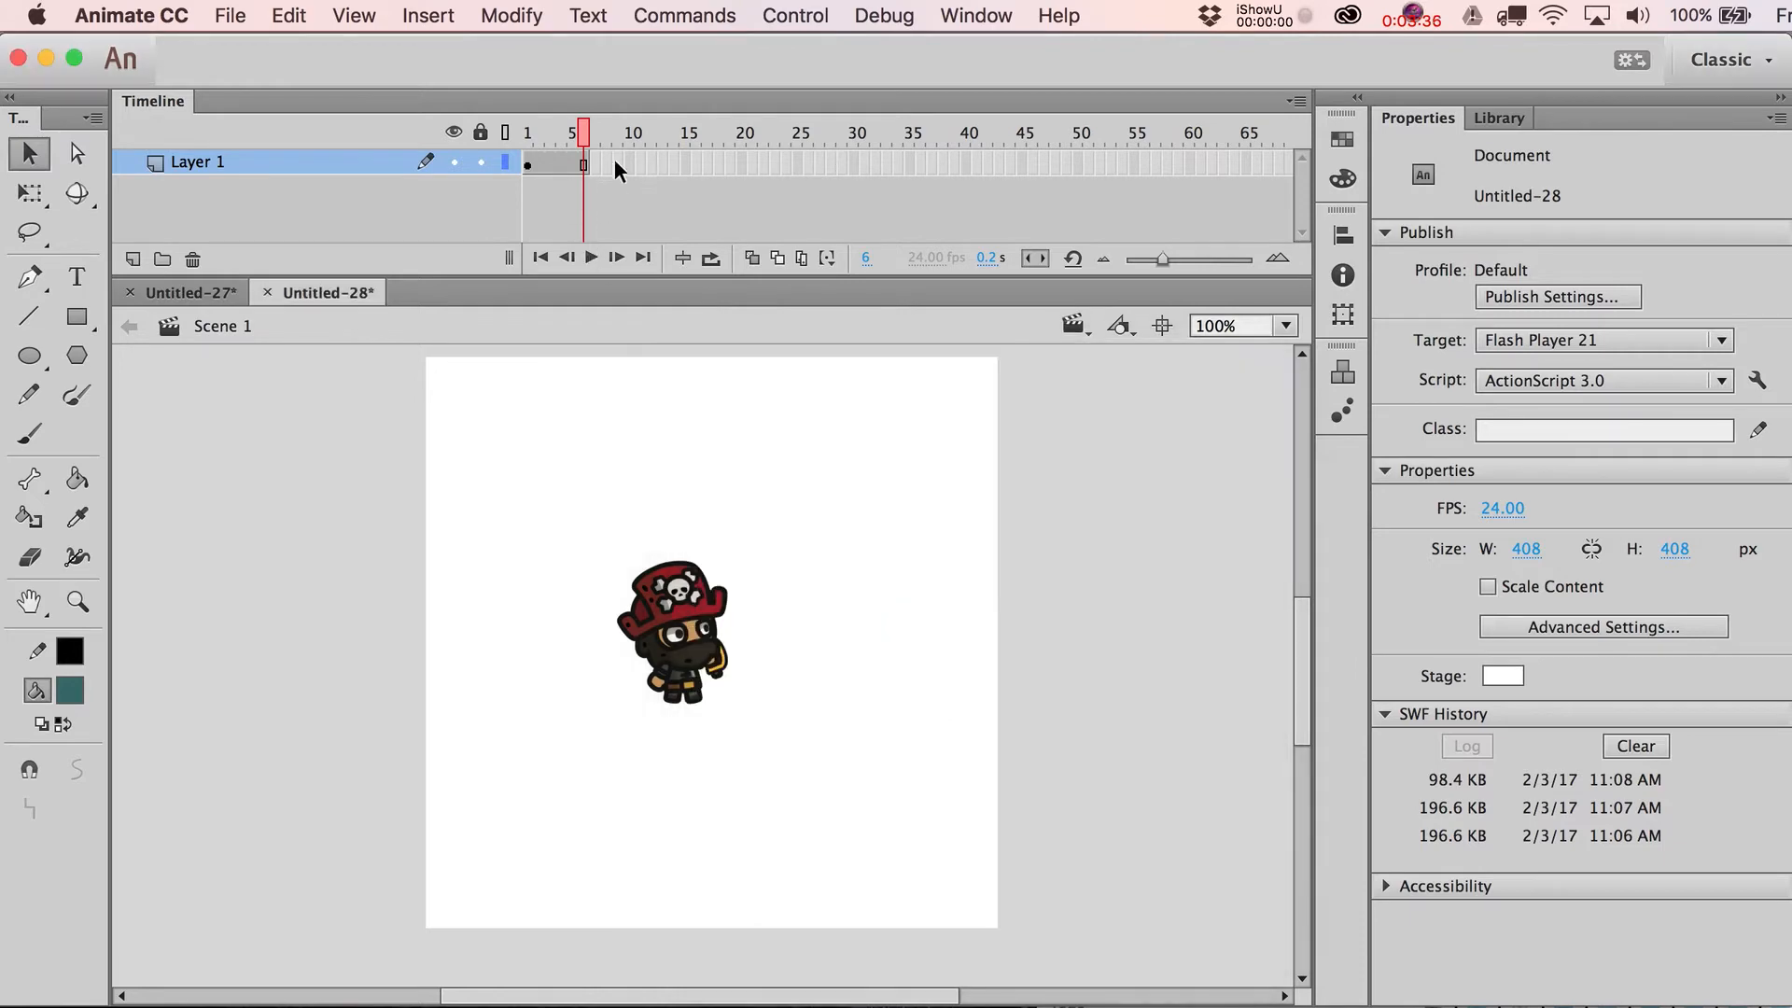
pyautogui.rightClick(582, 162)
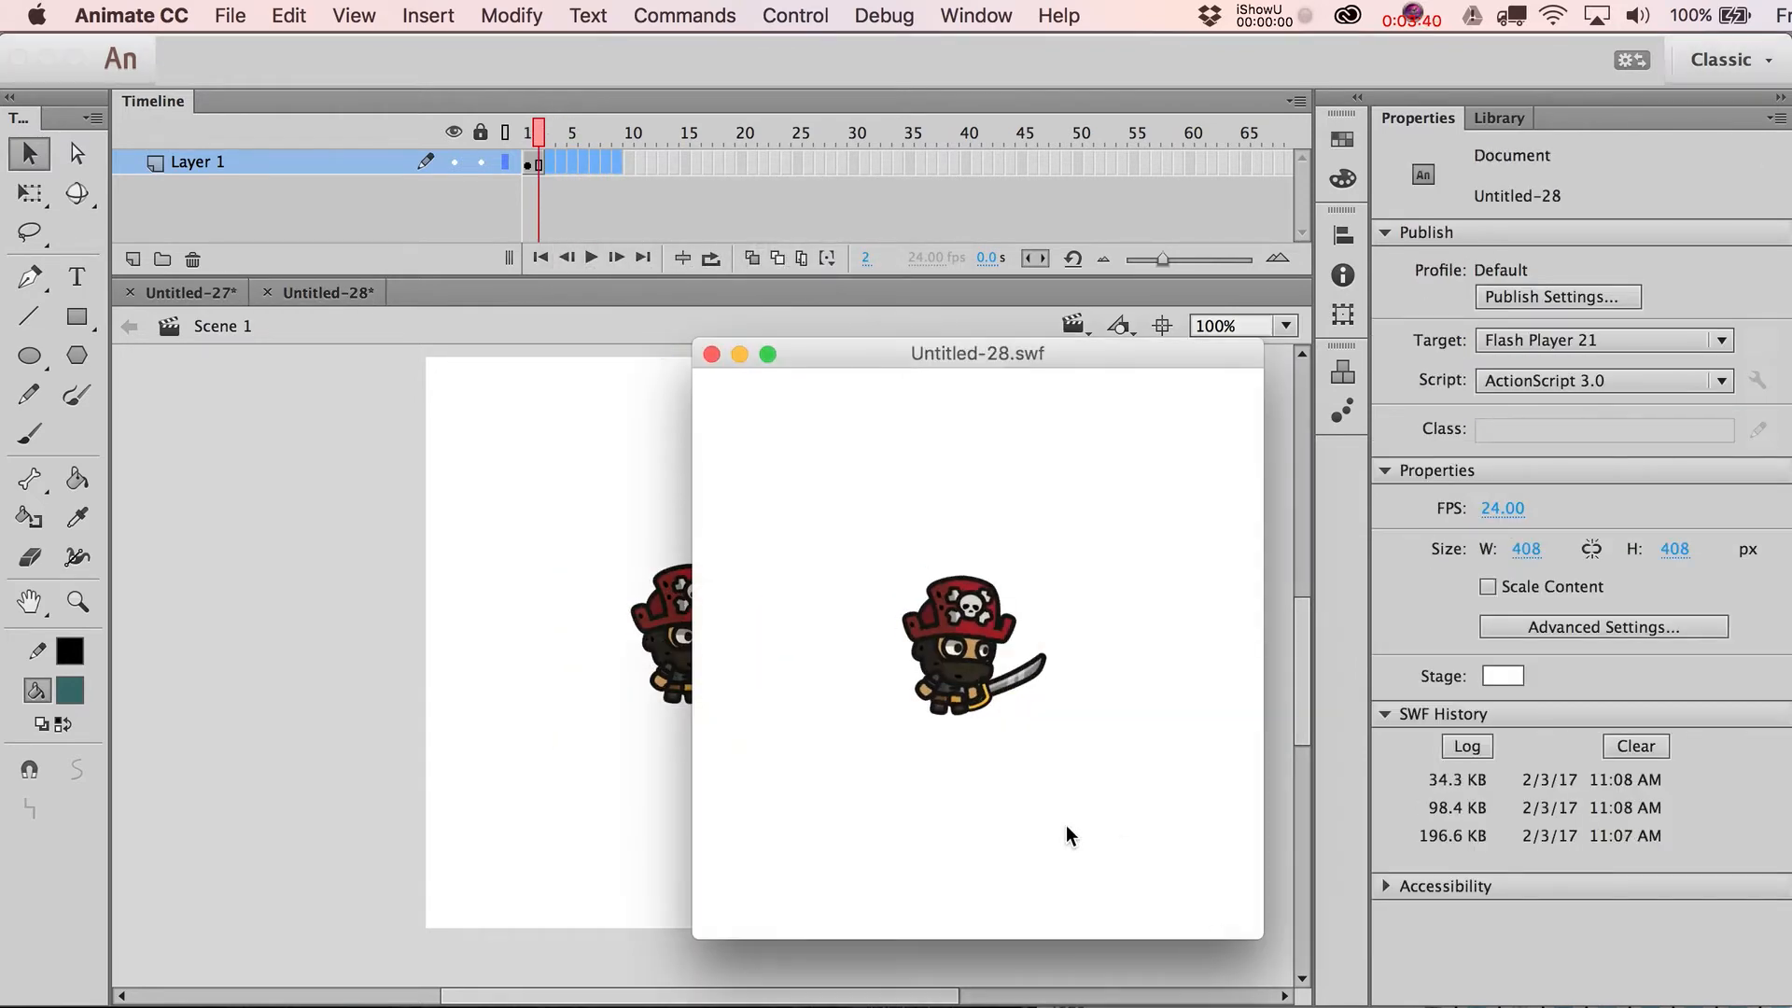
pyautogui.click(709, 352)
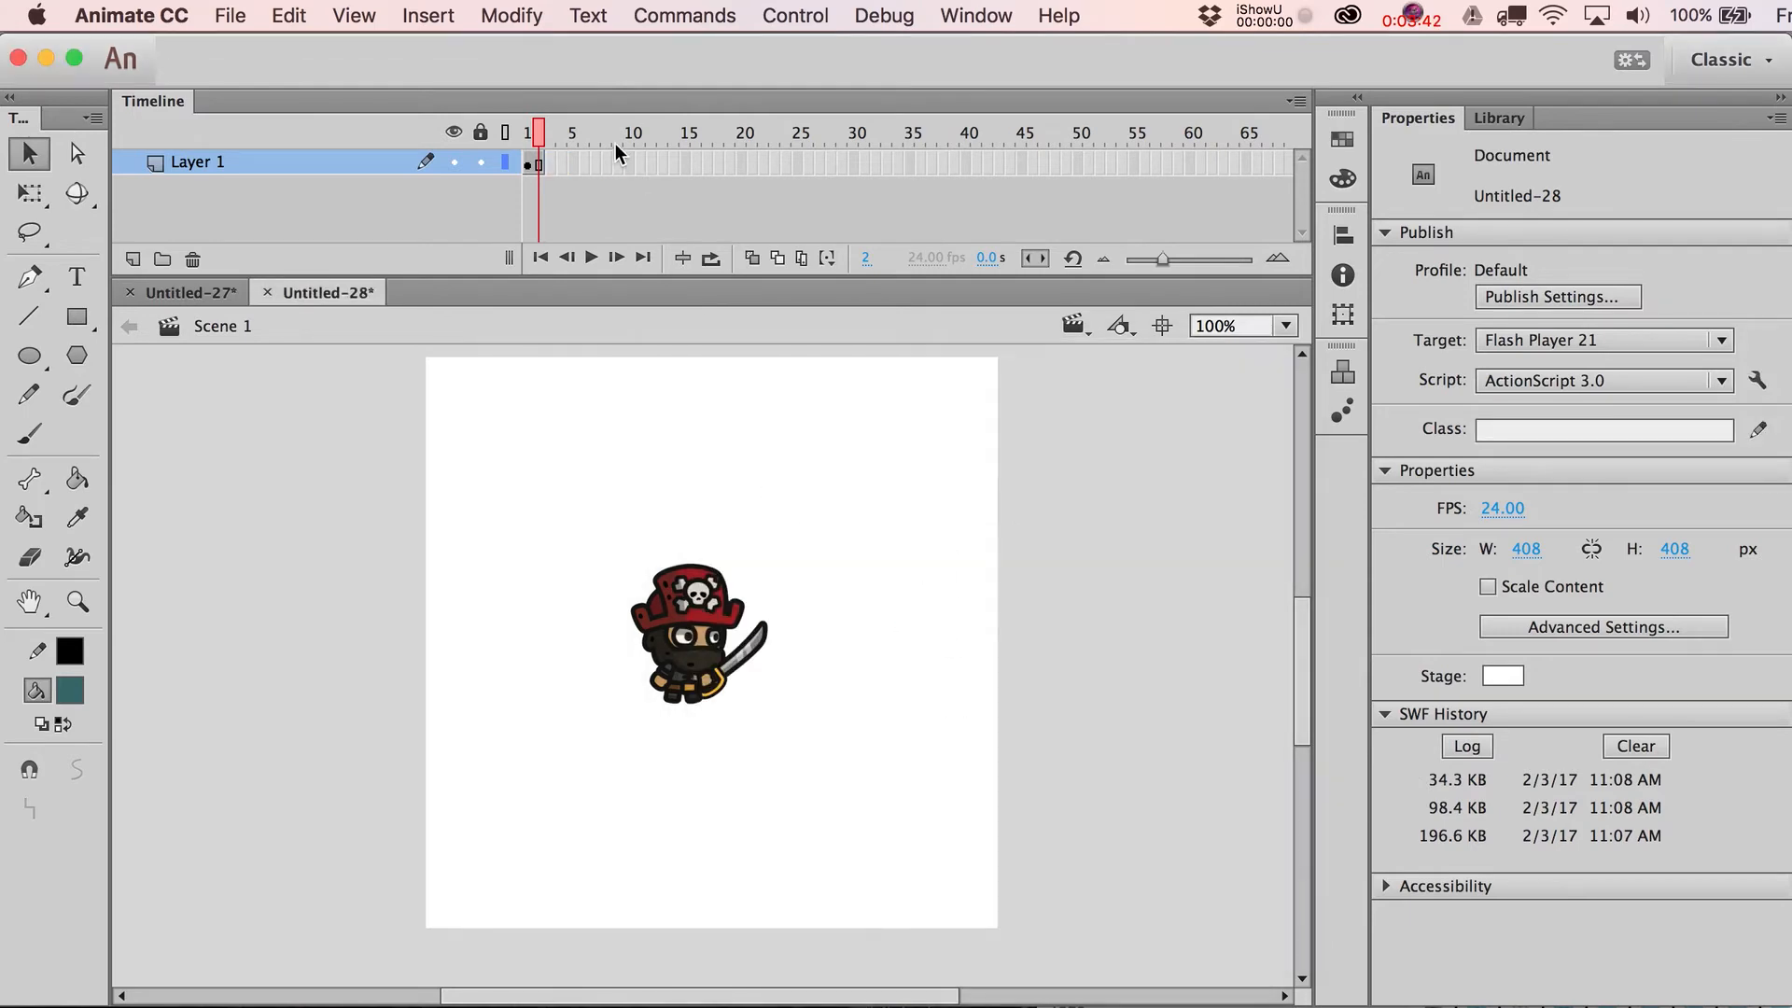
pyautogui.click(639, 162)
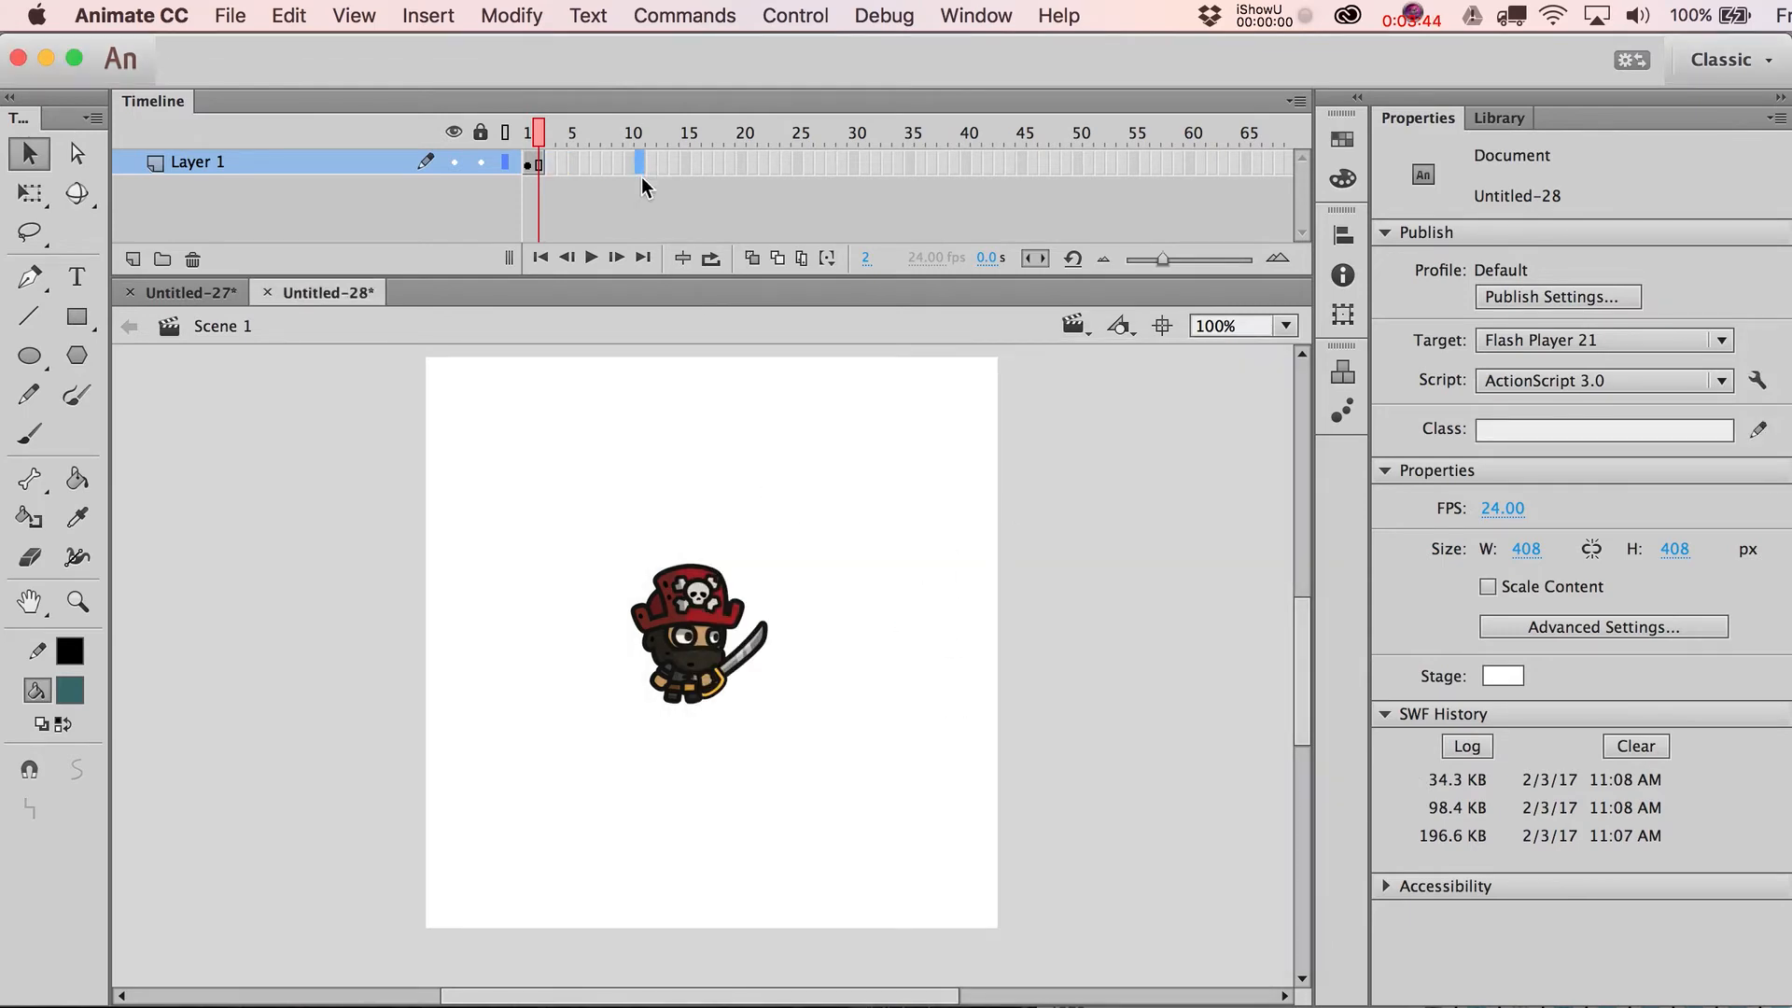
pyautogui.moveTo(666, 384)
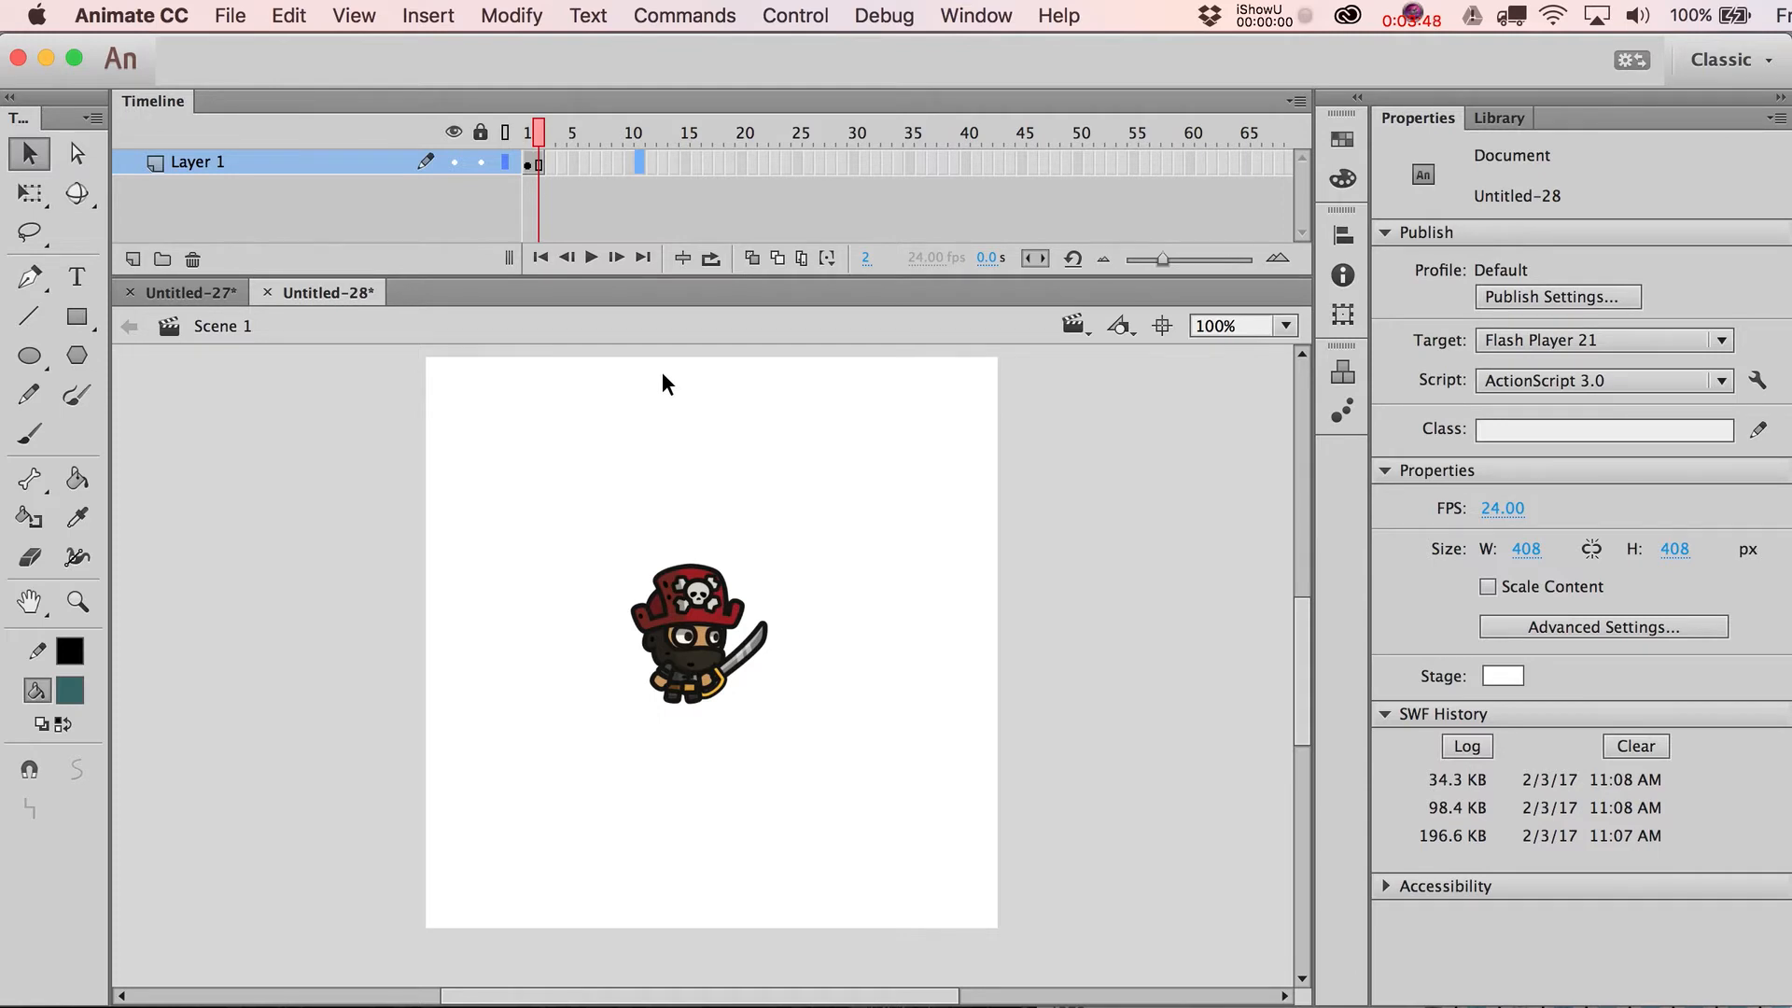
pyautogui.moveTo(726, 146)
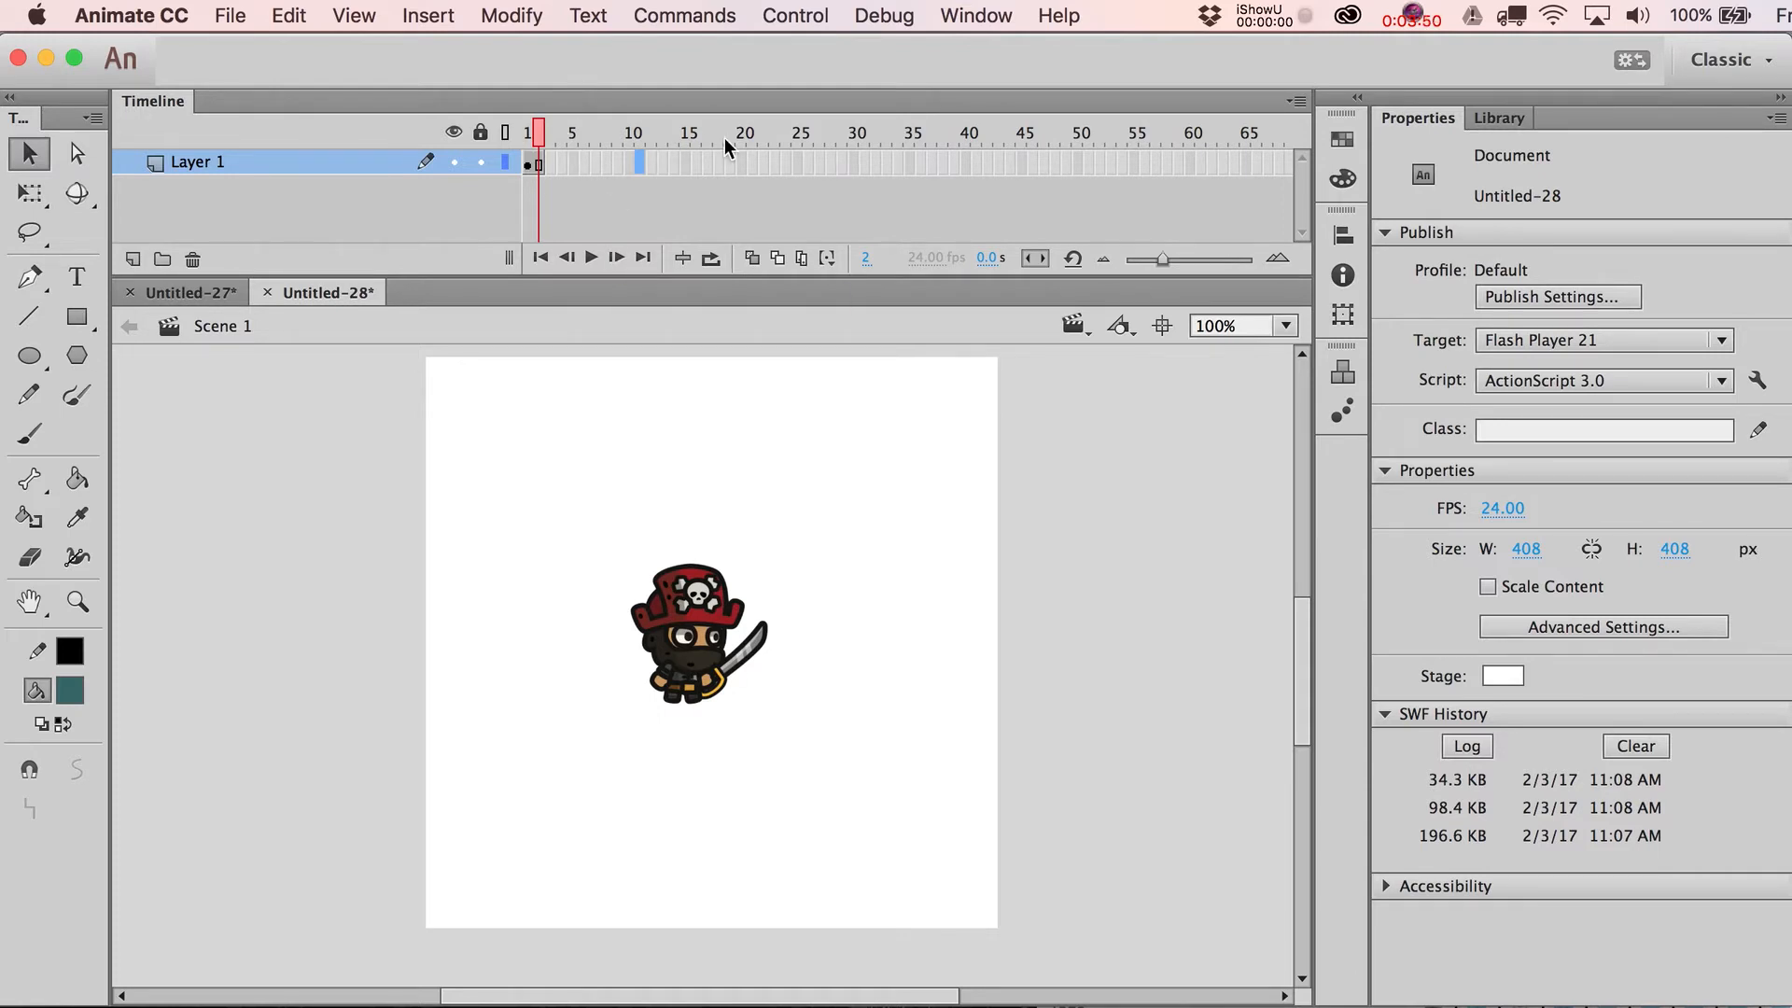
pyautogui.click(637, 133)
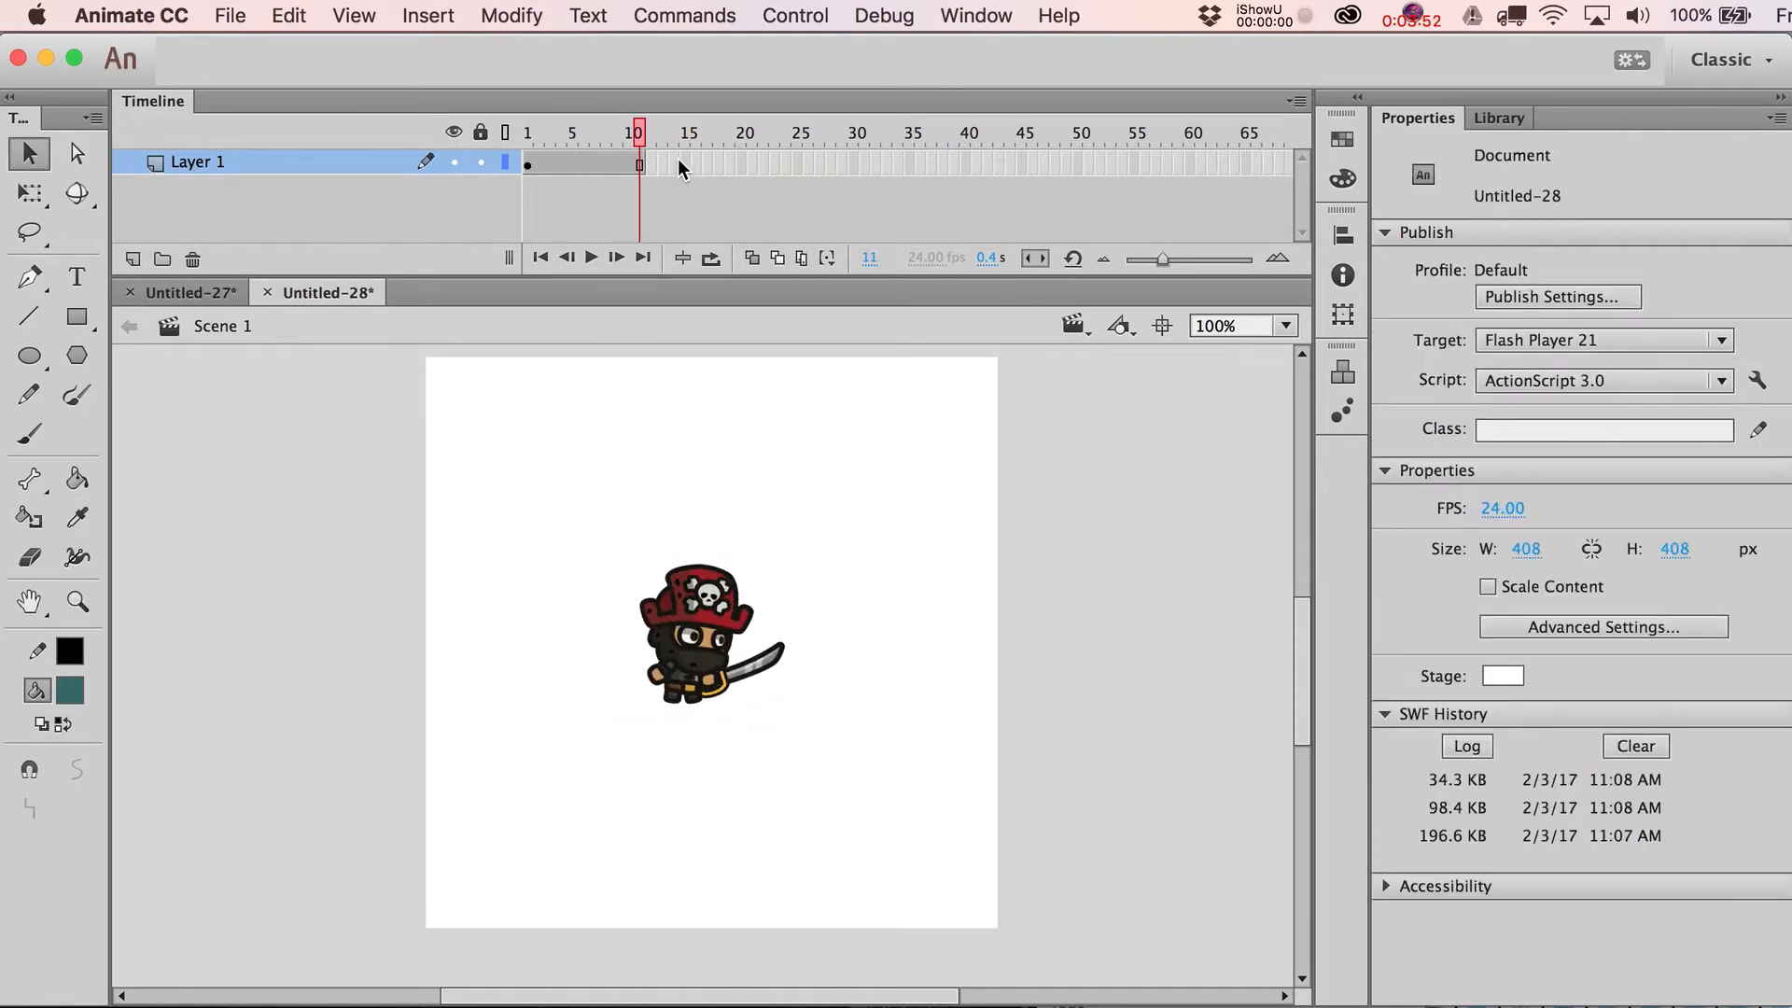
# Step: Return from the Pirate symbol to Scene 1 and extend Layer 1 to 96 frames
pyautogui.click(703, 634)
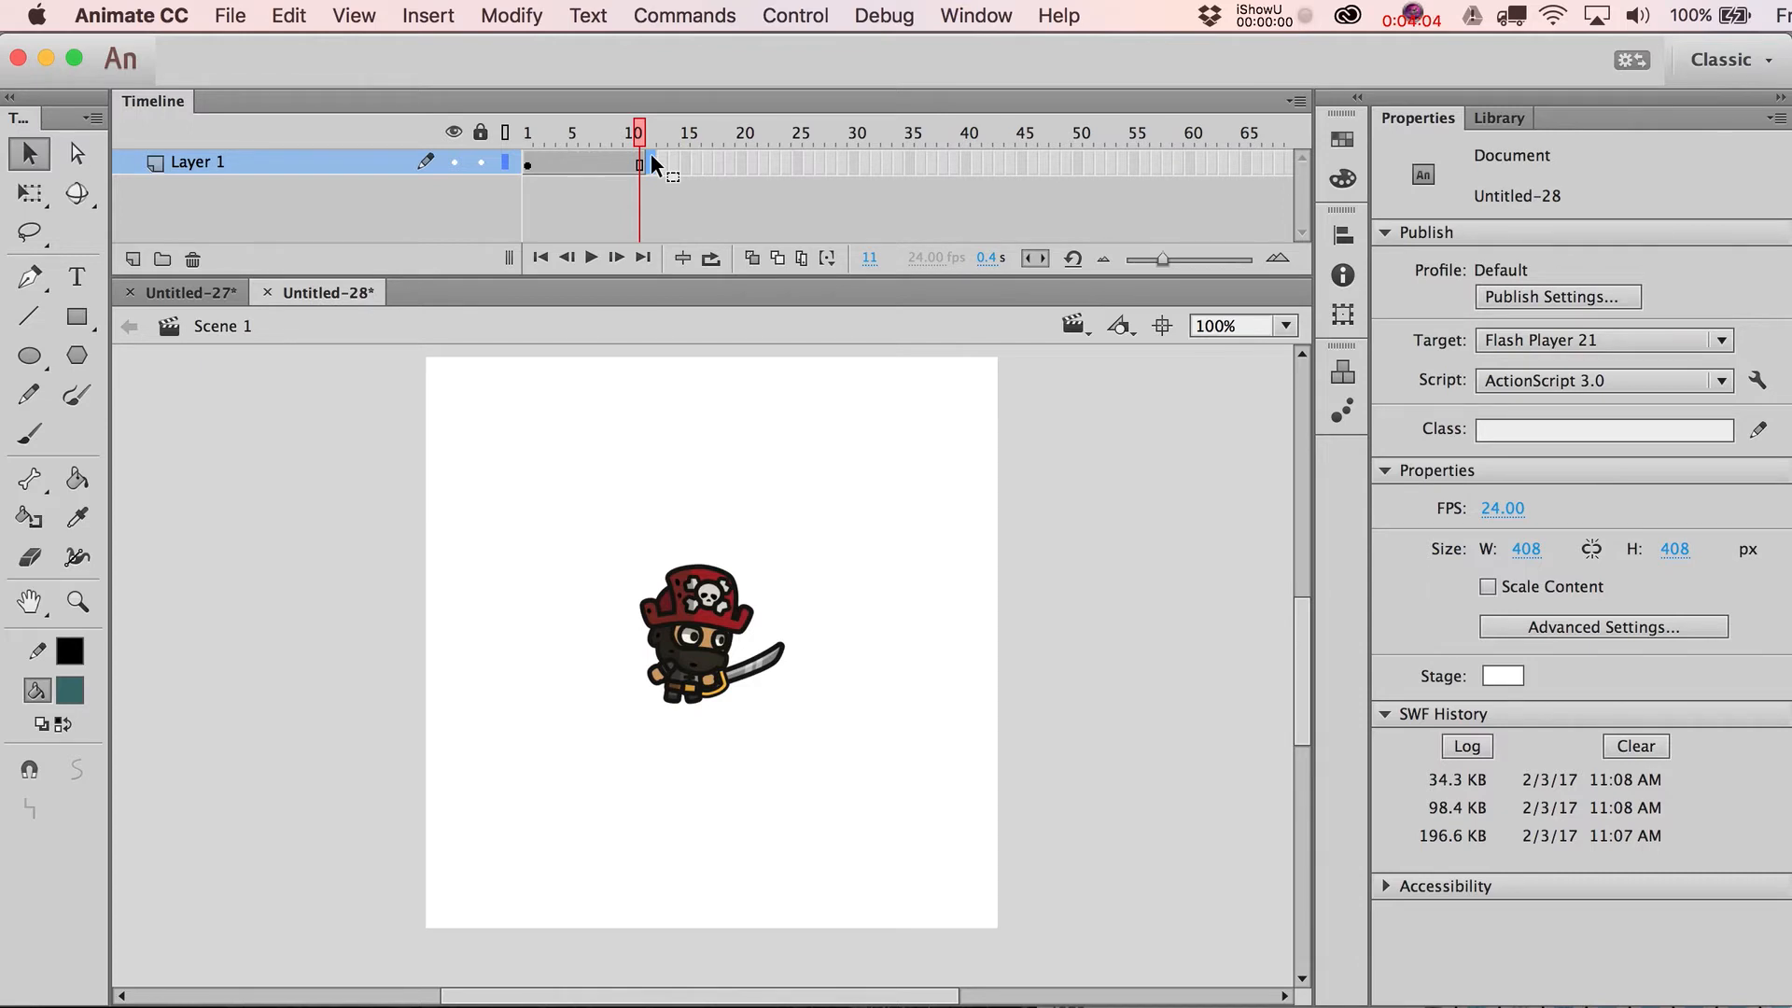
pyautogui.moveTo(728, 635)
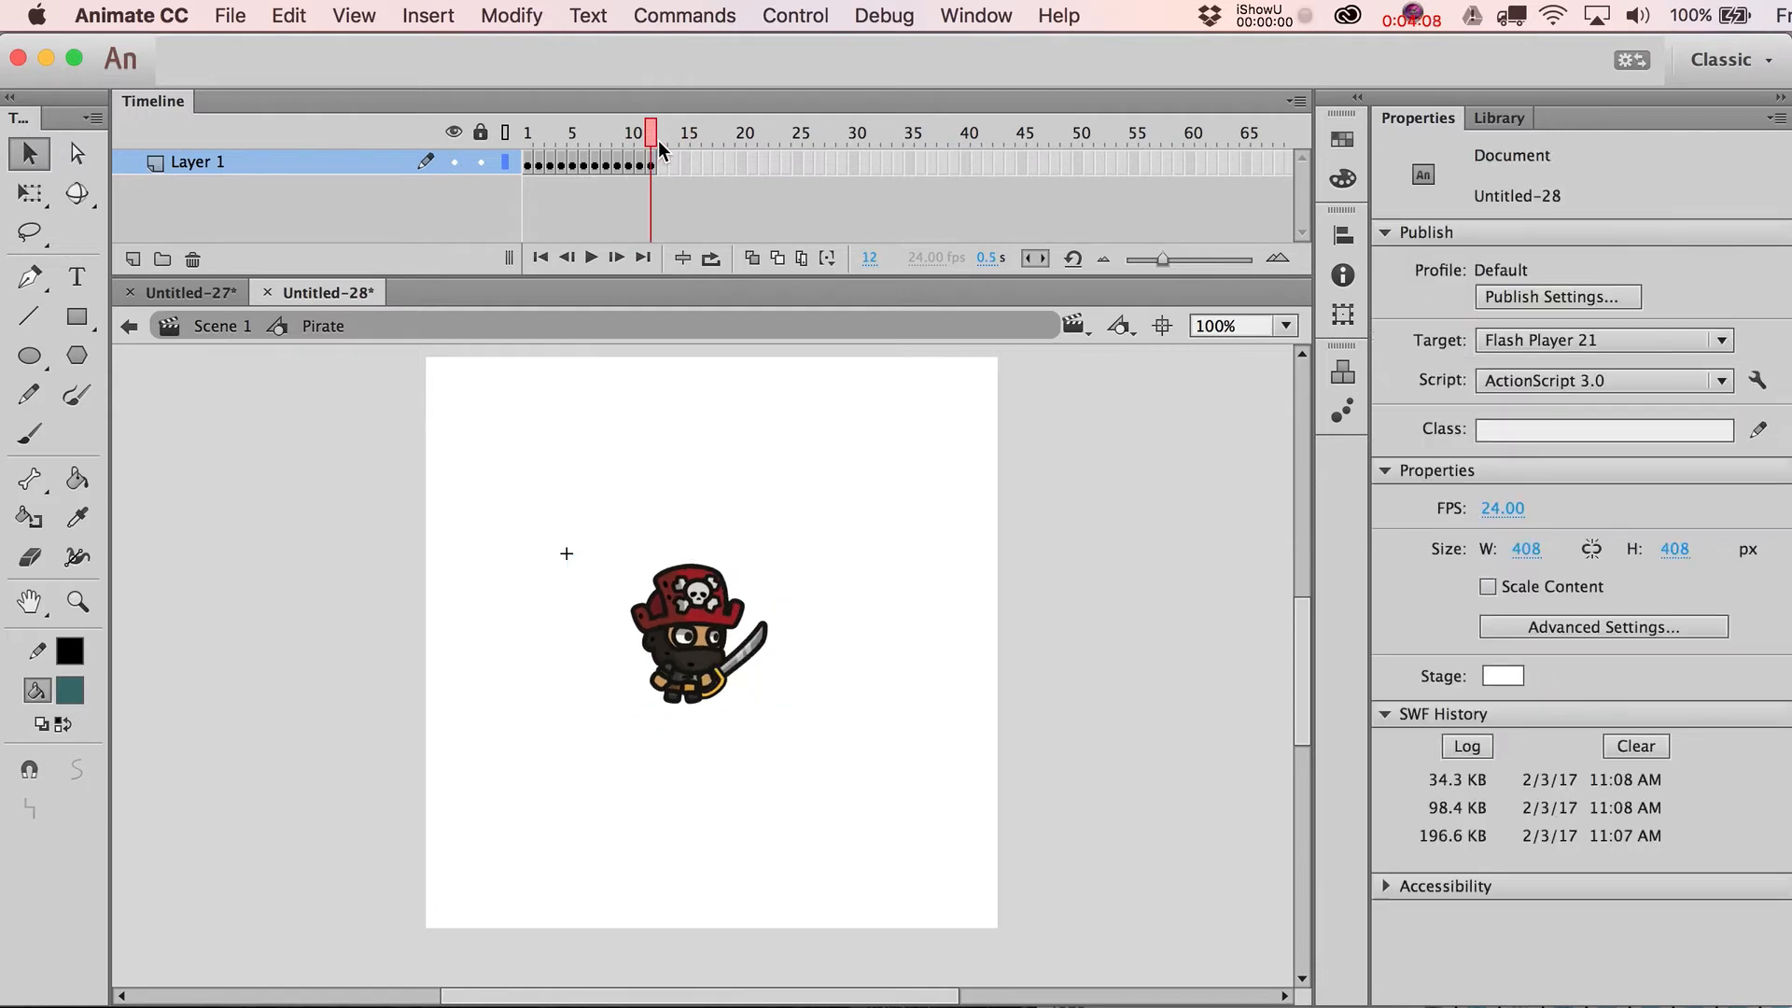
pyautogui.moveTo(281, 324)
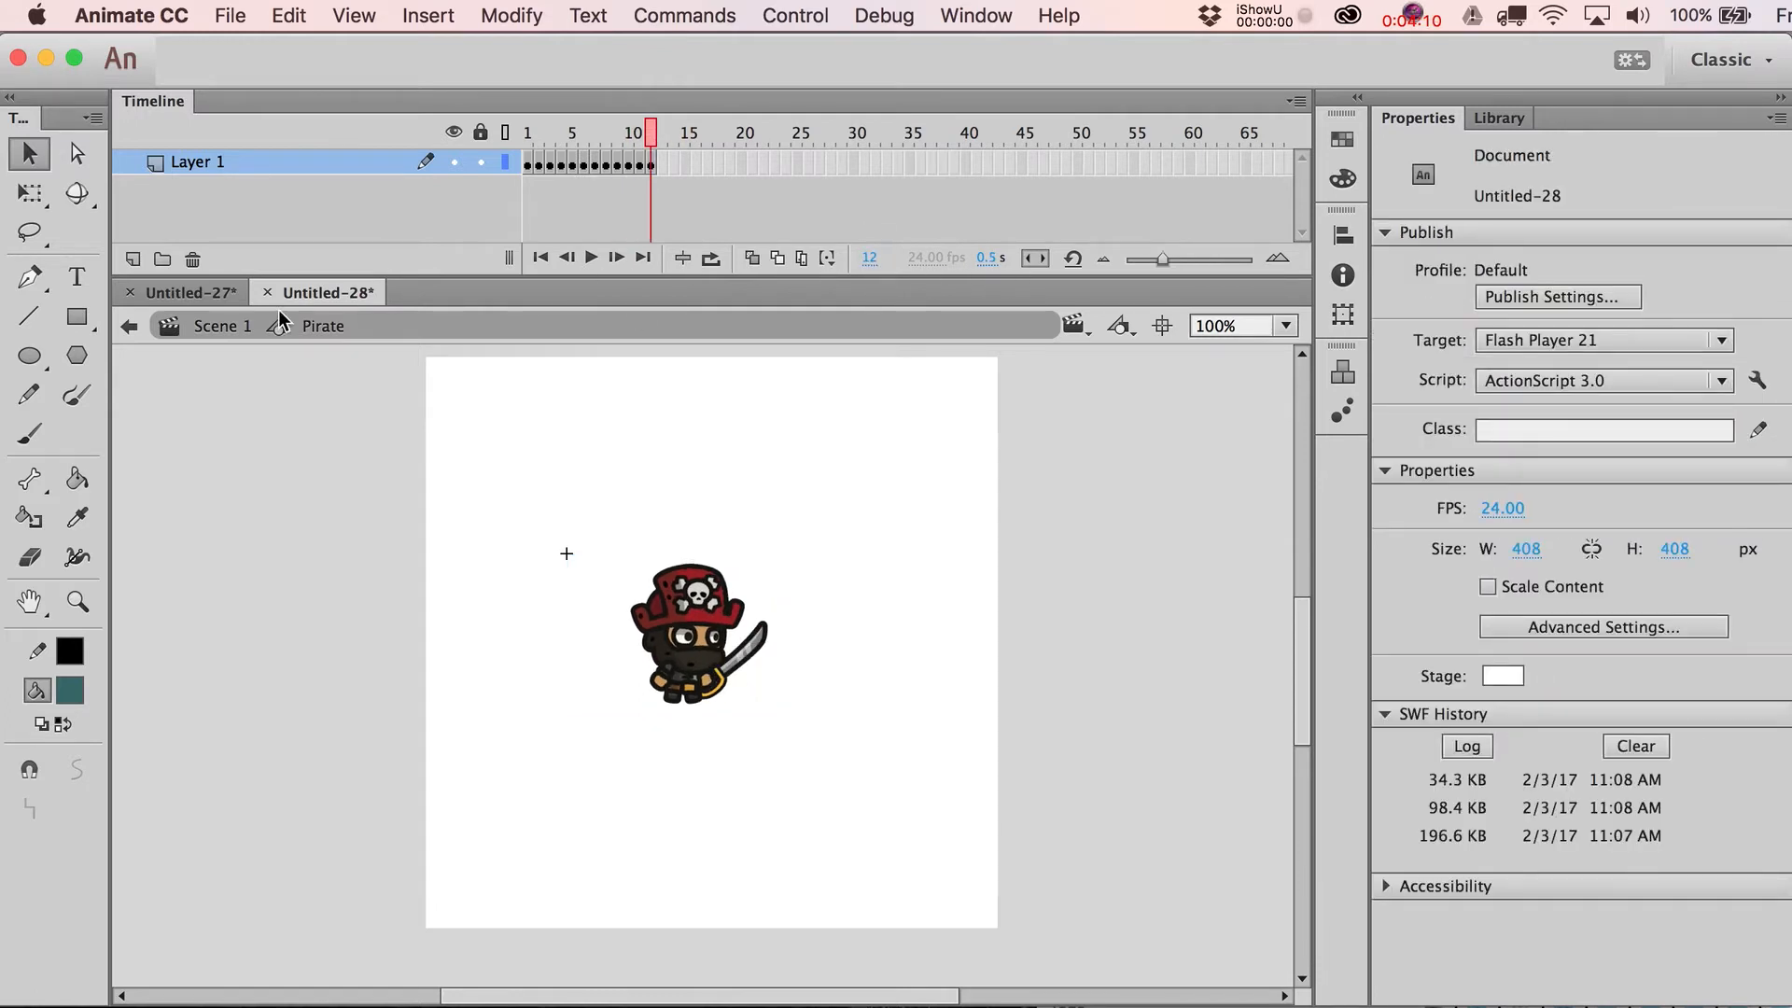
pyautogui.click(694, 637)
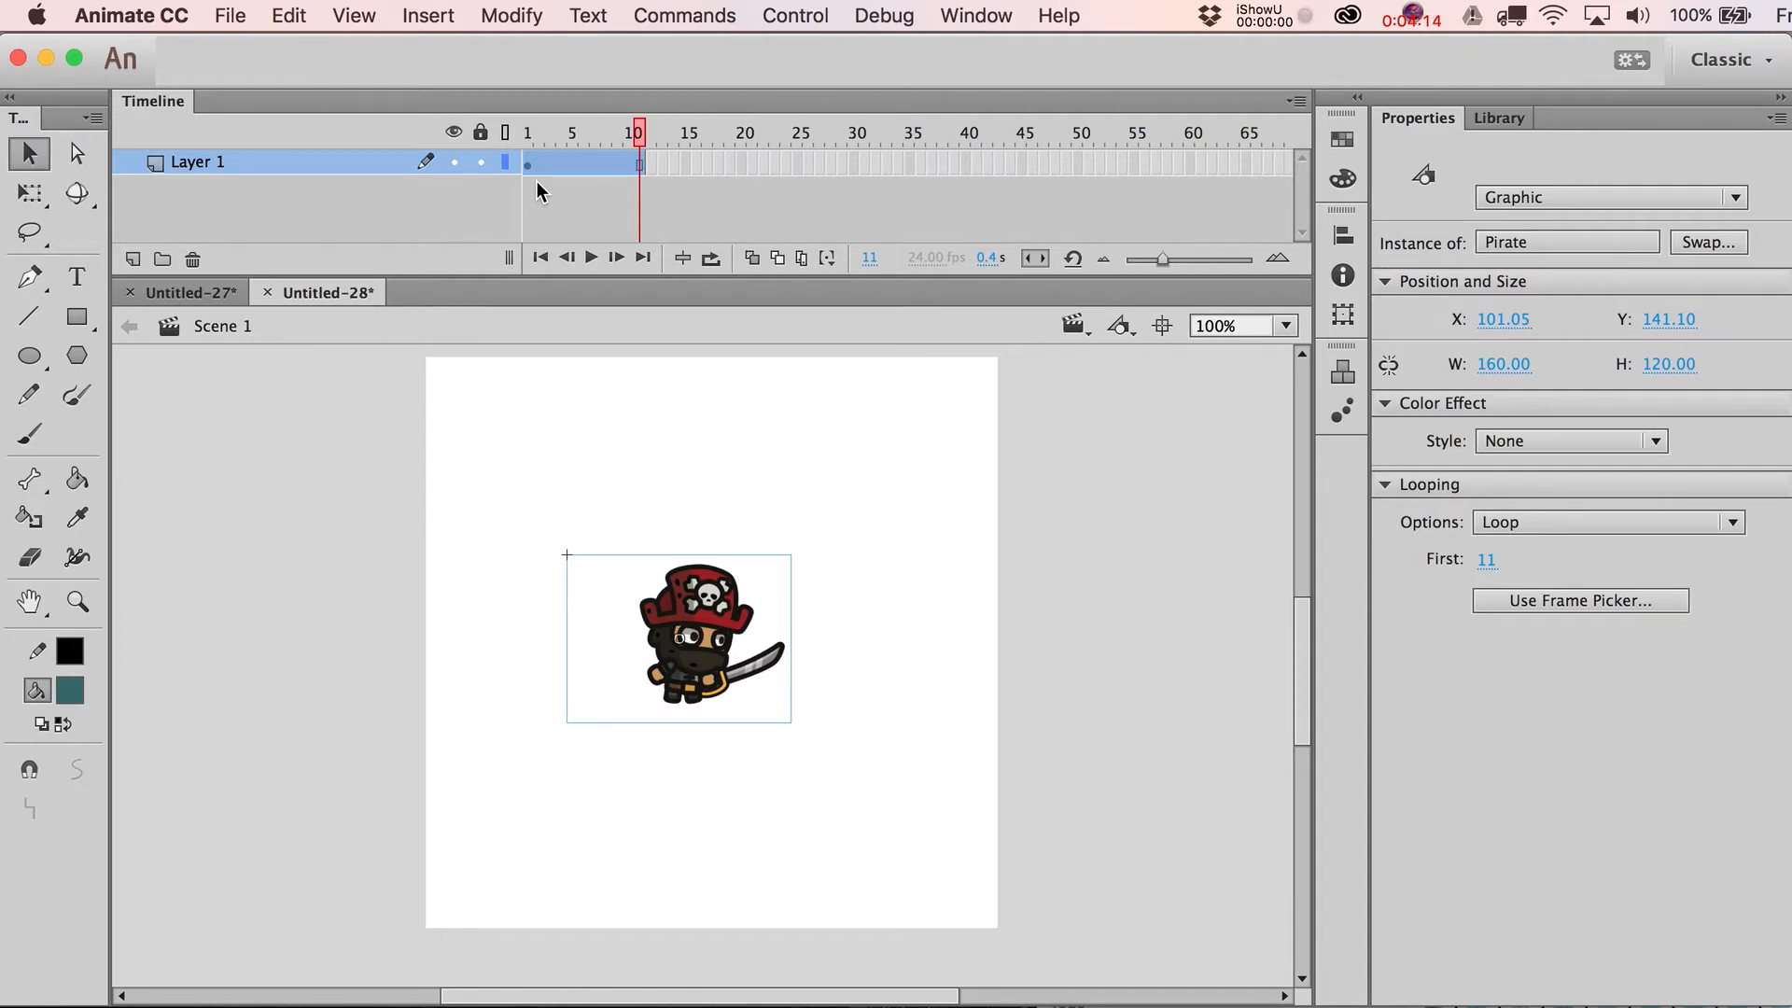
pyautogui.click(810, 163)
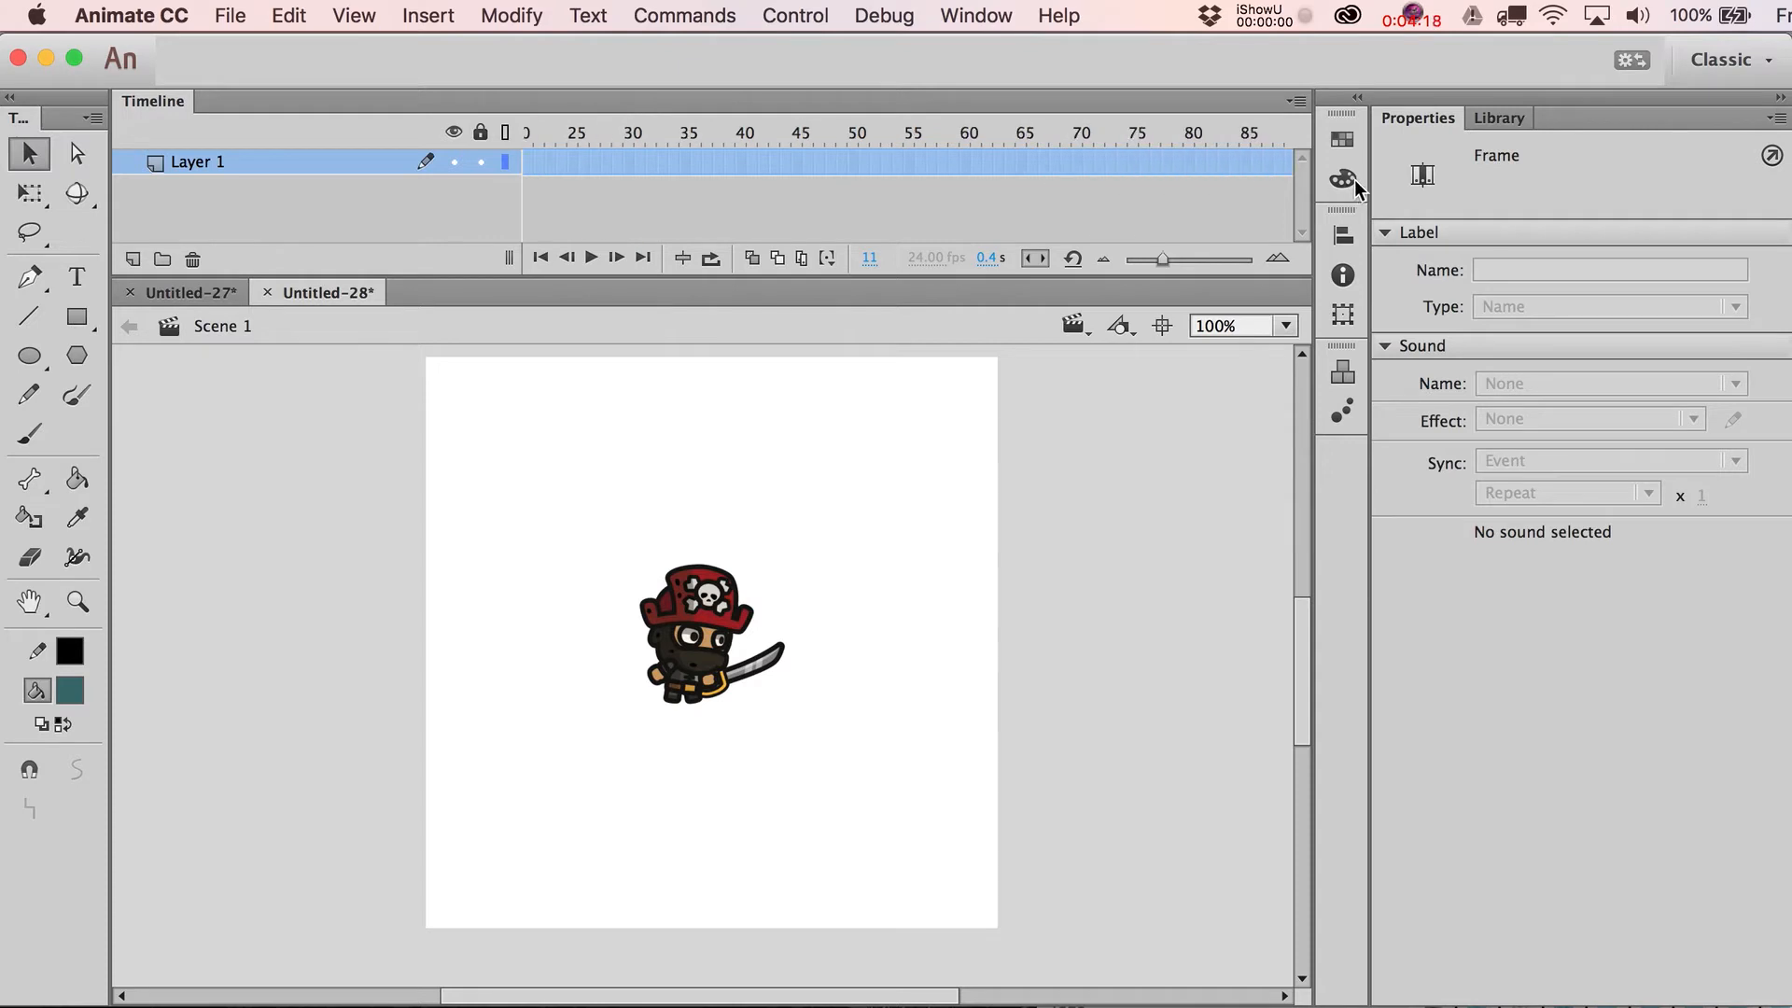
pyautogui.click(1254, 161)
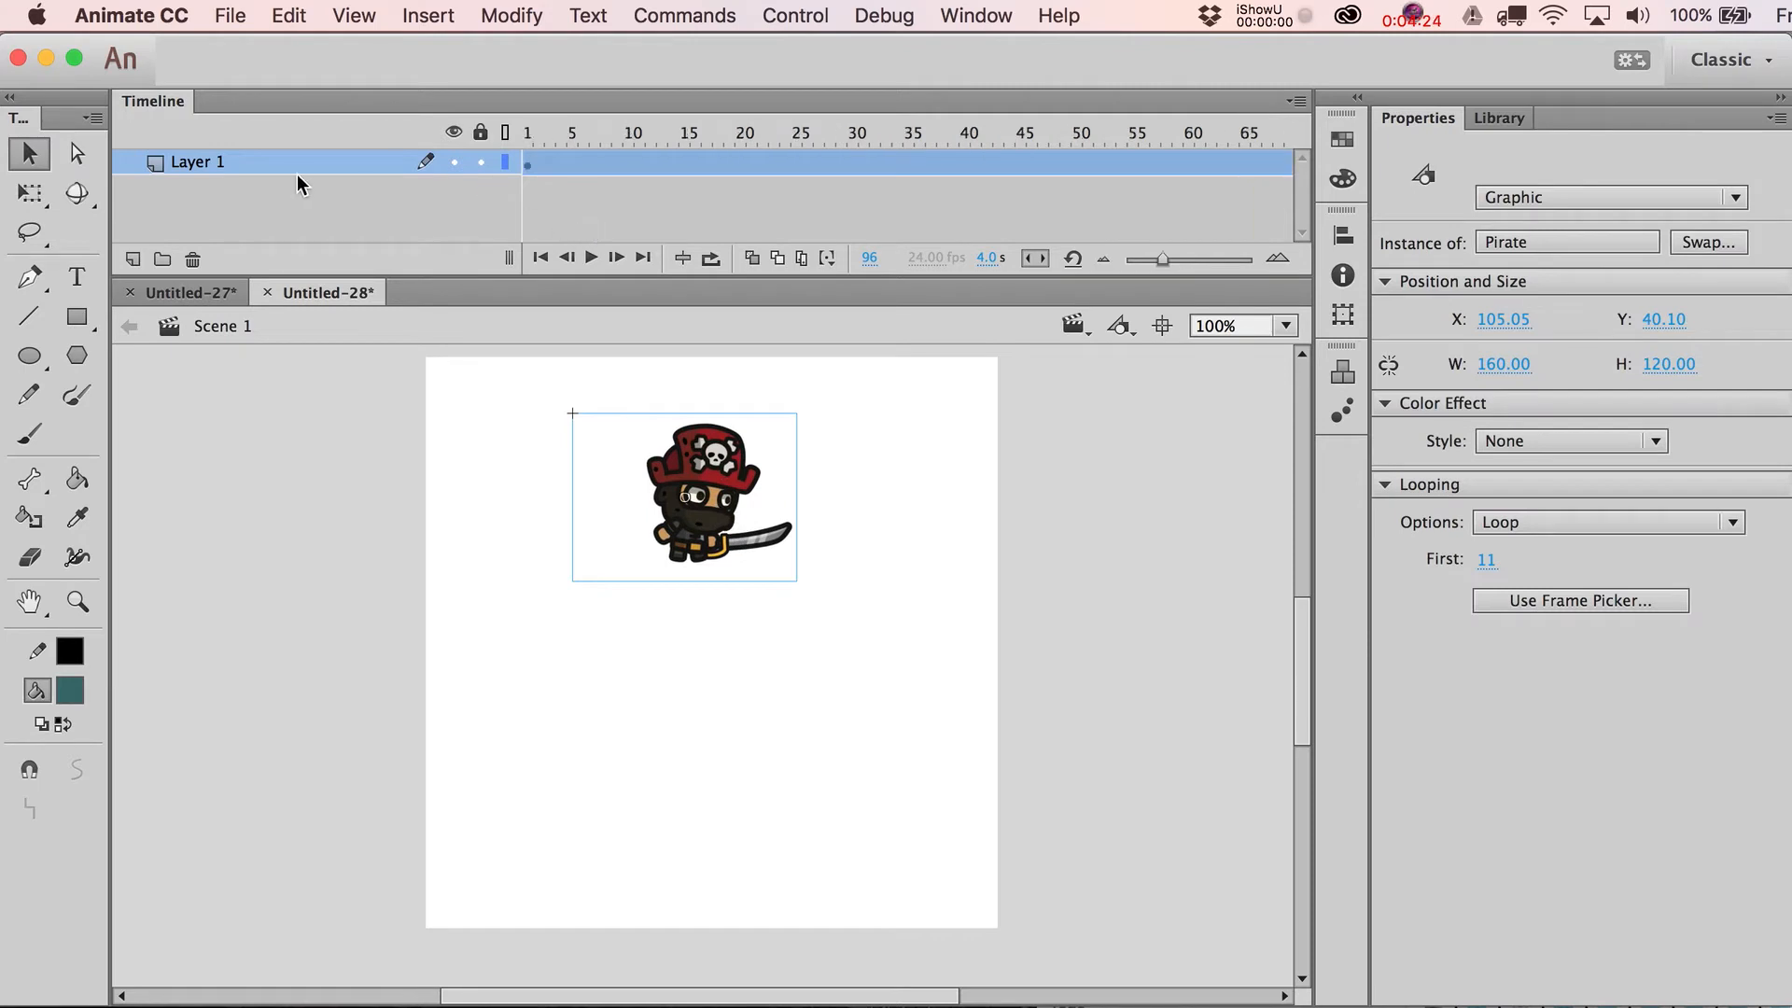
# Step: Add a Classic Motion Guide layer above Layer 1 from its context menu
pyautogui.rightClick(194, 162)
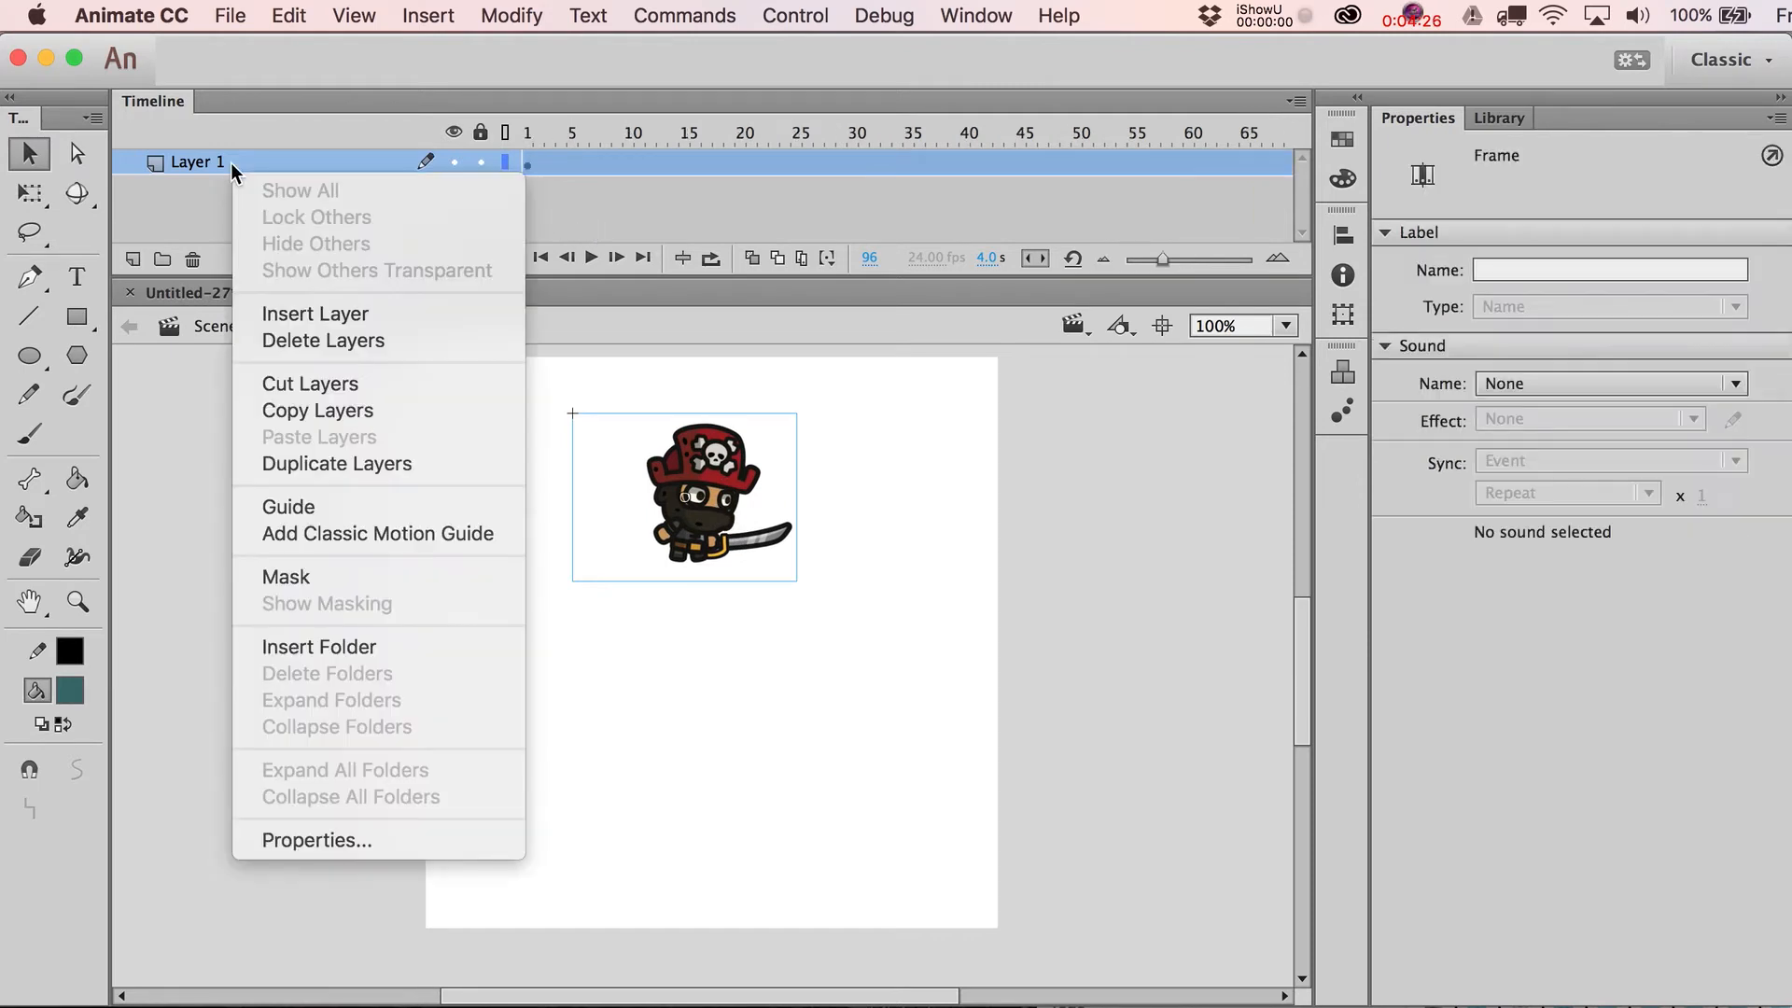
pyautogui.moveTo(377, 533)
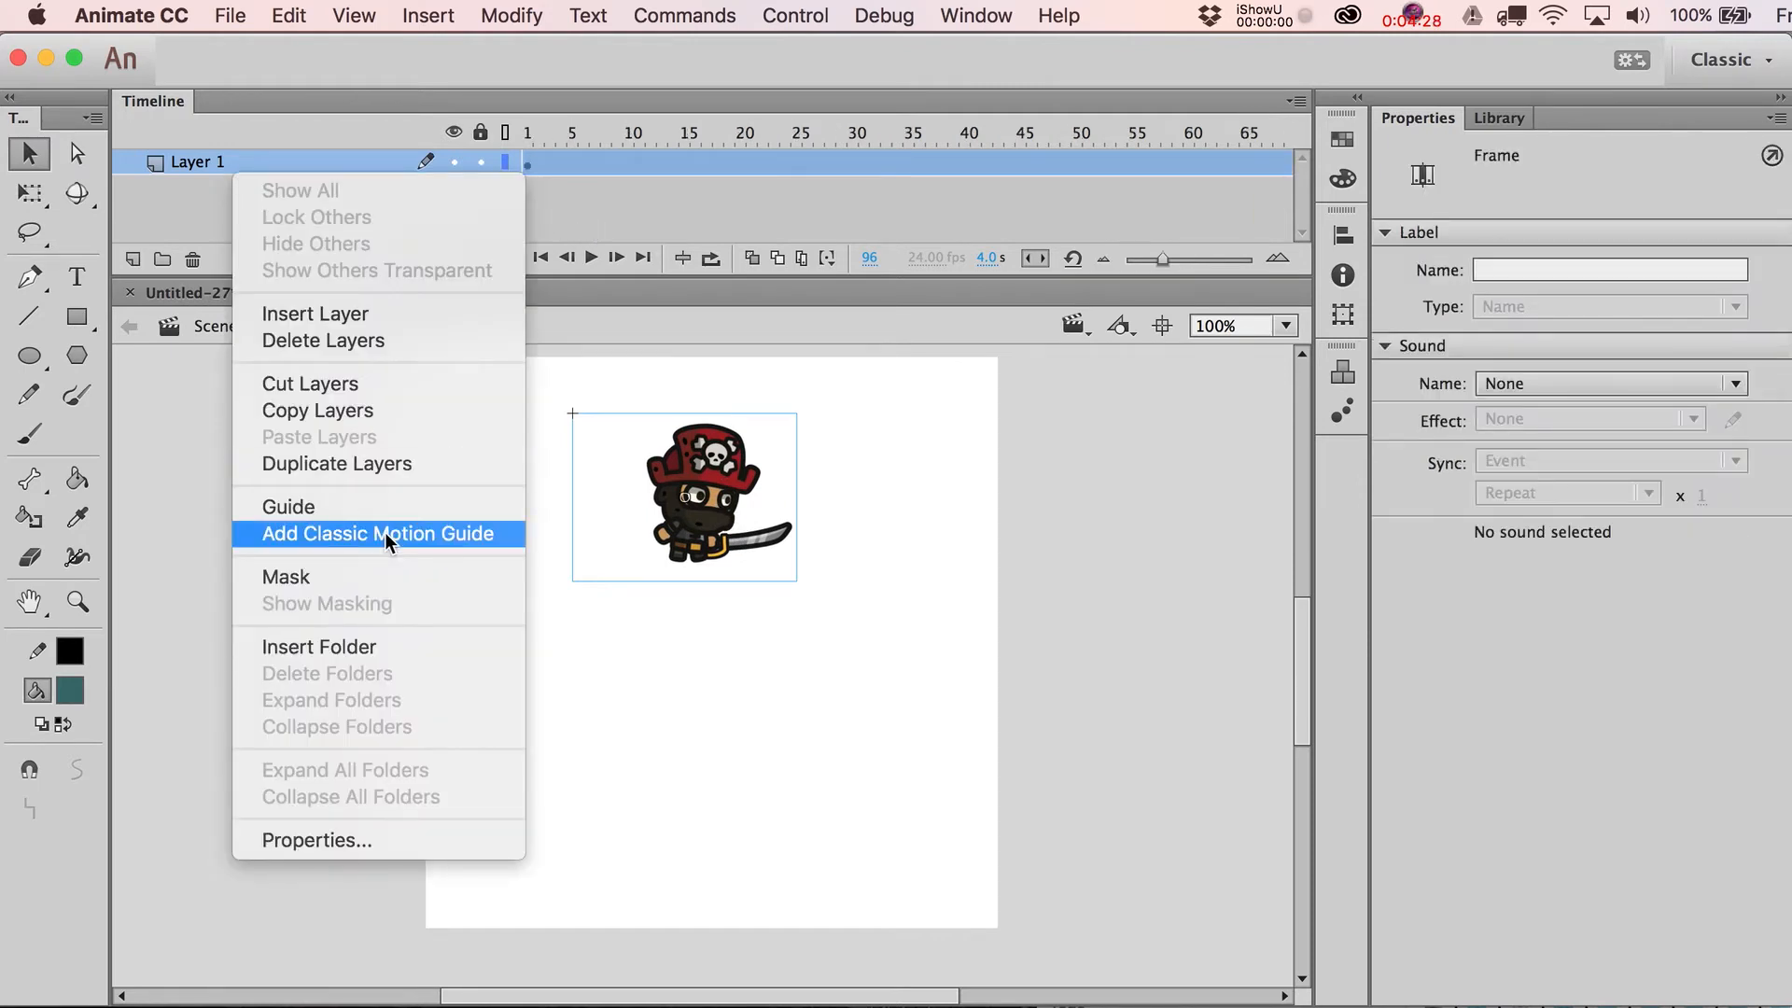
pyautogui.click(376, 534)
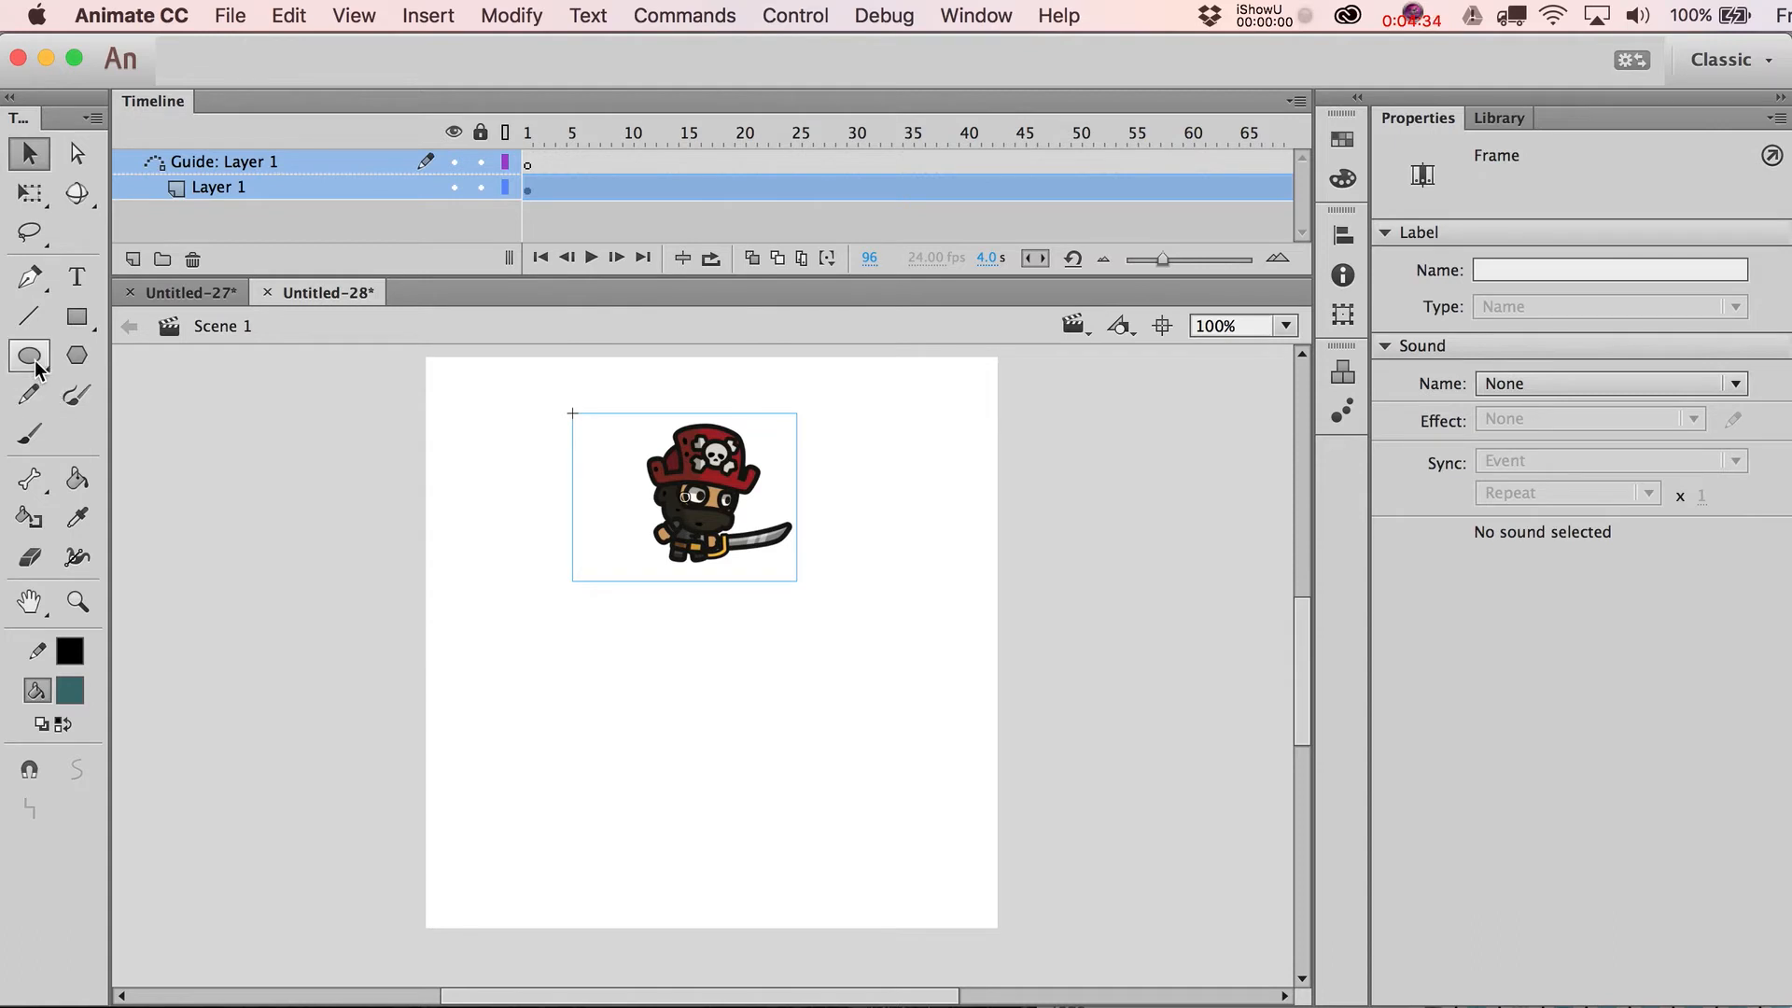
pyautogui.moveTo(29, 355)
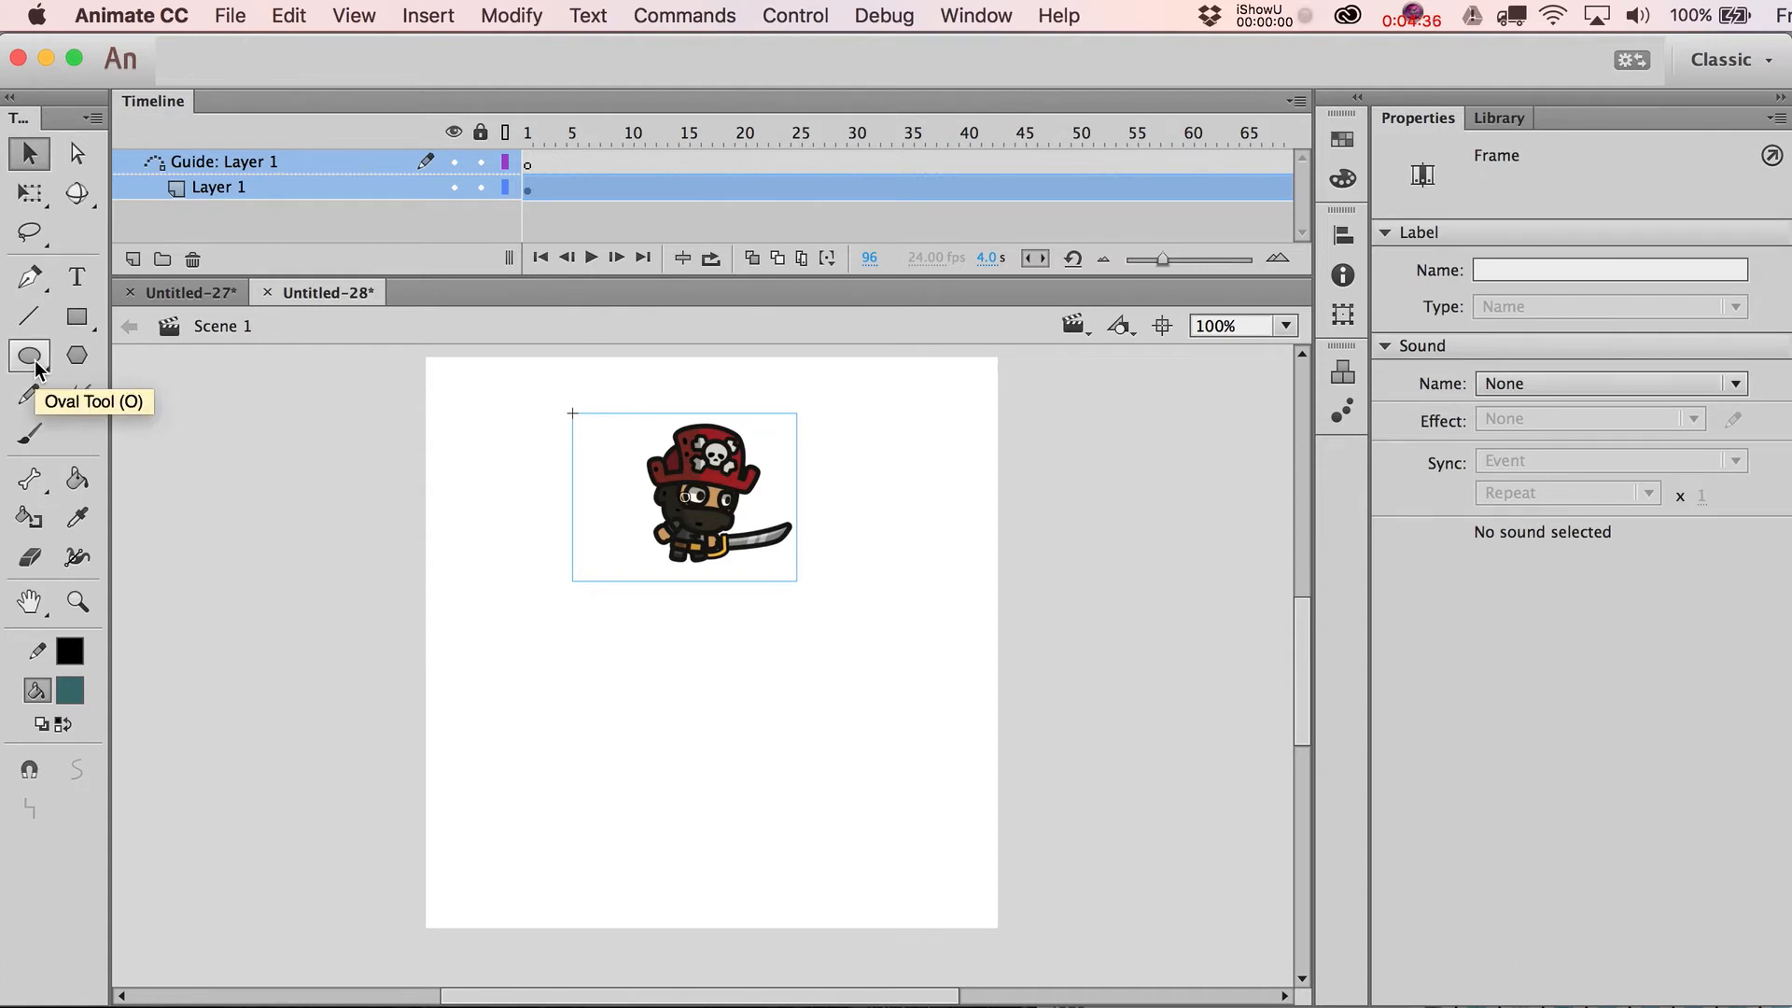
# Step: Select the Oval tool with fill set to none for the large guide circle
pyautogui.click(27, 355)
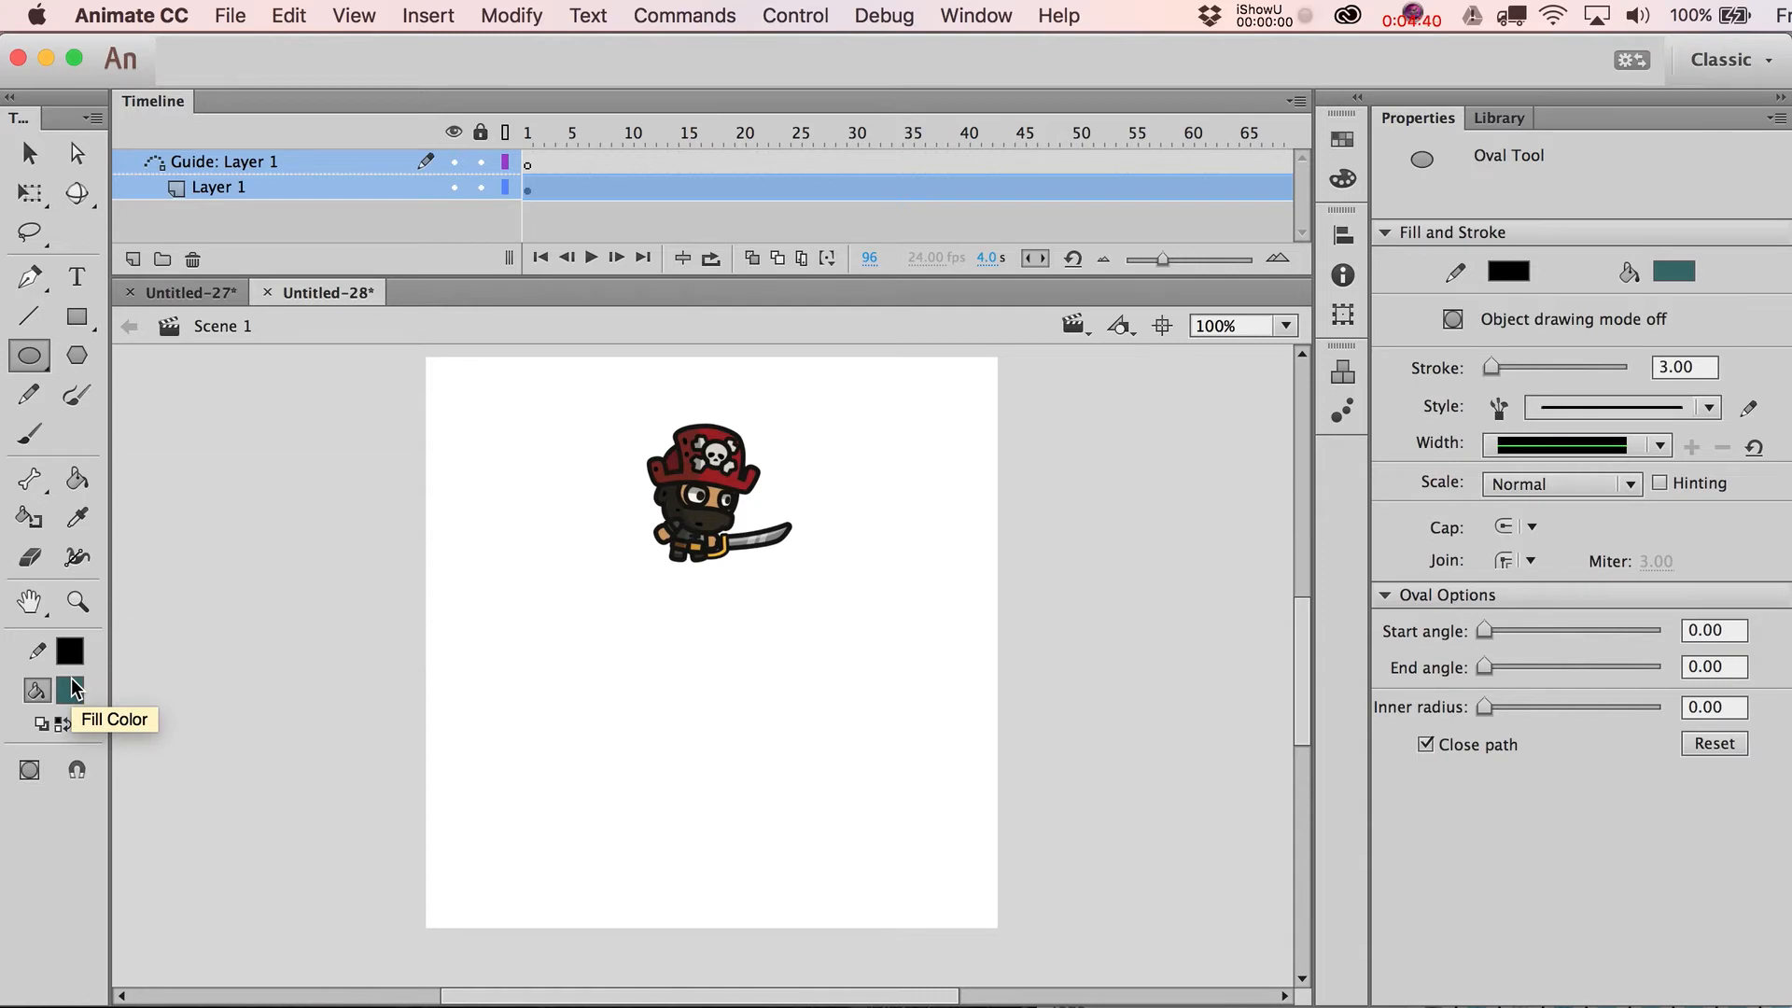
pyautogui.click(70, 688)
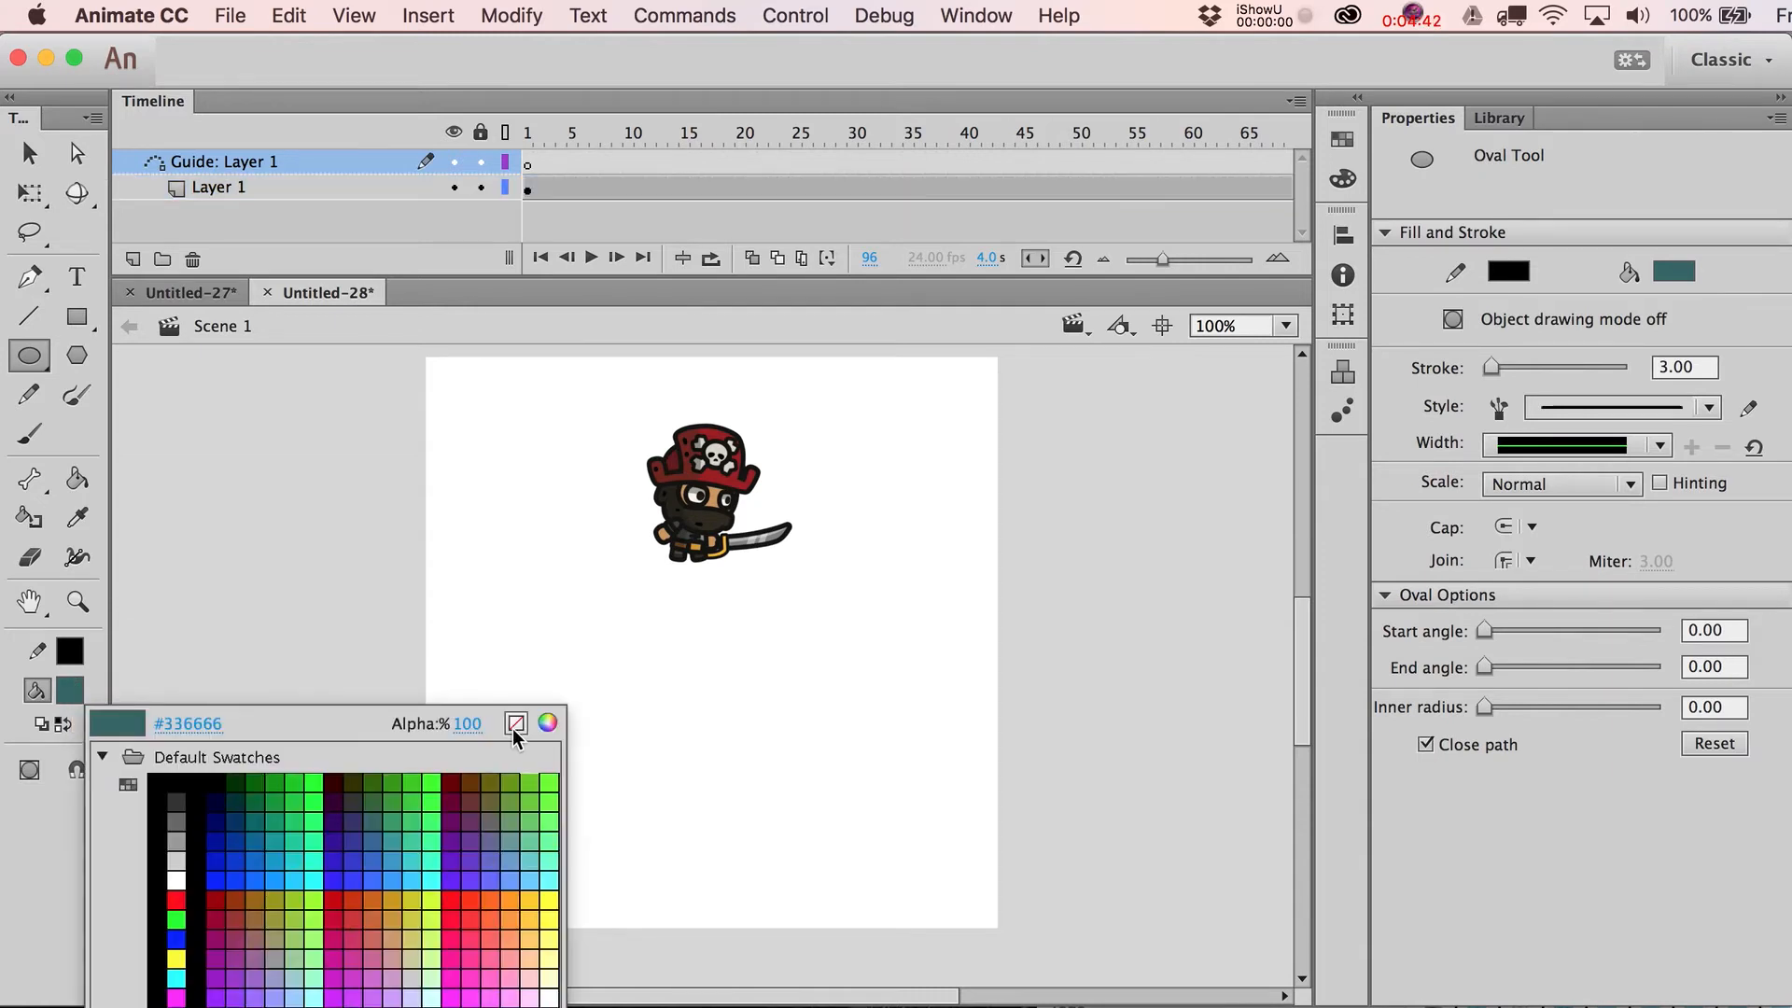
pyautogui.click(515, 723)
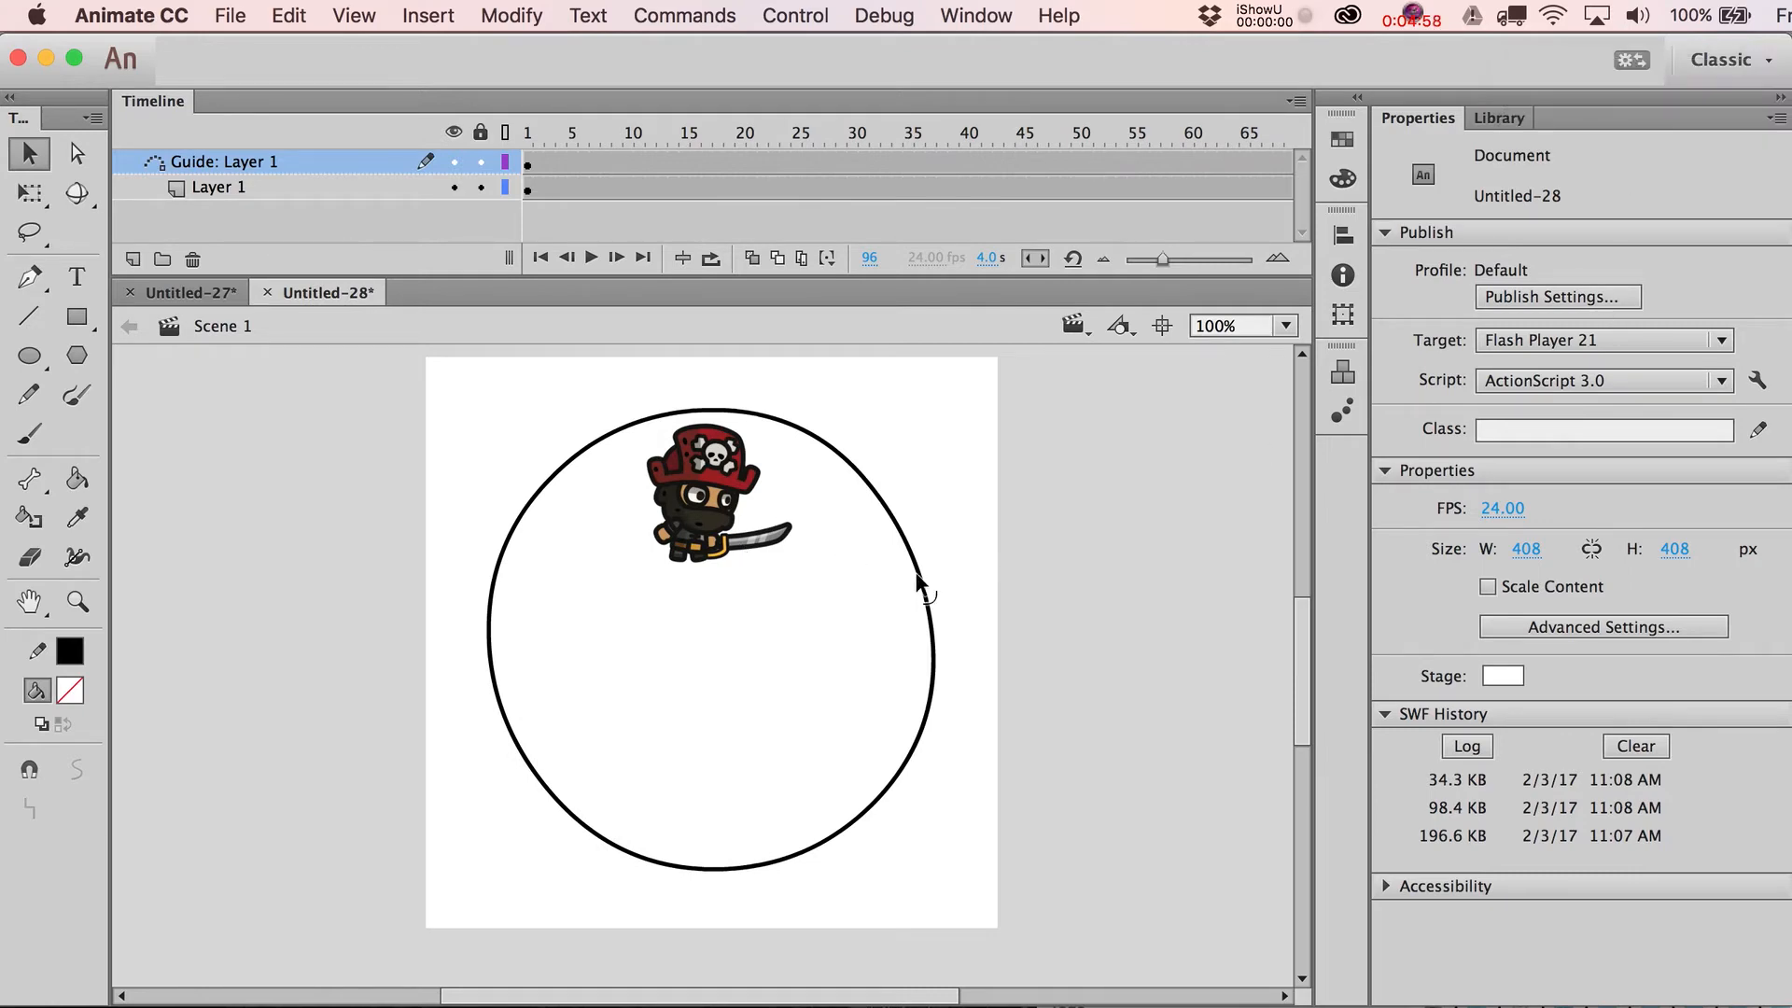
# Step: Scale the guide circle down so its top meets the pirate, then select frame 6
pyautogui.click(703, 498)
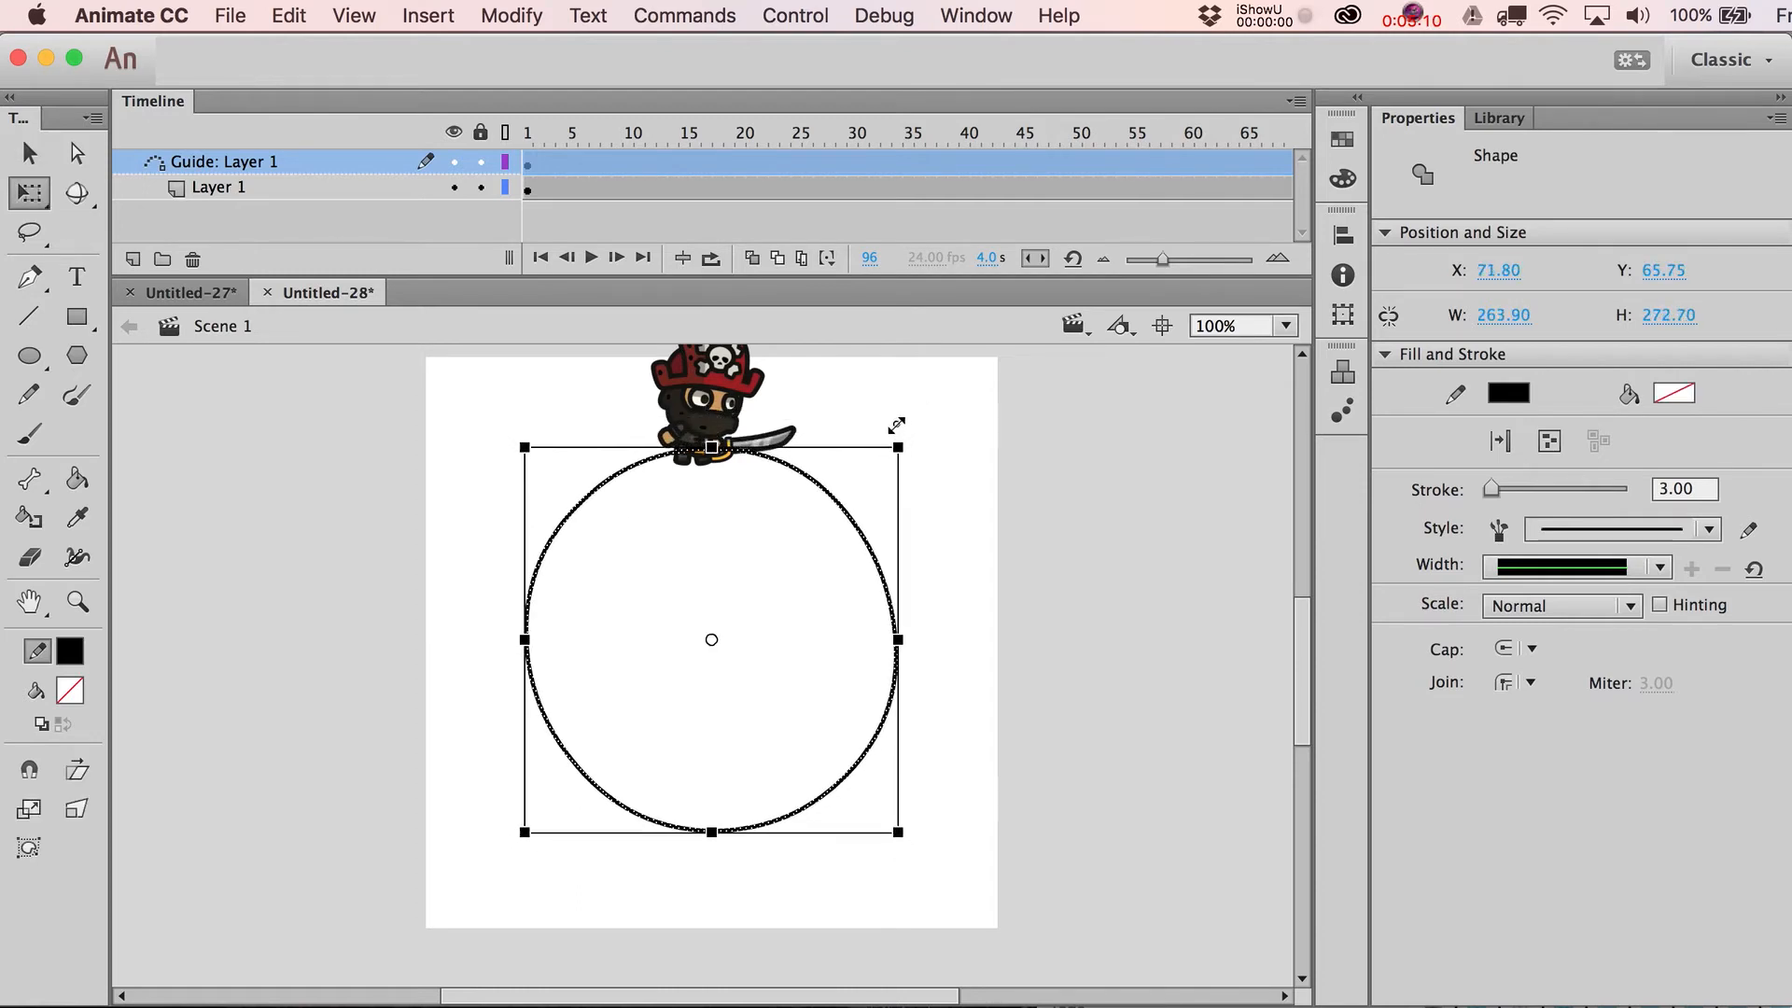
pyautogui.click(218, 187)
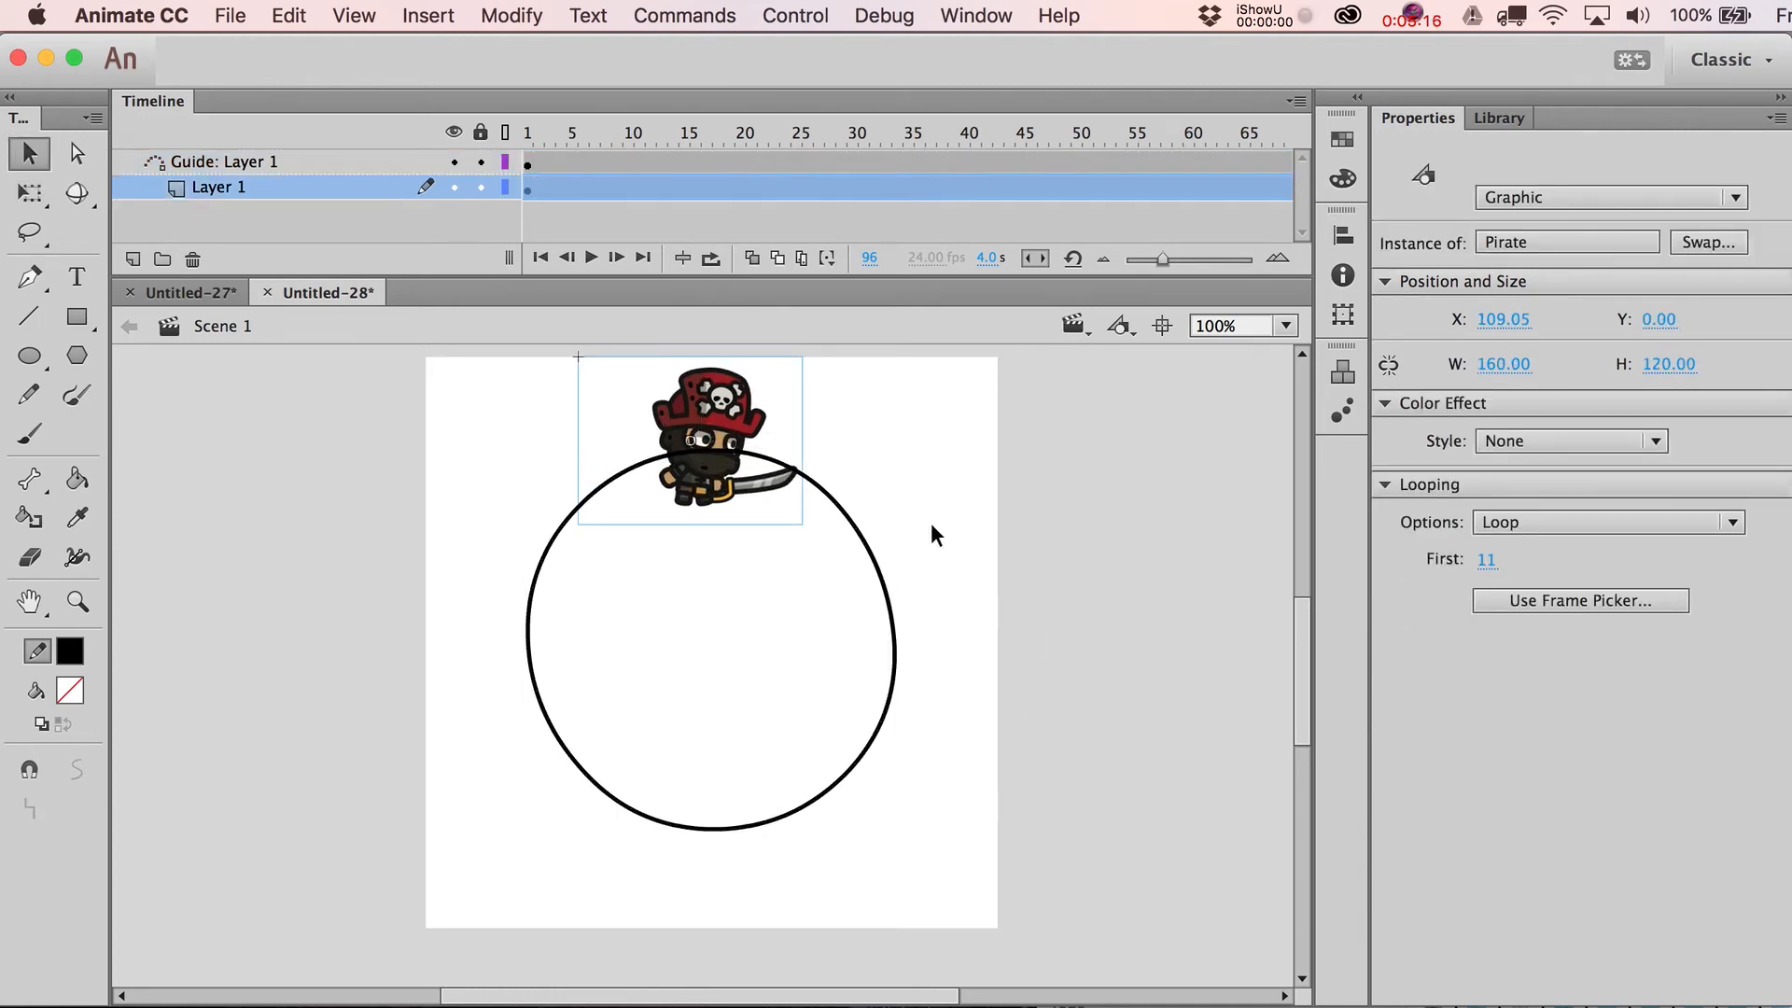
pyautogui.click(583, 132)
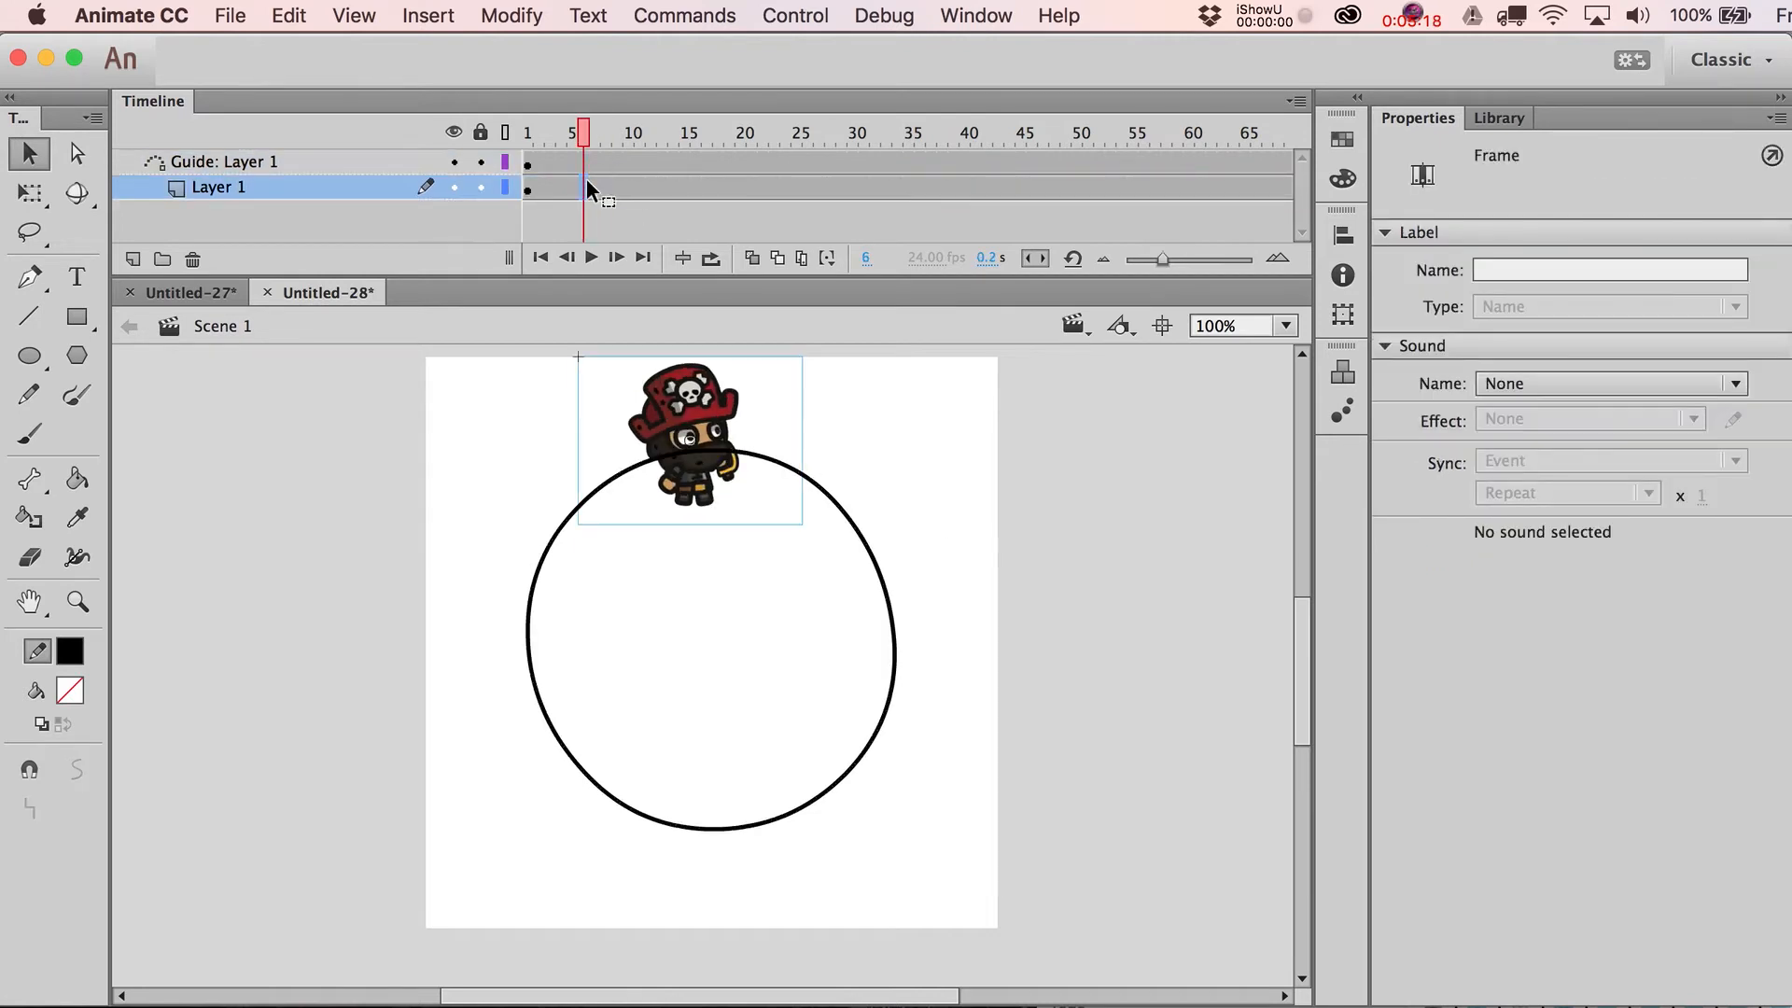
pyautogui.moveTo(626, 197)
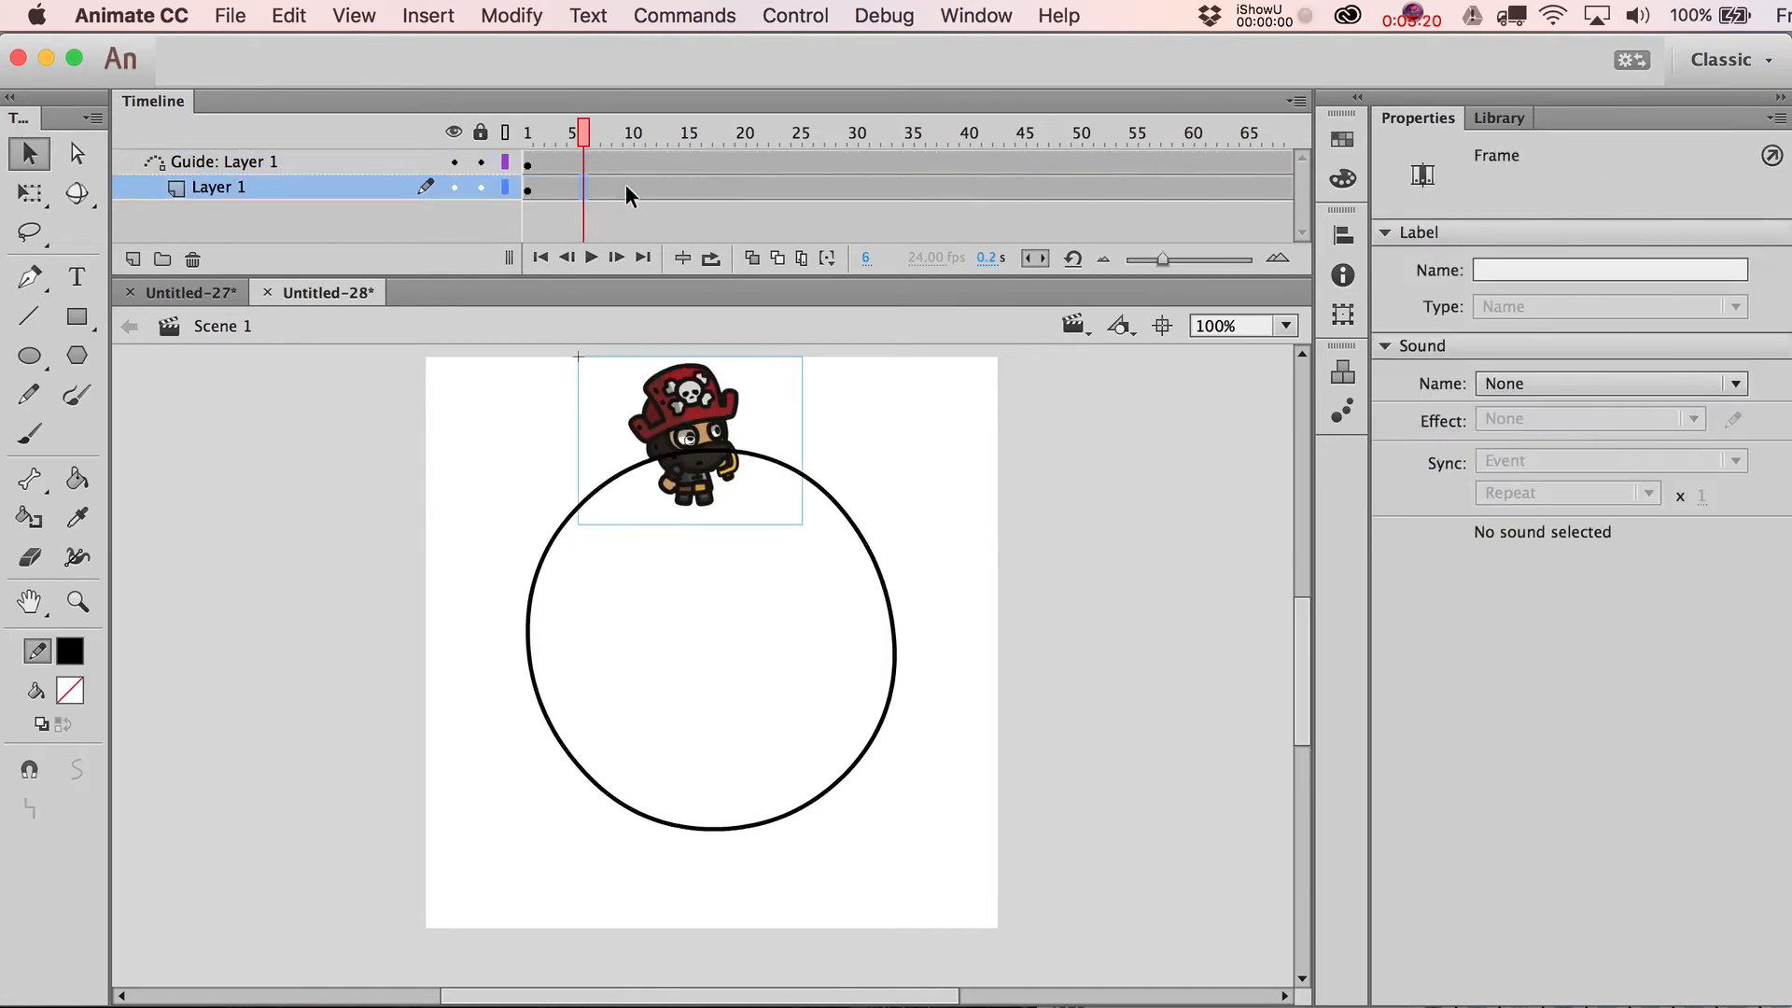
# Step: Create a classic tween on the pirate's layer from the frame context menu
pyautogui.rightClick(609, 194)
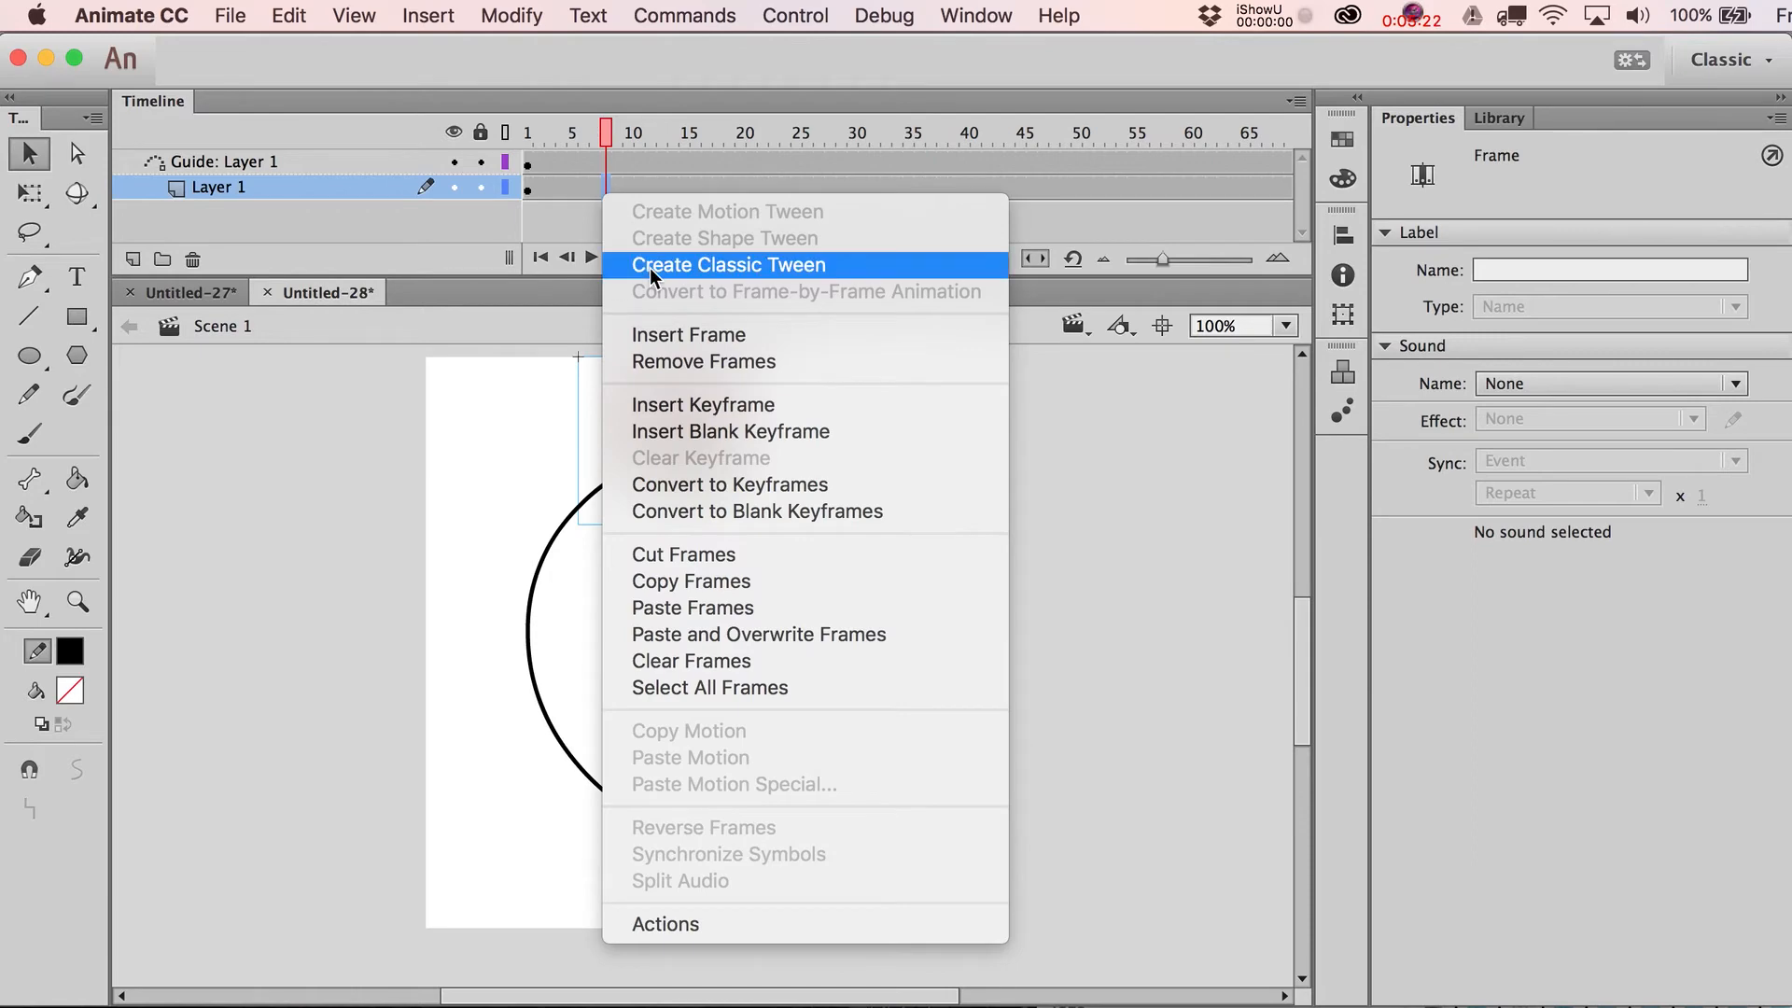
pyautogui.click(727, 264)
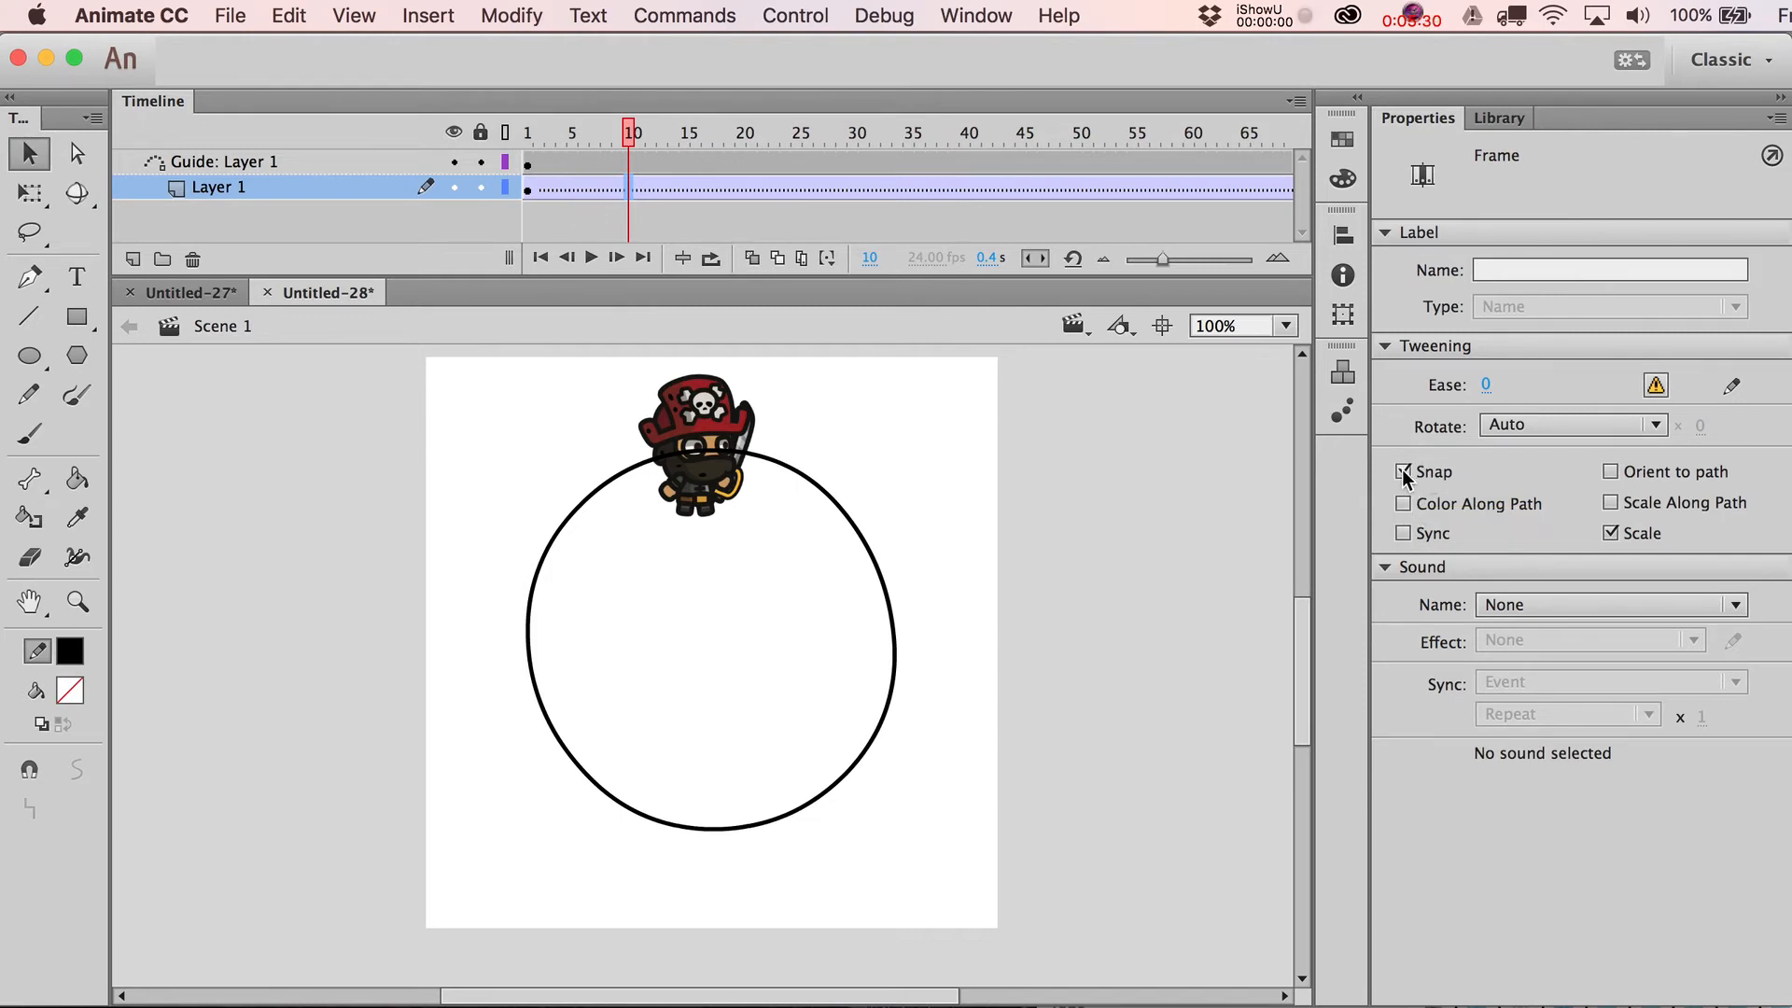
pyautogui.moveTo(1615, 477)
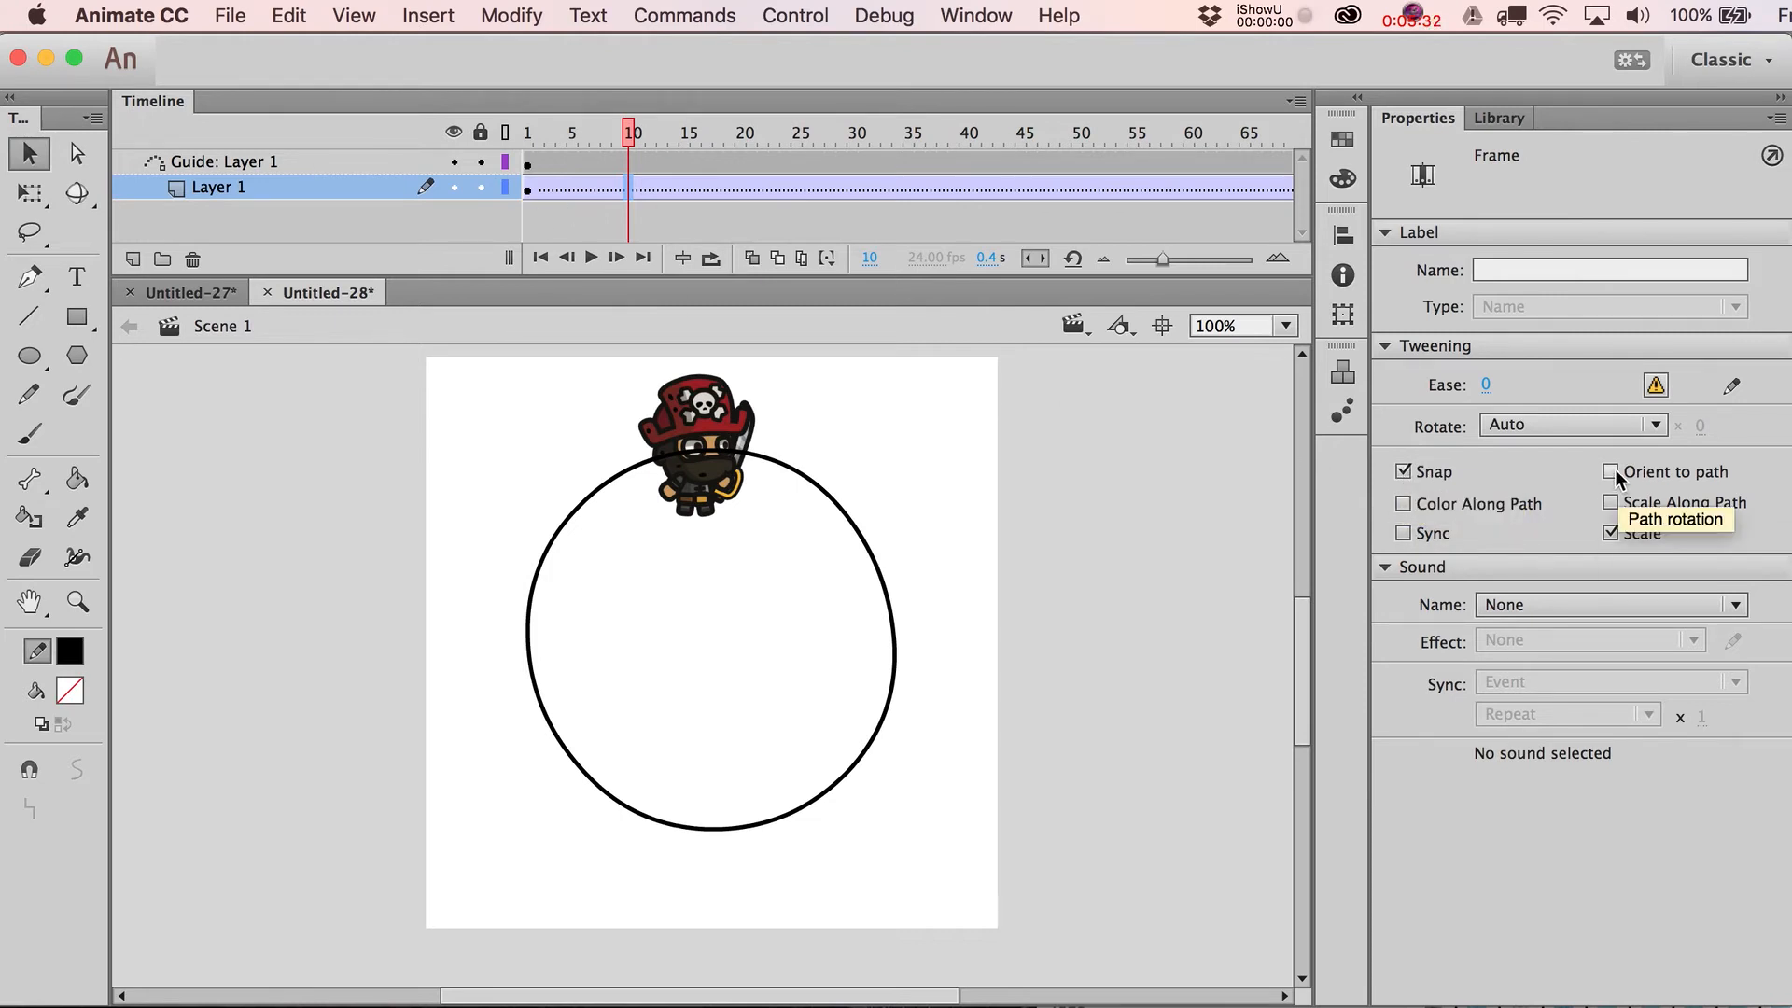
# Step: Add a keyframe for the pirate at frame 24
pyautogui.click(1611, 470)
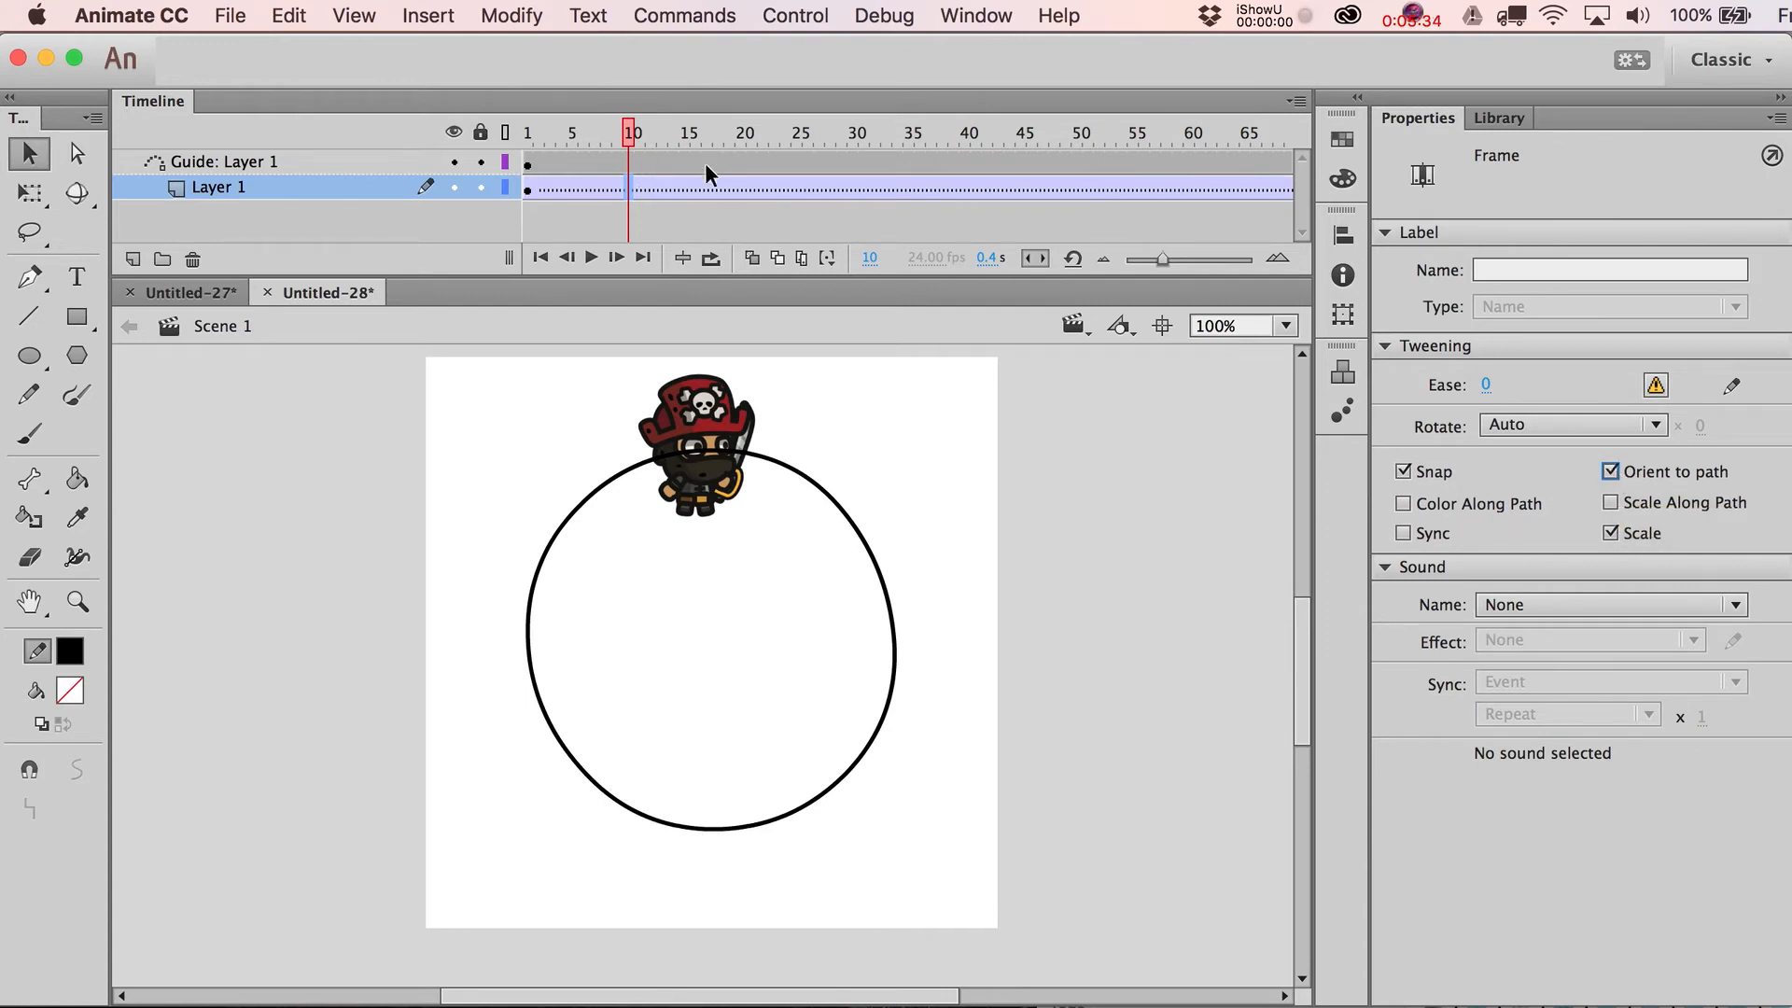
pyautogui.click(852, 132)
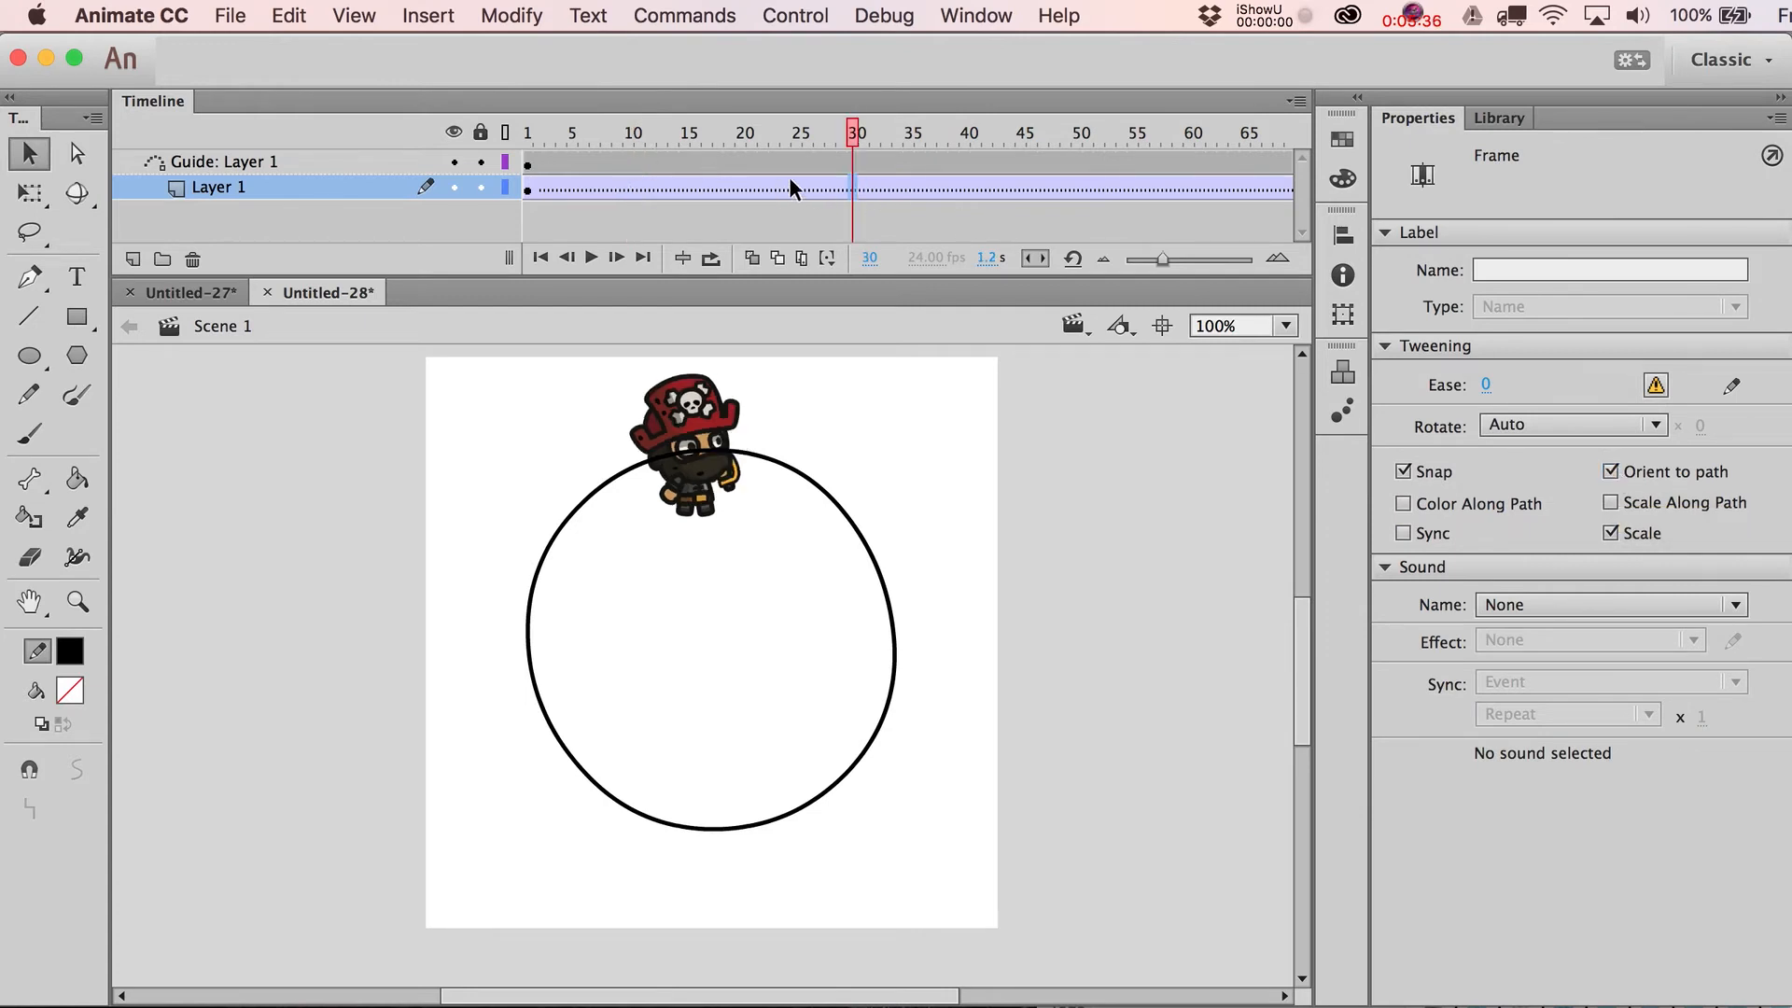
pyautogui.click(796, 132)
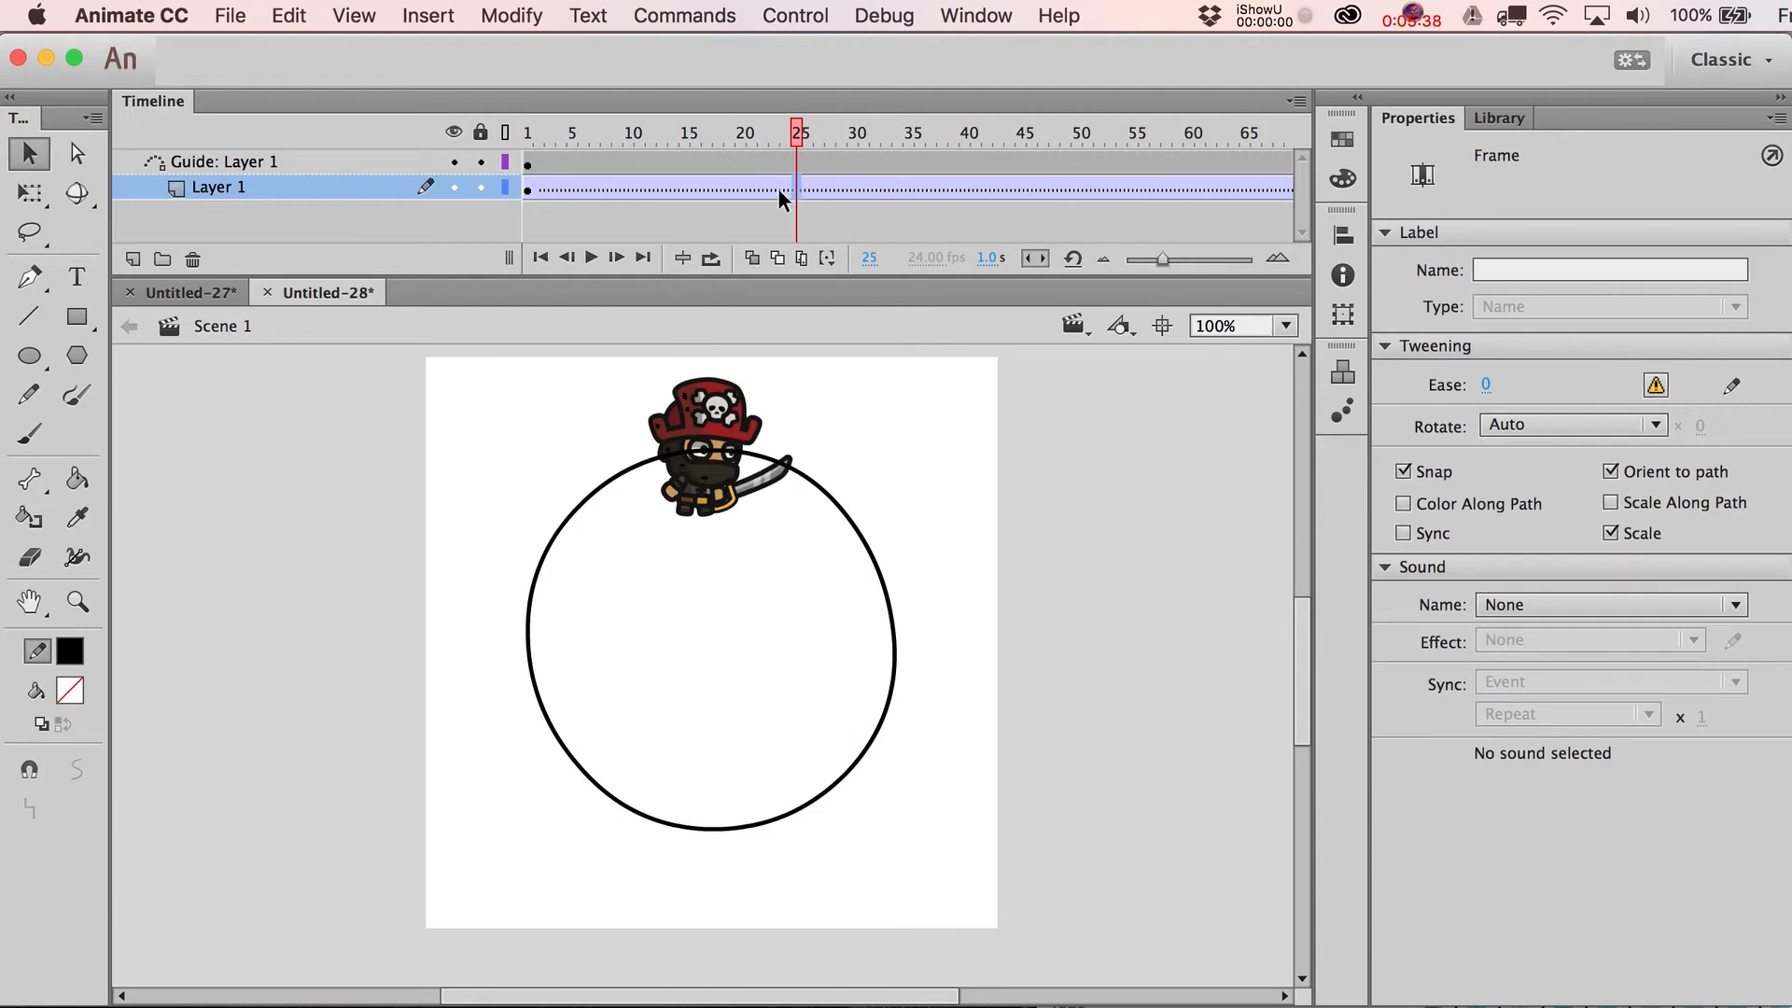
pyautogui.click(785, 132)
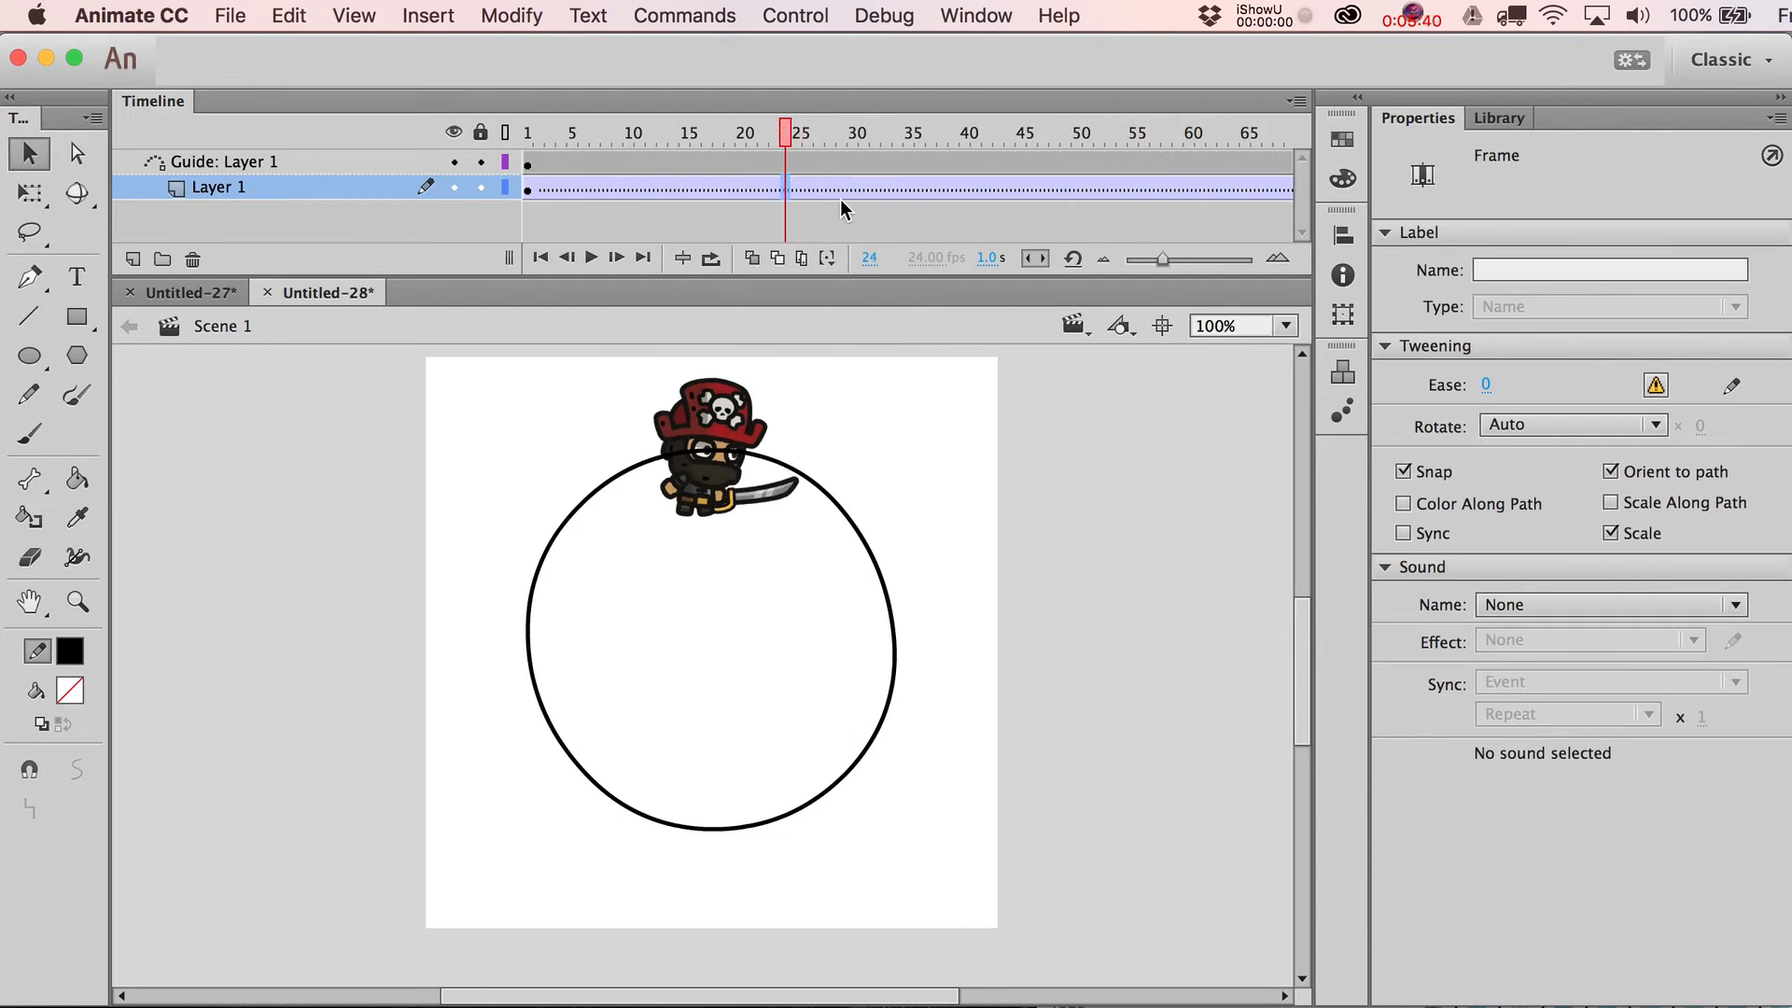
pyautogui.click(697, 458)
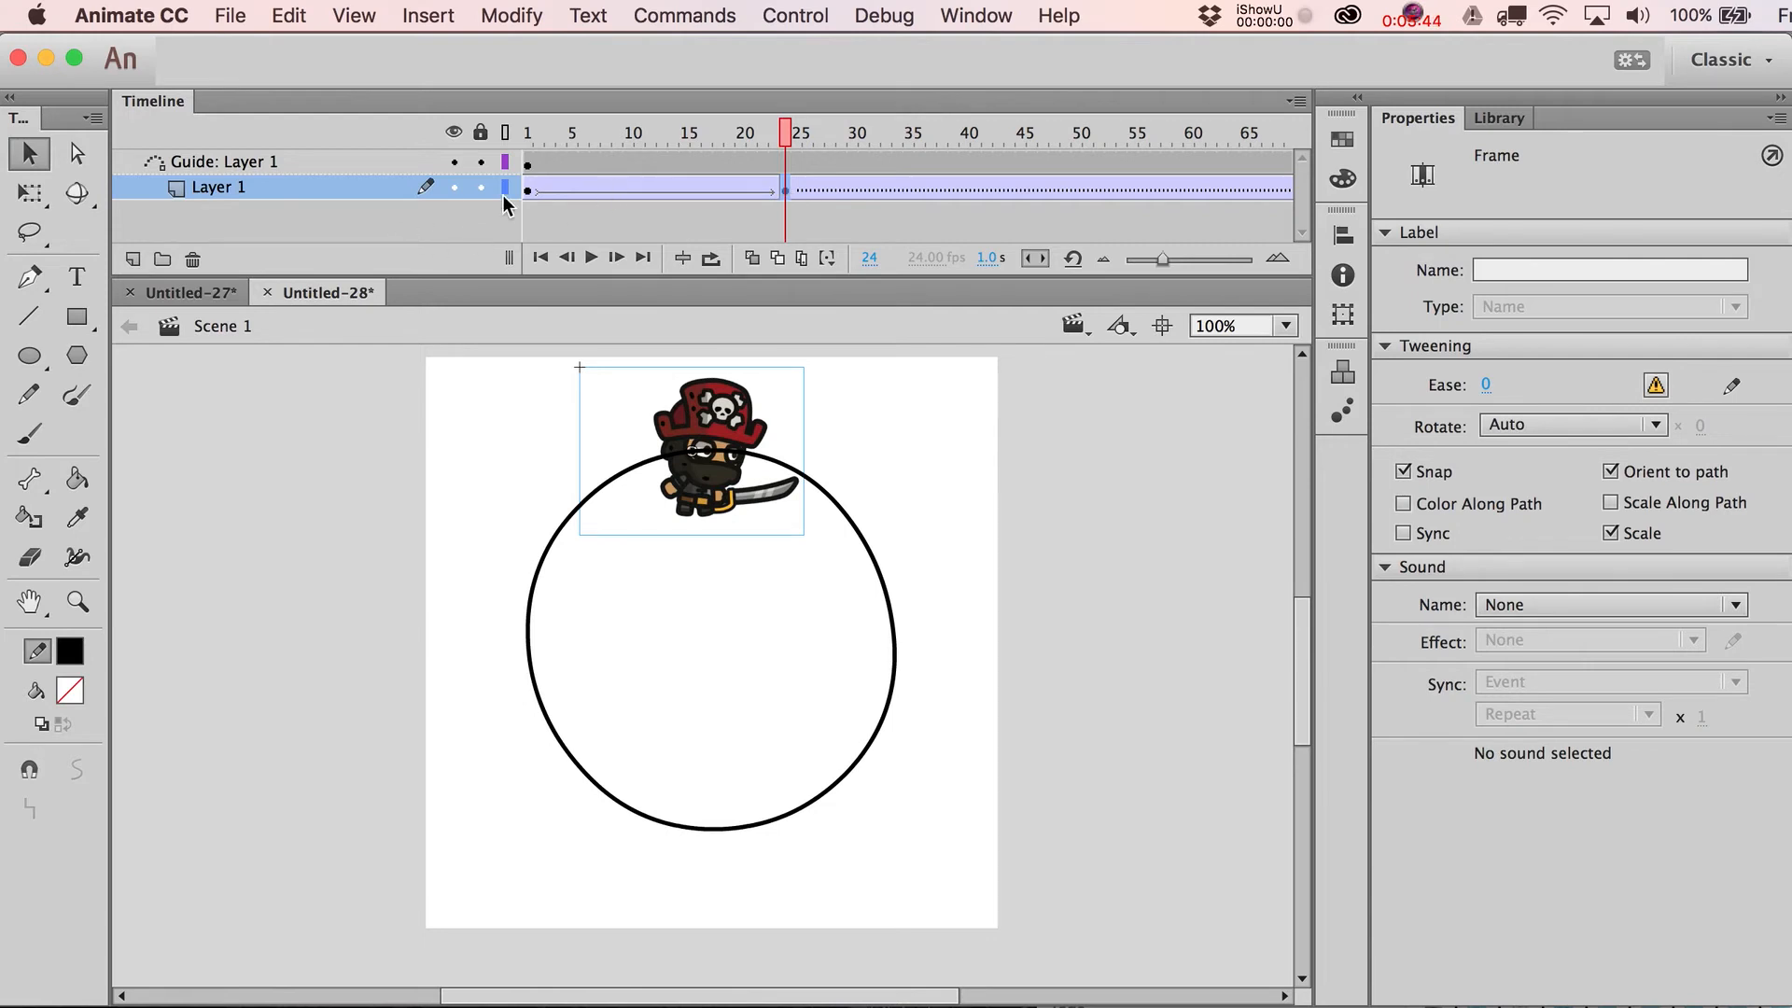
pyautogui.moveTo(625, 200)
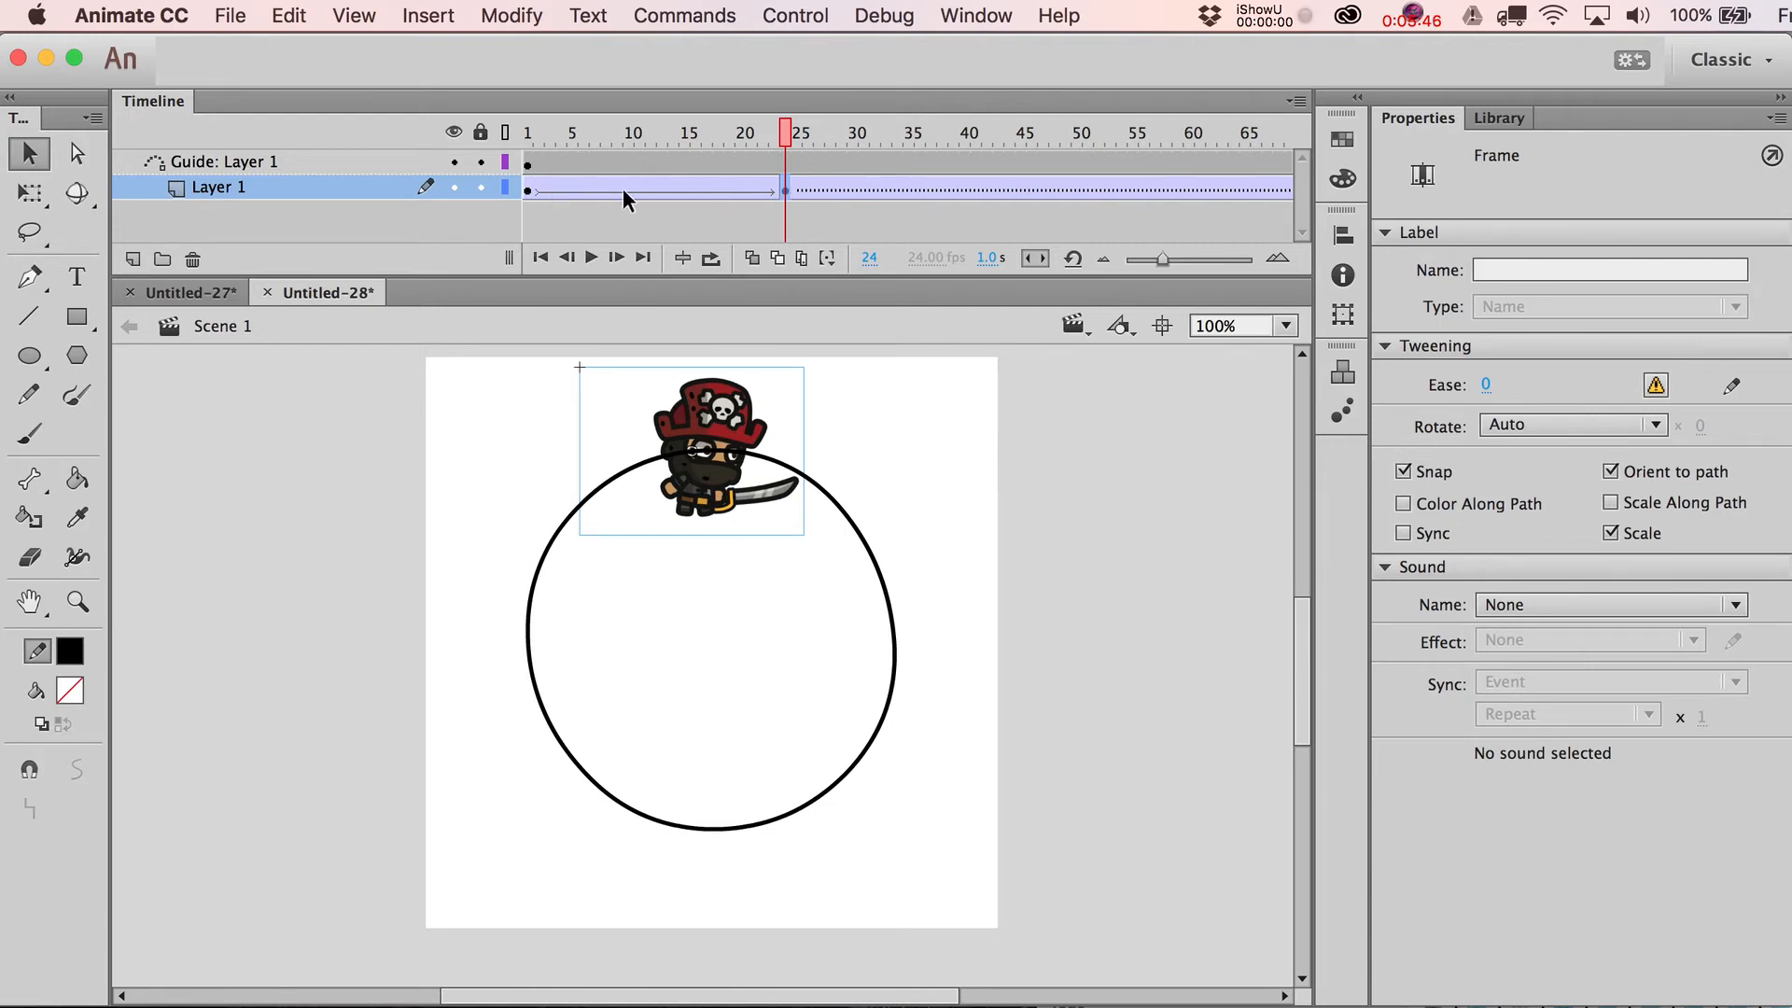
pyautogui.moveTo(791, 234)
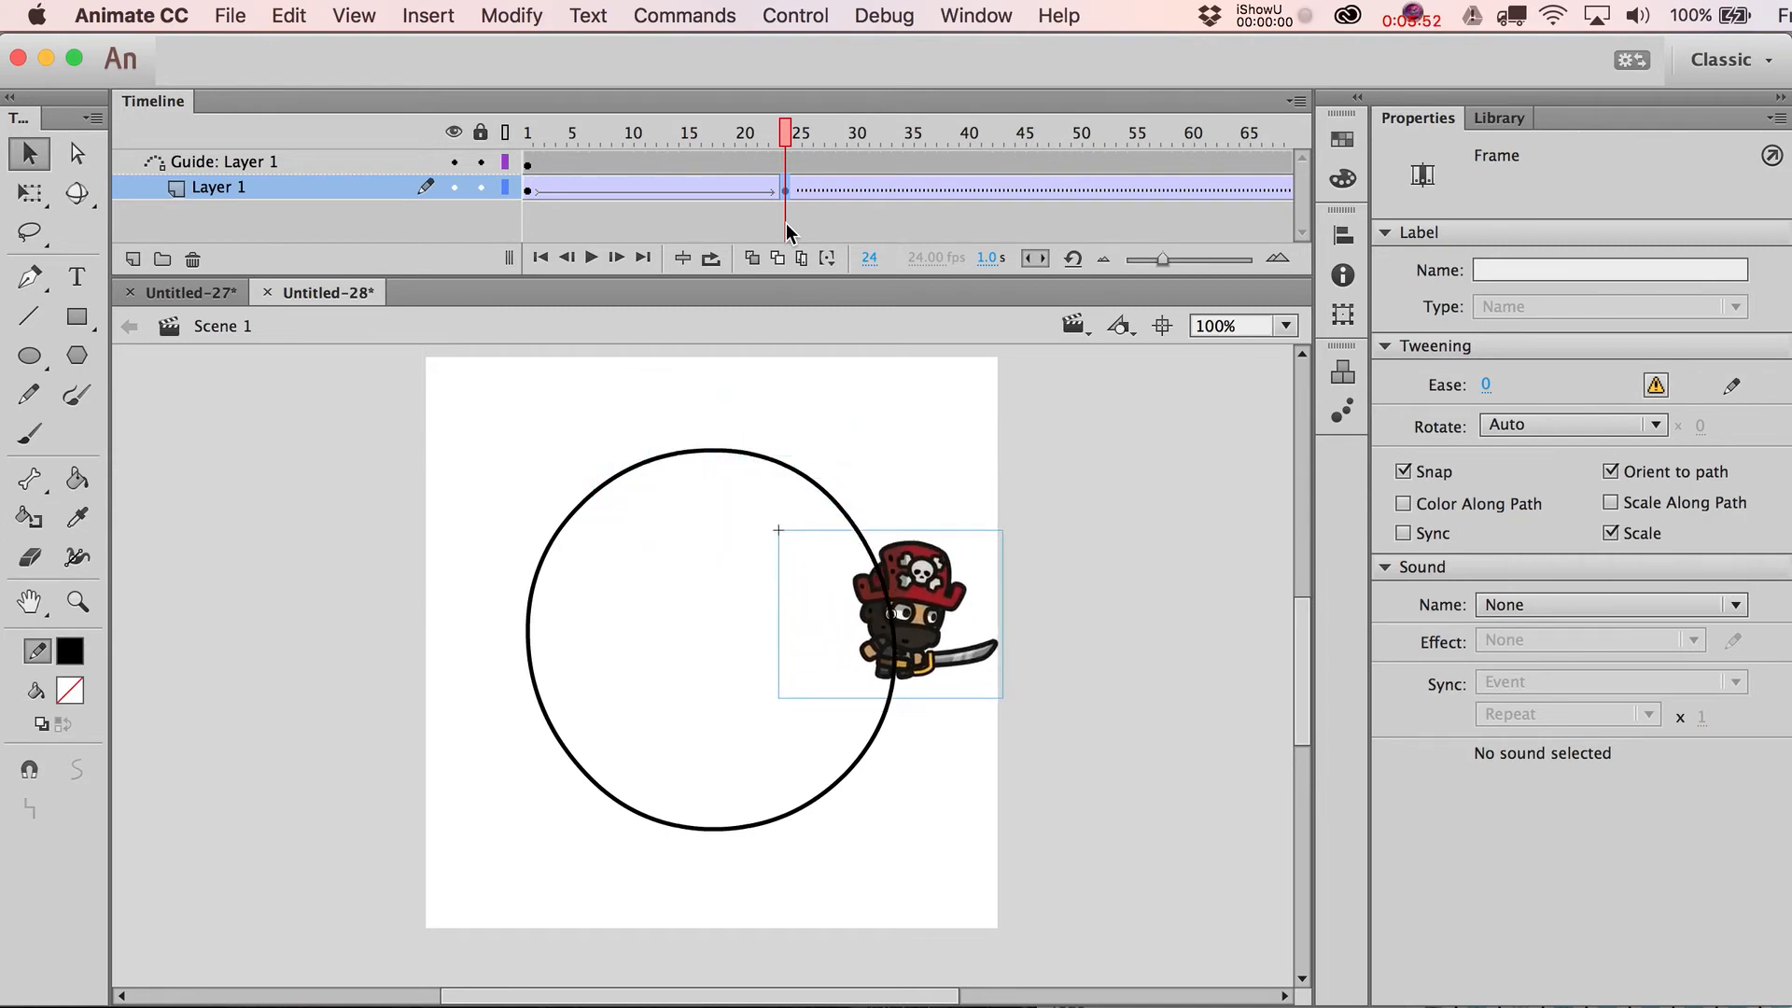
# Step: Add the frame 48 keyframe, move to frame 96, and test-play the movie
pyautogui.click(683, 132)
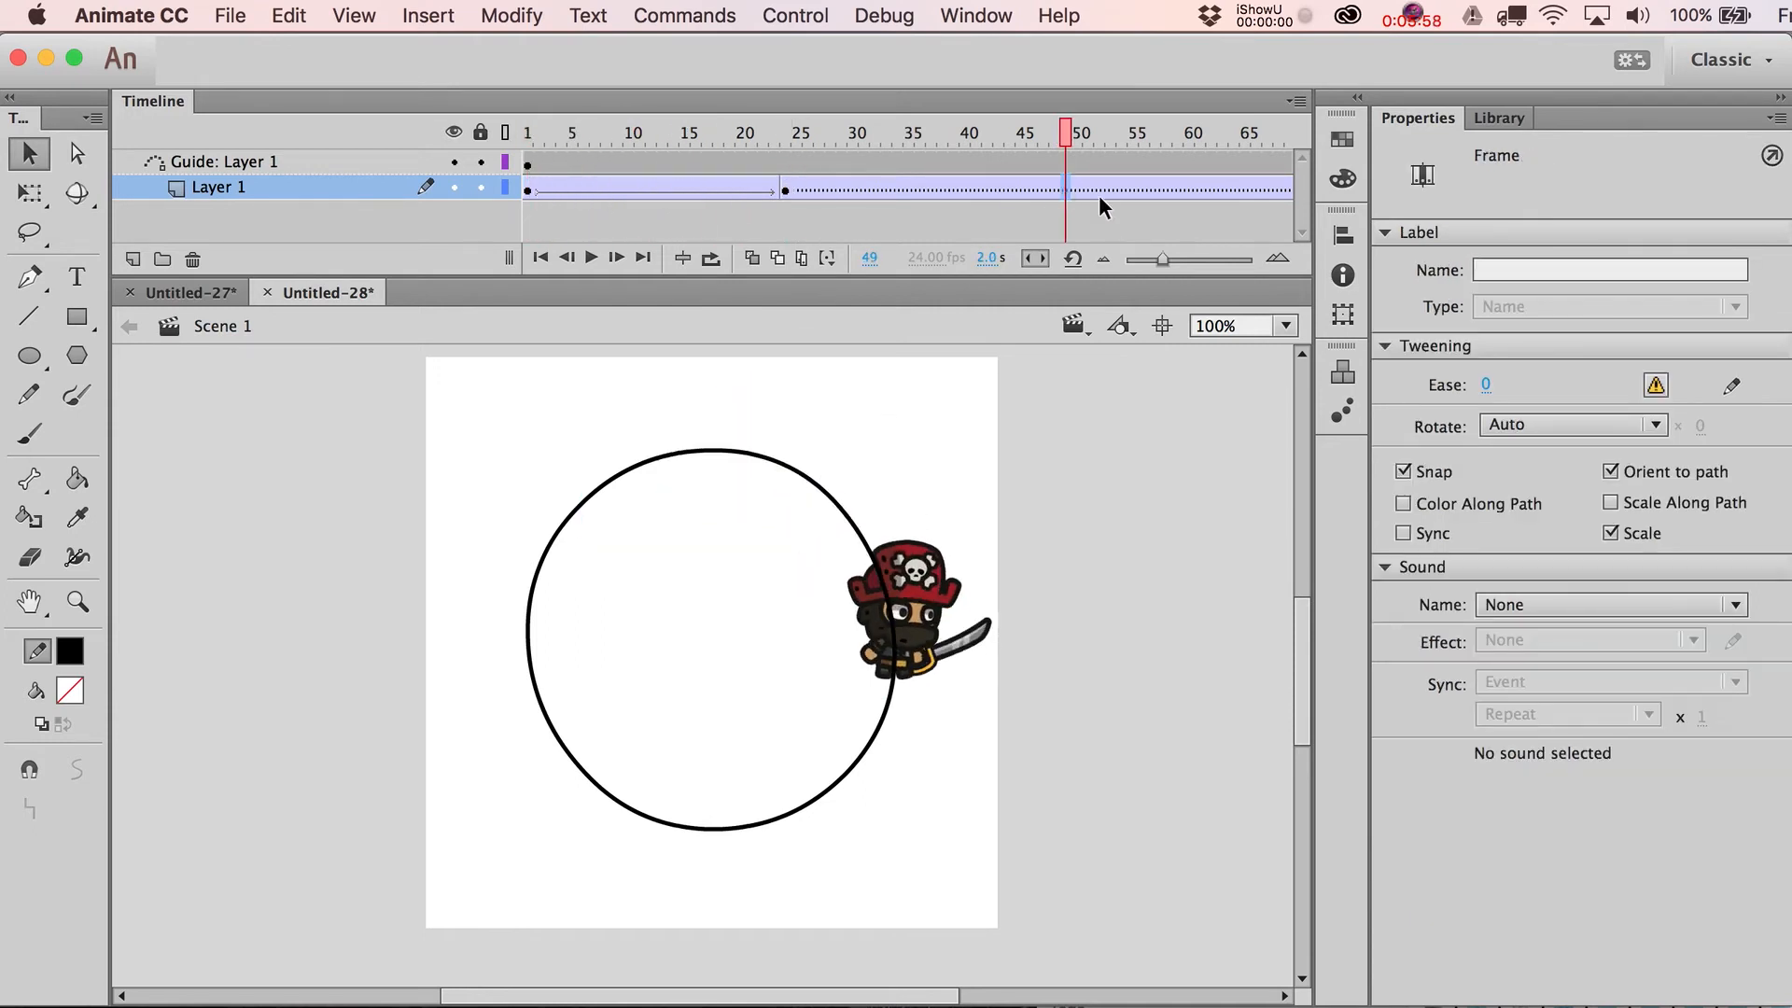
pyautogui.click(890, 614)
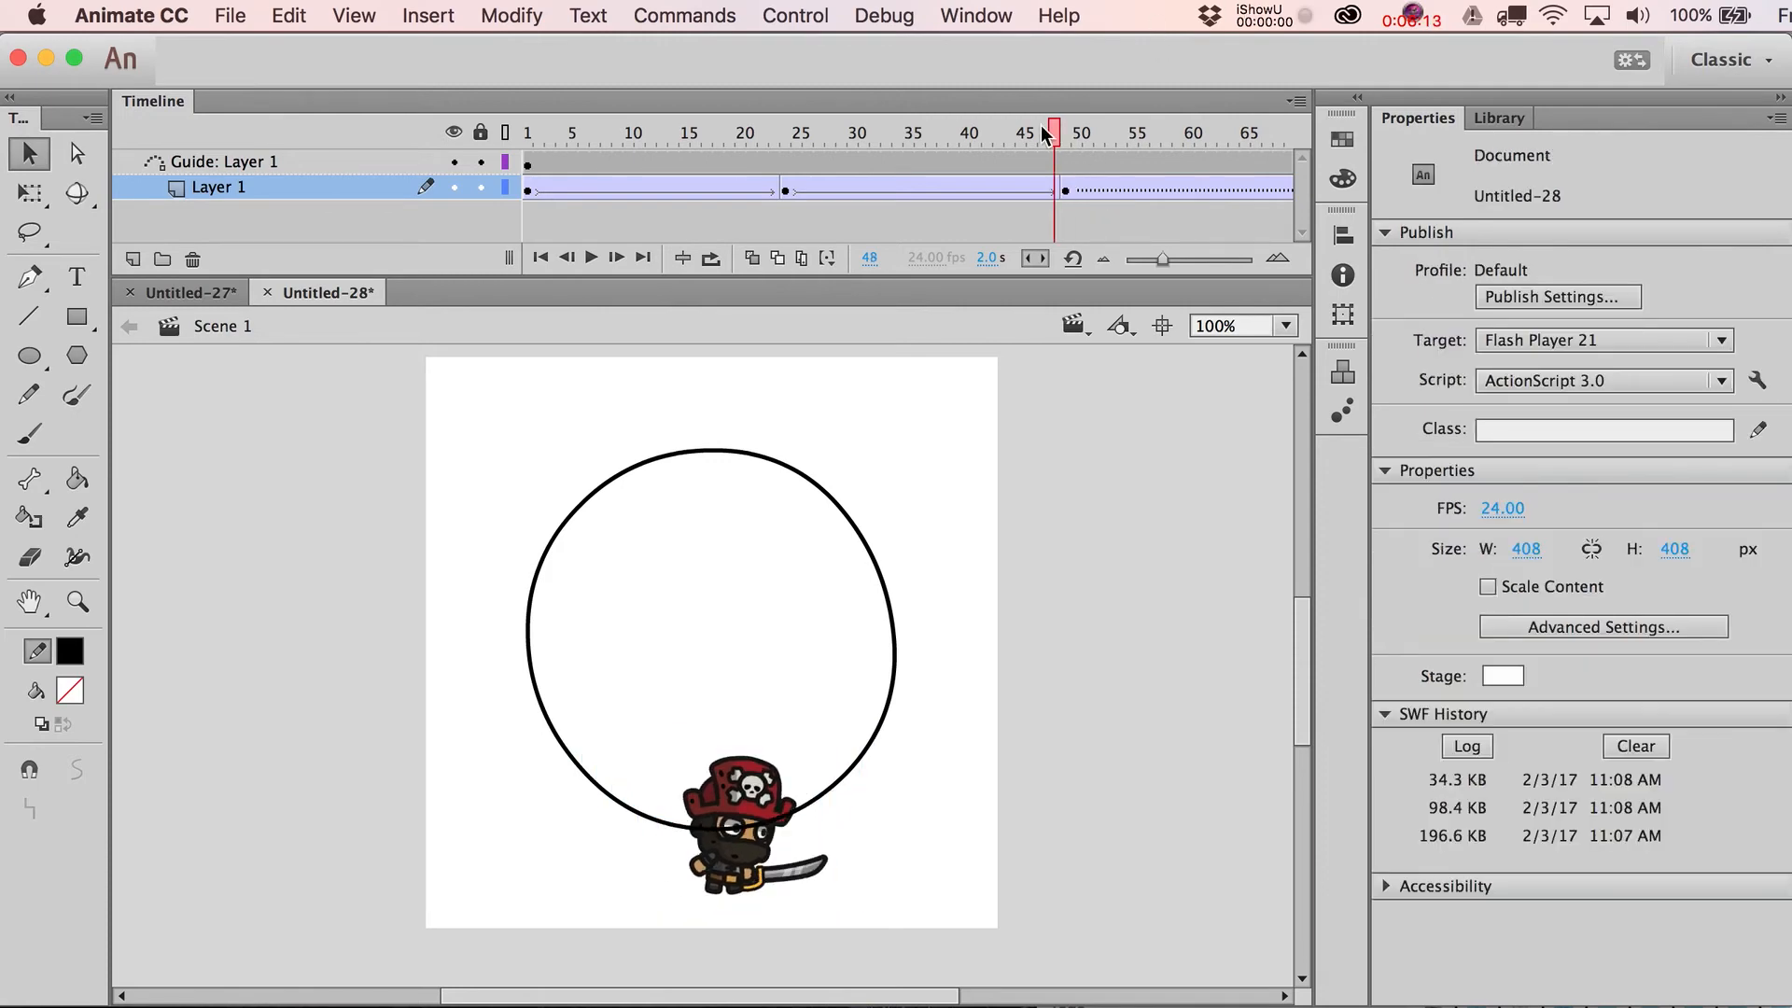
pyautogui.click(1109, 132)
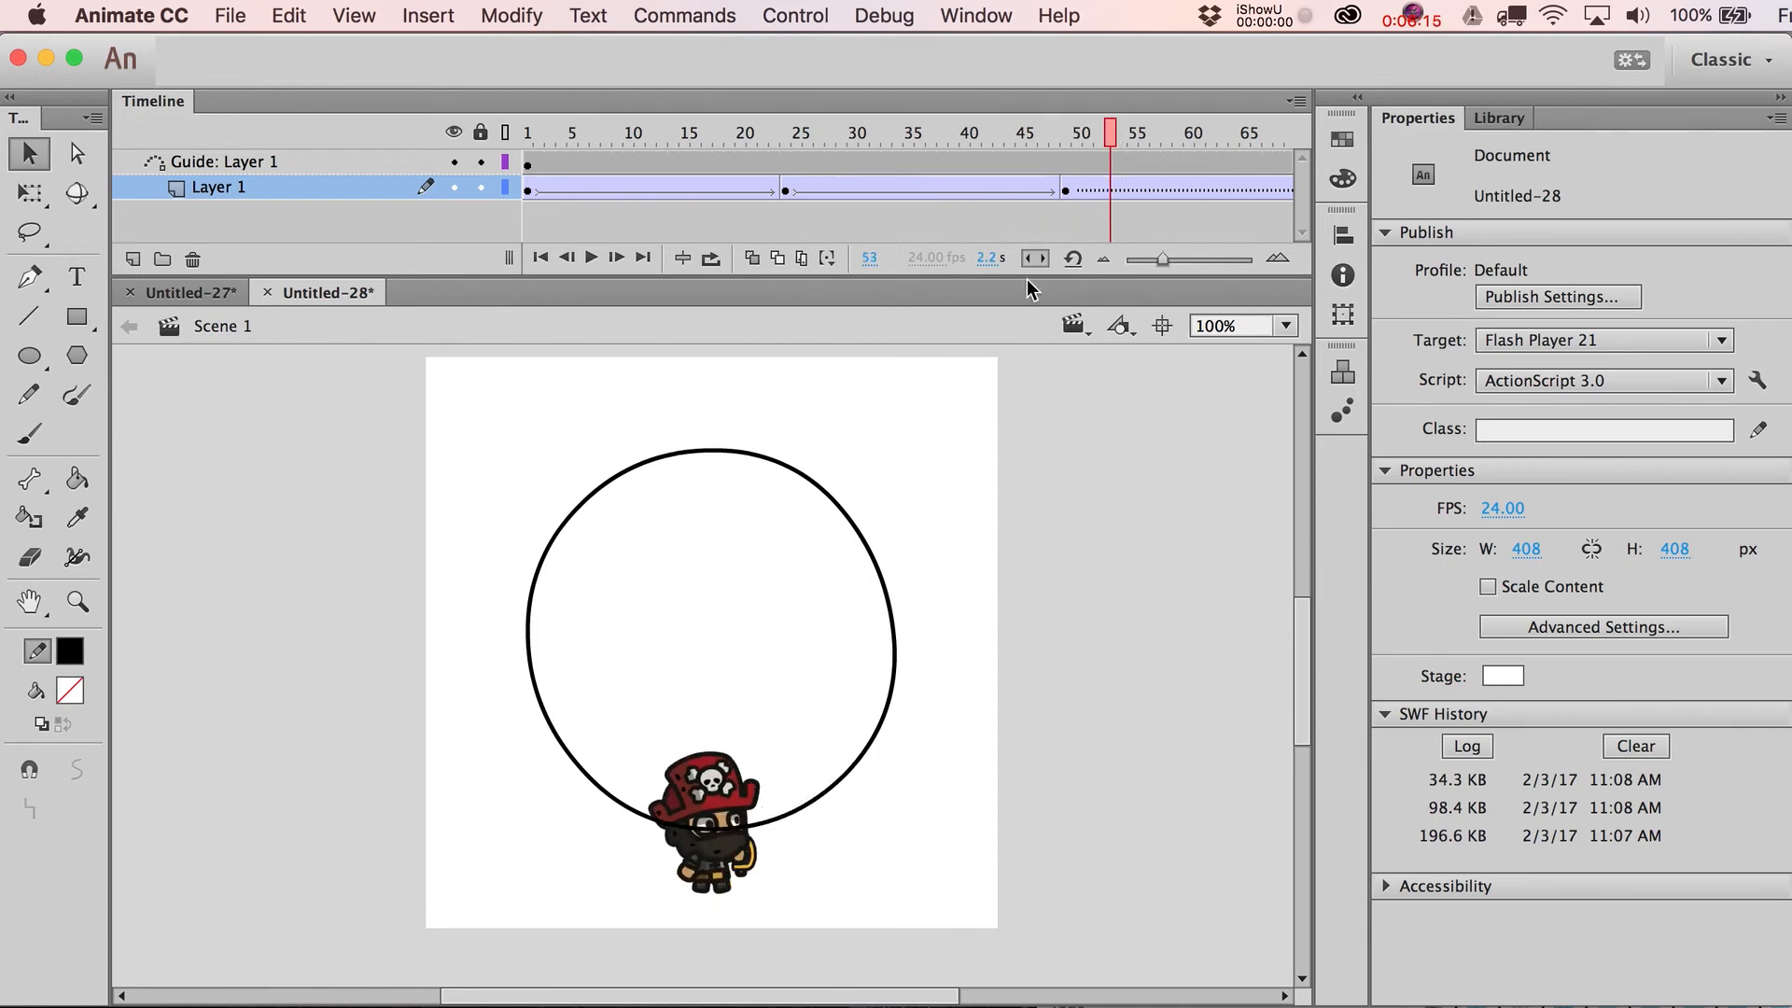
pyautogui.moveTo(815, 392)
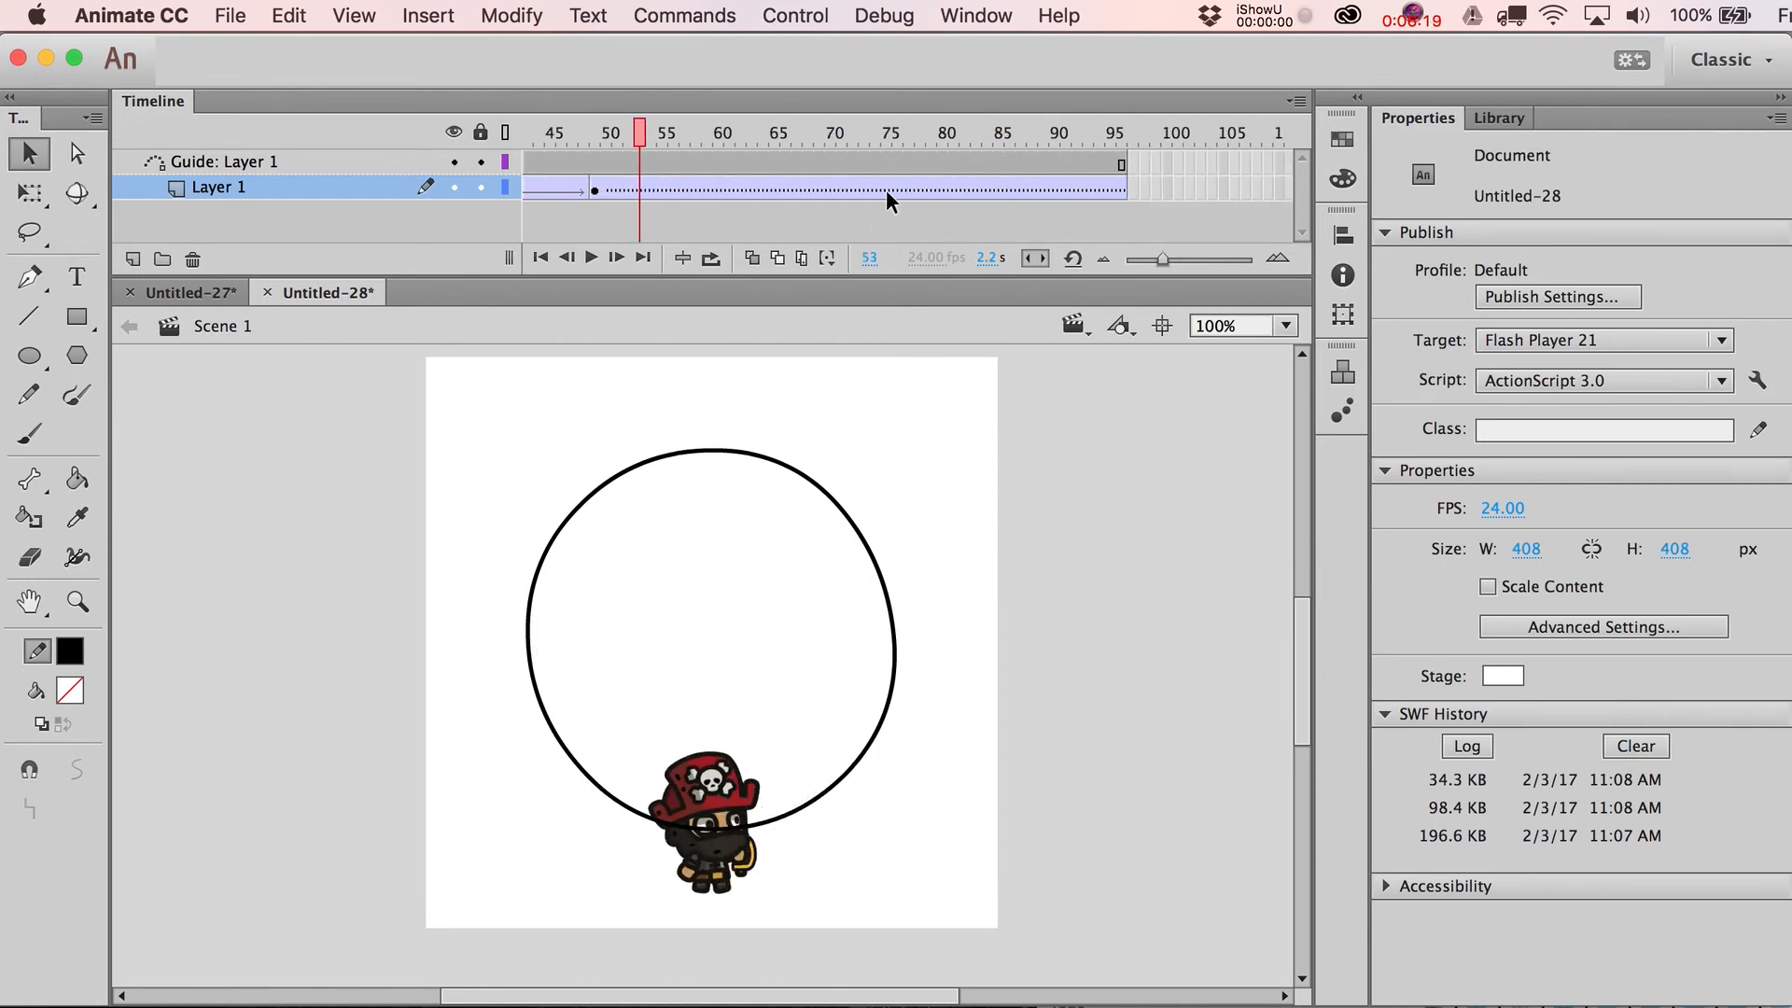
pyautogui.moveTo(840, 199)
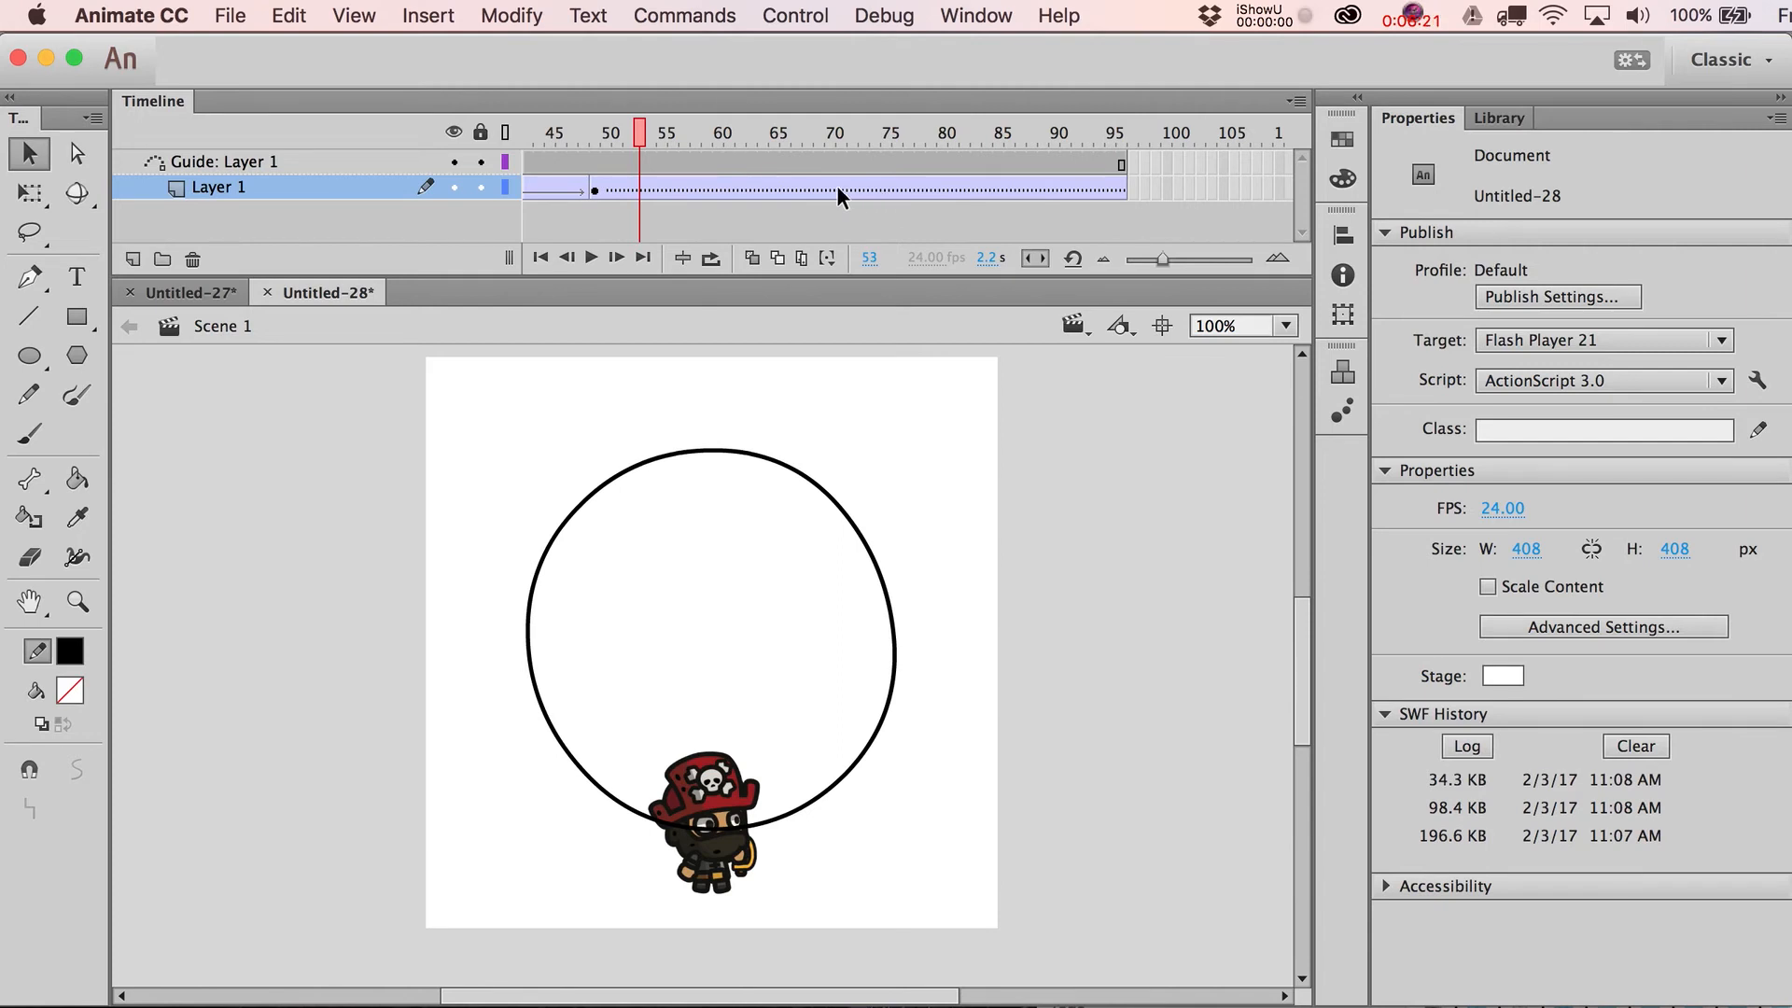
pyautogui.click(851, 133)
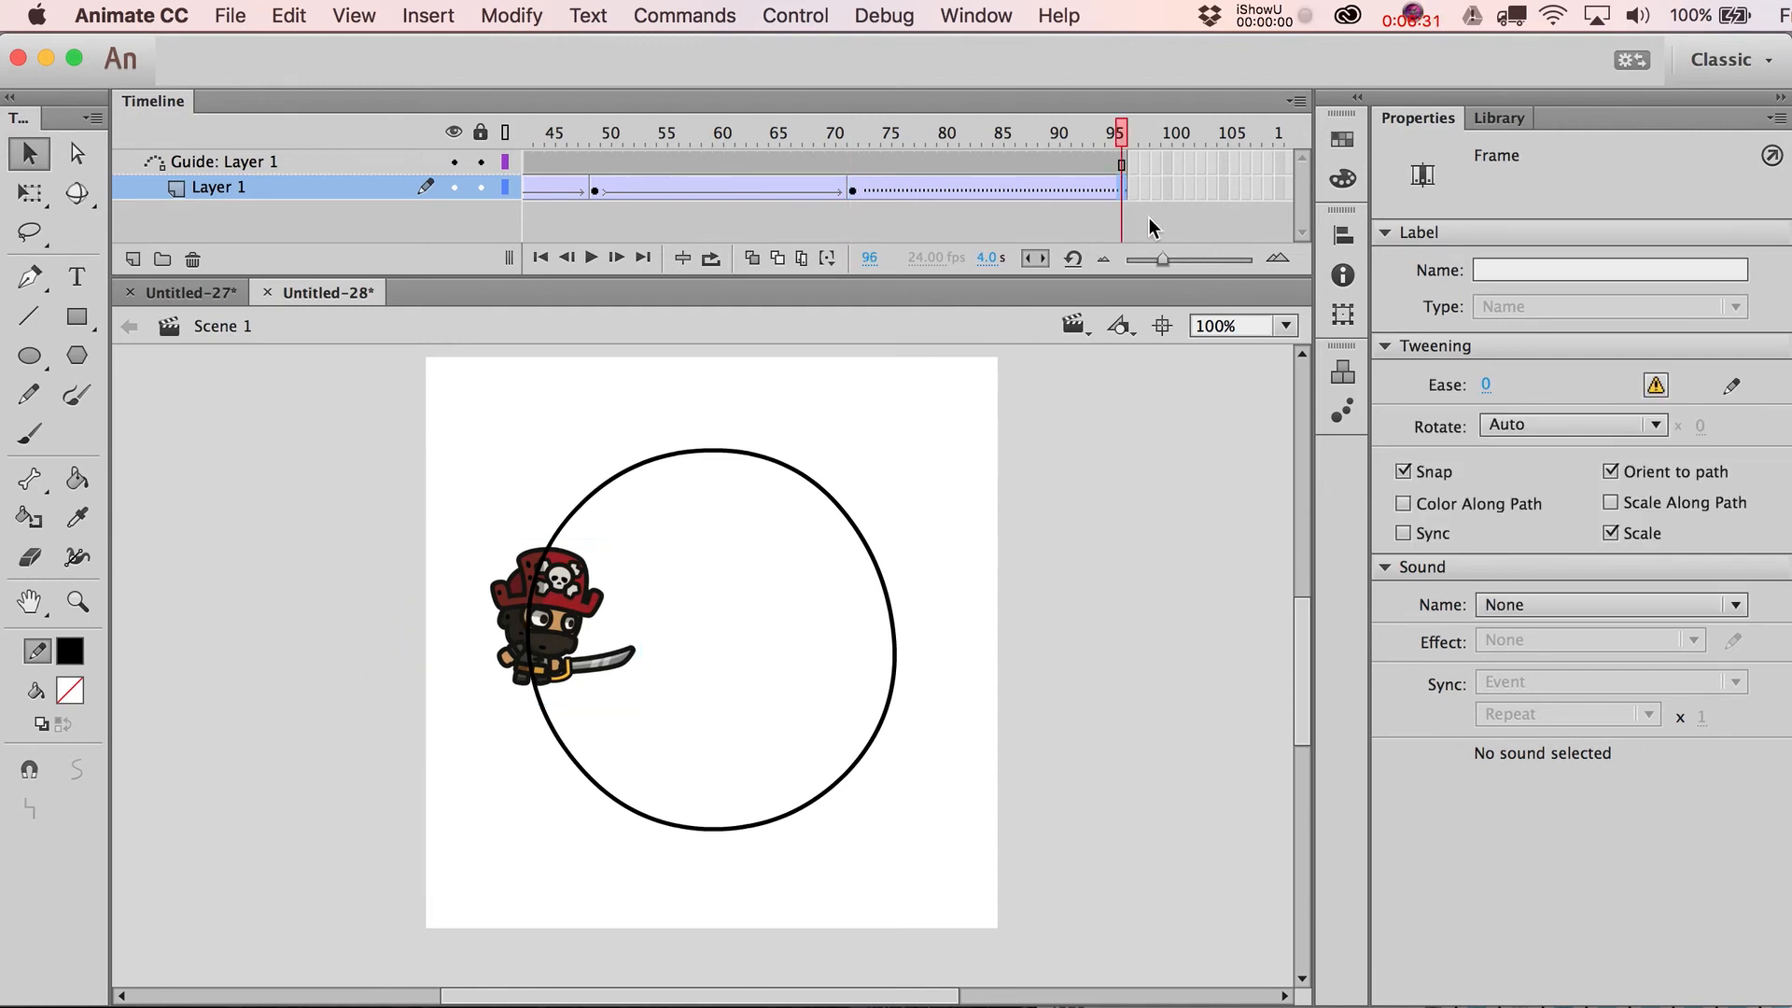
pyautogui.click(554, 612)
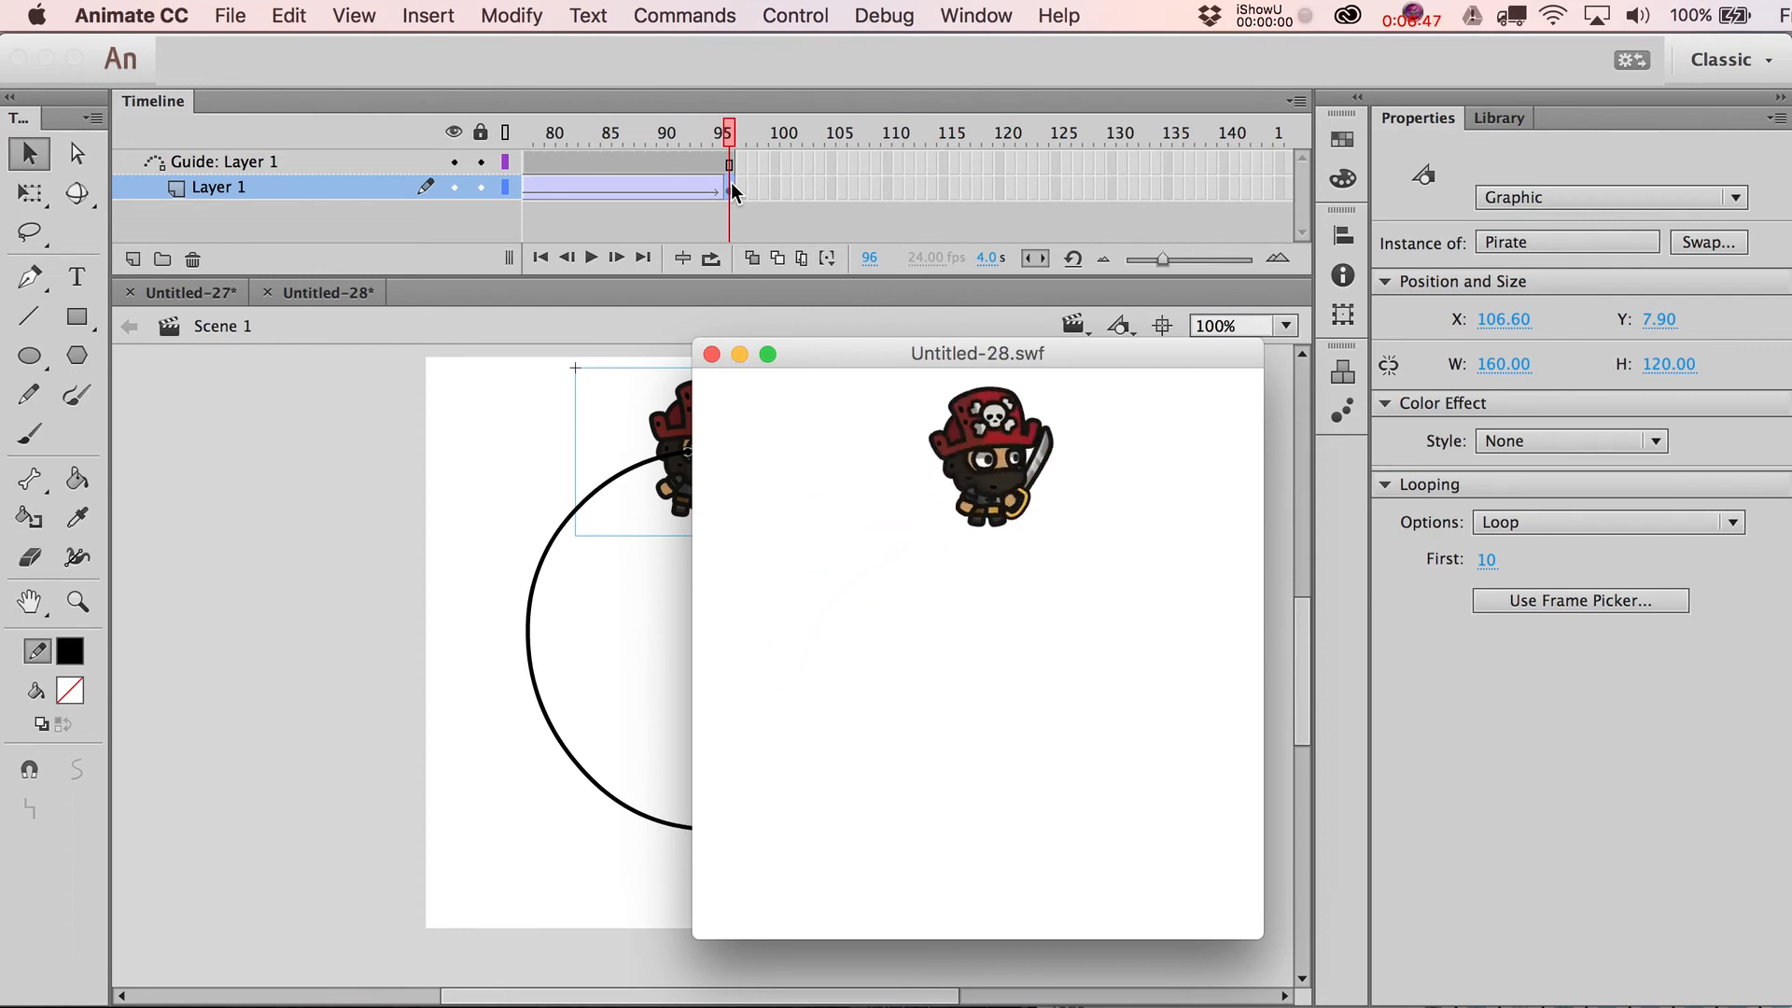
# Step: Return the playhead to frame 24 and select the guide circle's stroke
pyautogui.click(709, 353)
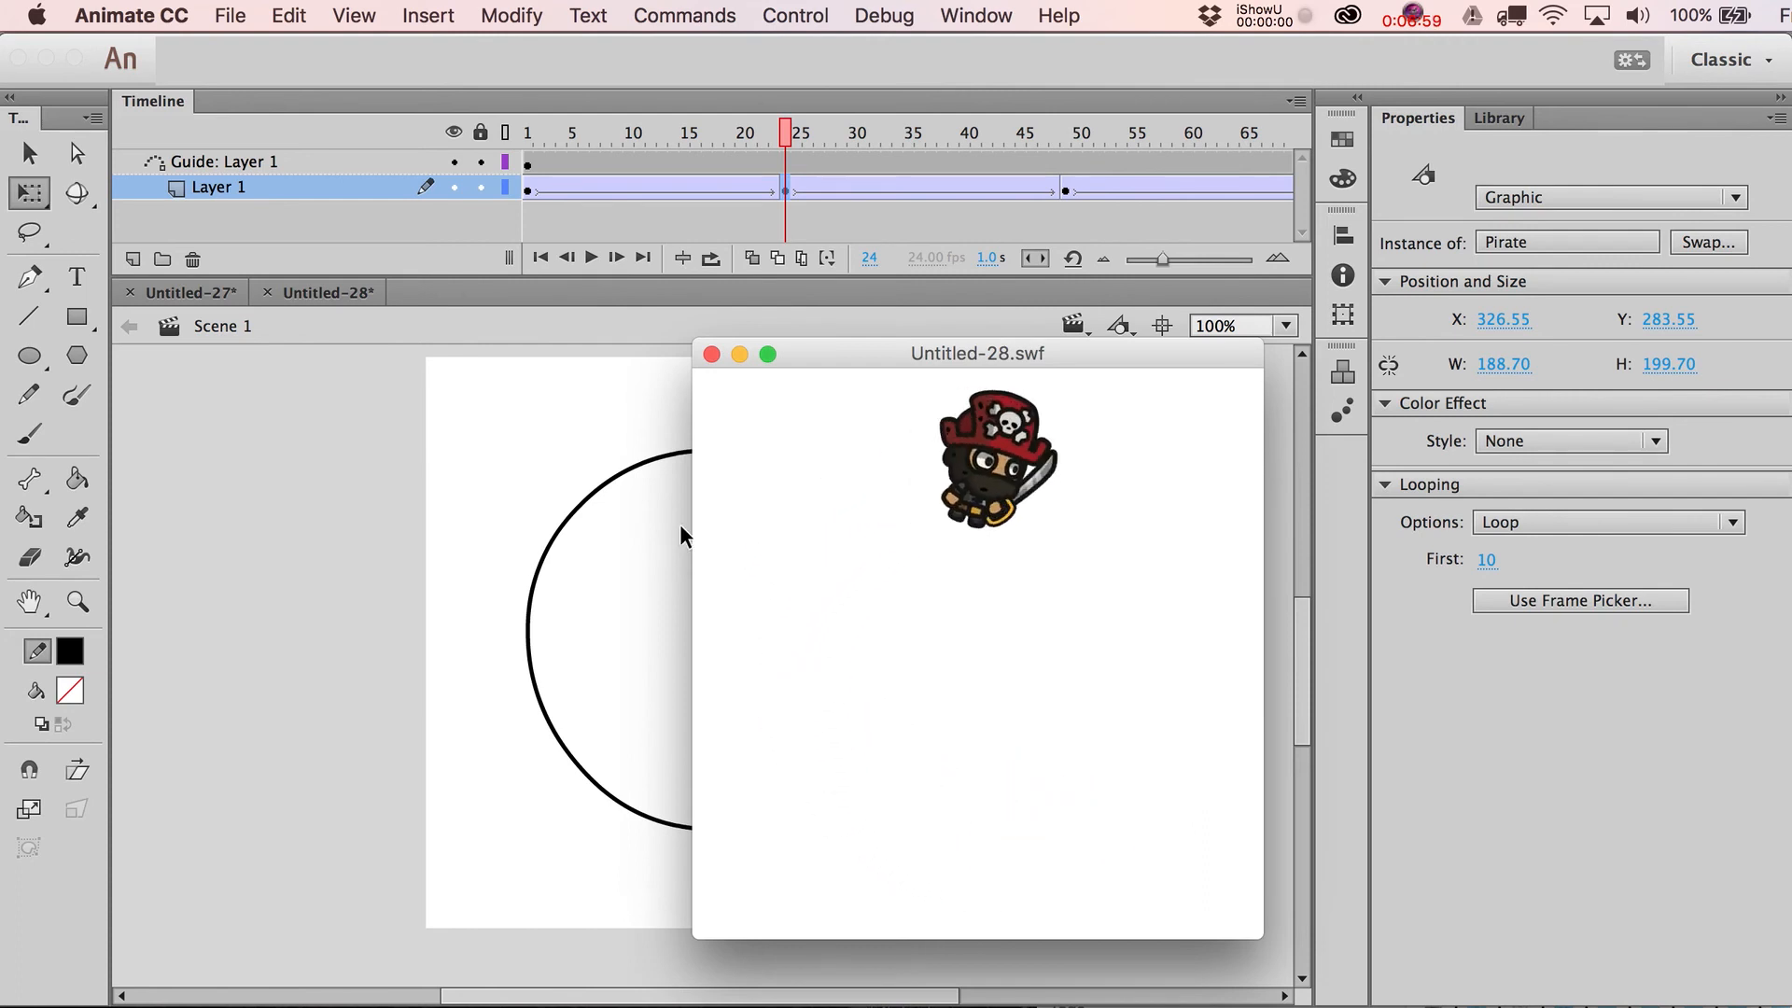
pyautogui.click(709, 353)
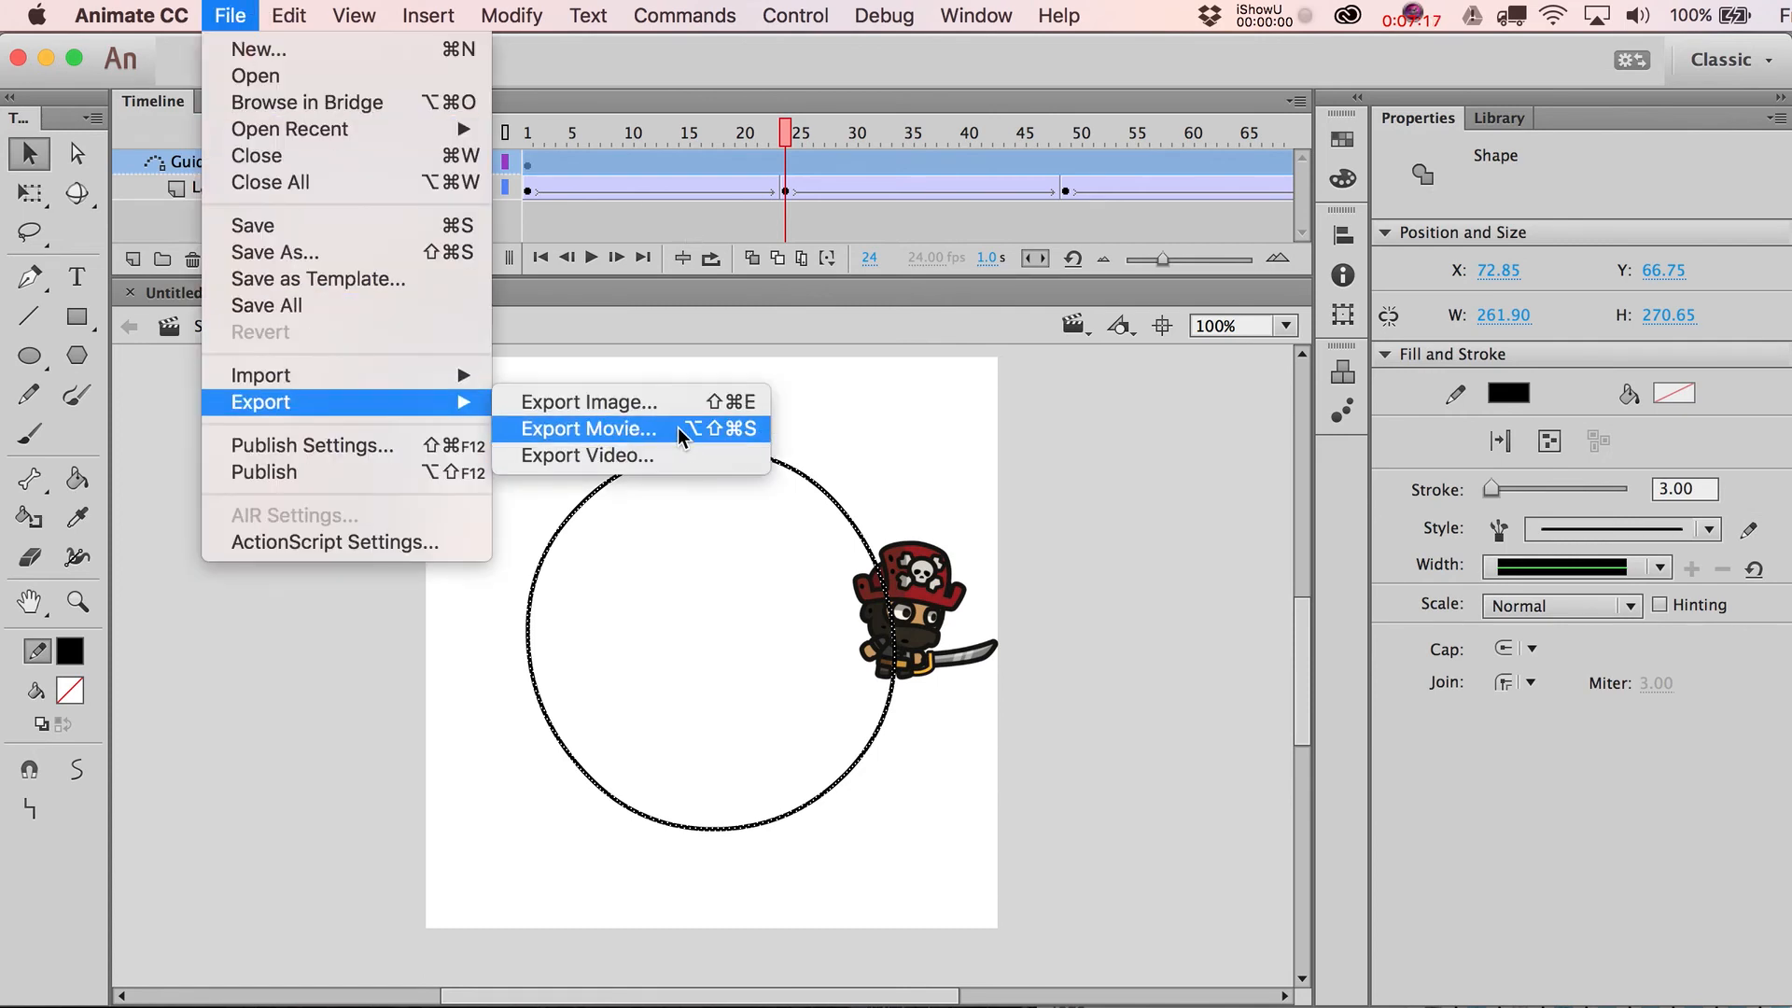
# Step: Start an Export Movie and cancel the export dialog
pyautogui.click(586, 428)
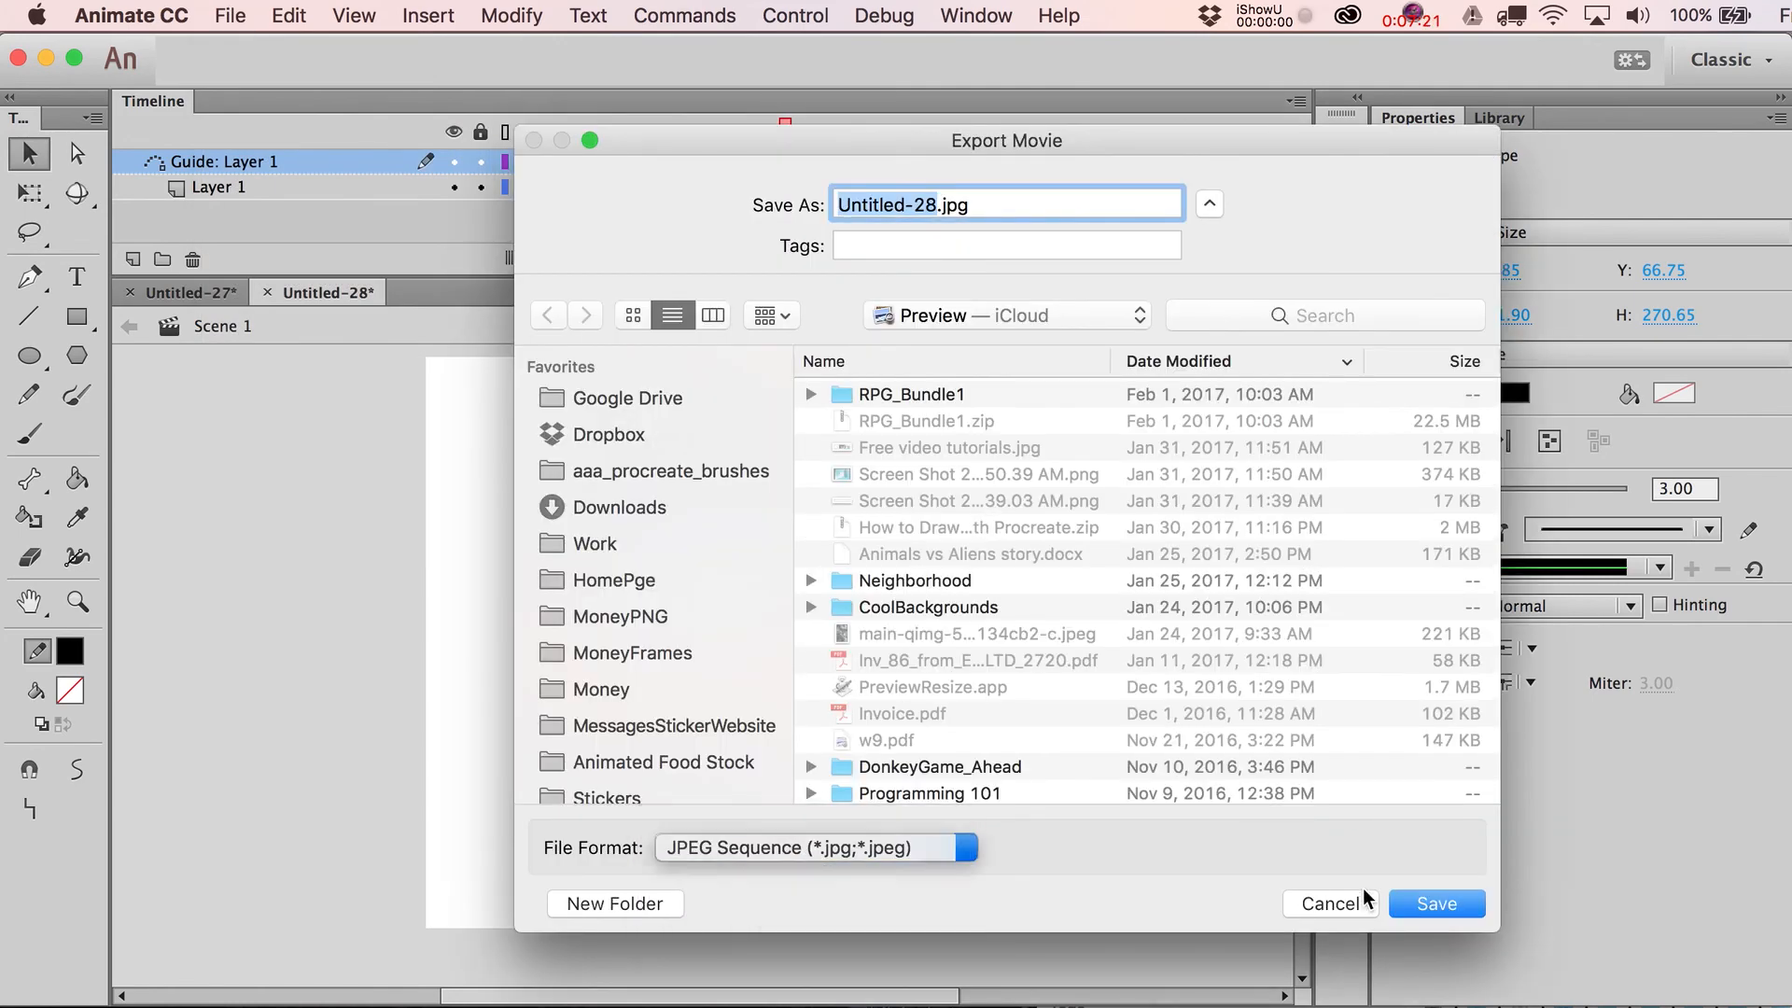
pyautogui.click(1436, 904)
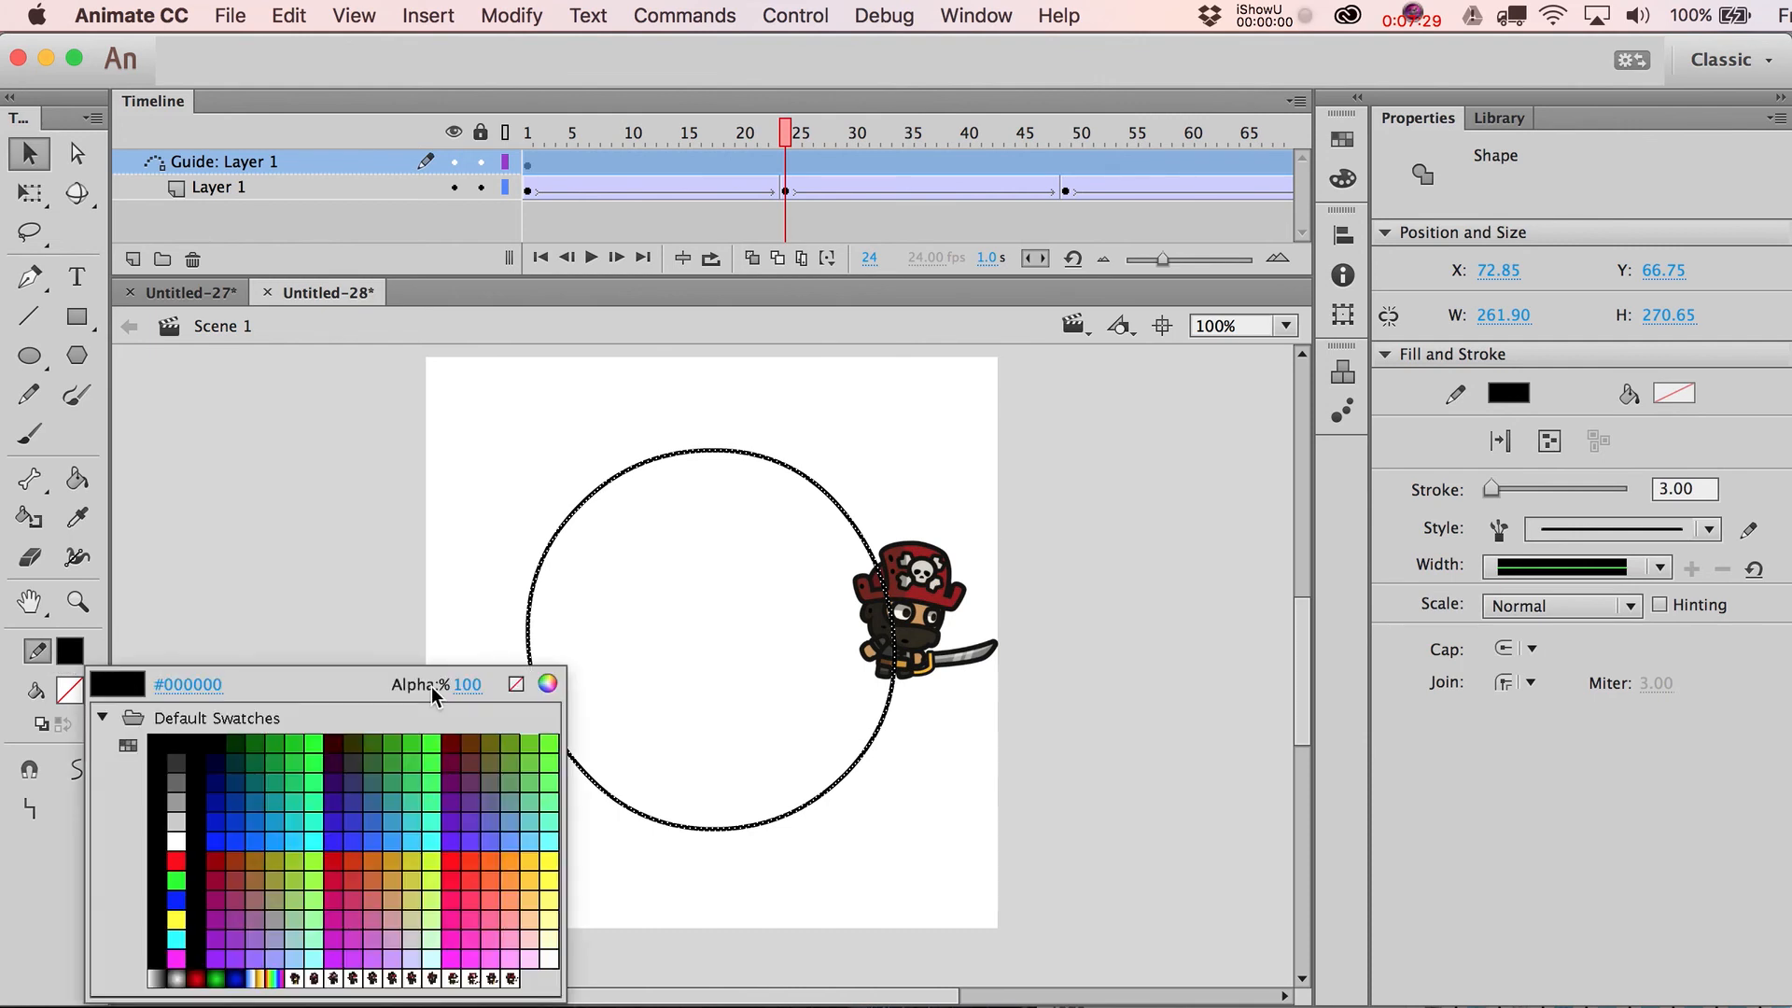
# Step: Set the guide circle's stroke to No Color and scrub frames 10–21 to check the tween
pyautogui.click(516, 683)
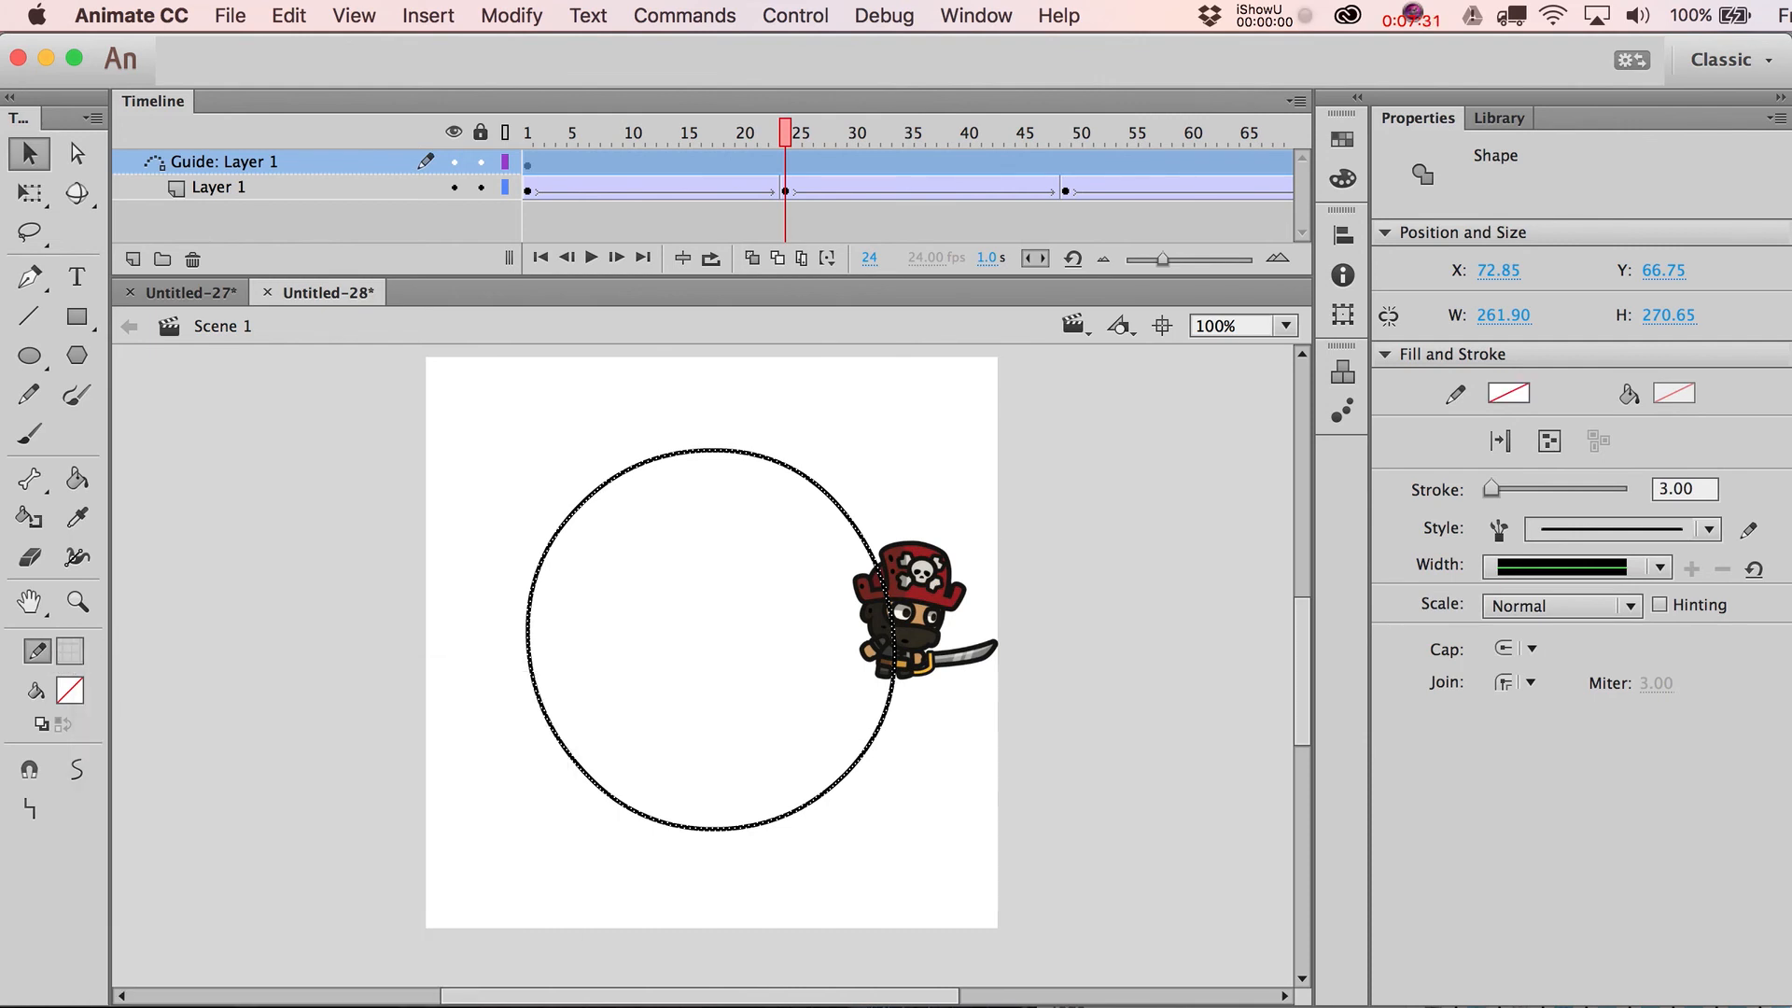
pyautogui.click(627, 133)
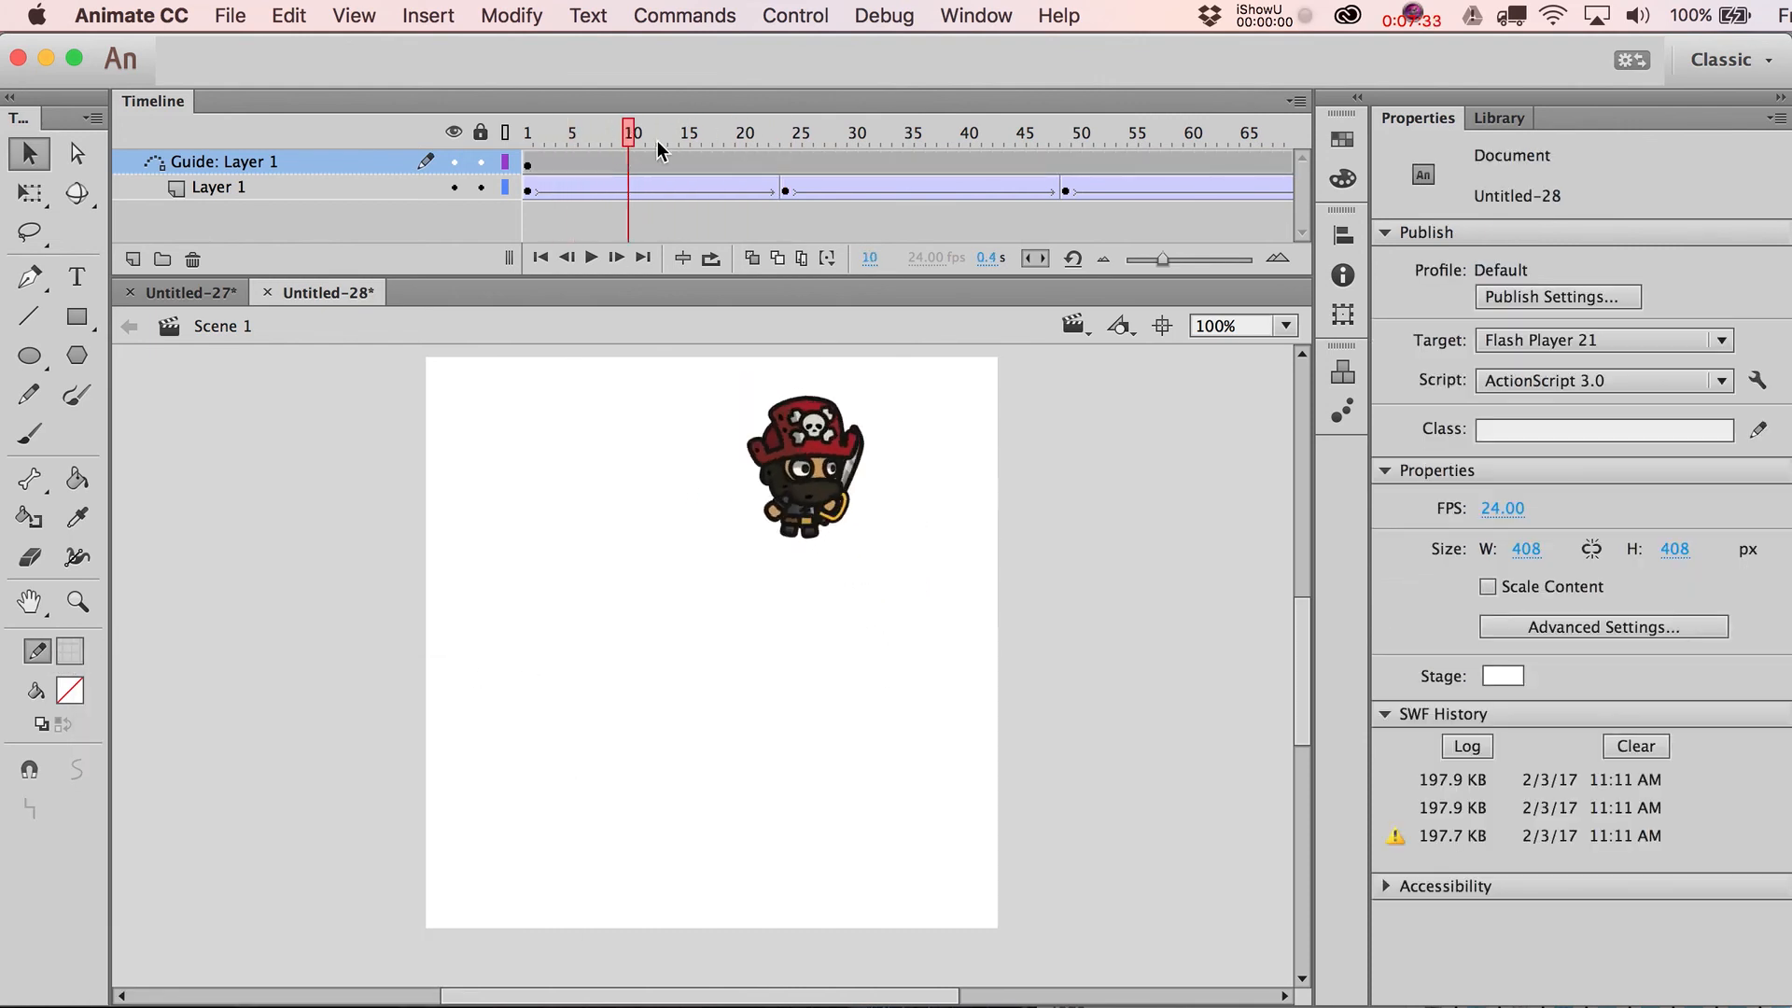
pyautogui.click(749, 133)
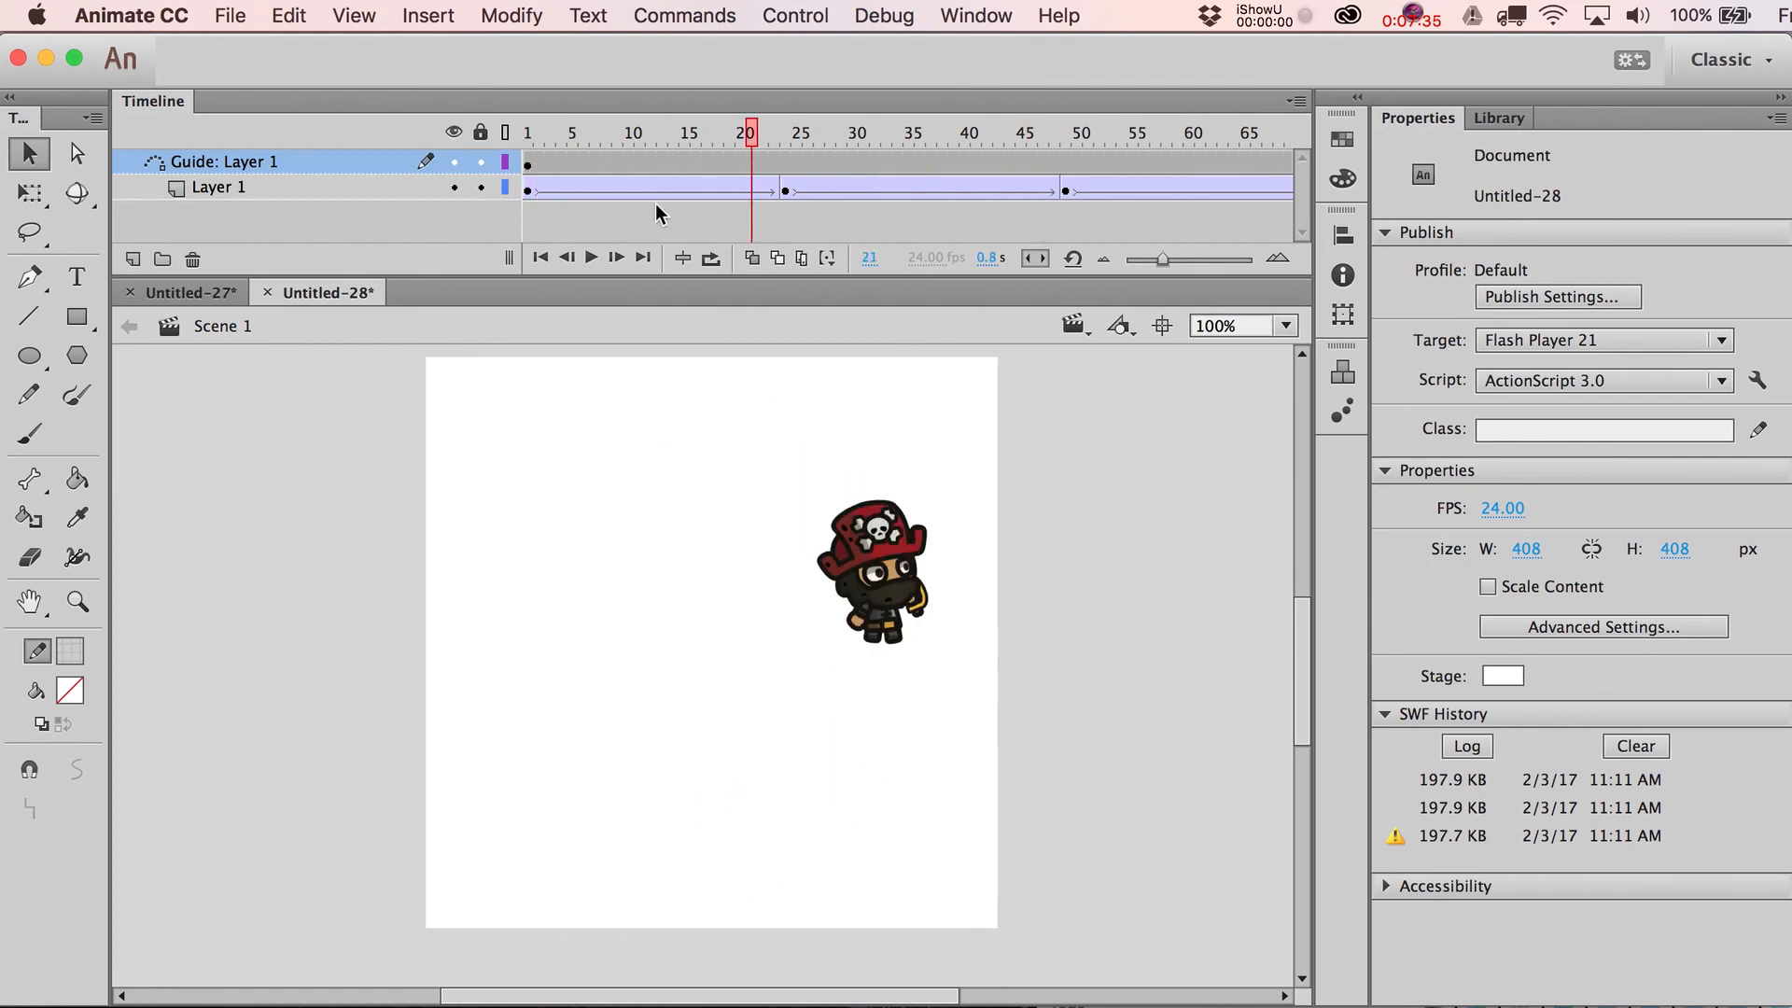
pyautogui.click(740, 133)
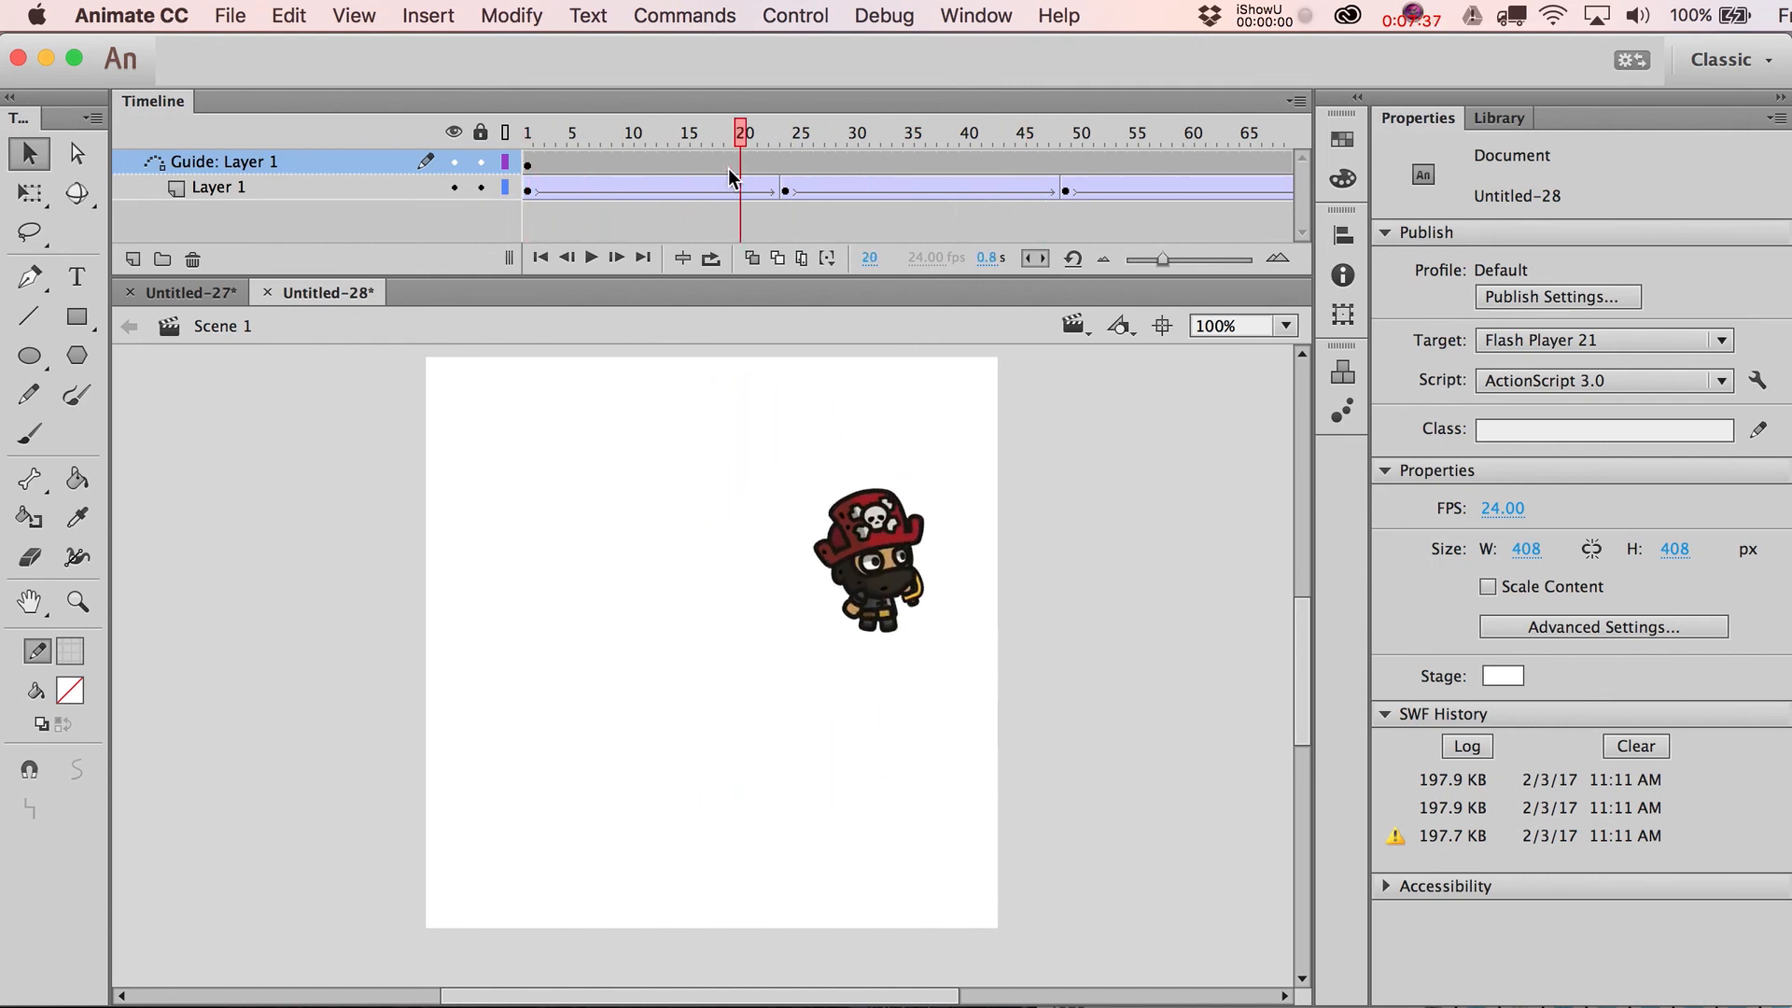
pyautogui.click(784, 132)
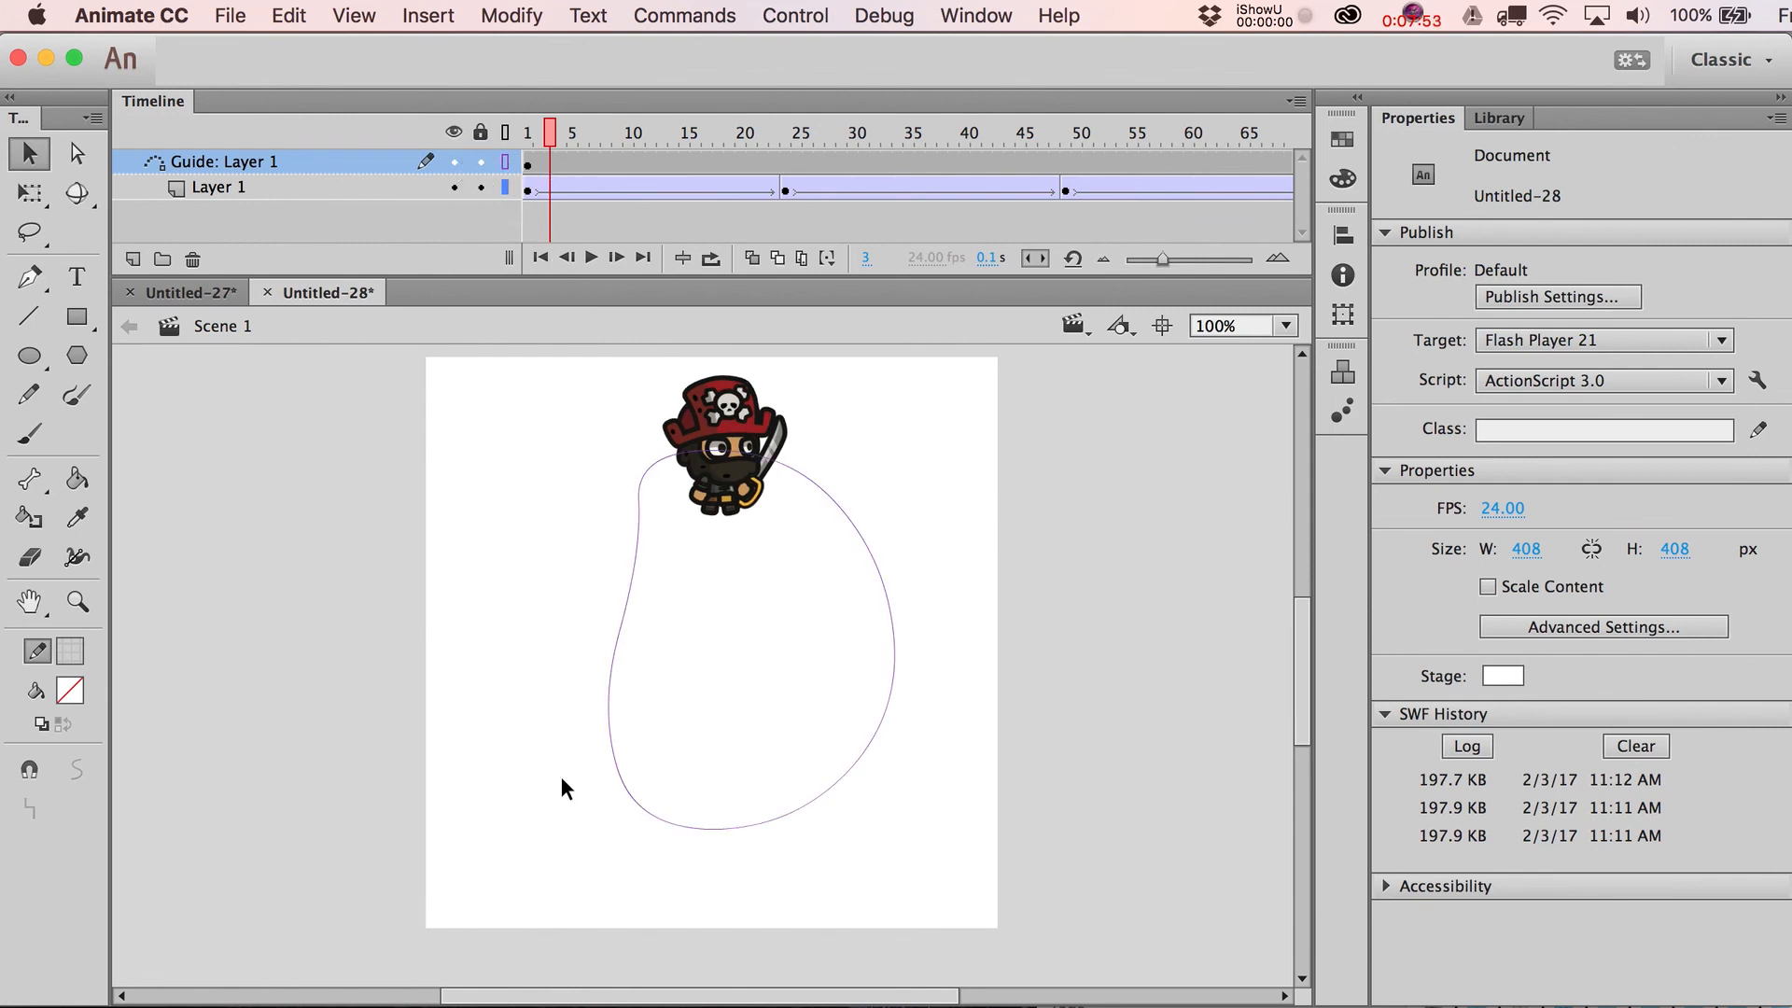
pyautogui.moveTo(890, 740)
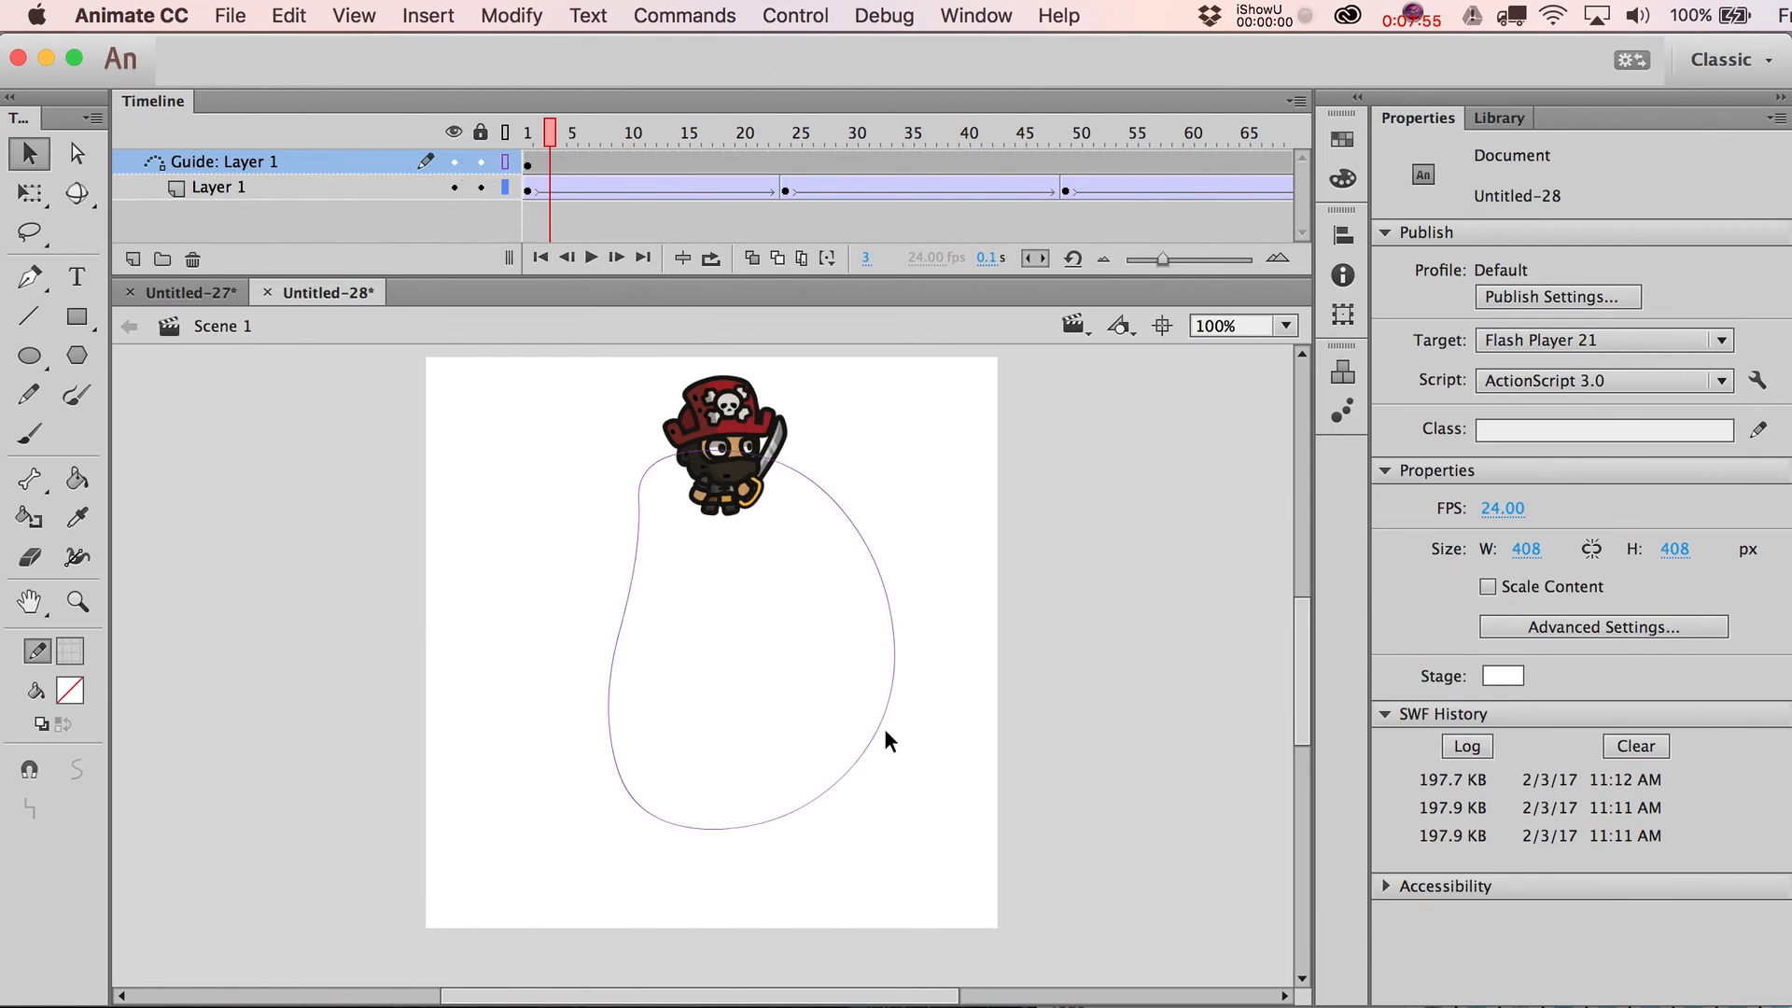